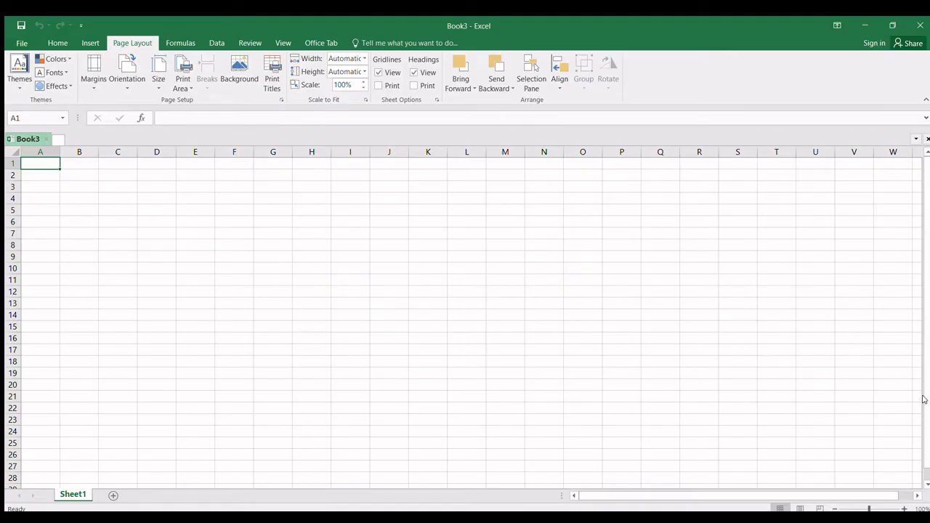
mouse_move(920, 266)
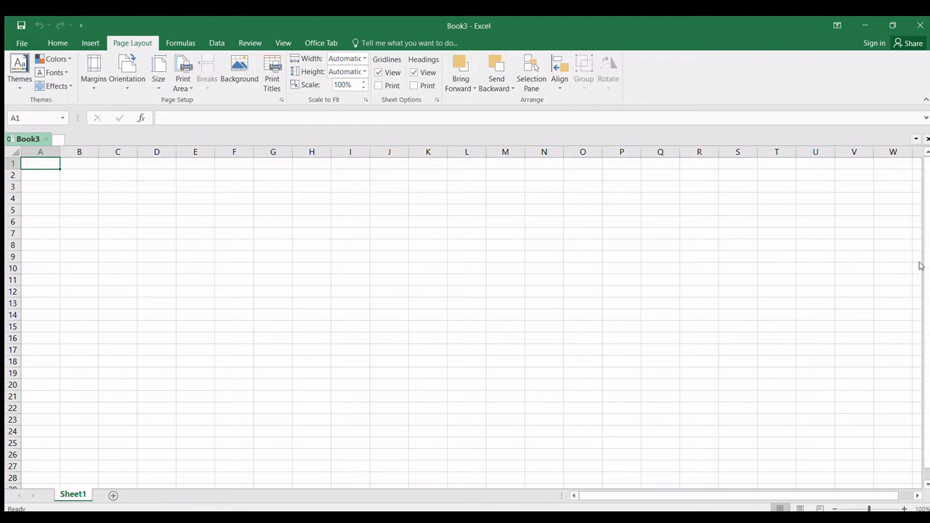
mouse_move(630, 73)
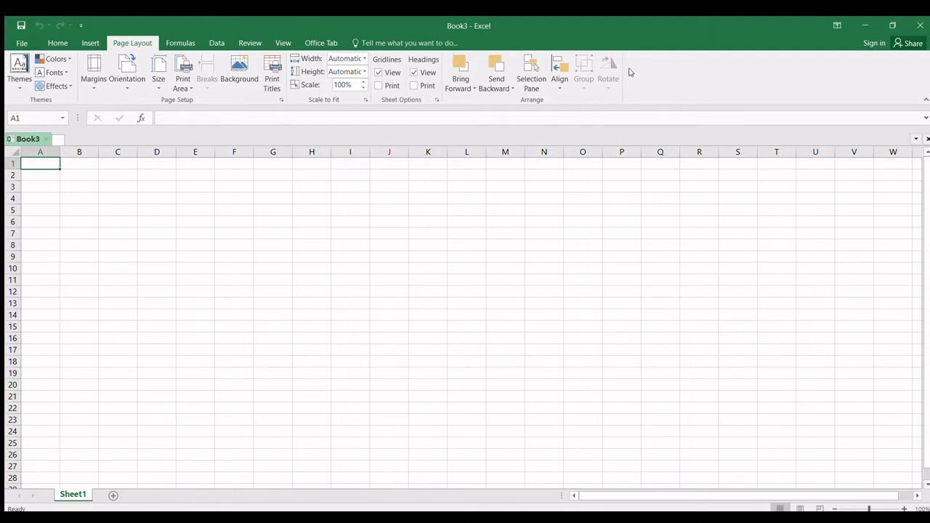
mouse_move(325, 428)
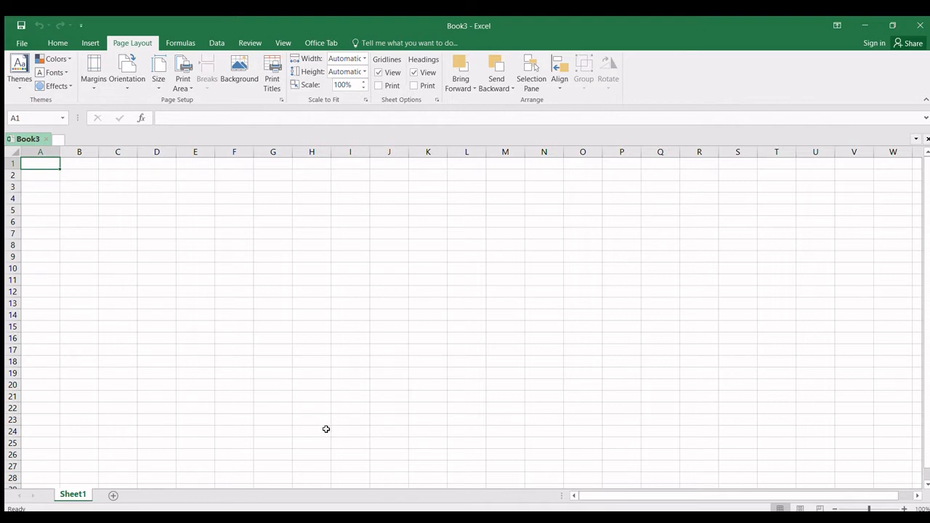
mouse_move(398, 340)
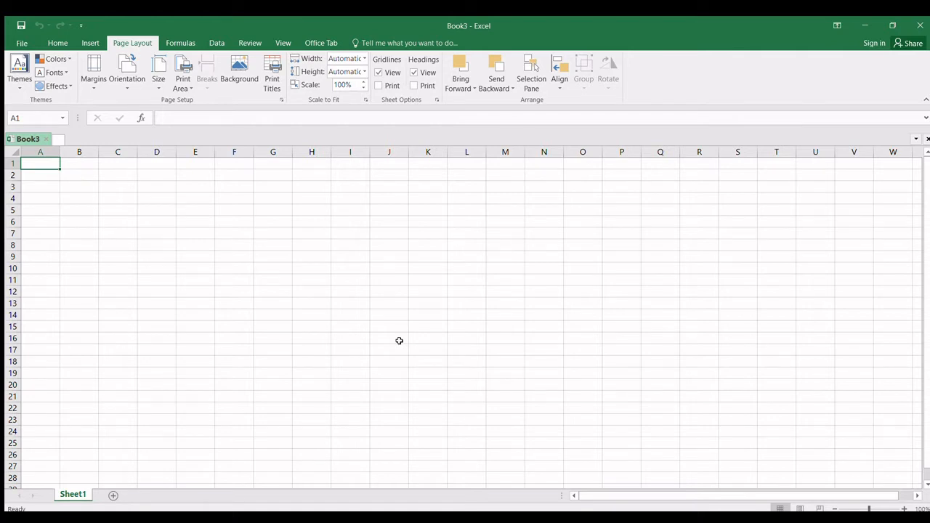
mouse_move(331, 328)
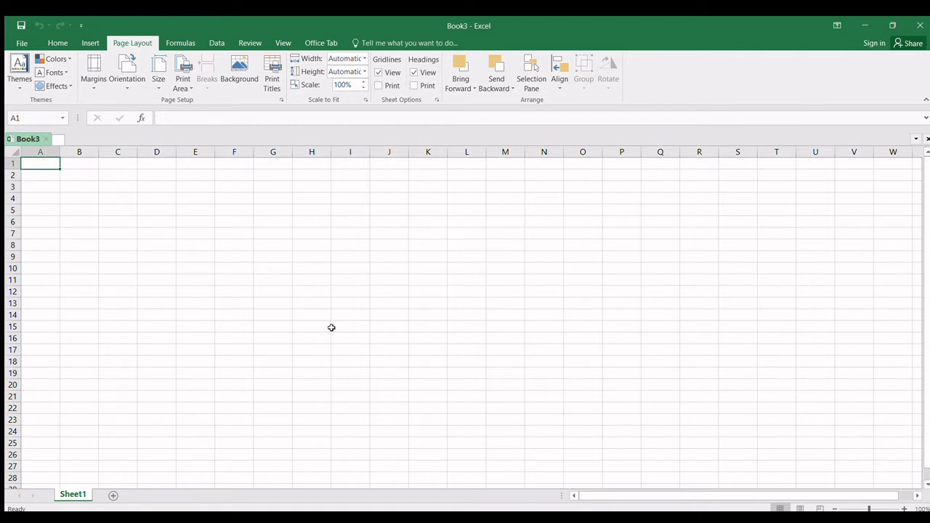
mouse_move(288, 296)
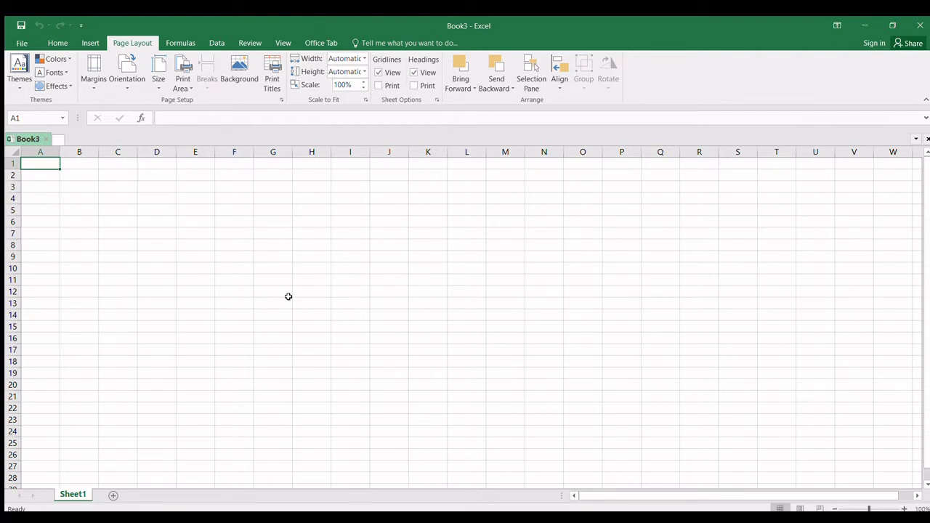
mouse_move(305, 311)
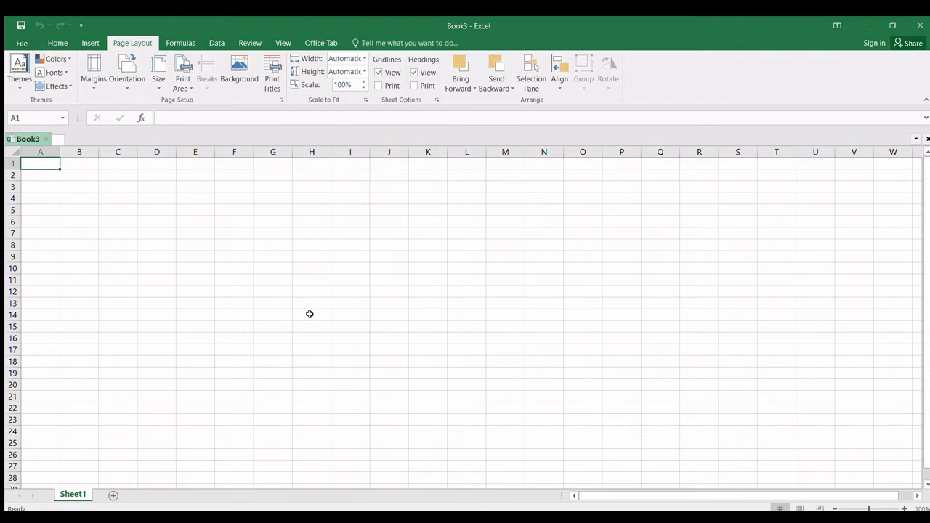
mouse_move(266, 314)
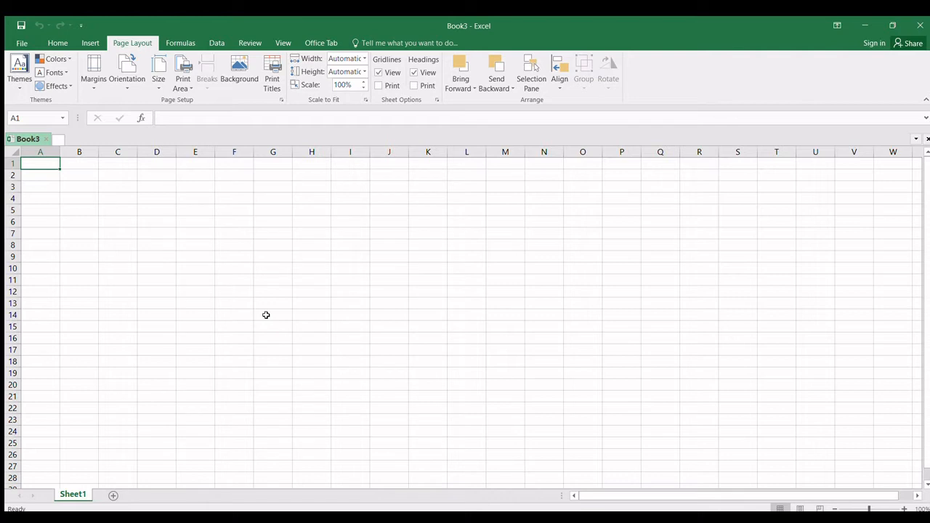
mouse_move(146, 295)
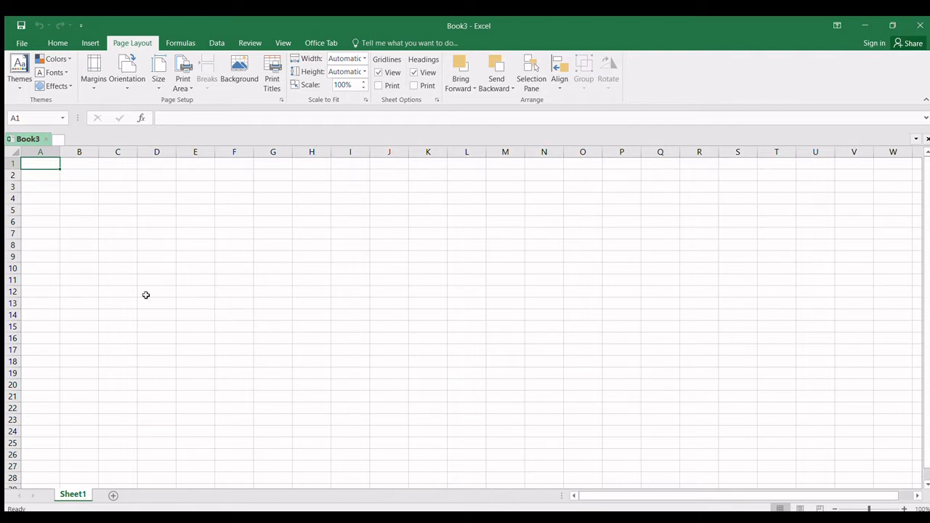
mouse_move(174, 238)
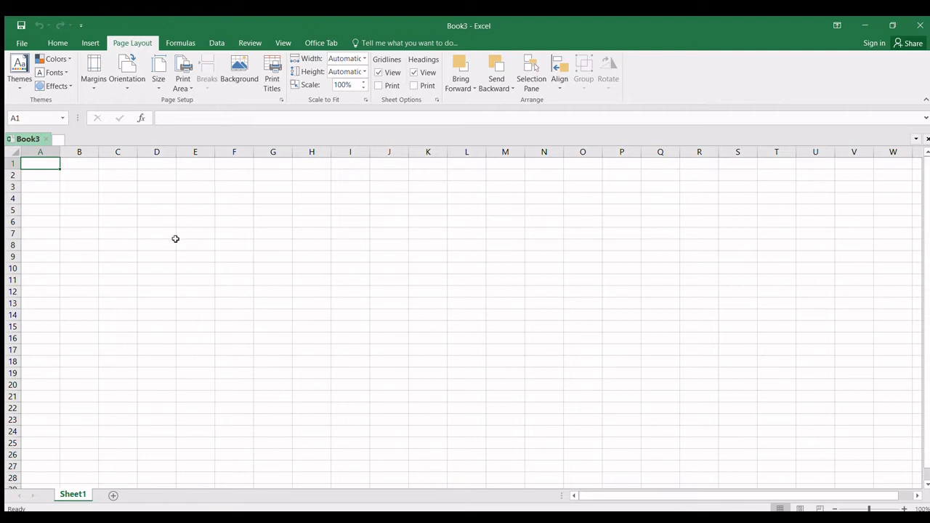
mouse_move(282, 227)
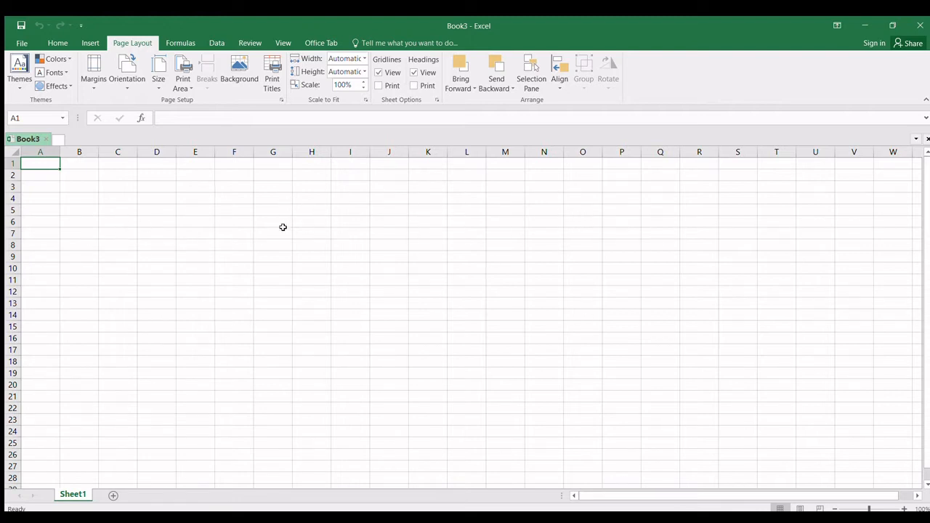
mouse_move(418, 243)
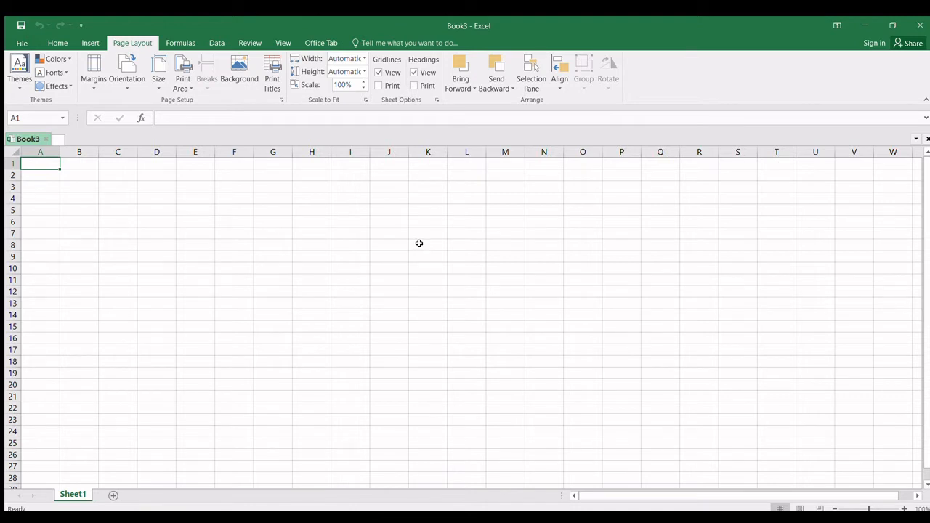
mouse_move(52, 197)
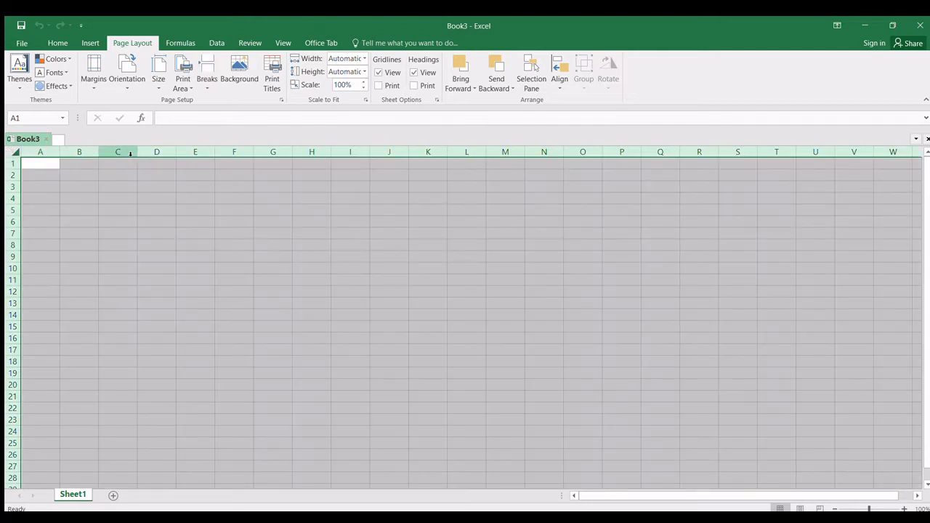
mouse_move(212, 163)
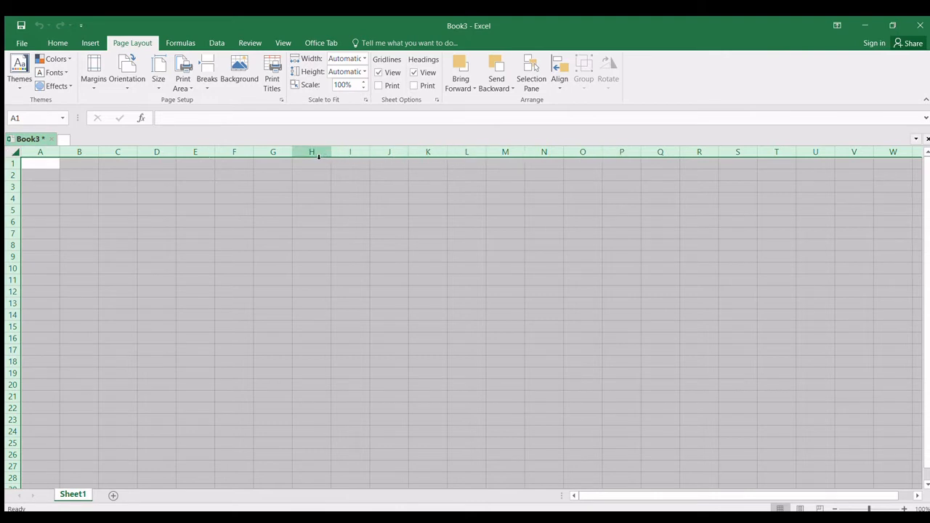
mouse_move(329, 151)
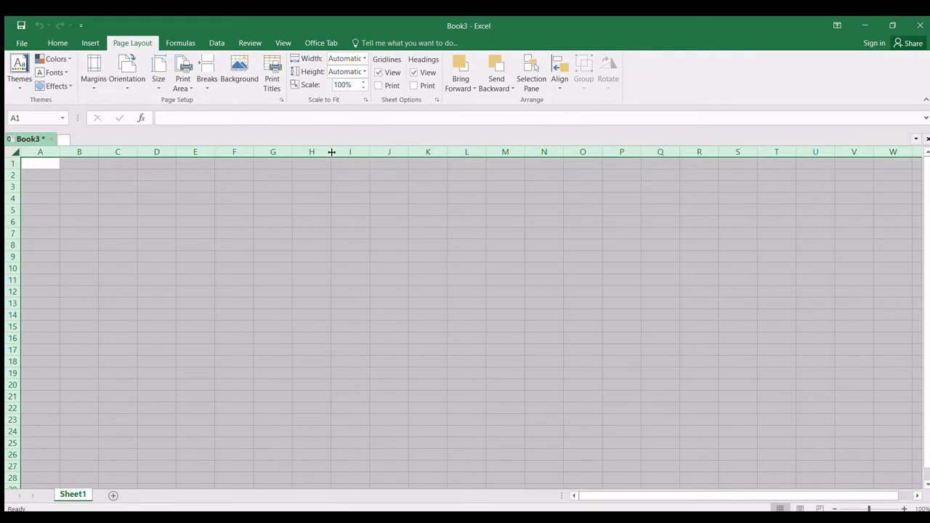
- Drag a column border with all columns selected until every column is very narrow, forming a square grid
left_click_drag(331, 153, 319, 153)
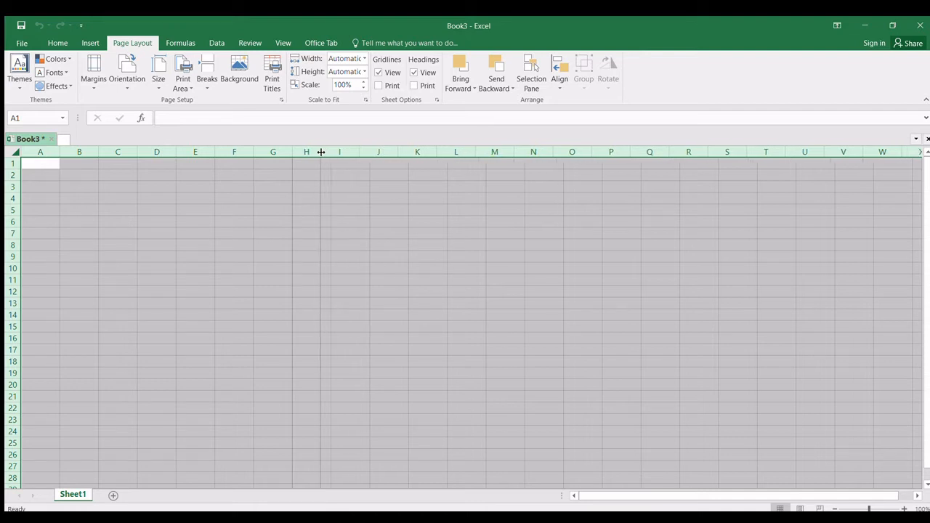
left_click_drag(321, 151, 317, 151)
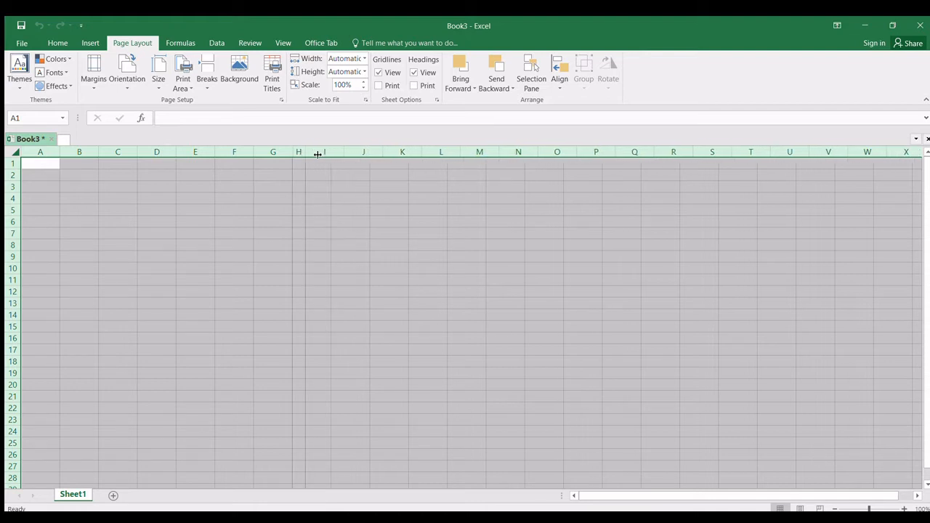
left_click_drag(318, 152, 458, 152)
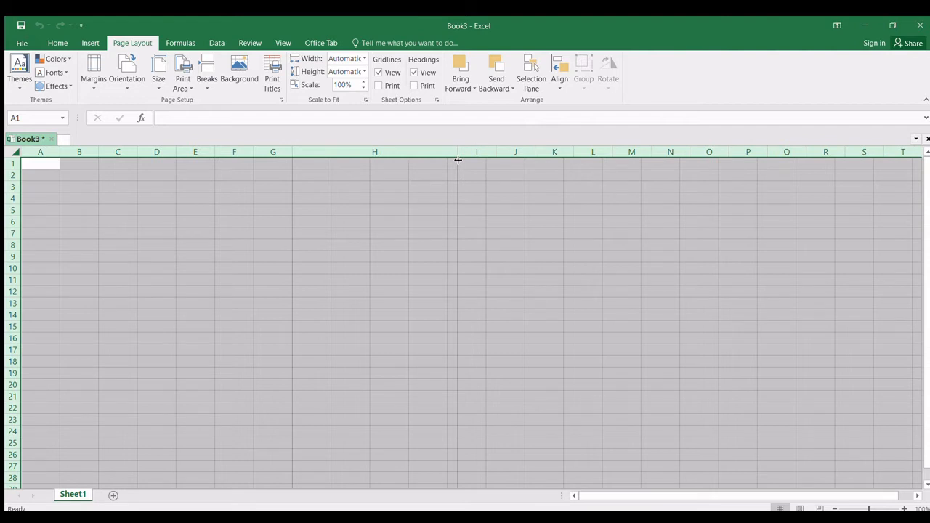
left_click_drag(458, 152, 325, 153)
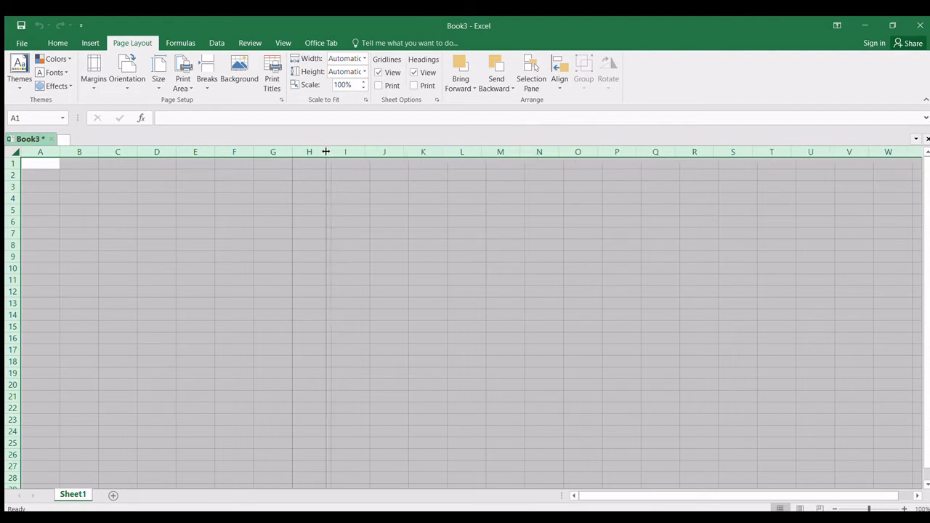
left_click_drag(326, 153, 310, 152)
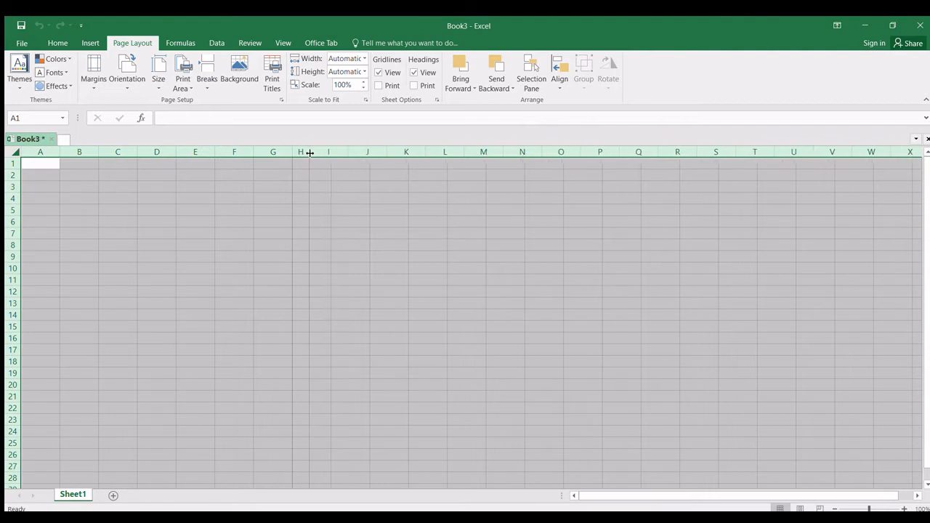
left_click_drag(308, 152, 304, 151)
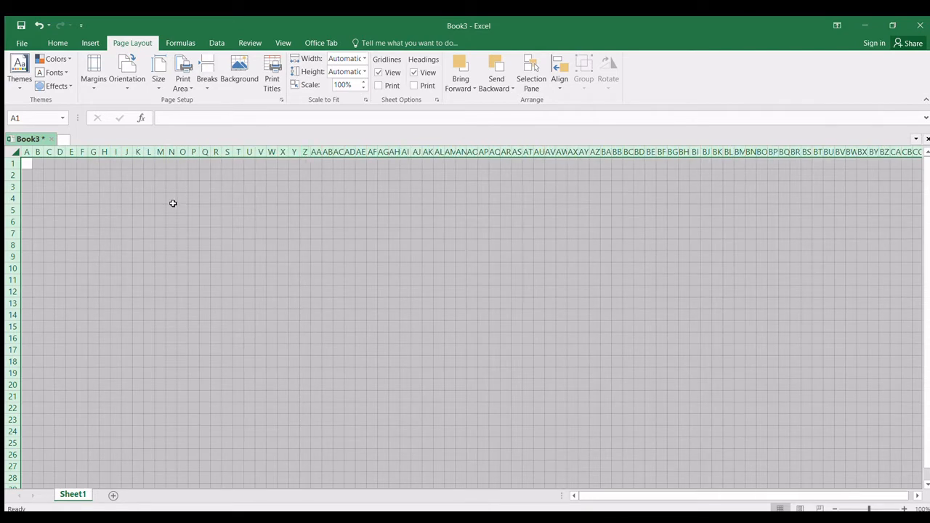
mouse_move(155, 231)
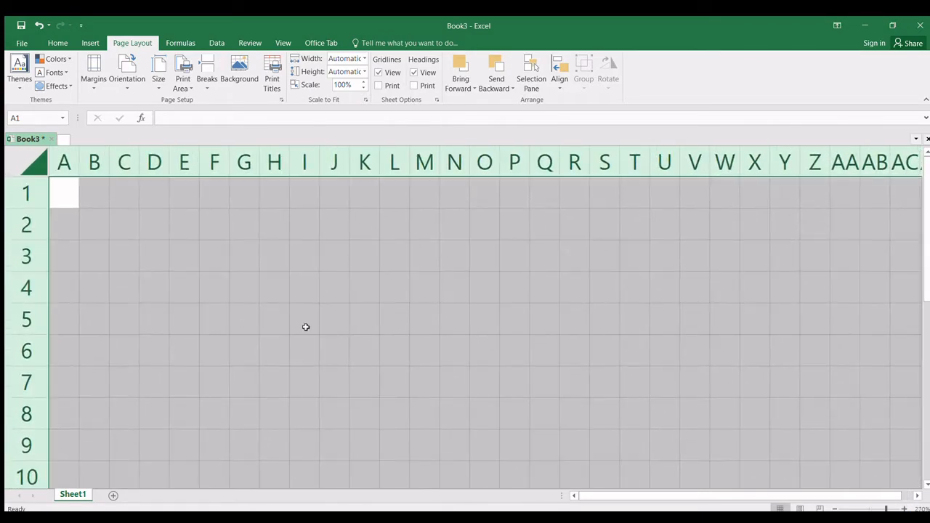
- Enter 'ABC CORPORATION' in B2 and the address '123 Commonwealth Avenue, Quezon' below it
left_click(124, 224)
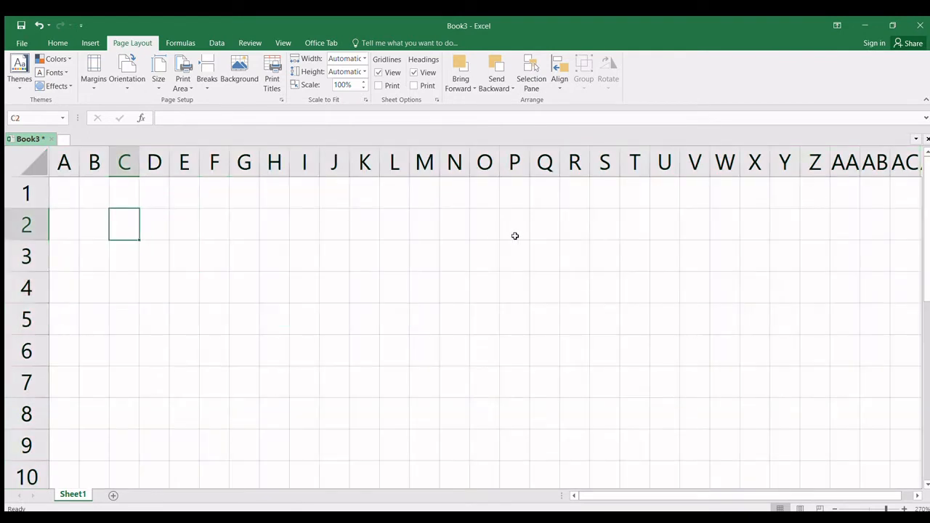
left_click(93, 224)
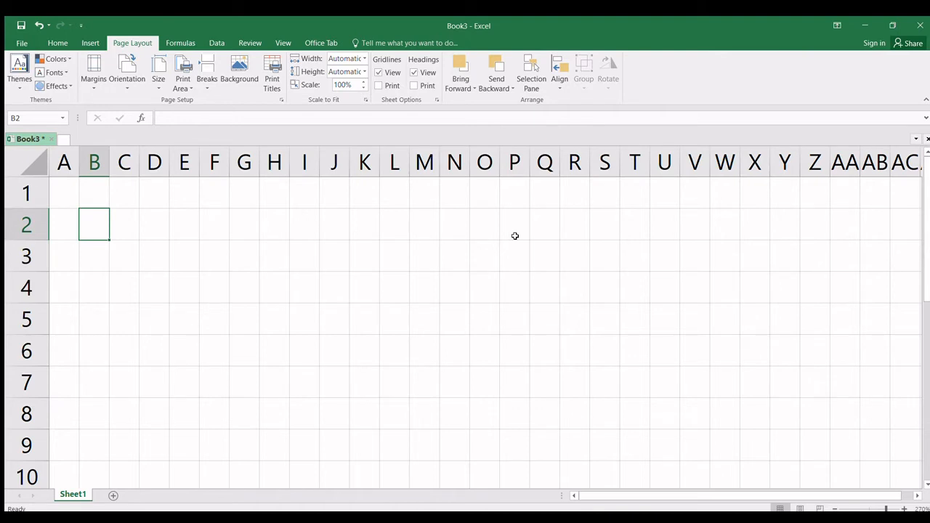
type("ABC")
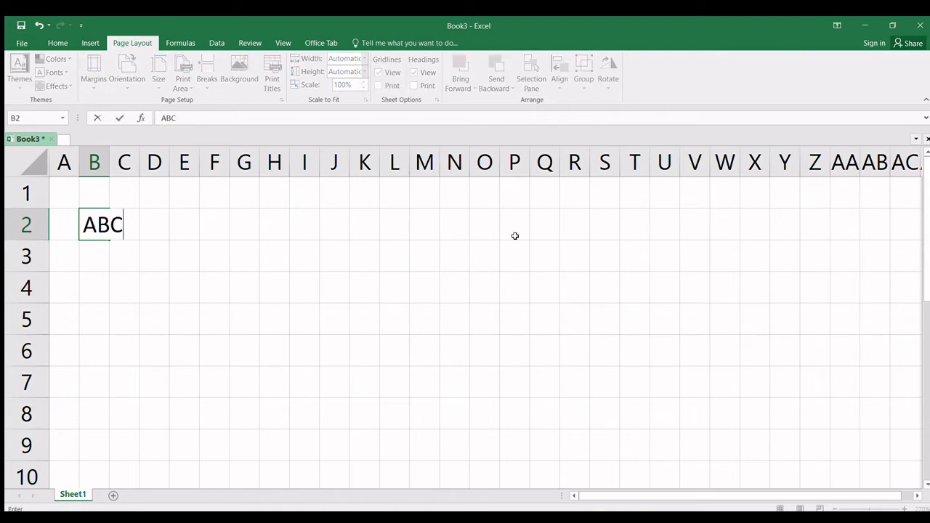
type("CORPORATION")
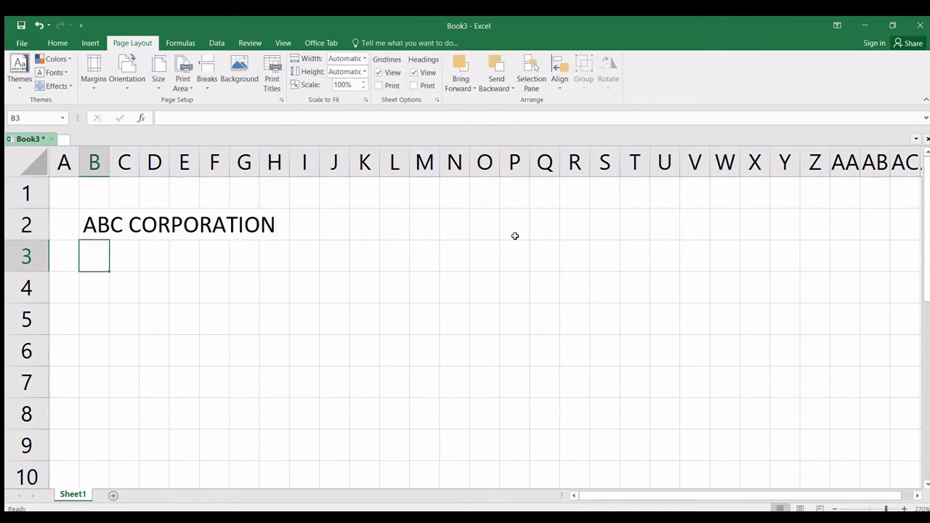
type("123")
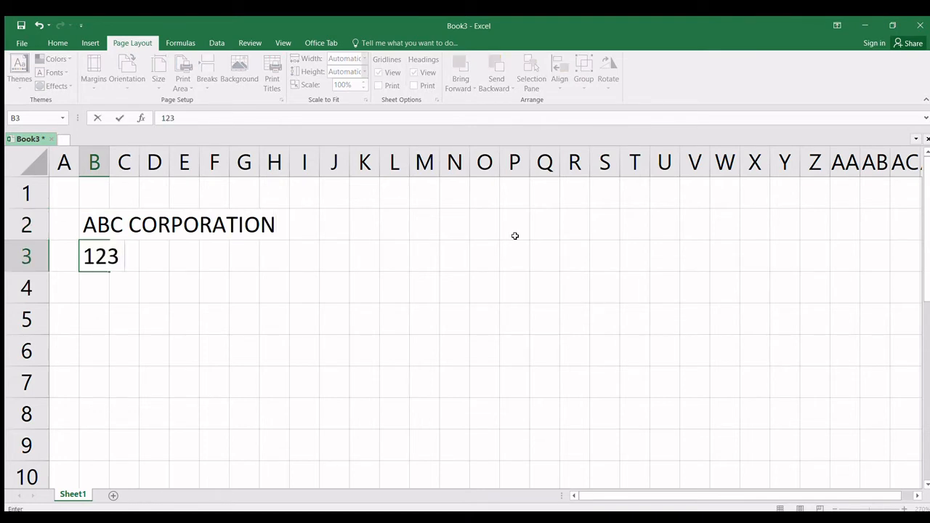
type("Commonw")
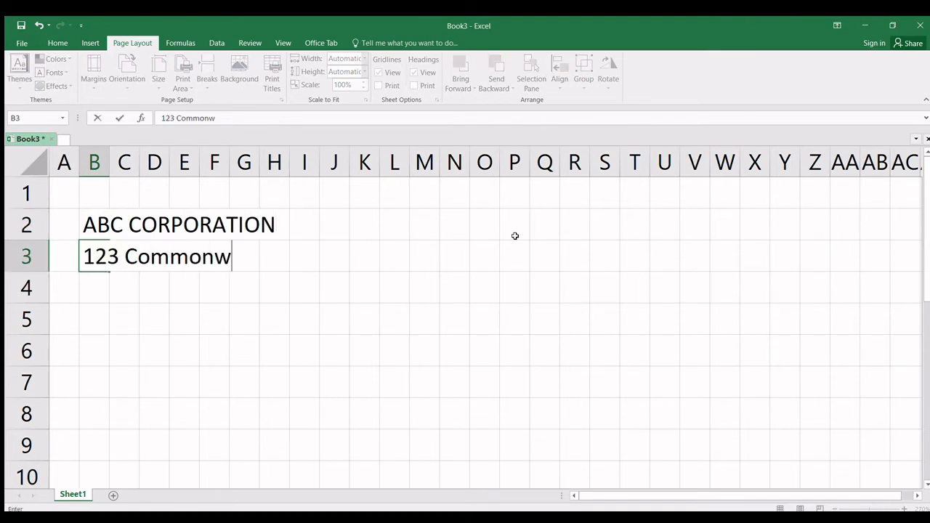
type("ealth Av")
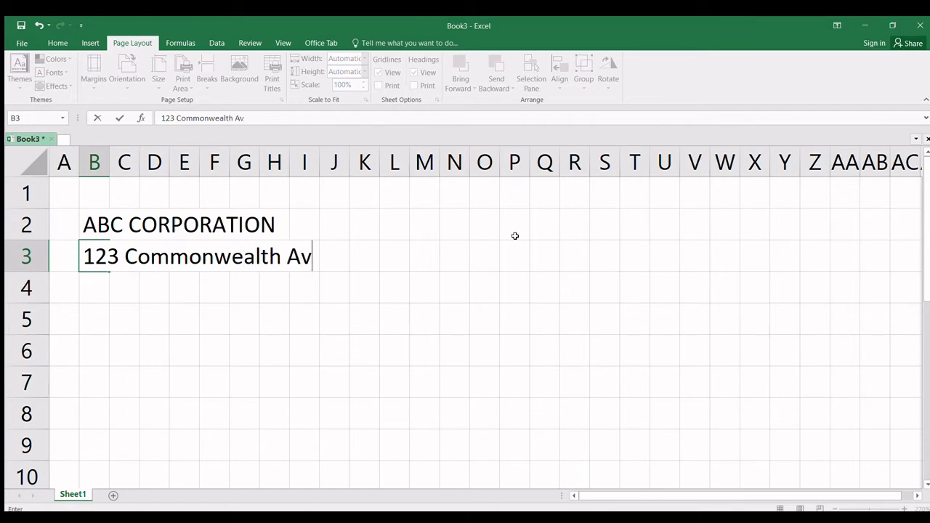
type("enue,")
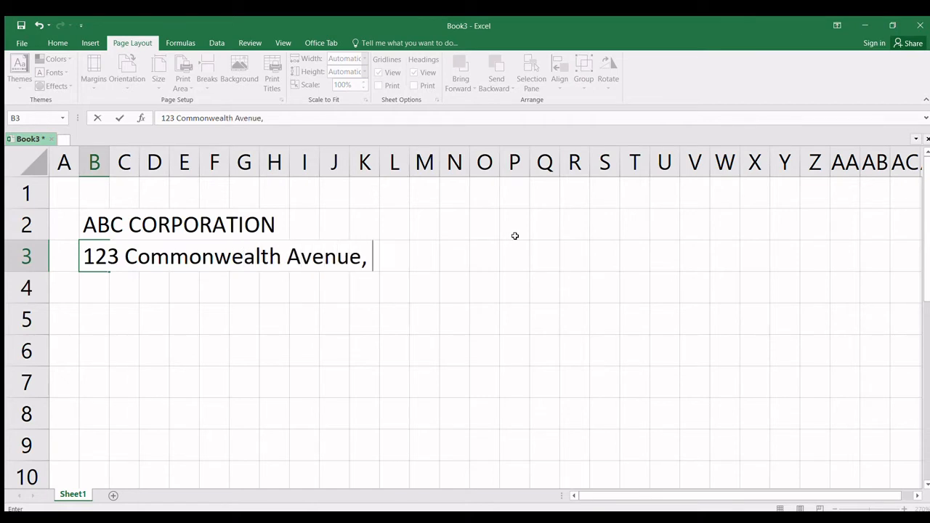
type("Quezon City")
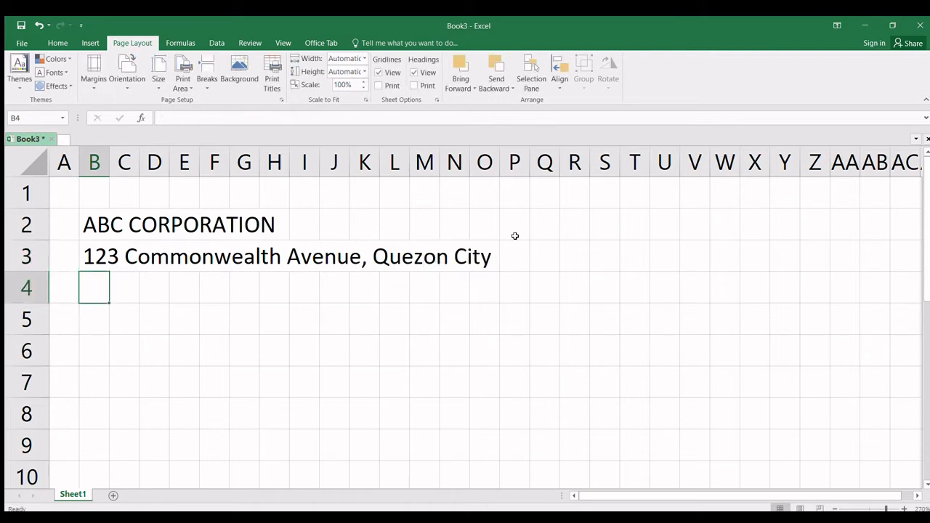
- Add the 'TIN 111-222-333 | Tel. No. 673-1186' line and the 'CHECK VOUCHER' title beneath the address
type("TIN")
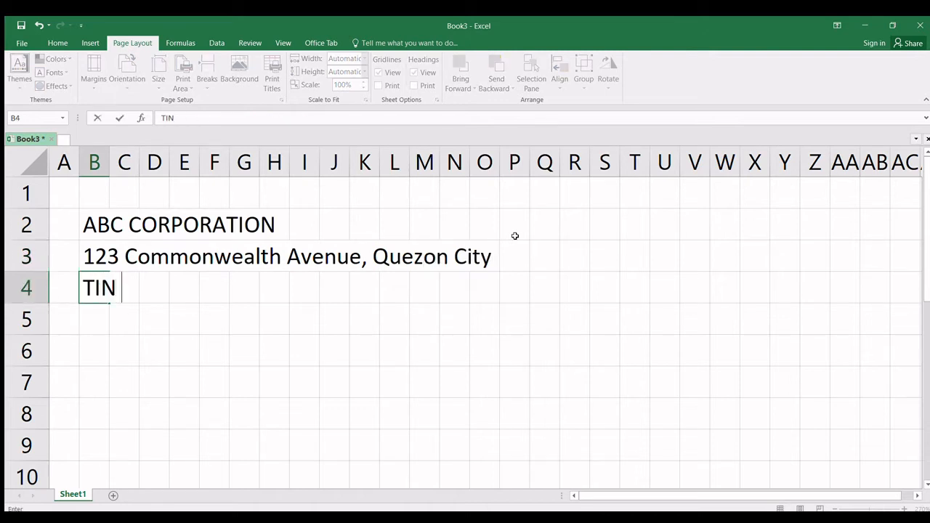
type("111-2")
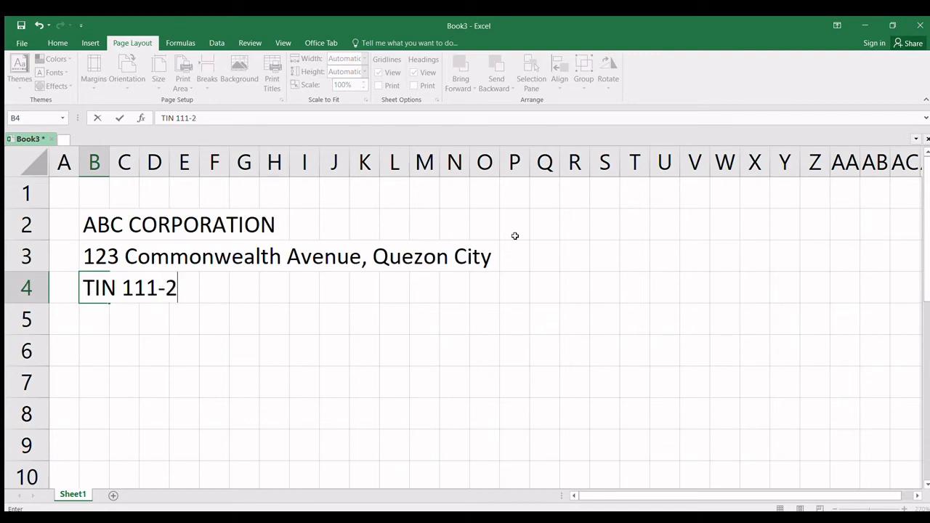
type("22-333 |")
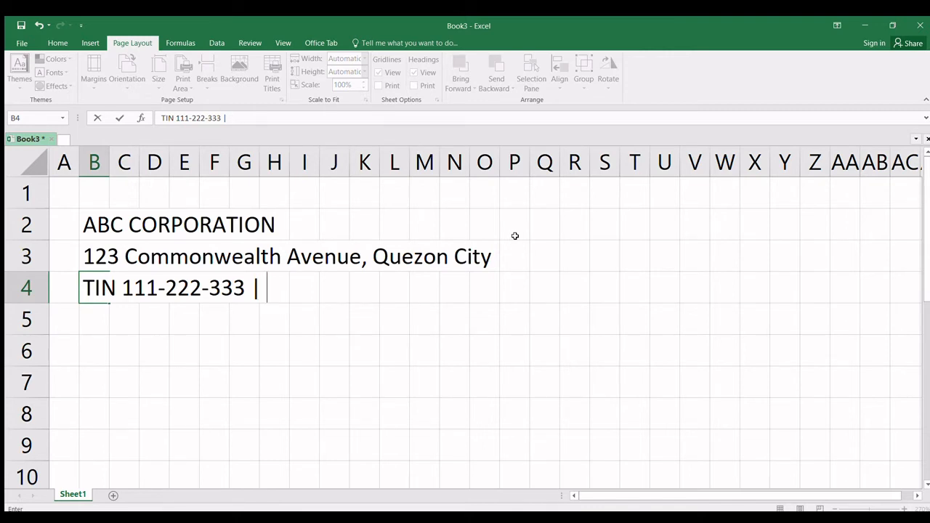
type("Tel.")
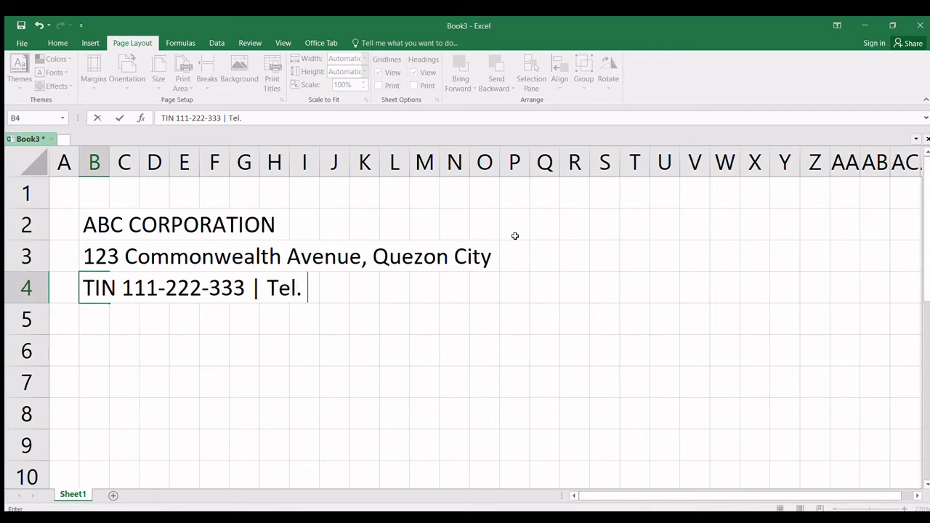
type("No.")
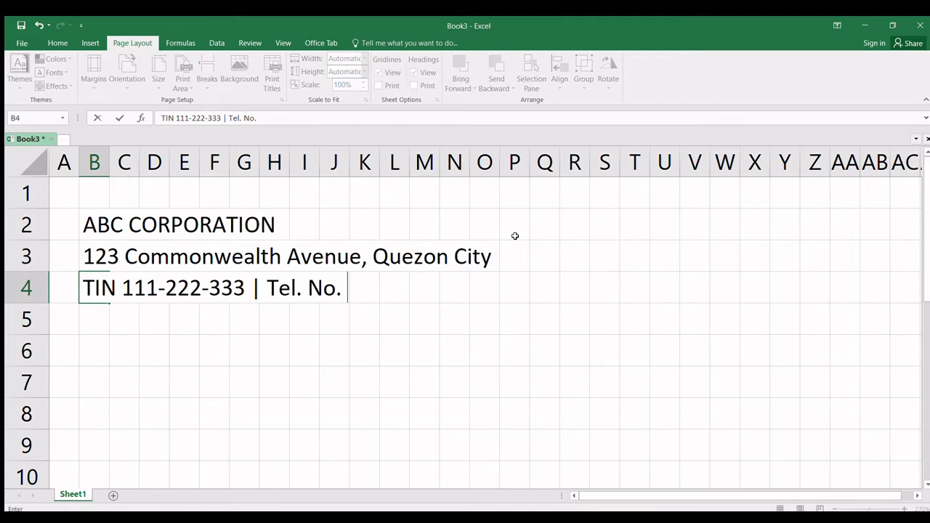
type("673-1186")
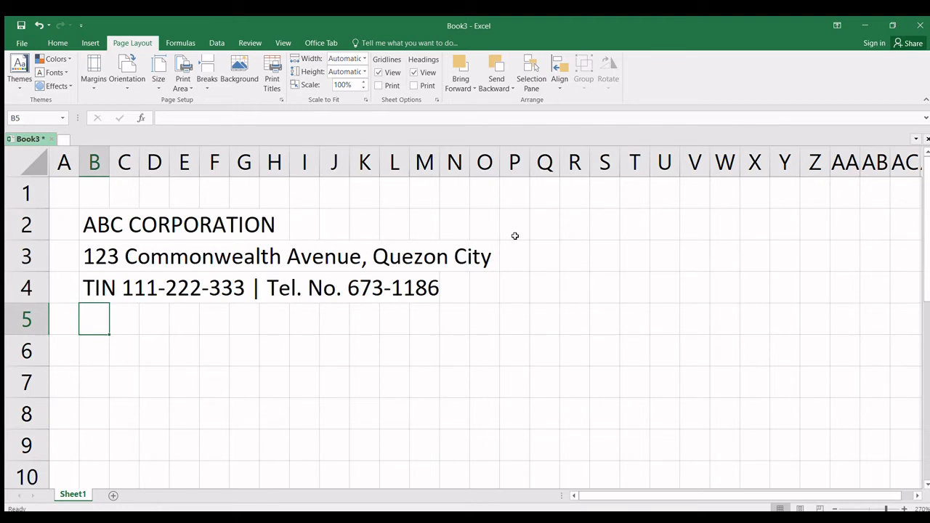
type("CHECK")
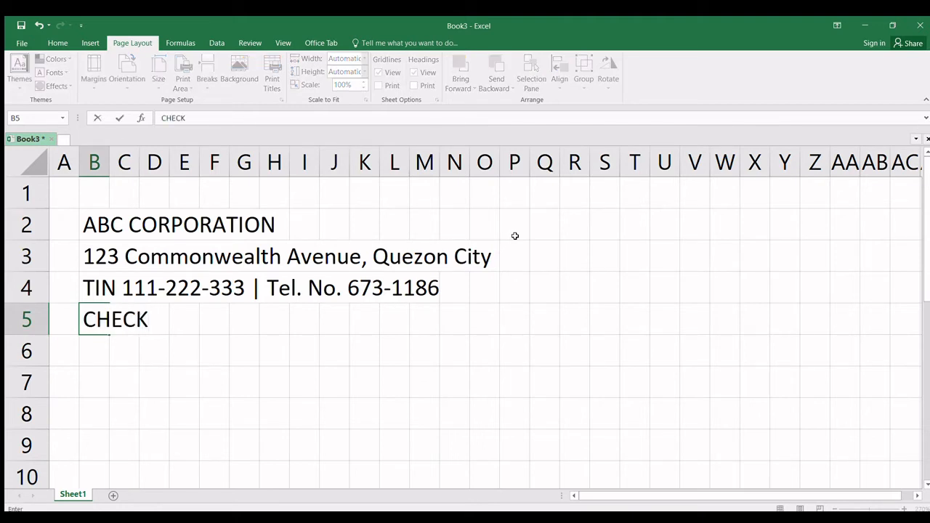
type("VOUCHER")
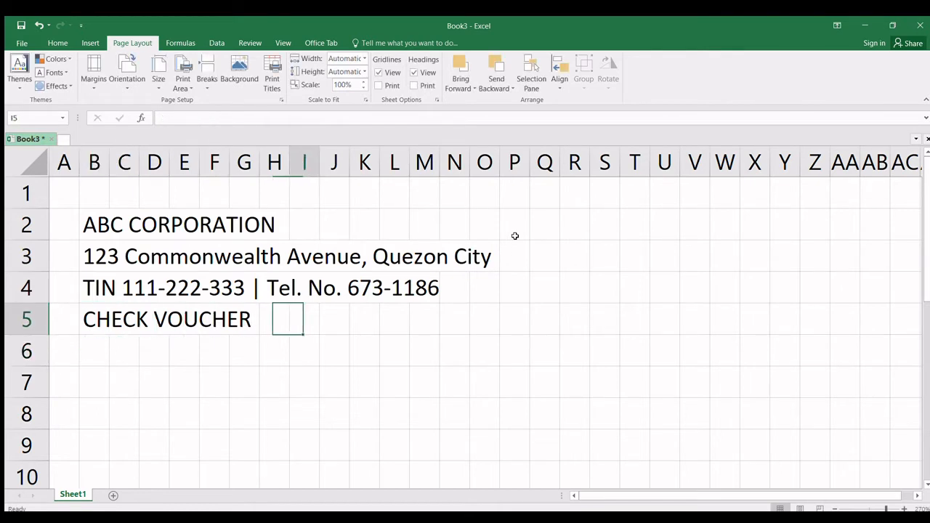
- Enter the 'No.:' and 'Date:' labels on the right side of the voucher in P5 and P6
left_click(515, 319)
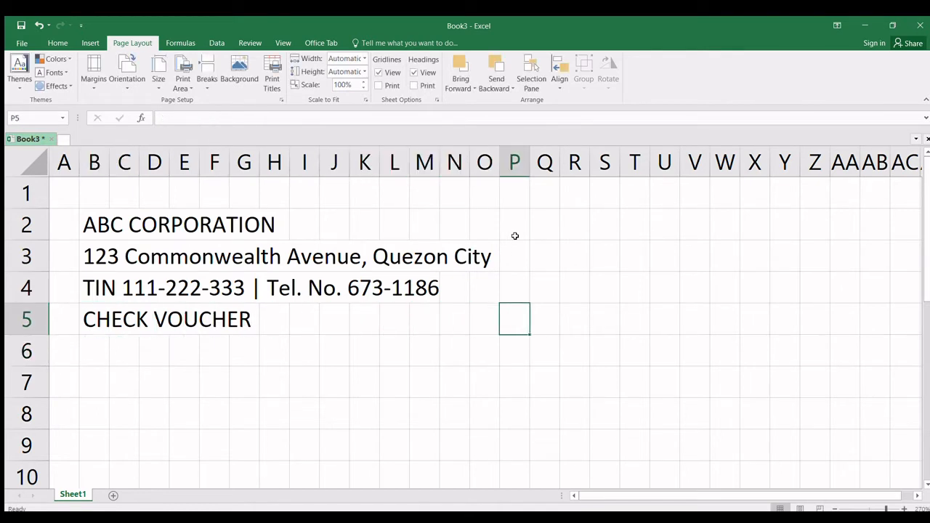
type("No.:")
left_click(514, 350)
type("Date:")
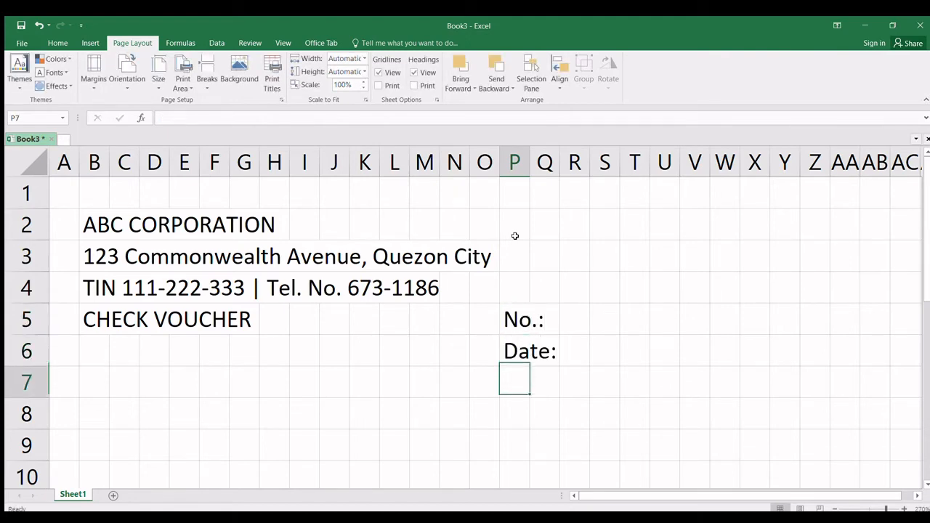
left_click(396, 351)
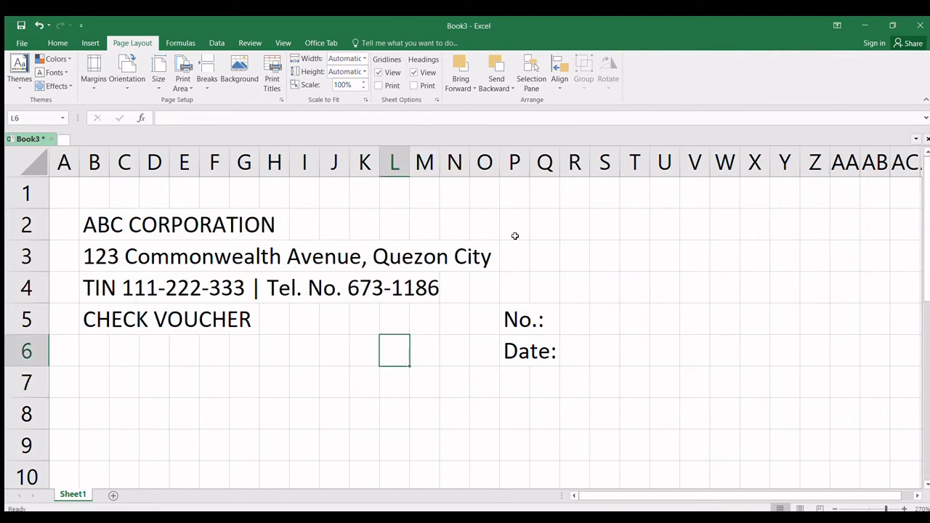
- Enter 'Payee:' in B6 and 'Nature of Payment' in B7 below the title
left_click(137, 351)
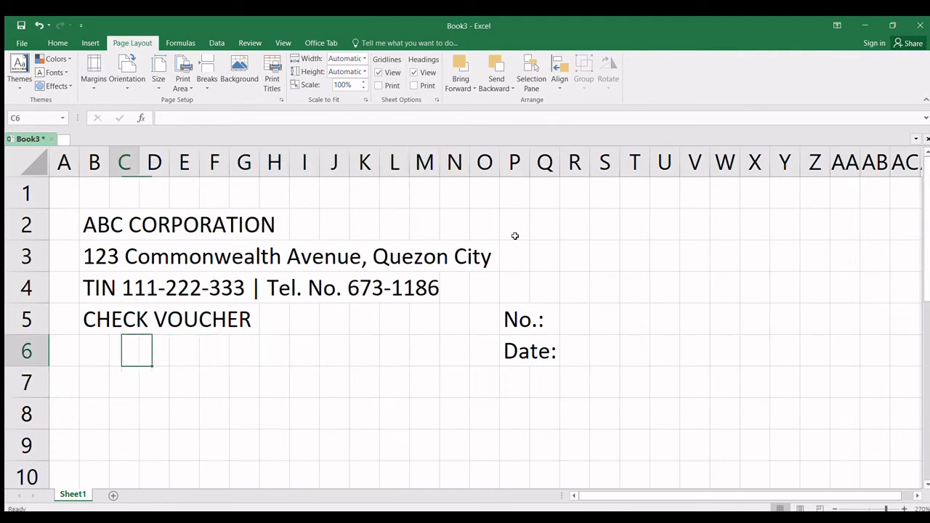
type("Payee:")
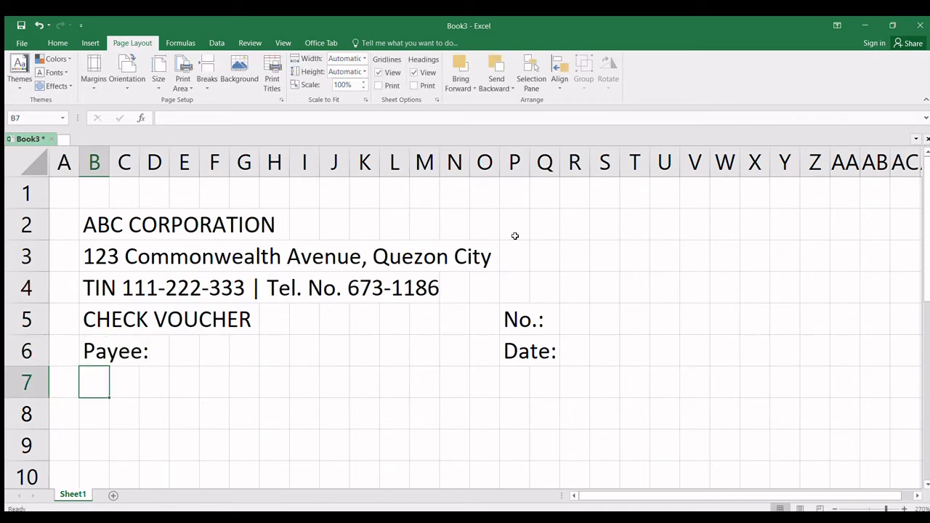
type("nat")
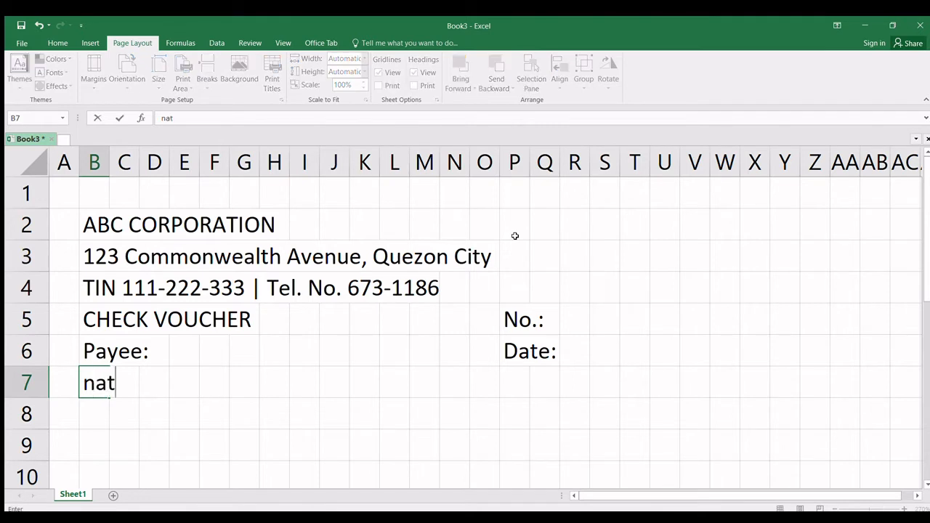
type("ure of Pya")
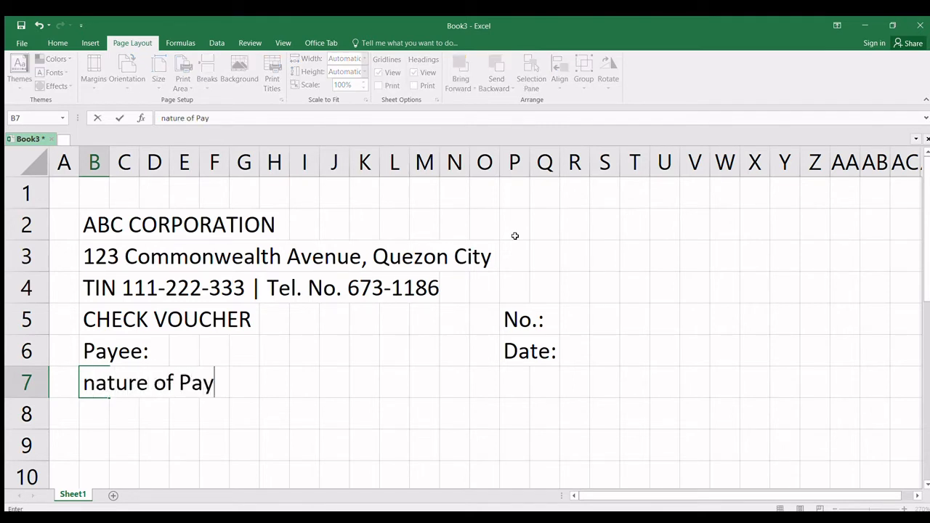
type("ment")
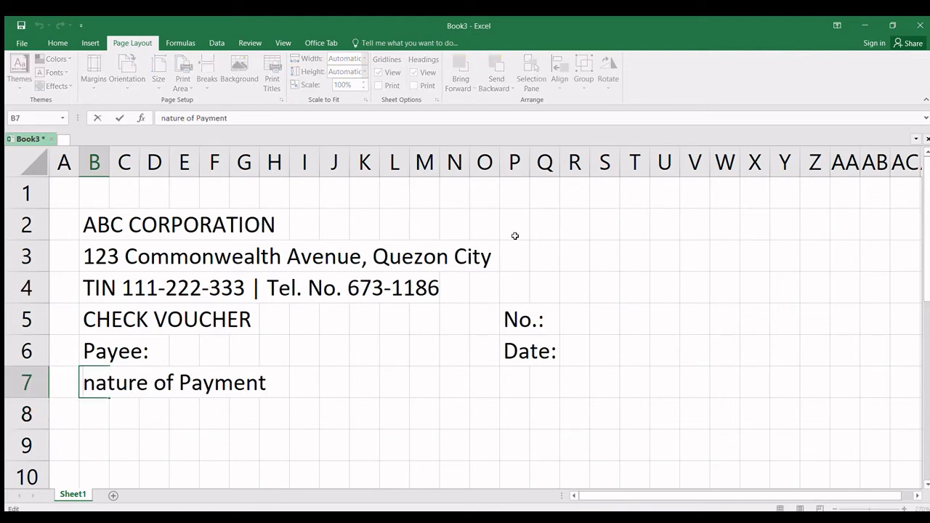
key("Return")
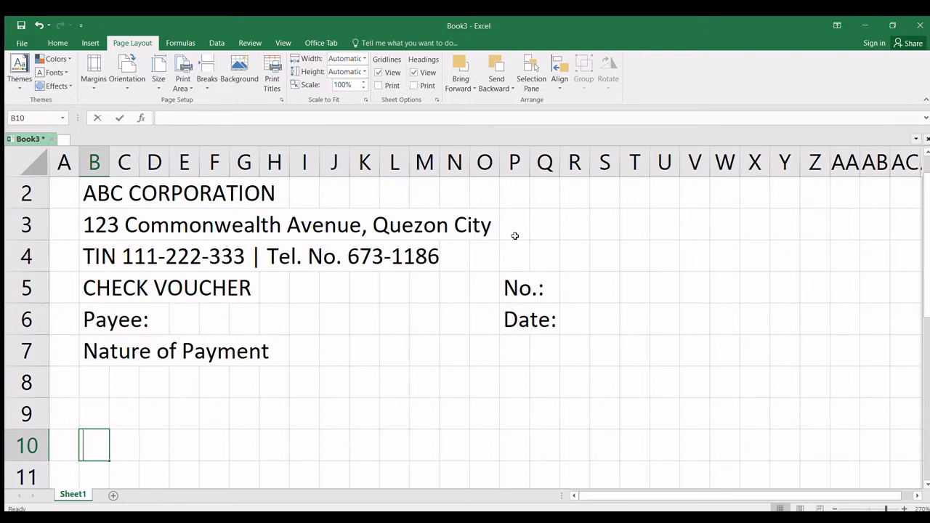
- Enter the 'Account Code' heading in B10 and 'Account Name' in F10
type("Account Code")
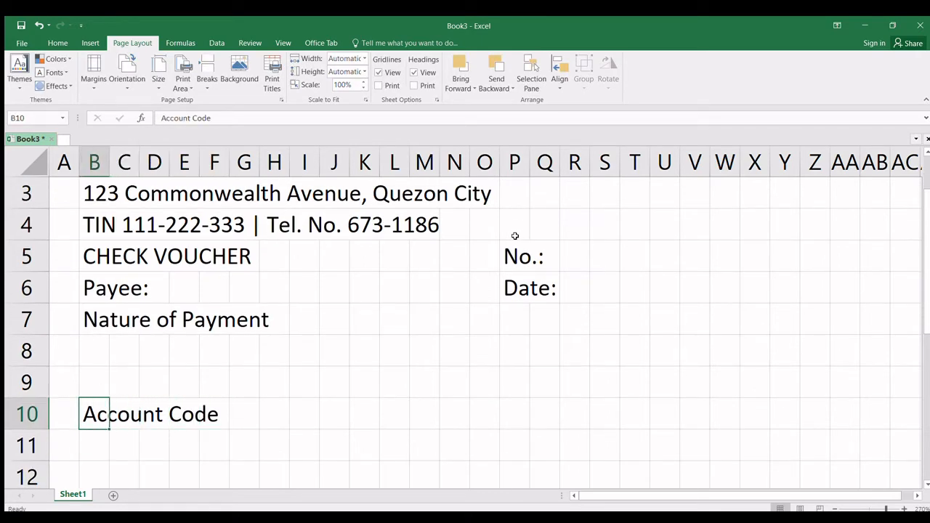
left_click(214, 413)
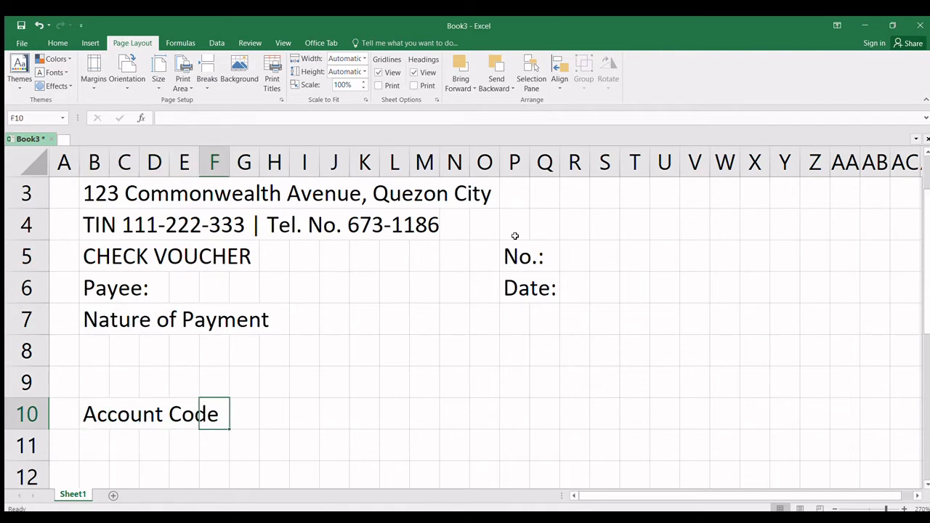
type("A")
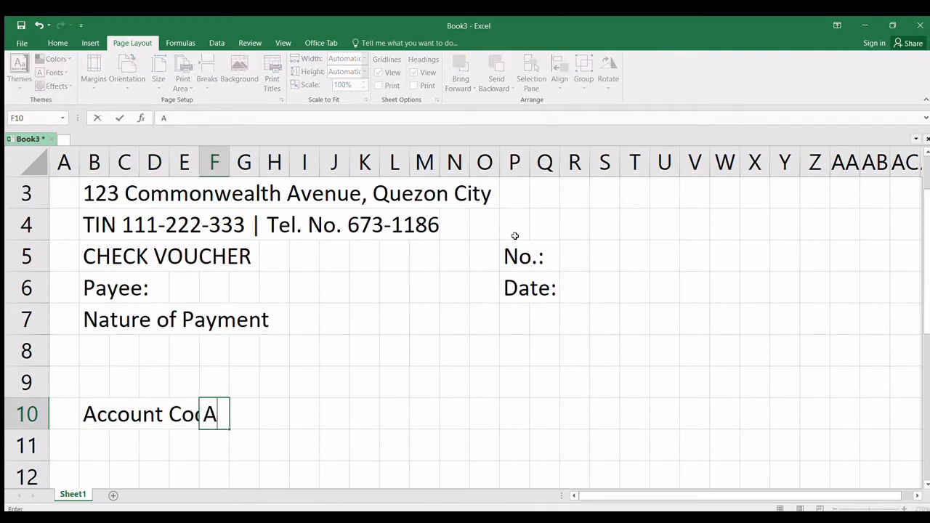
type("Account Name")
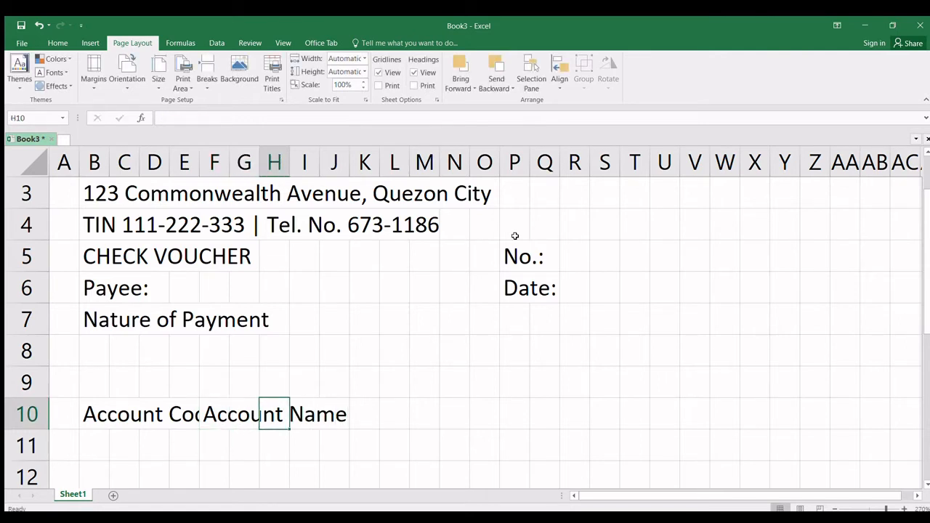
- Enter the 'DR' heading in N10 and 'CR' in R10 to complete the table header row
left_click(453, 415)
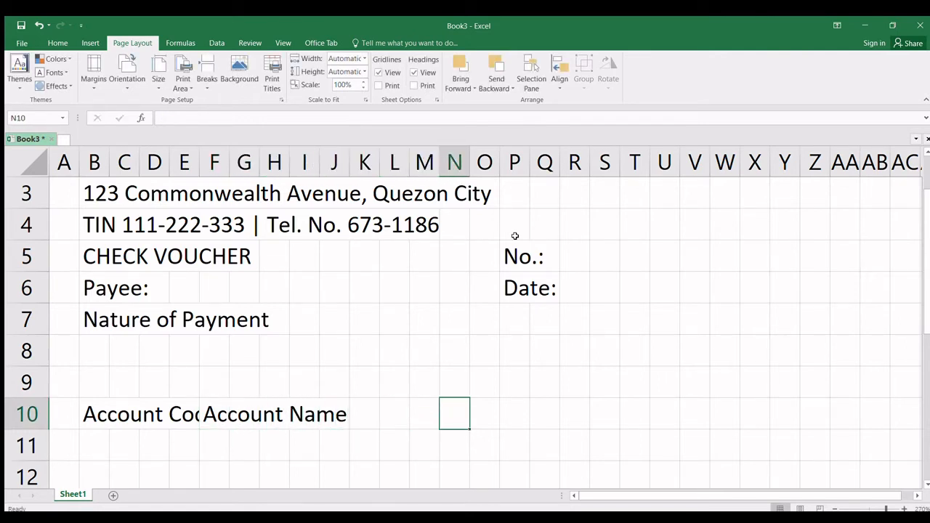
type("dr")
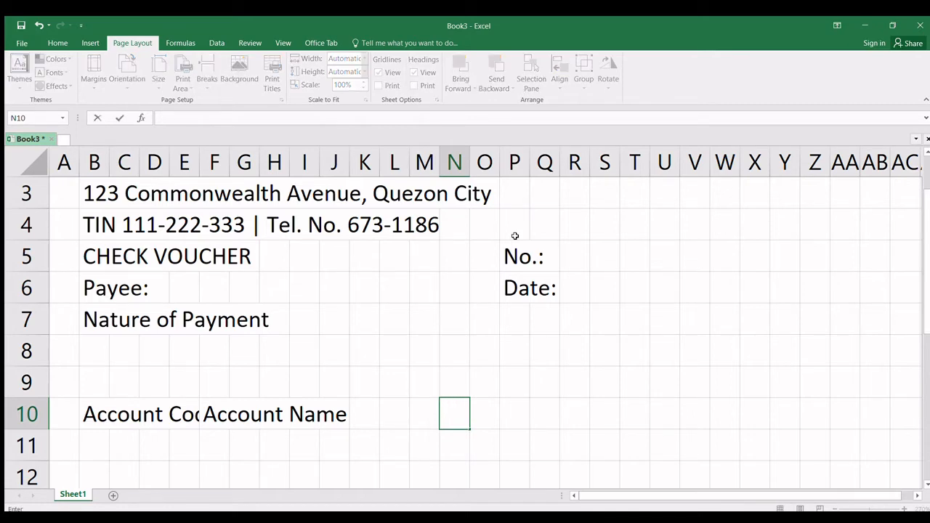
type("DR")
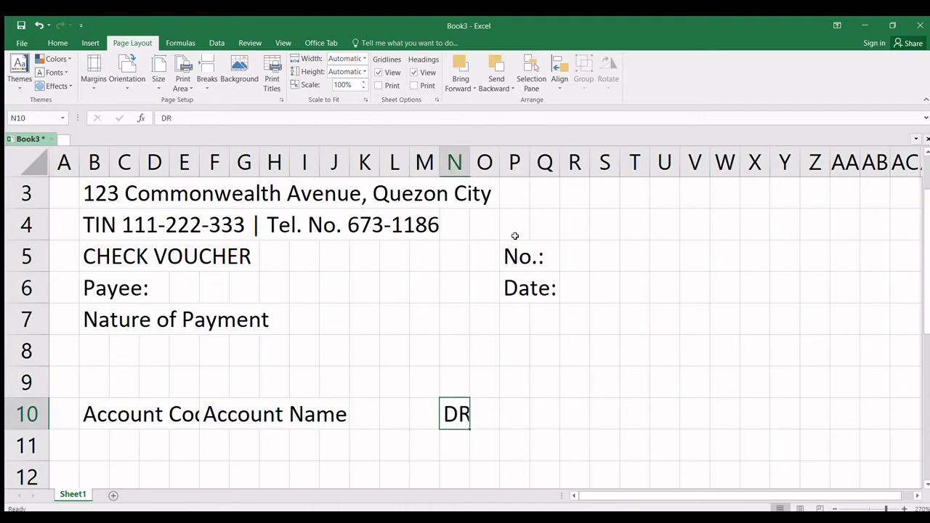
left_click(574, 414)
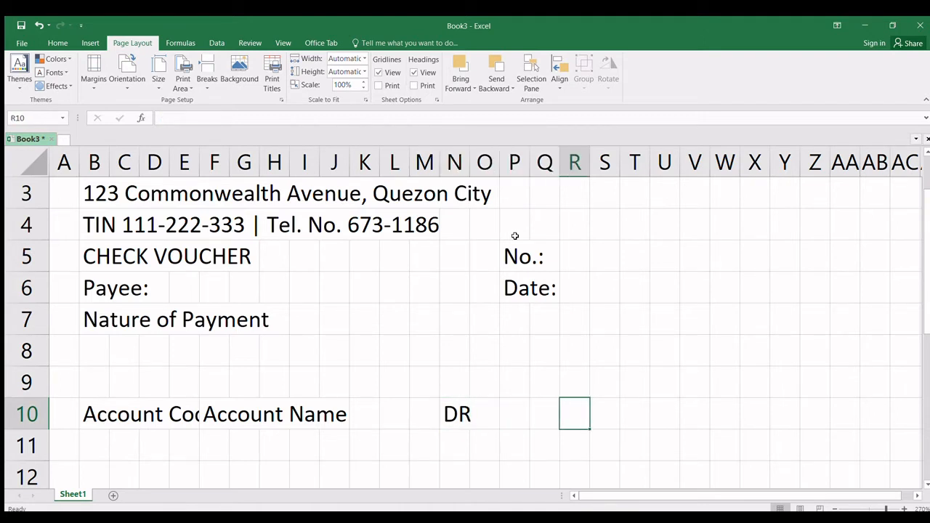
type("CR")
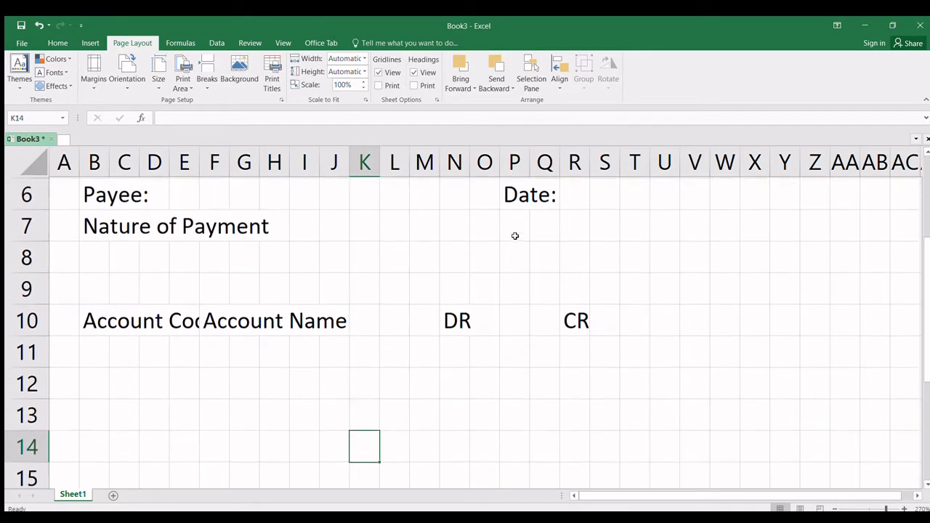
- Add the 'TOTAL' label under the table and 'Amount in words:' in B18
left_click(171, 320)
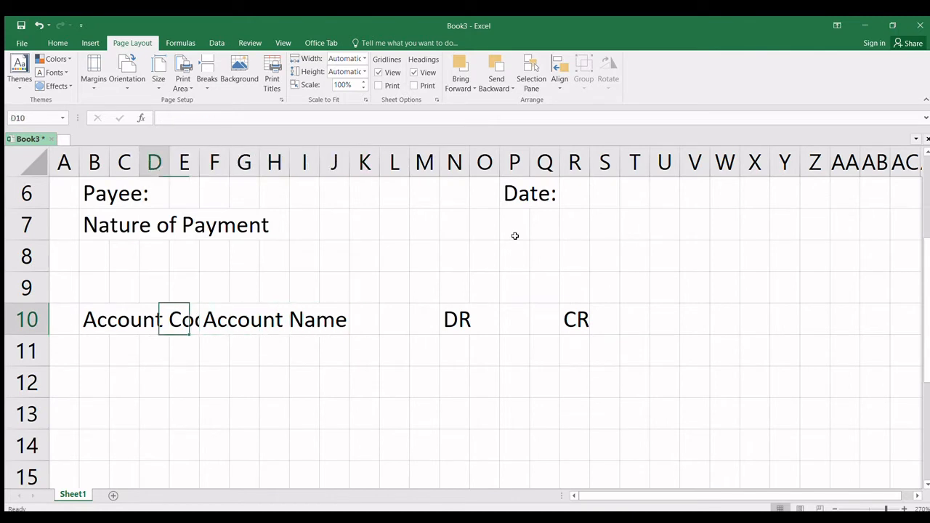
left_click(93, 350)
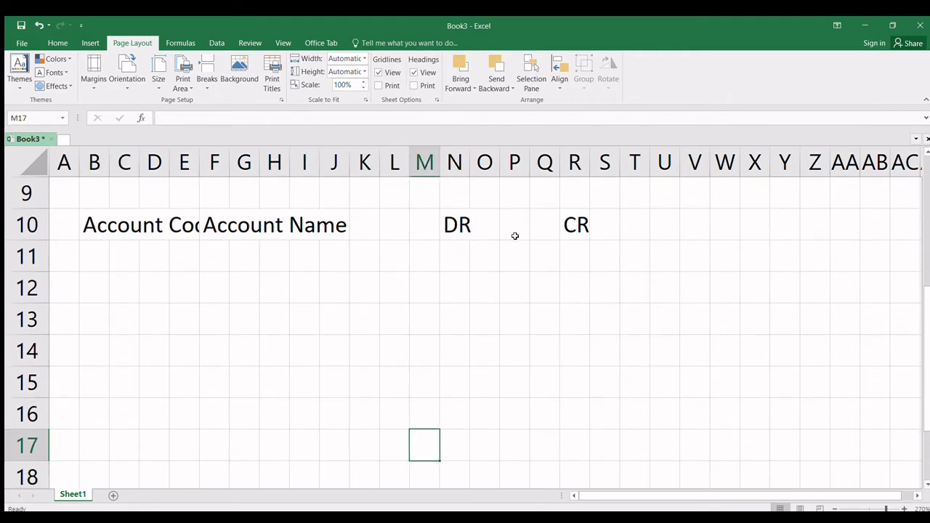
left_click(364, 445)
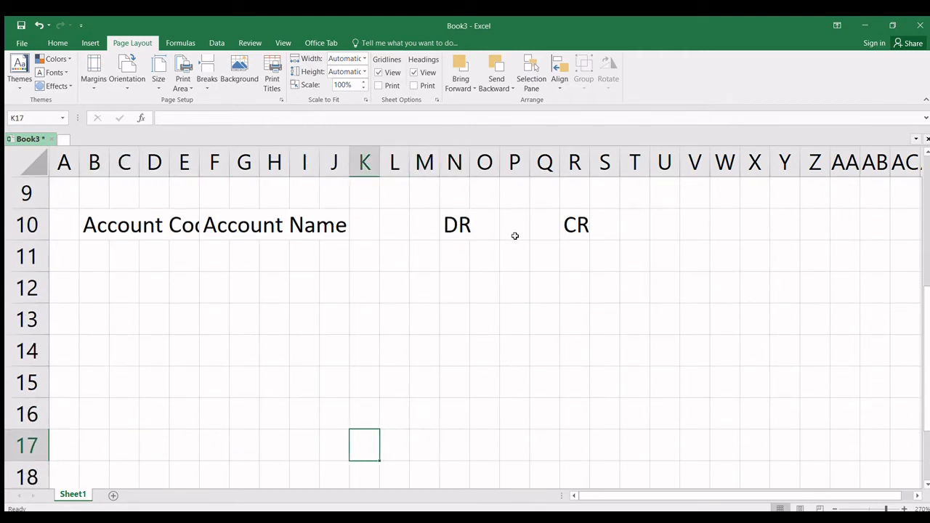
type("TOTAL")
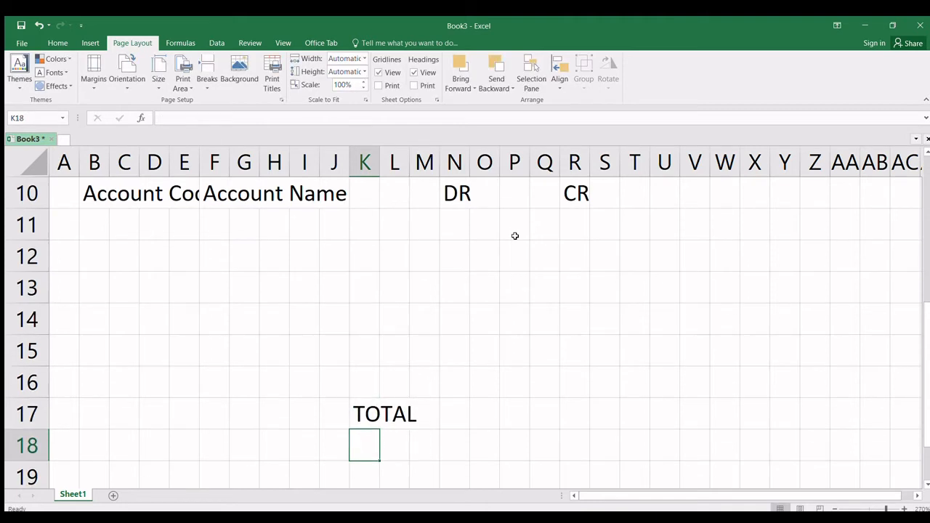
scroll("down", 3)
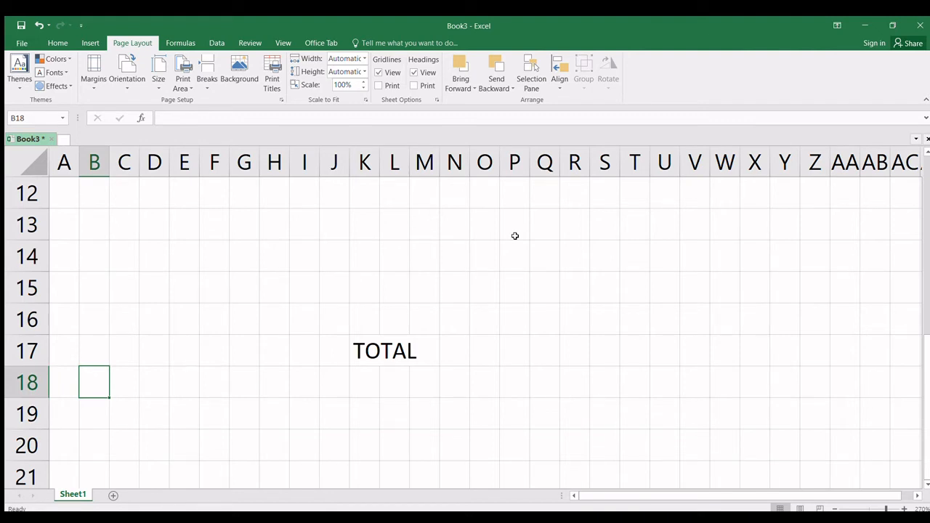
type("Amount in")
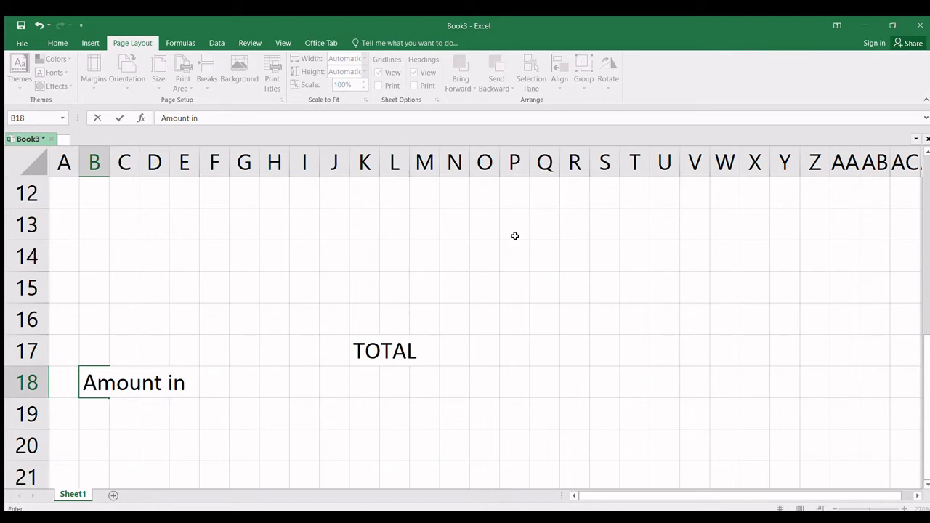
type("words:")
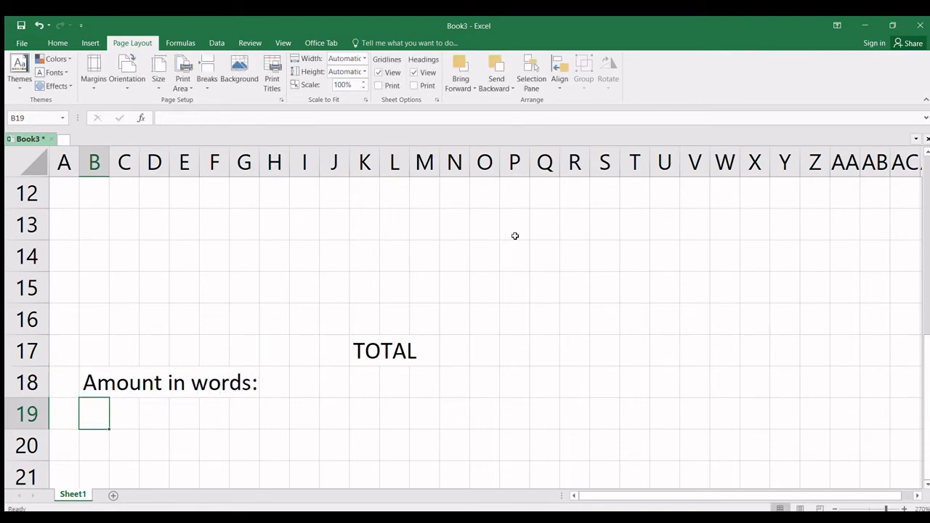
- Enter 'Check Date:', 'Check Number:' and 'Bank Name:' labels in P18–P20
left_click(124, 383)
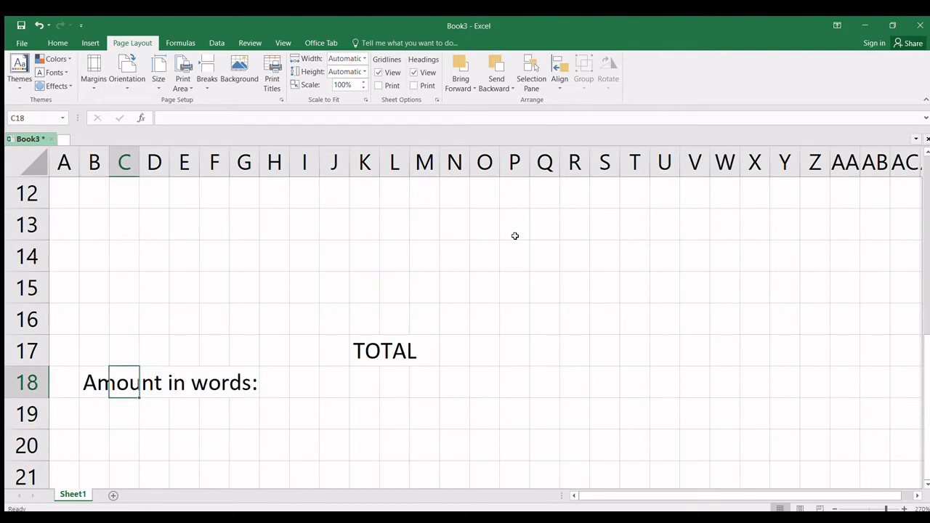
left_click(363, 384)
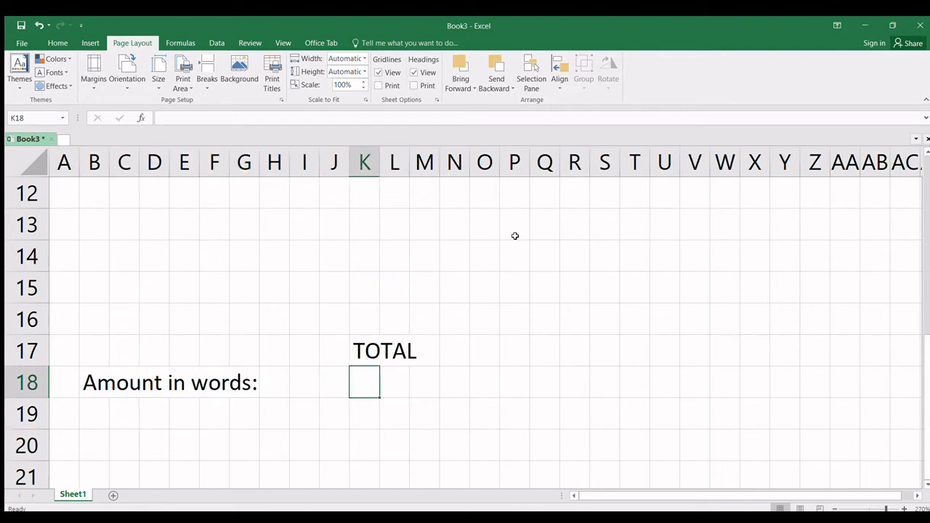
left_click(515, 382)
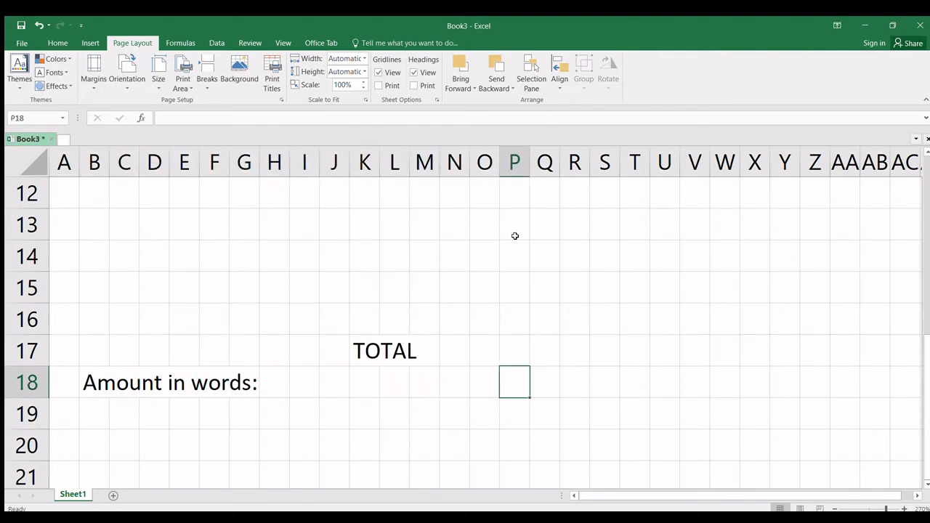
type("Check Date")
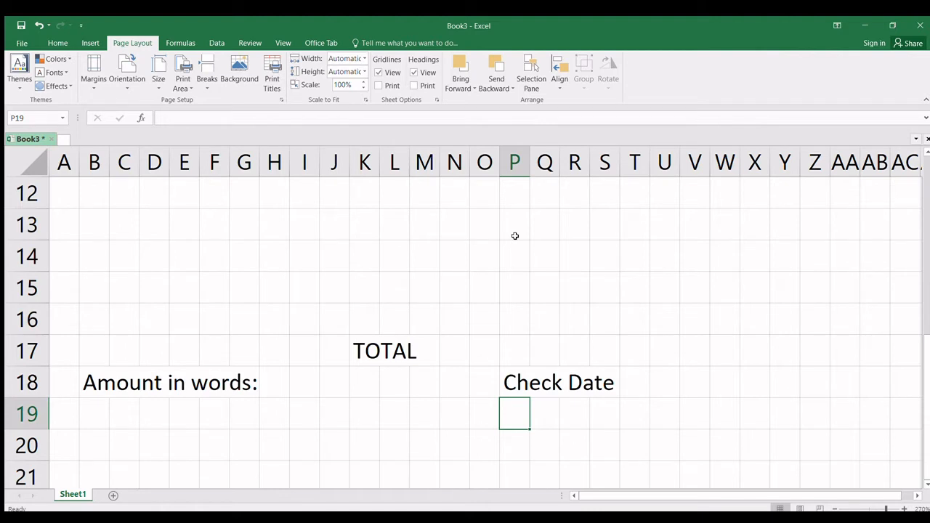
type("Check Date")
type("Check Number")
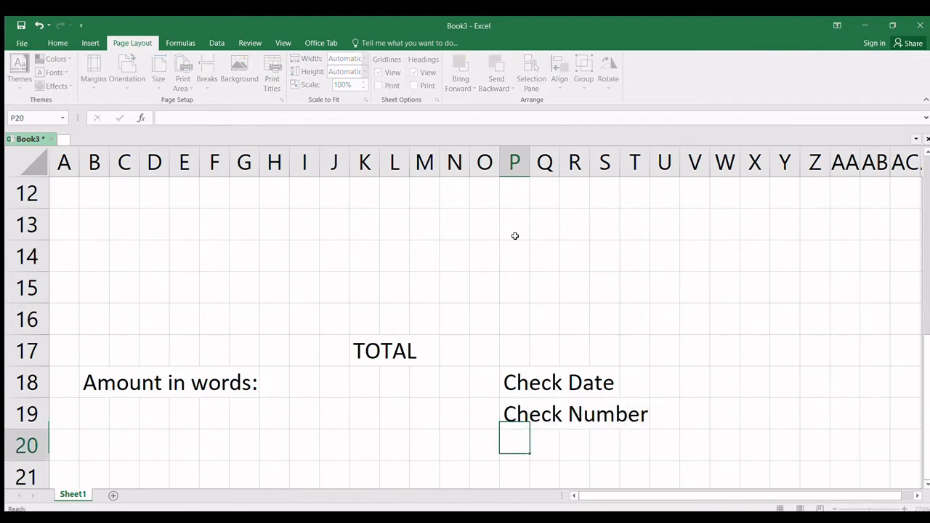
type("Bank")
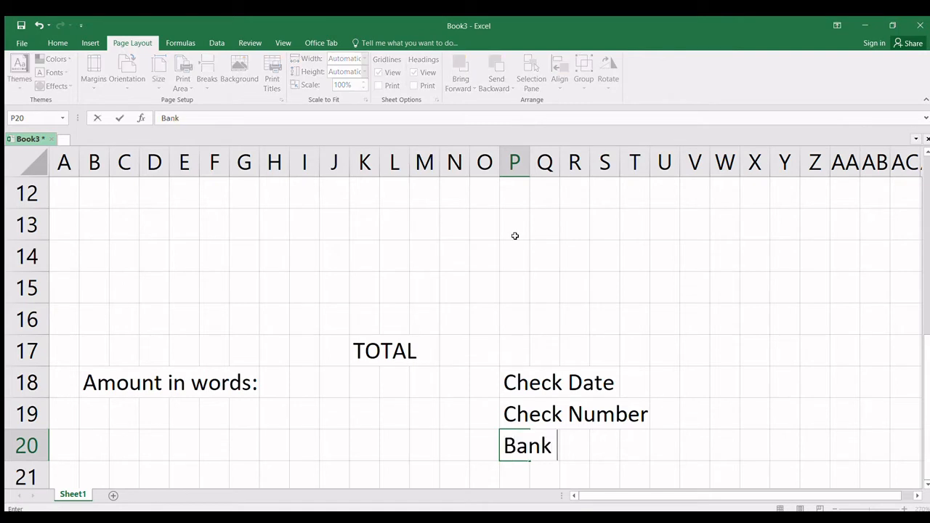
key("enter")
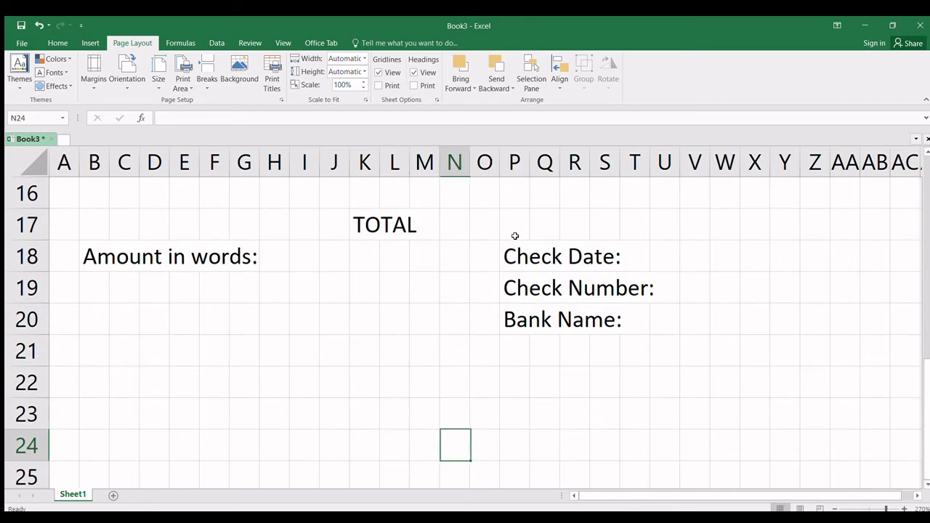
- Enter 'Prepared by' in B23 and 'Checked by' in G23 on the signatory row
left_click(454, 413)
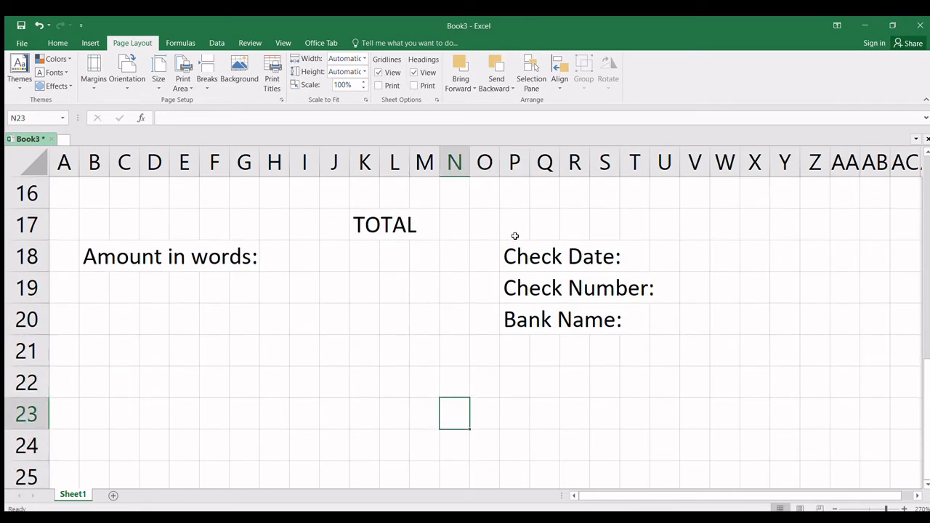
left_click(93, 413)
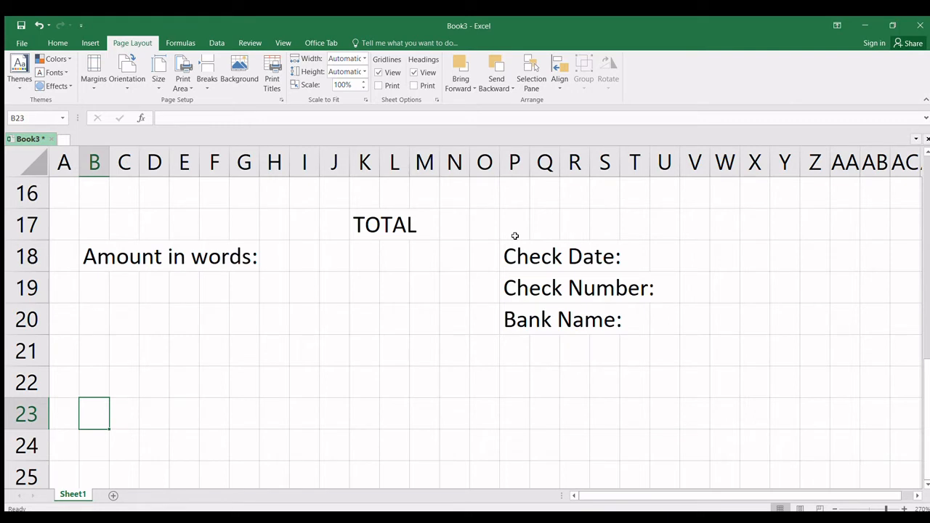
type("pre")
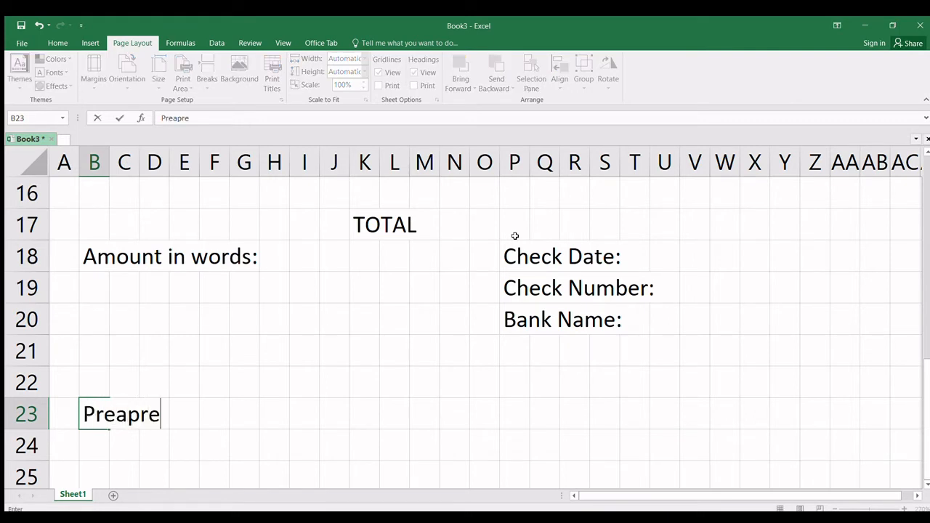
key("Backspace")
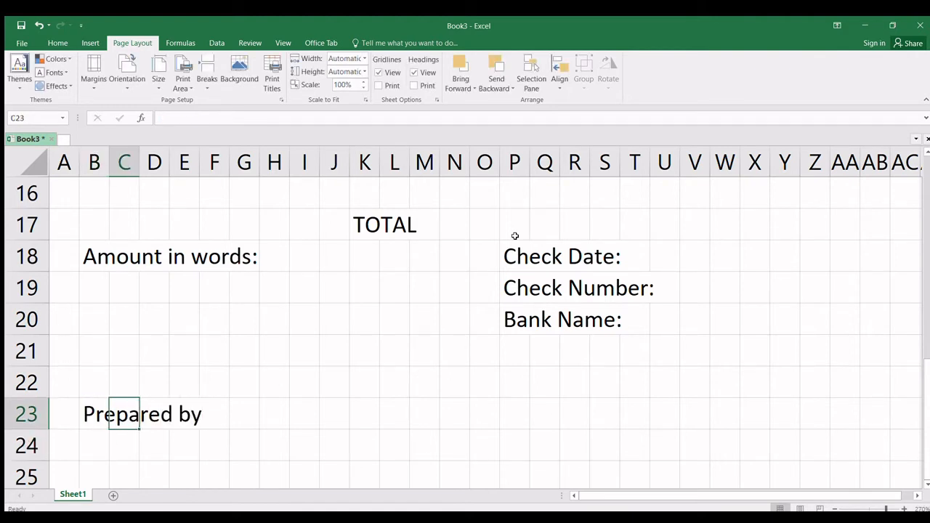
left_click(244, 413)
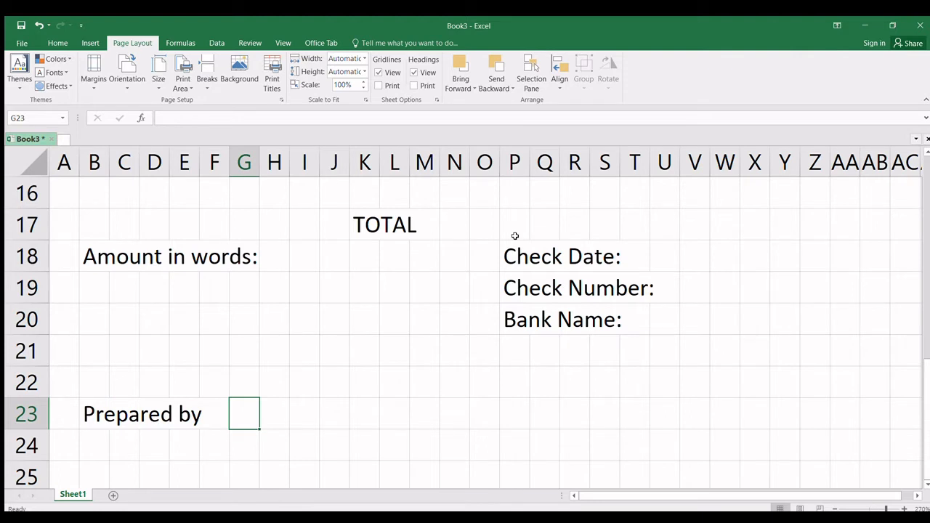
type("C")
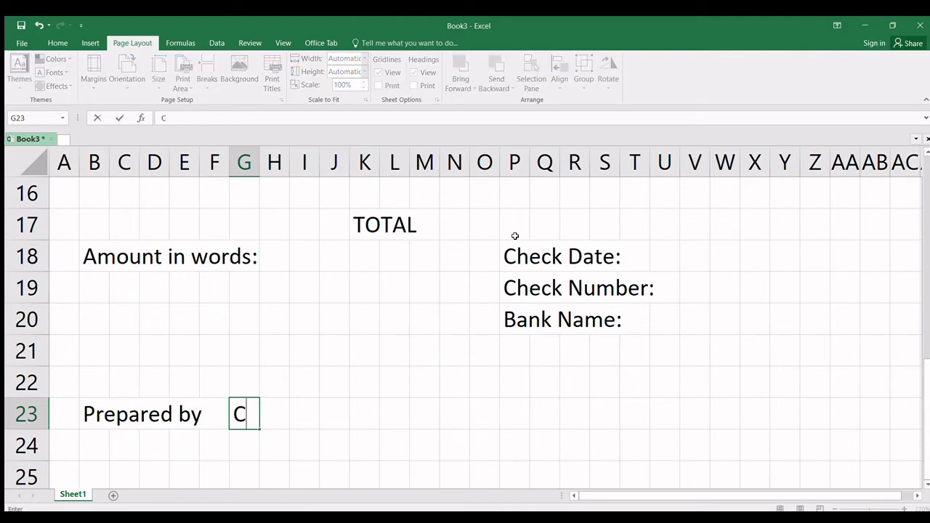
type("hecked by")
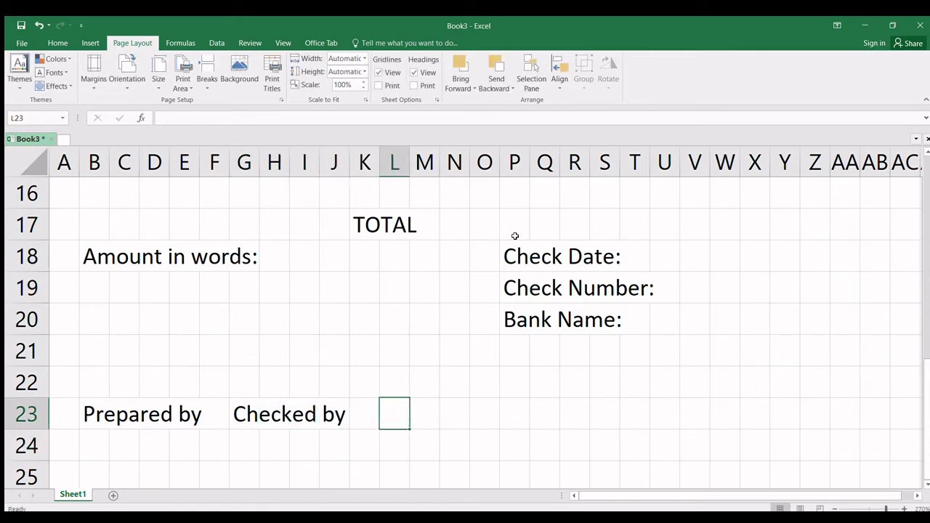
- Enter 'Approved by' in L23 and 'Received by' in Q23 to finish the signatory row
type("Approve")
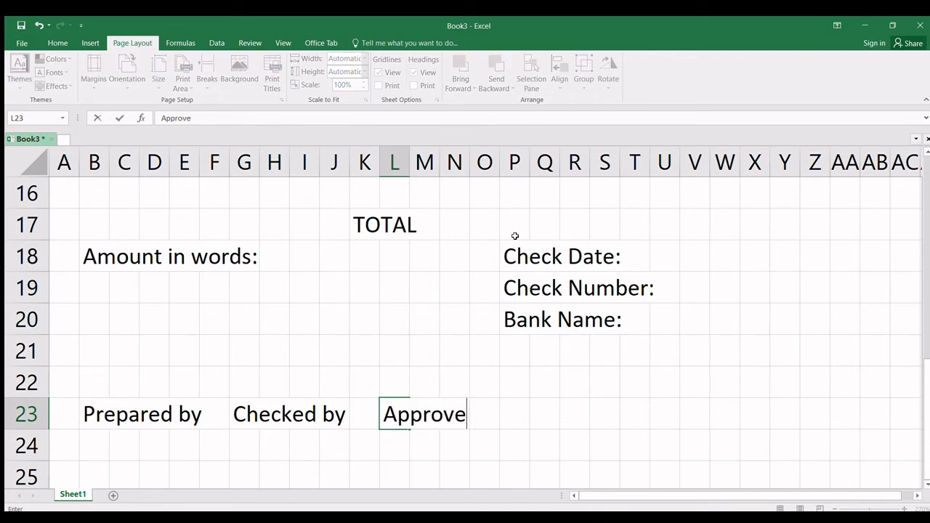
key("enter")
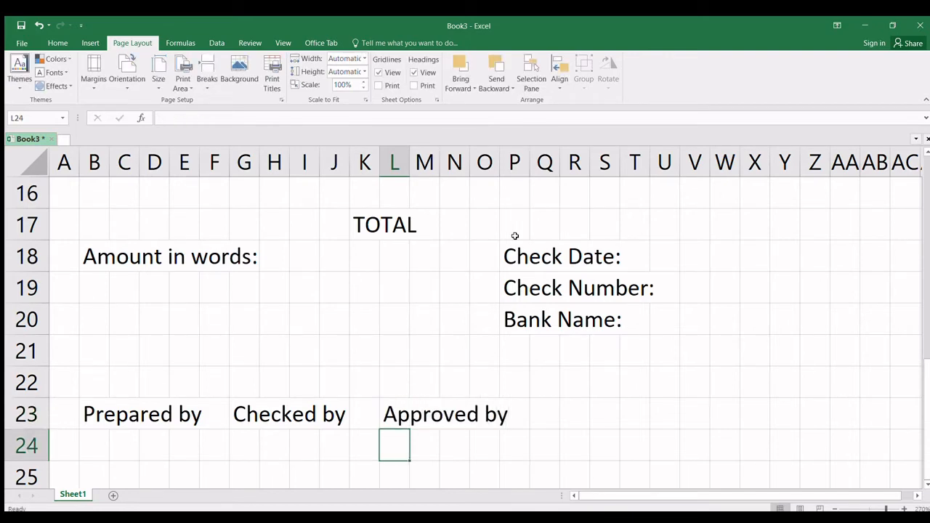
left_click(543, 413)
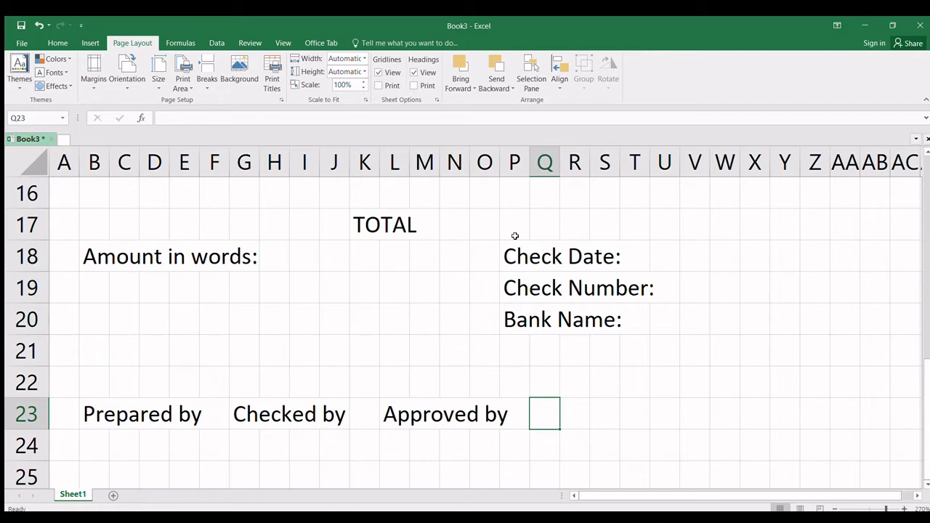
type("Rexe")
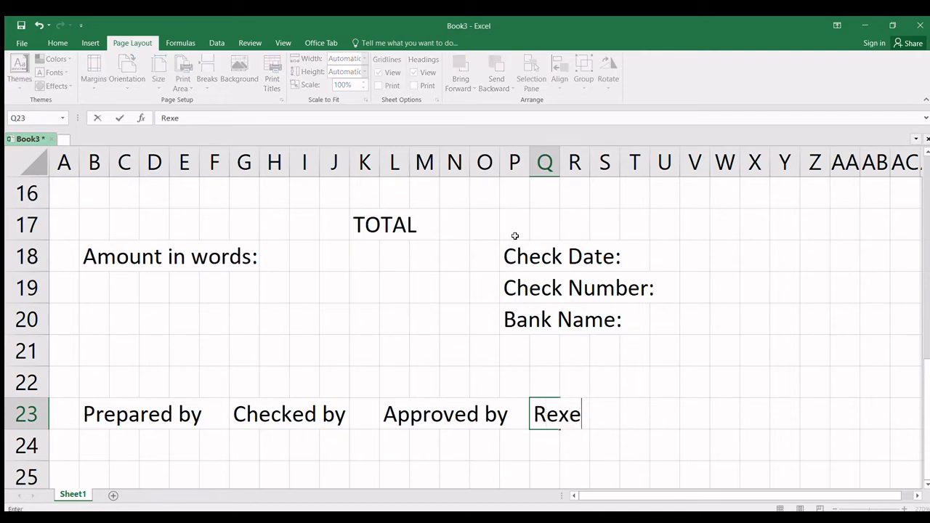
key("backspace")
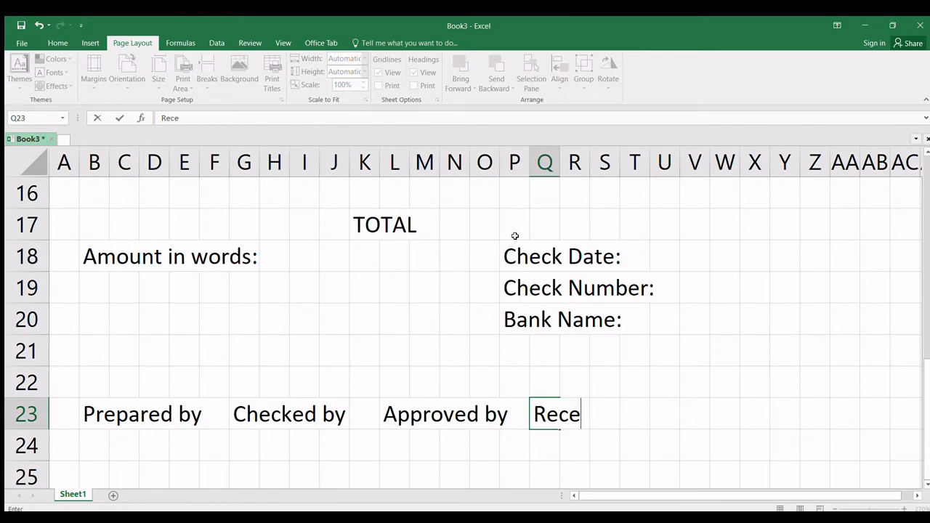
type("ived by")
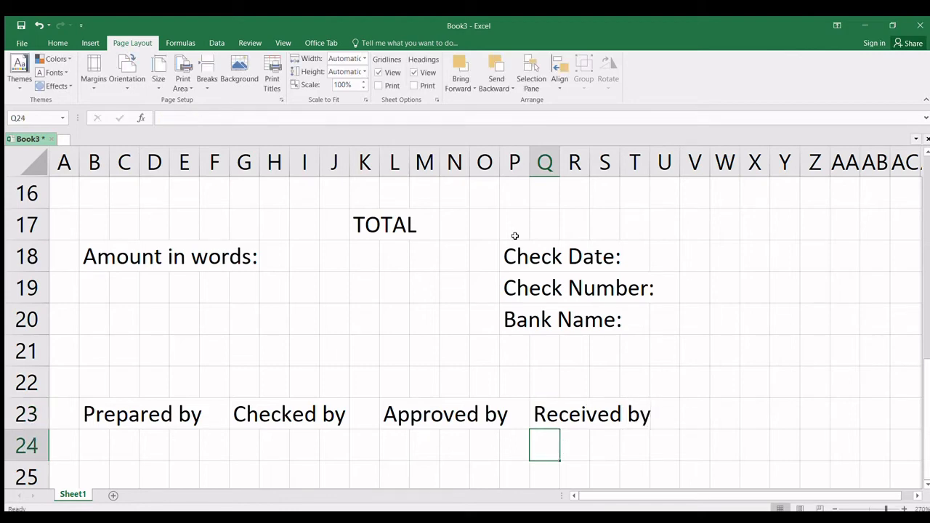
mouse_move(330, 311)
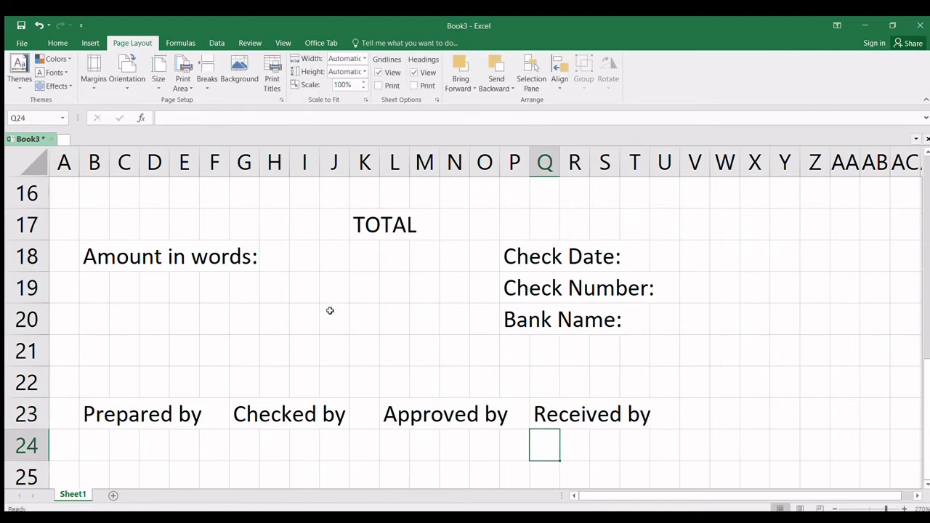
scroll("up", 3)
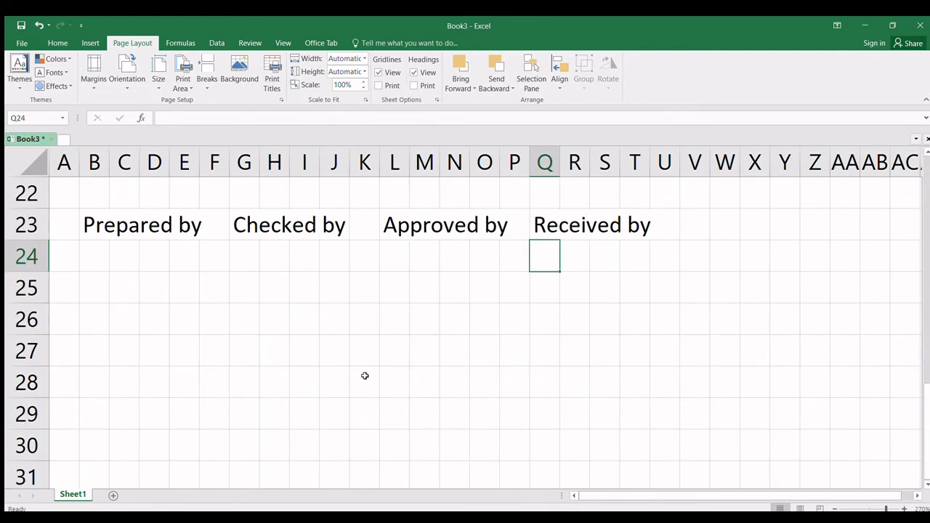
scroll("up", 3)
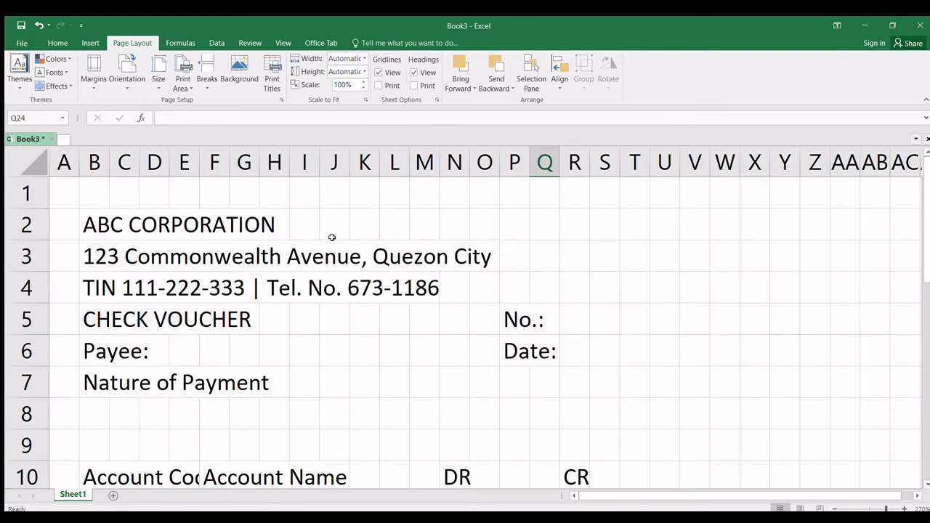
scroll("down", 3)
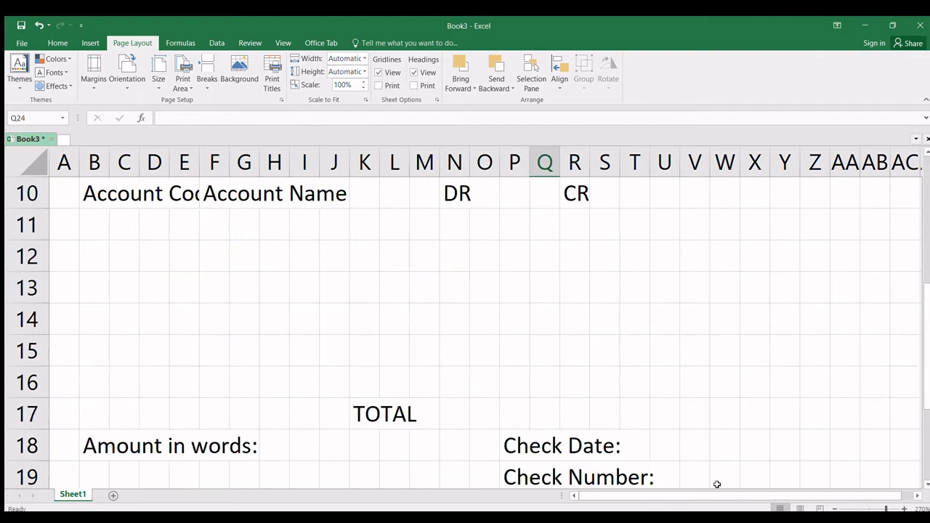
scroll("up", 3)
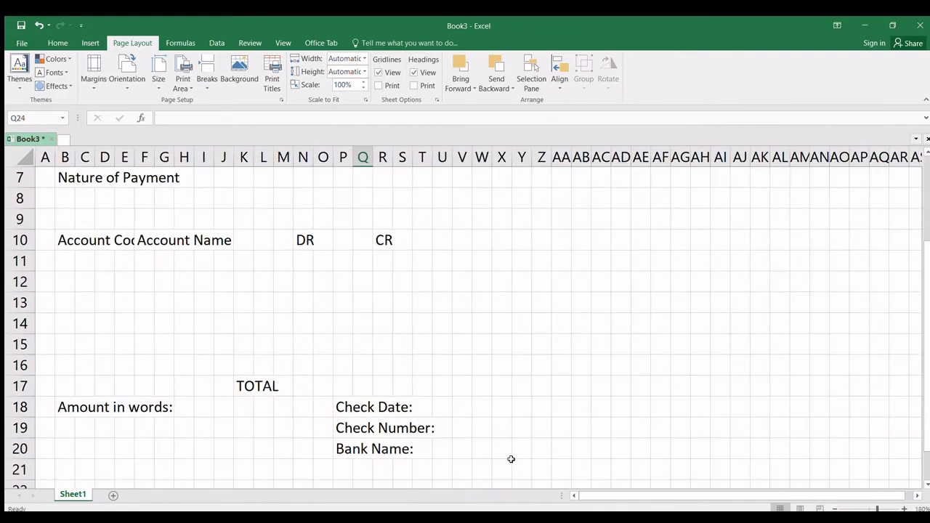
scroll("up", 3)
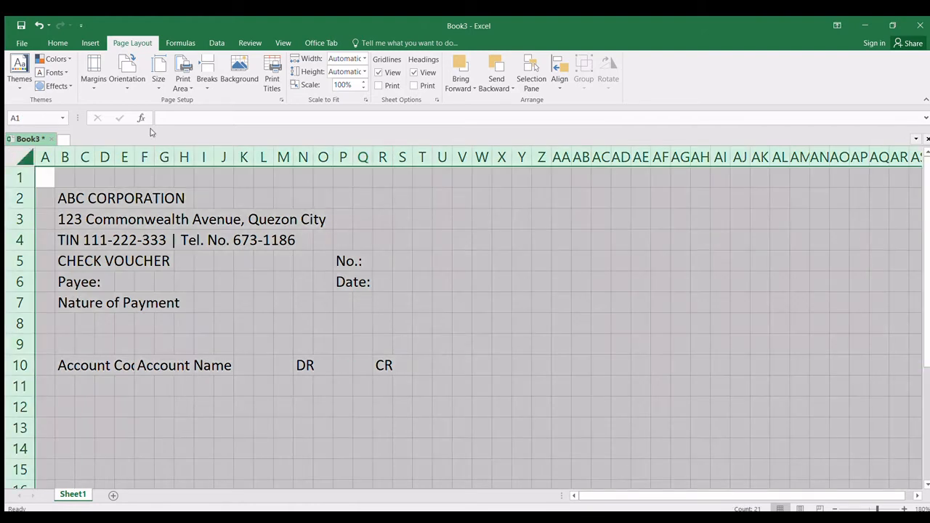
- Color all the sheet's text blue and hide the worksheet gridlines from the View tab
left_click(59, 42)
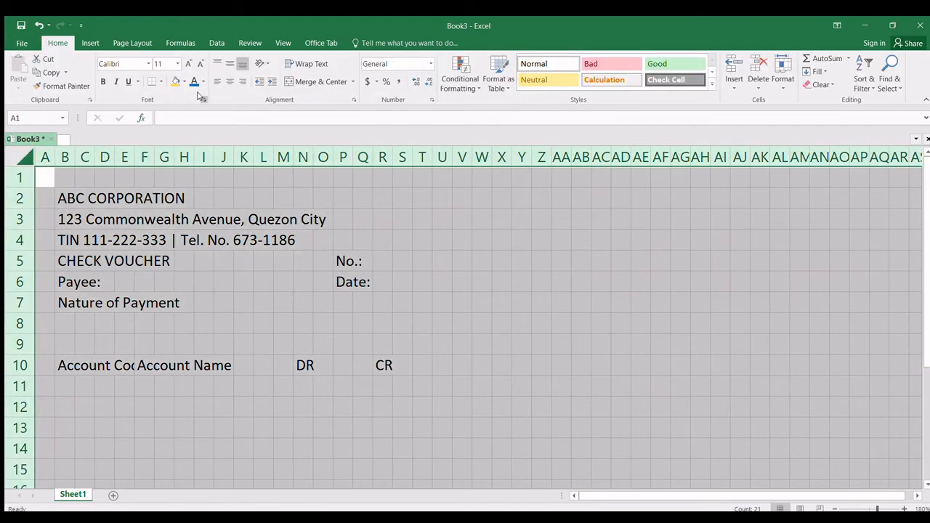
left_click(195, 81)
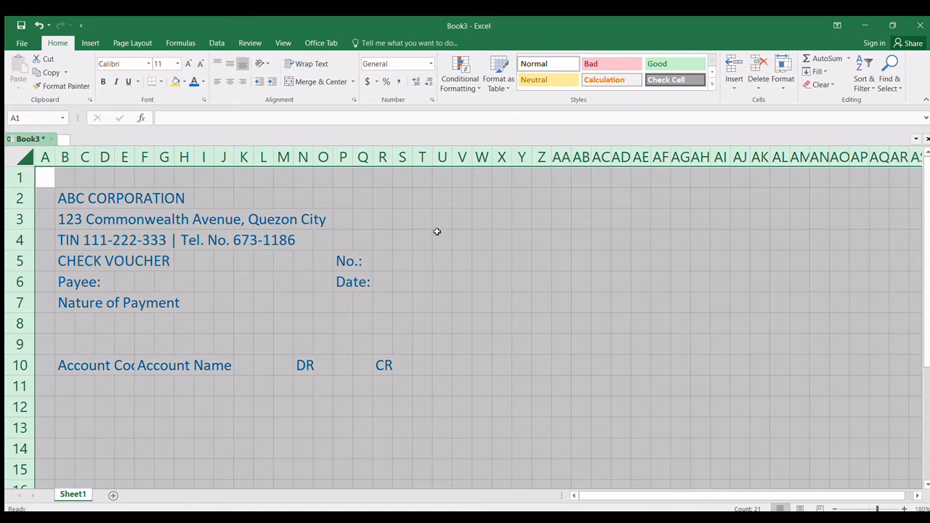
left_click(282, 43)
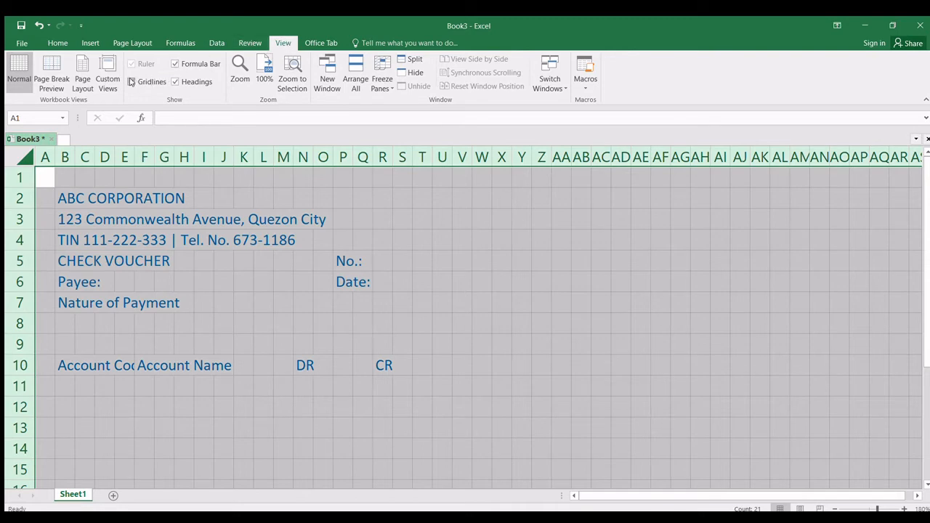
left_click(132, 82)
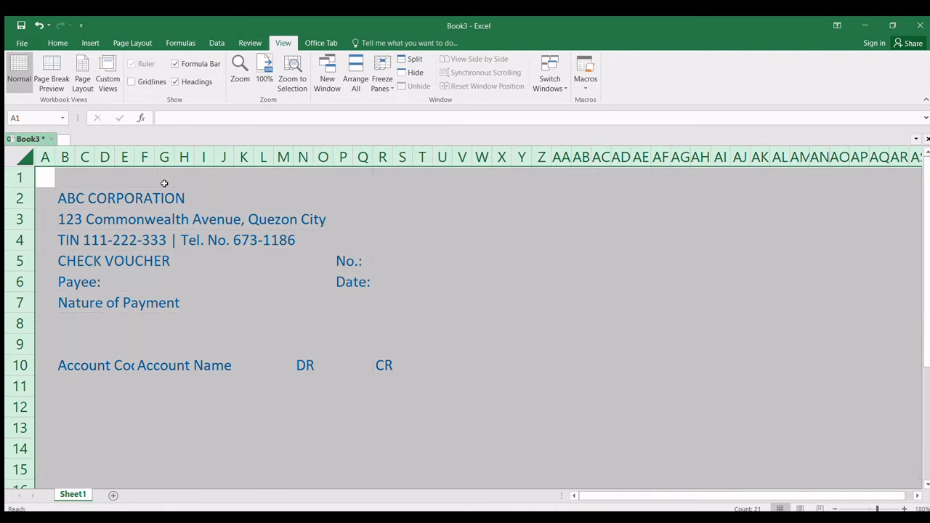
mouse_move(60, 197)
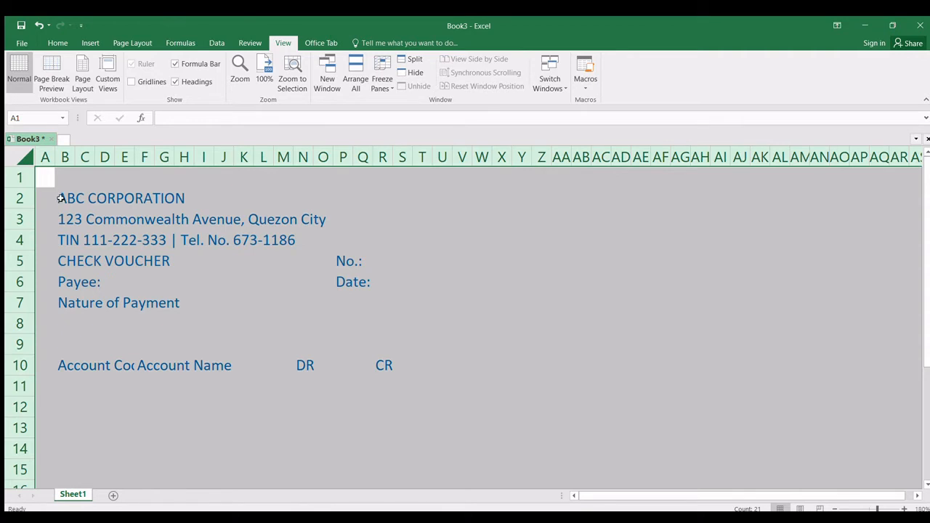
- Merge and center ABC CORPORATION across B2:U2 and make it bold and larger
left_click(66, 197)
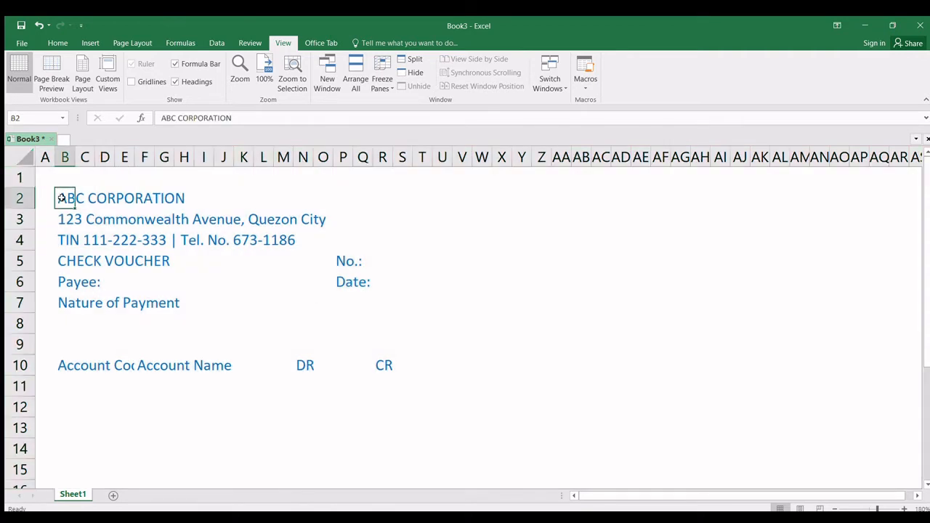
mouse_move(430, 209)
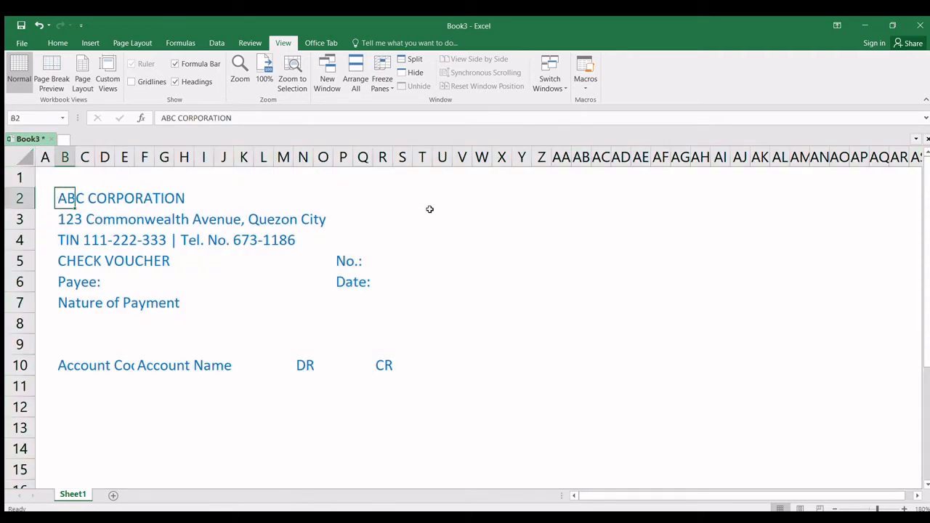
left_click_drag(64, 198, 442, 198)
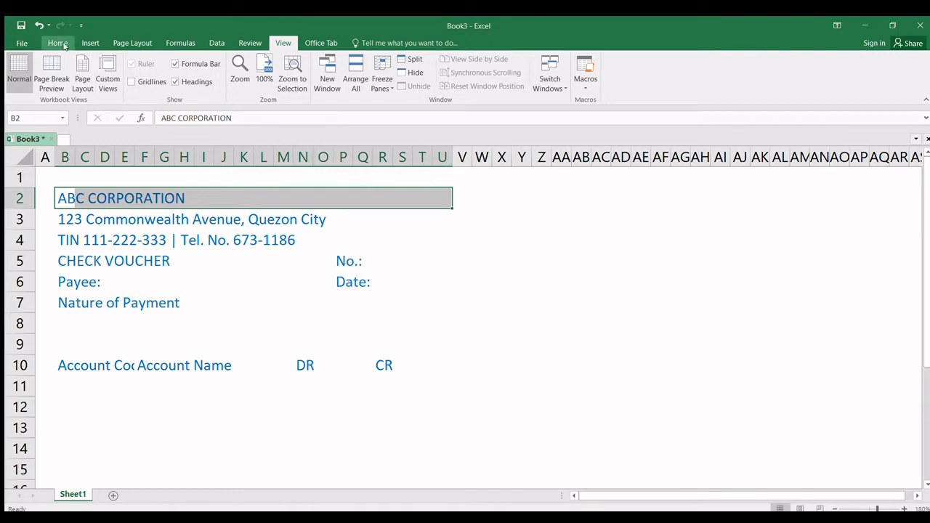
left_click(58, 43)
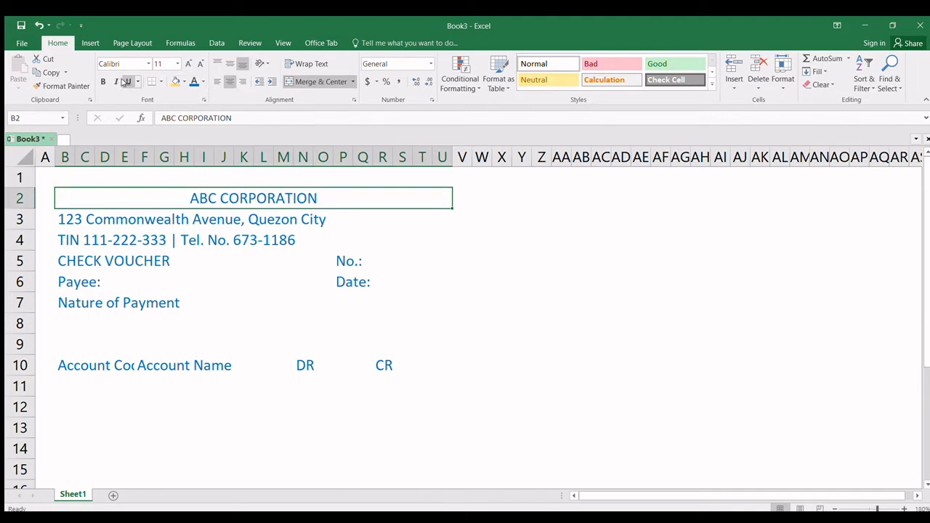
left_click(102, 82)
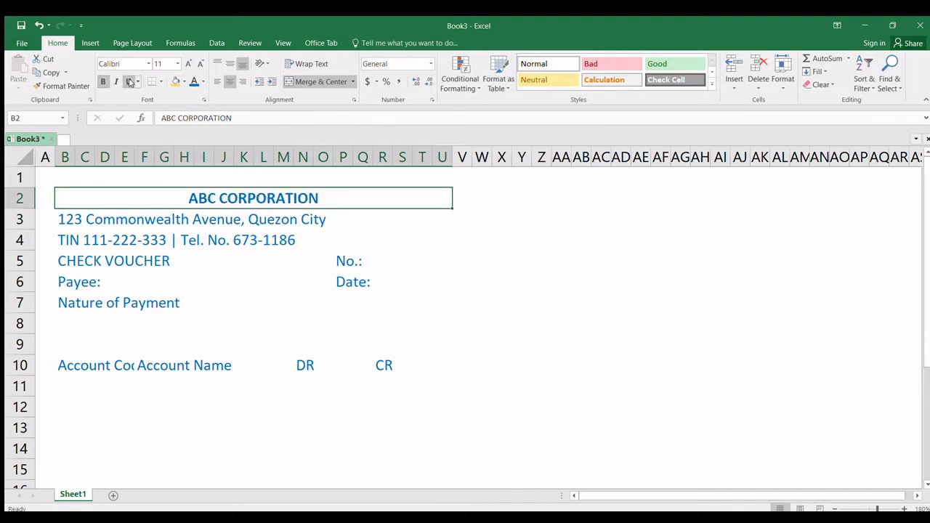
left_click(186, 64)
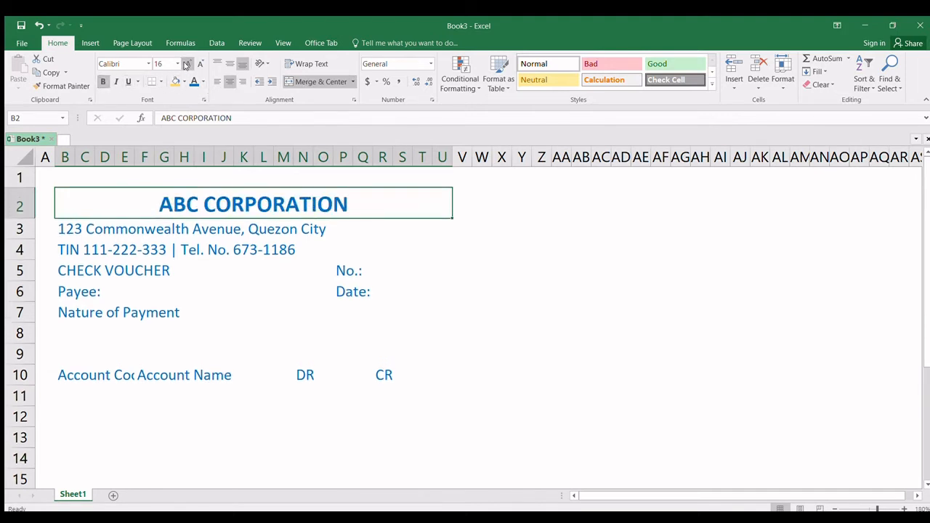
left_click(70, 228)
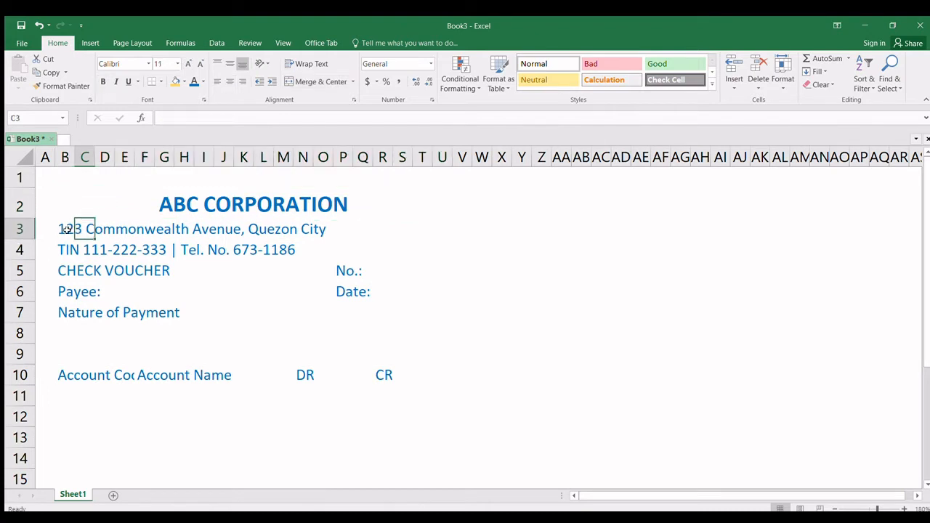
- Merge and center the address and TIN lines with smaller text, and make CHECK VOUCHER bold and larger
left_click_drag(66, 230, 433, 250)
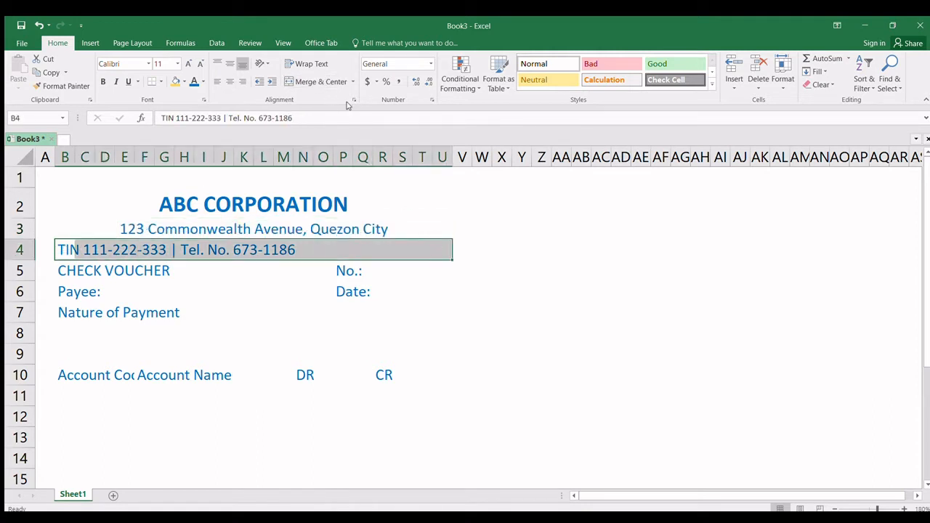
left_click(317, 81)
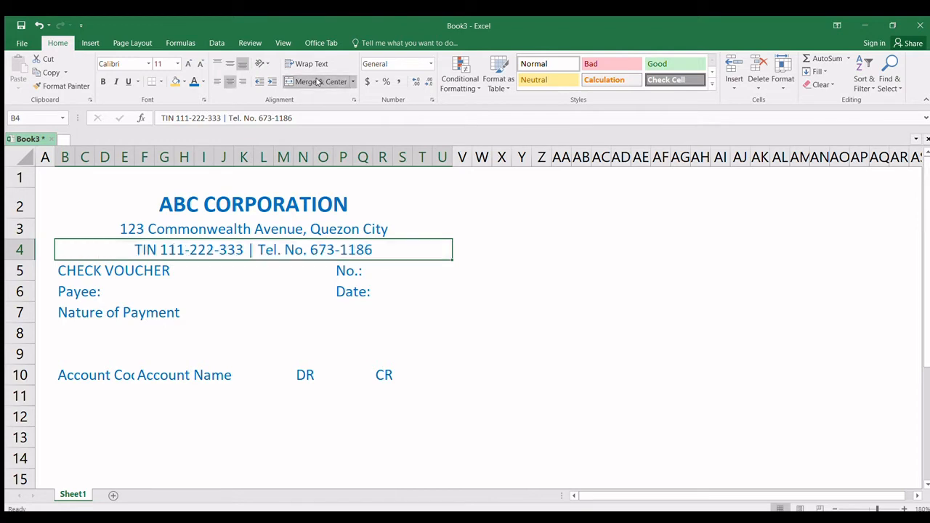
left_click(253, 230)
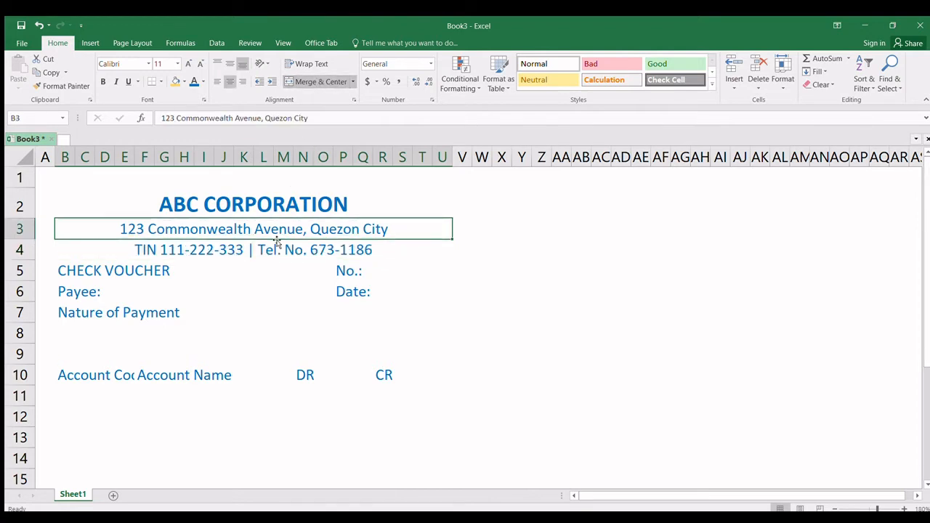
left_click_drag(253, 230, 253, 250)
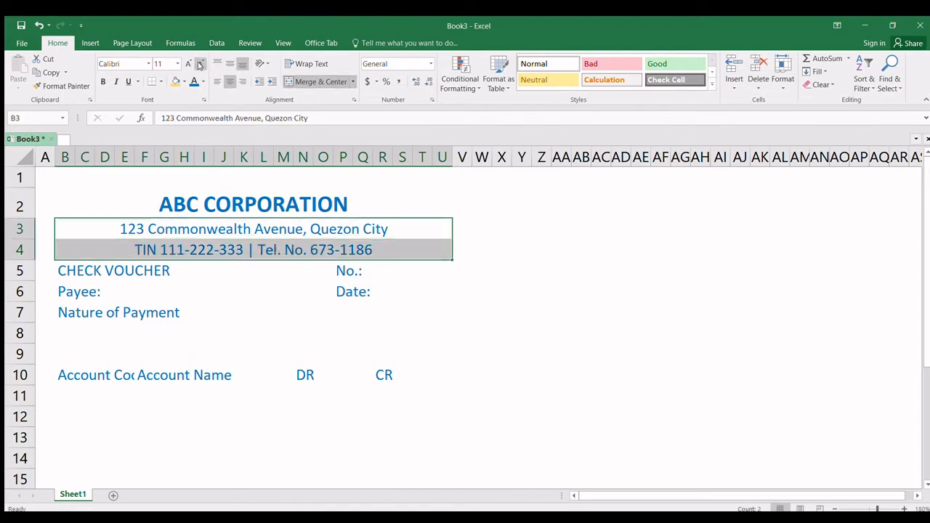
left_click(175, 64)
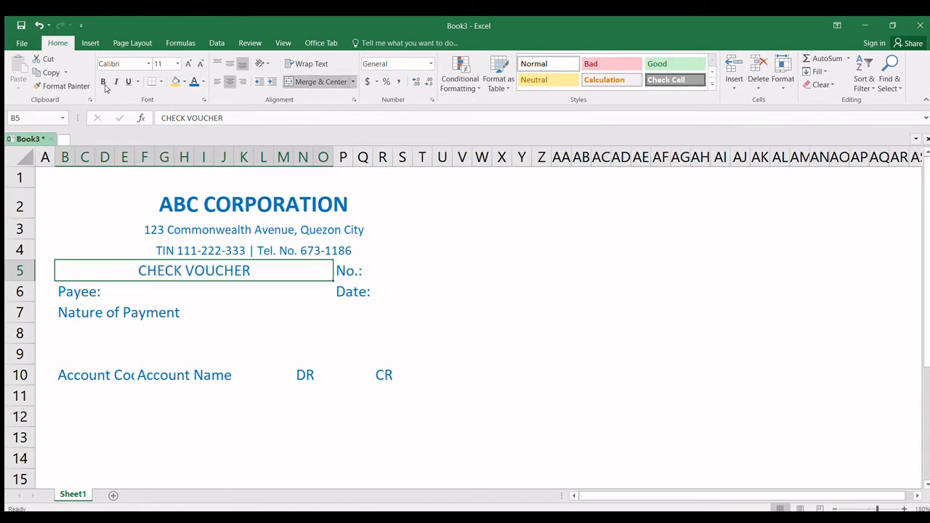
left_click(187, 64)
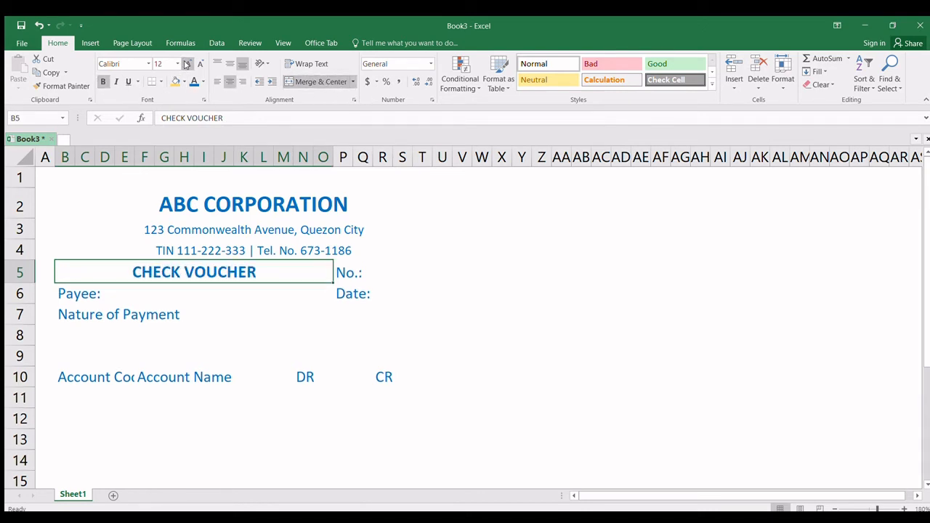
left_click(177, 64)
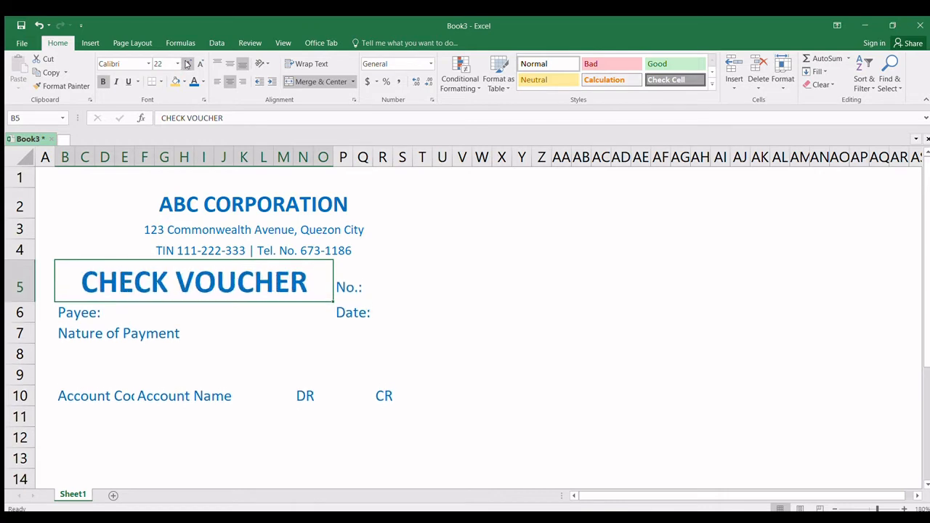
mouse_move(178, 332)
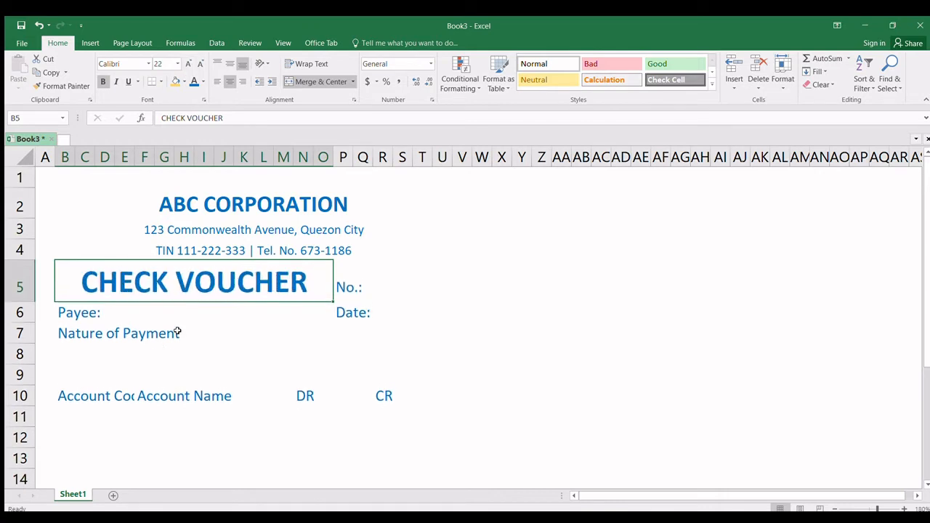
- Apply an outside border around the whole voucher range B2:U25 and clear the selection
scroll("down", 3)
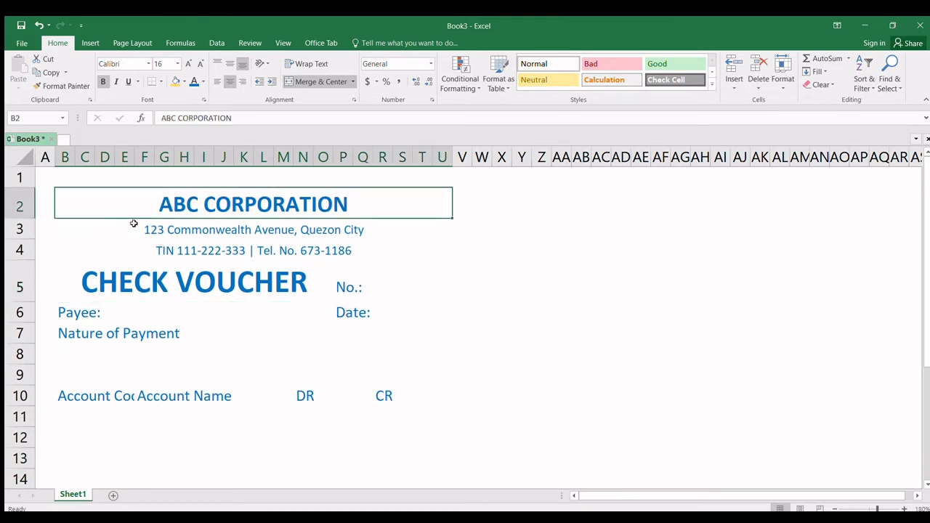
scroll("down", 3)
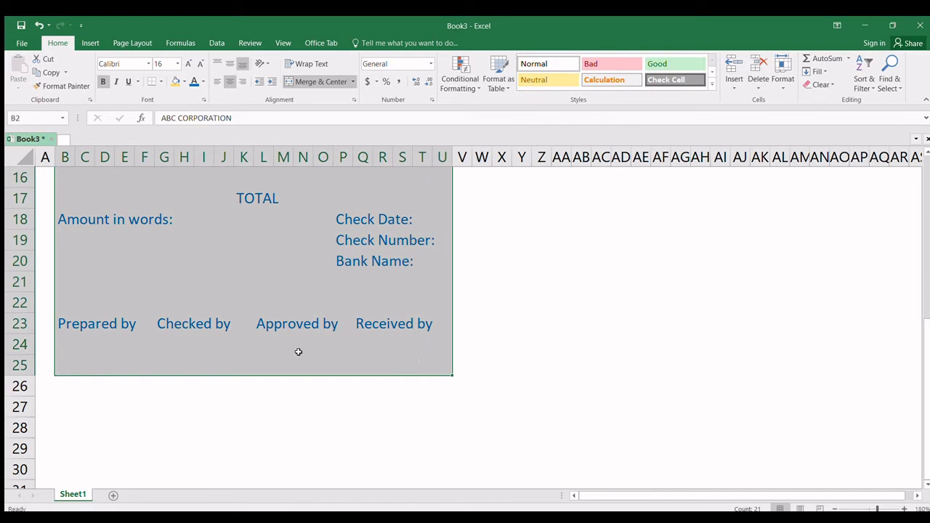
mouse_move(333, 306)
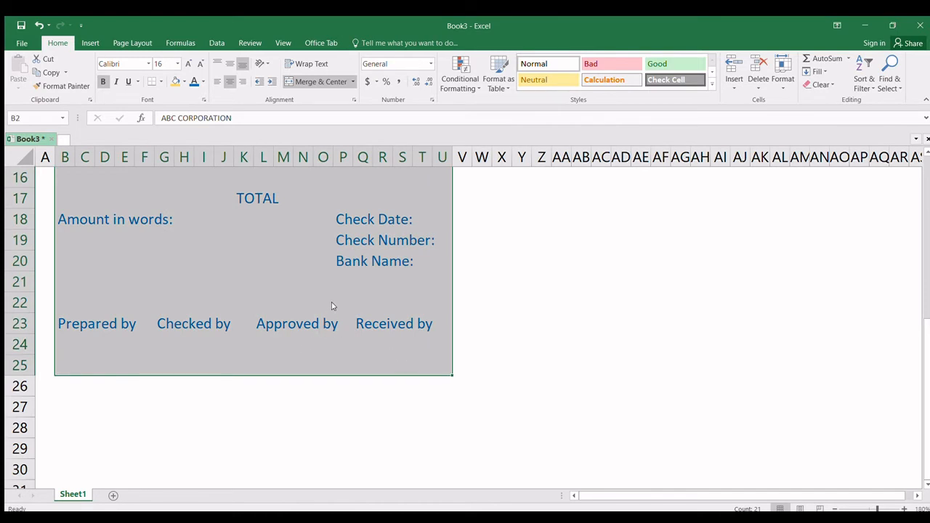
scroll("up", 3)
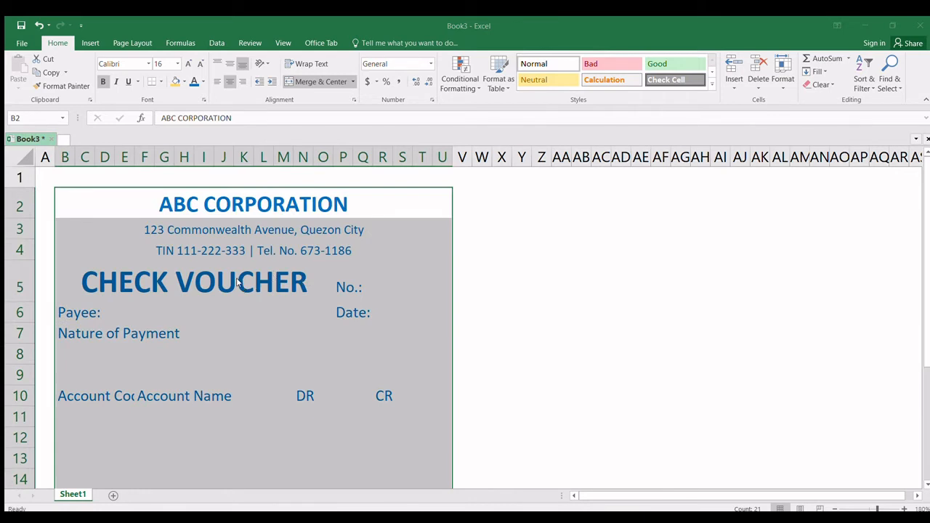
mouse_move(255, 283)
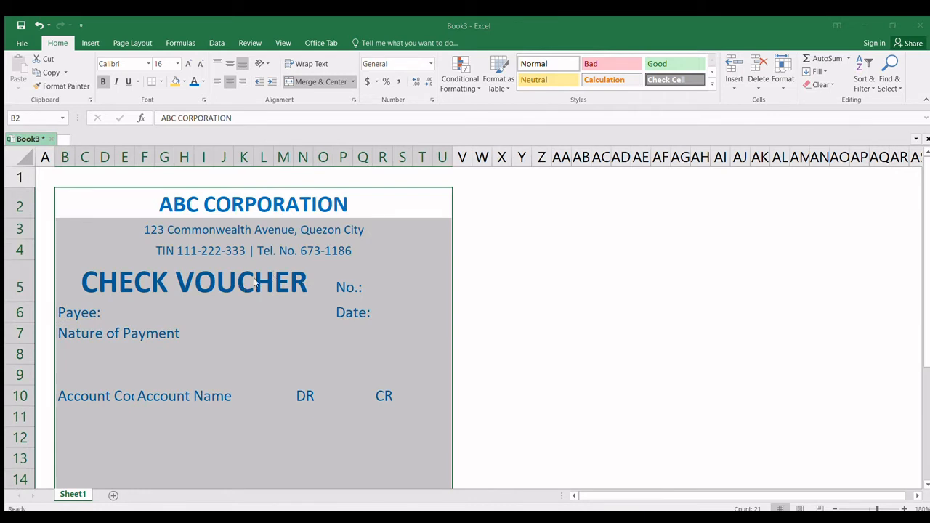
mouse_move(390, 429)
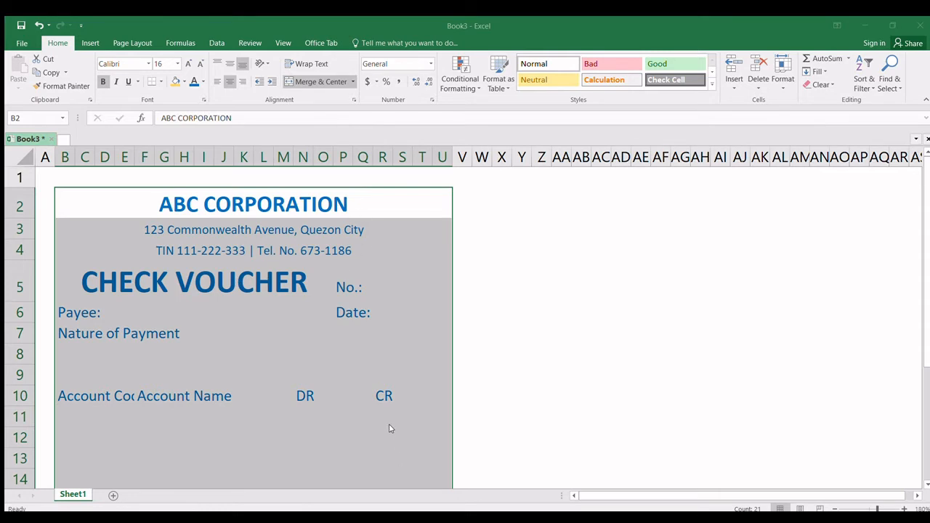
left_click(204, 314)
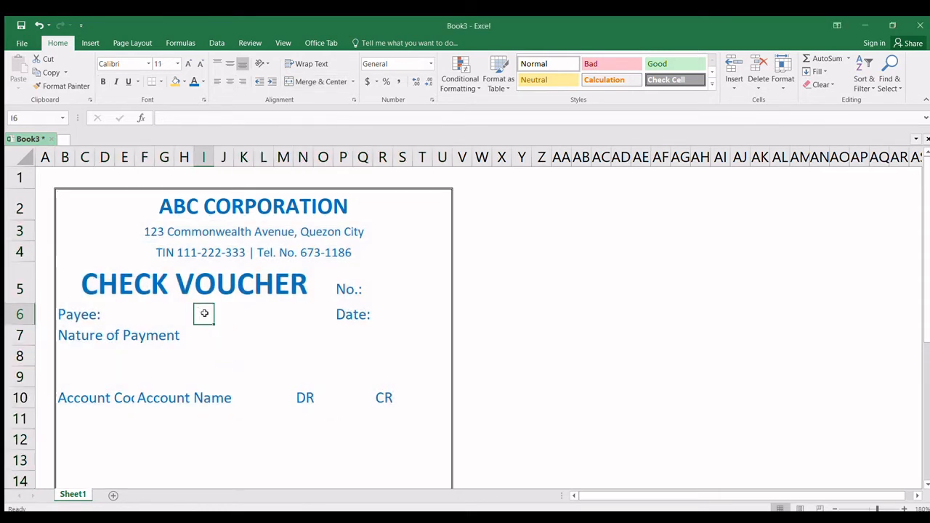
- Add border lines above and below the CHECK VOUCHER title row across the form
left_click(182, 284)
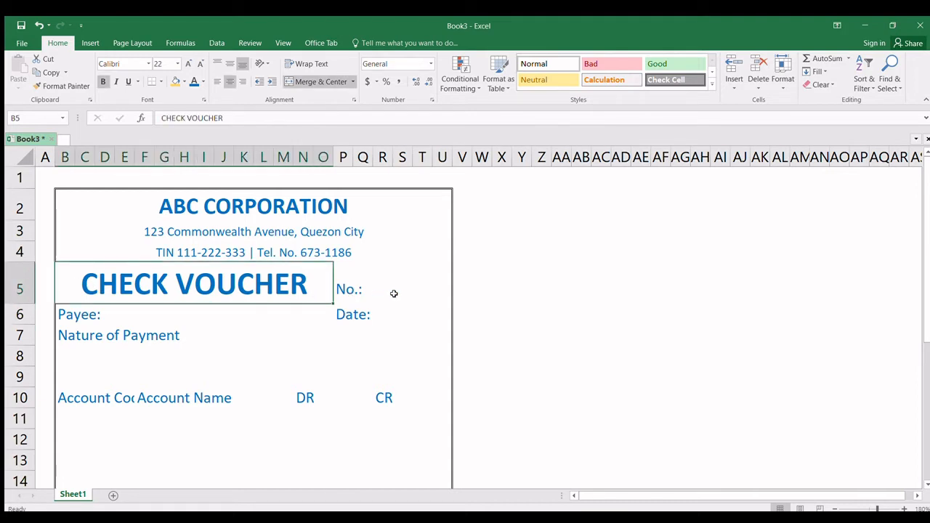
left_click(392, 283)
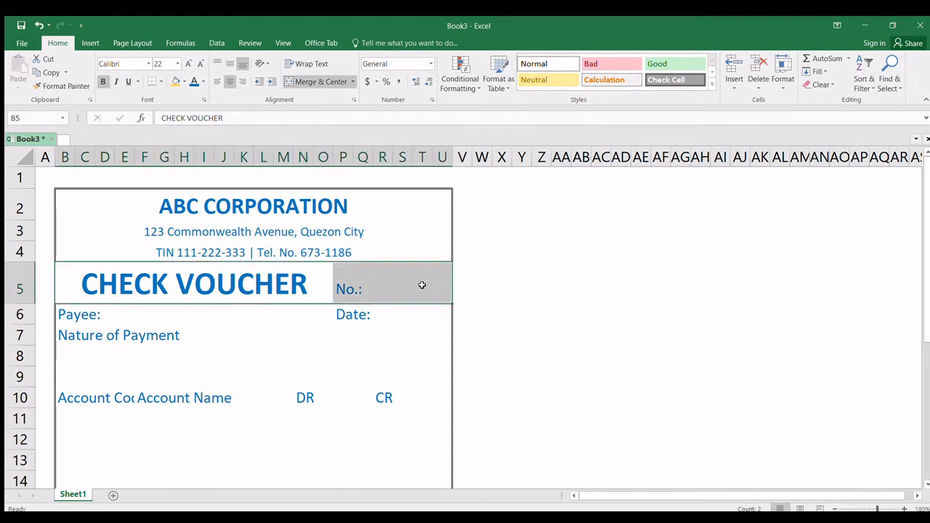
mouse_move(404, 229)
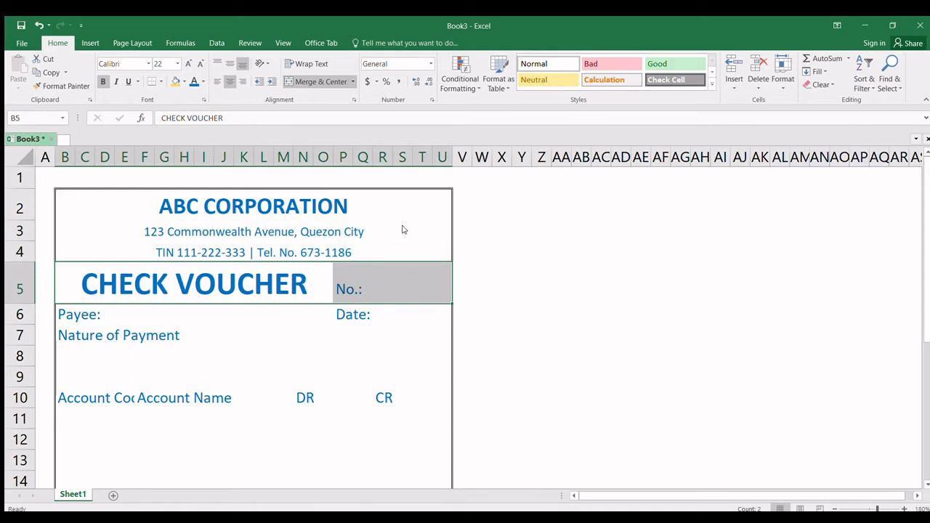
mouse_move(376, 212)
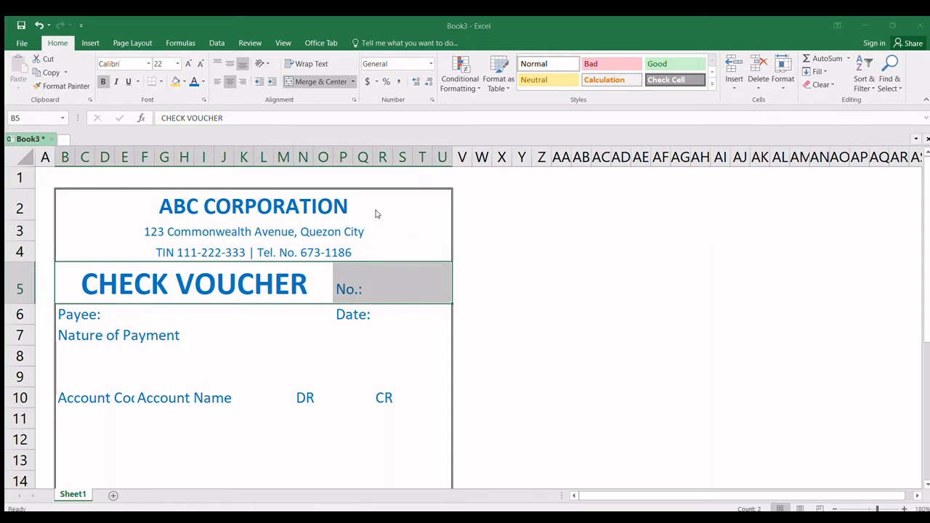
mouse_move(308, 238)
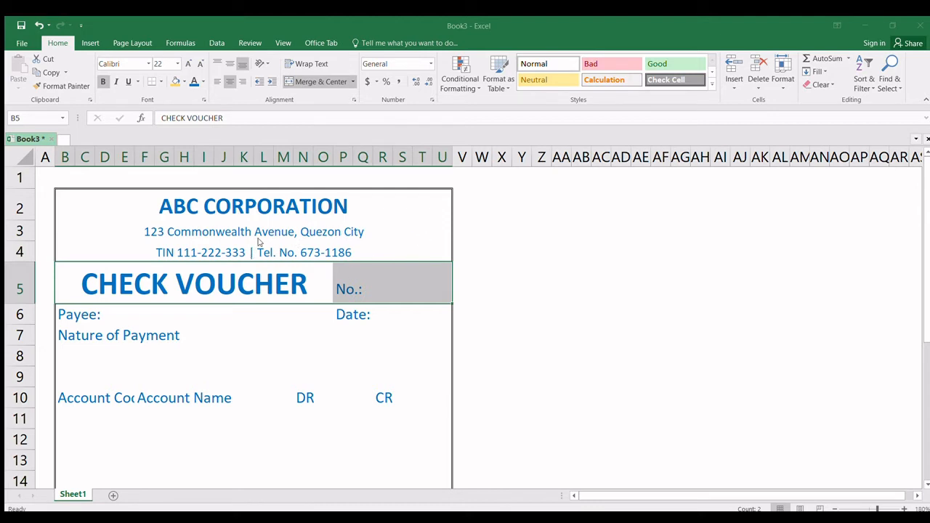
mouse_move(457, 349)
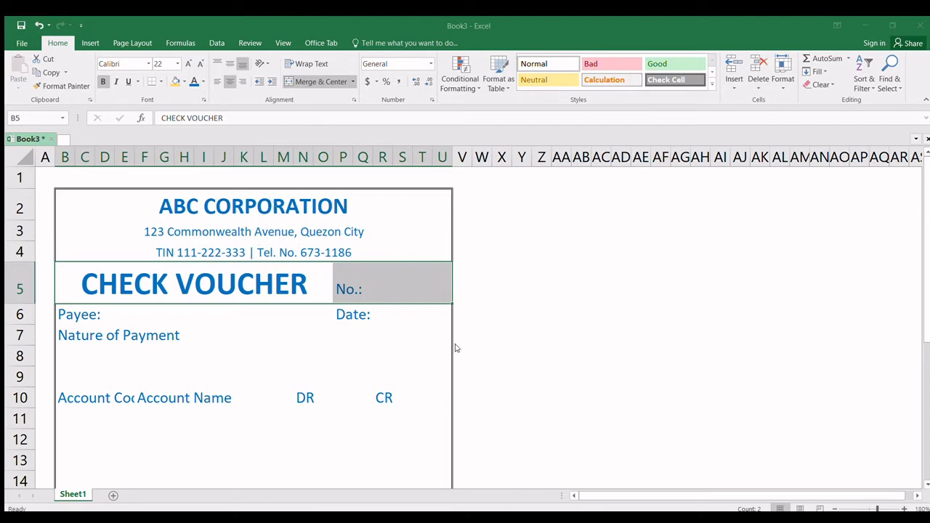
left_click(322, 340)
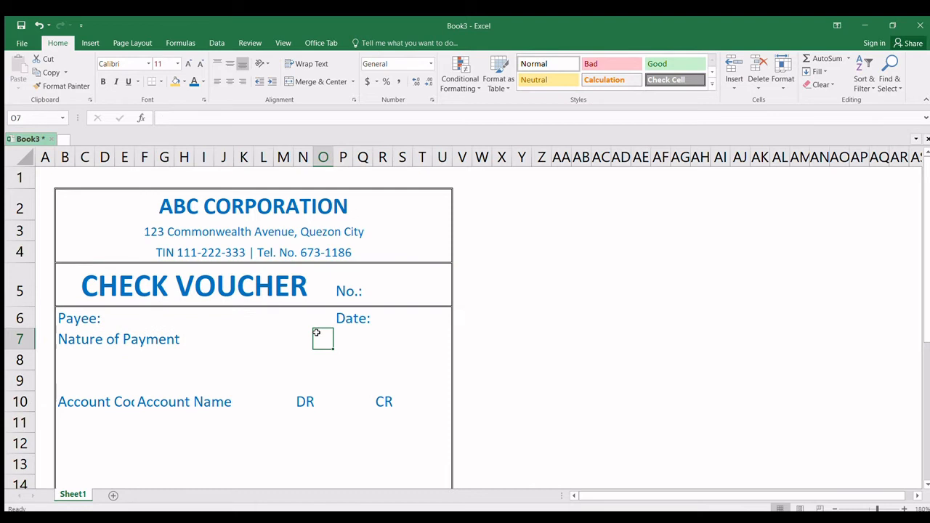
- Move the No.: label from P5 one column right into Q5
left_click(352, 285)
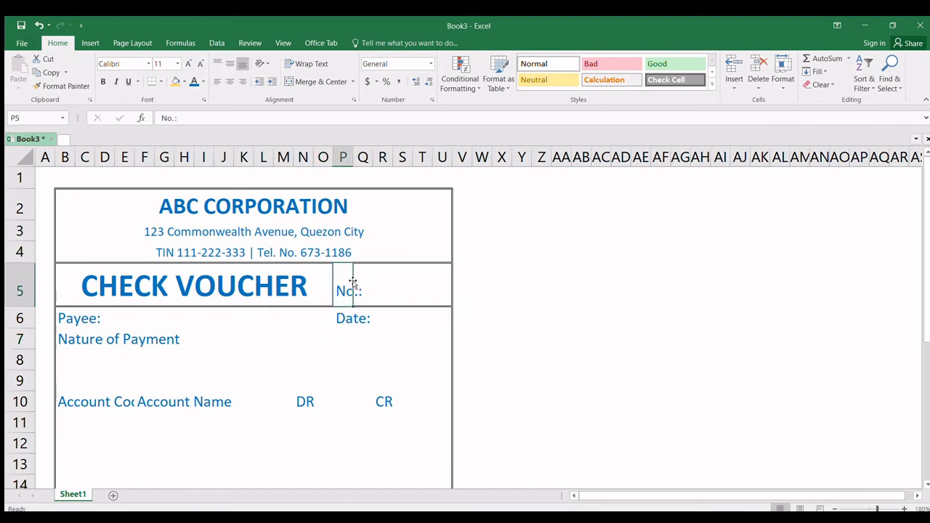
mouse_move(370, 283)
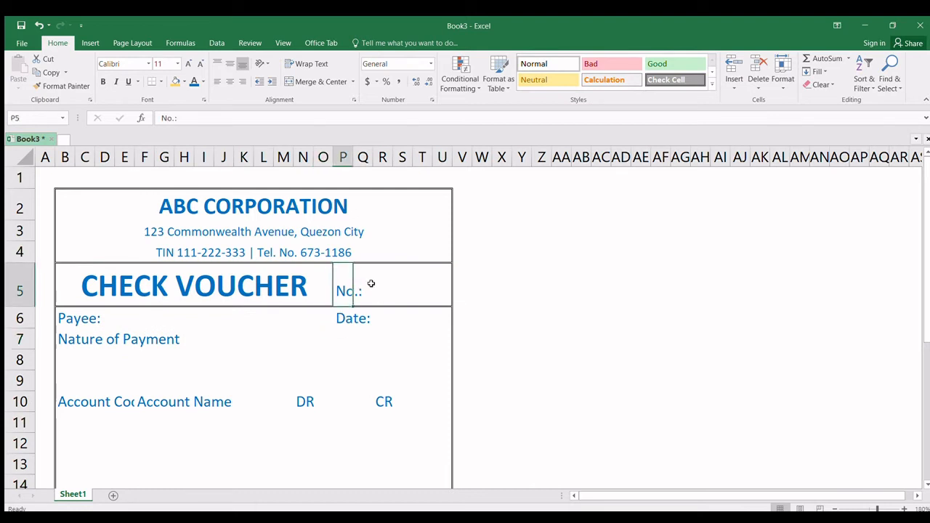
left_click(372, 285)
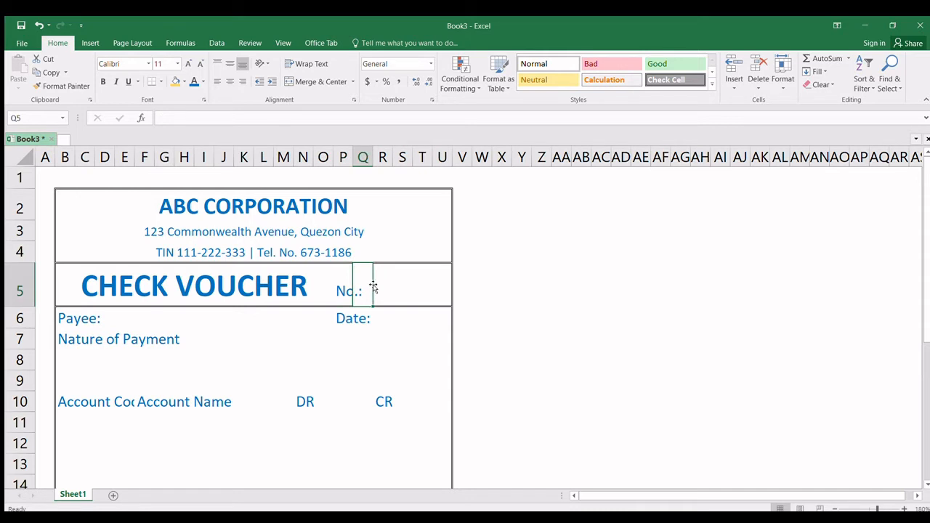
left_click(343, 283)
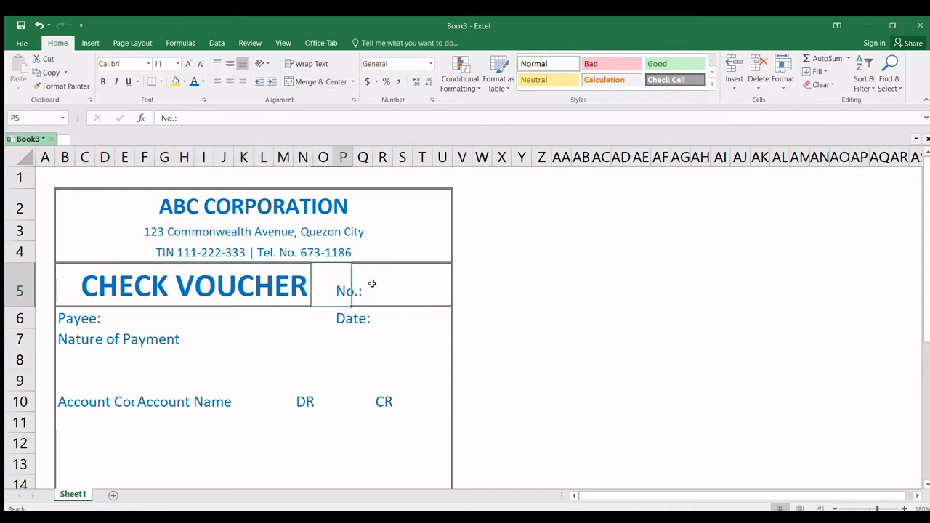
left_click(364, 284)
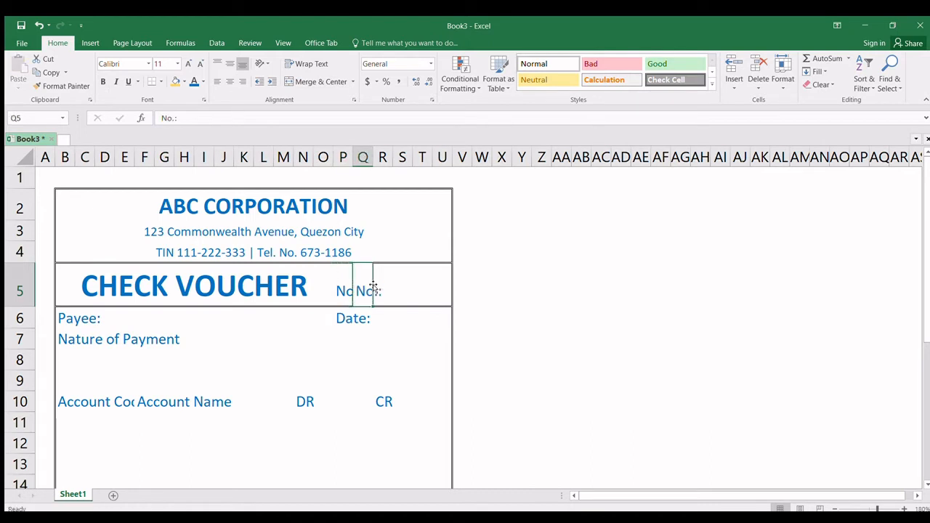
left_click(401, 291)
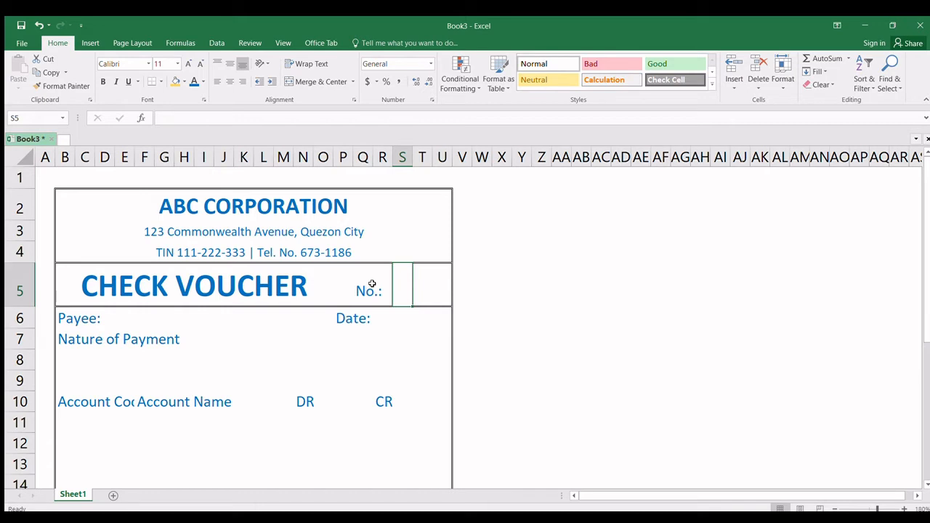
- Move the Date: label into Q6 and select Q5:Q6 together
left_click(352, 319)
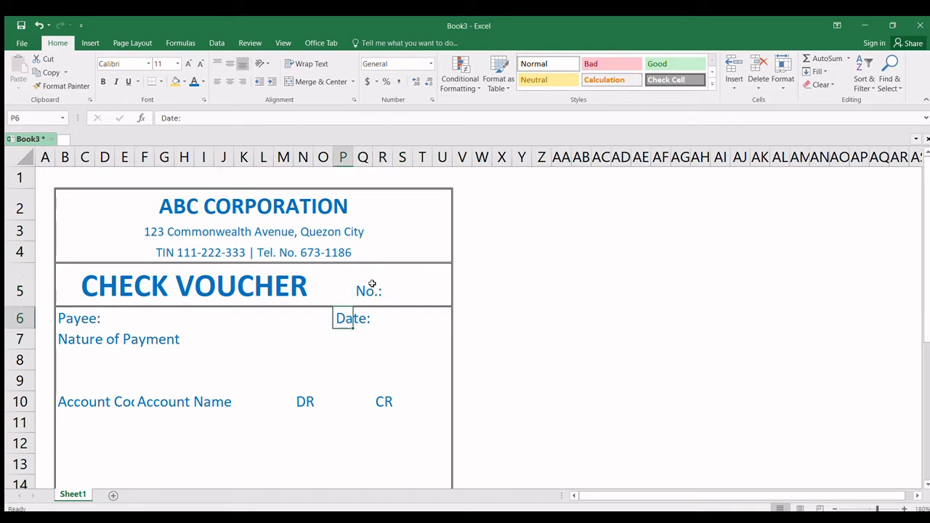
key("Delete")
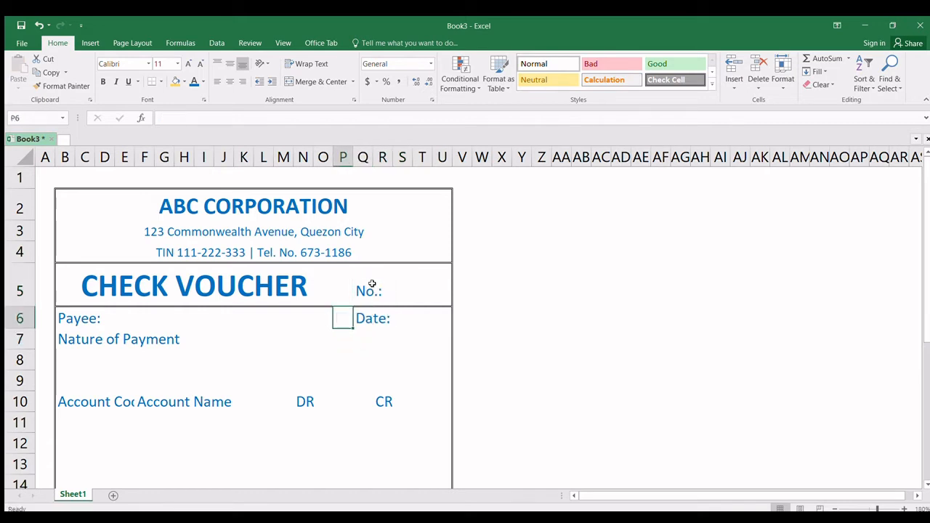
left_click_drag(364, 285, 364, 318)
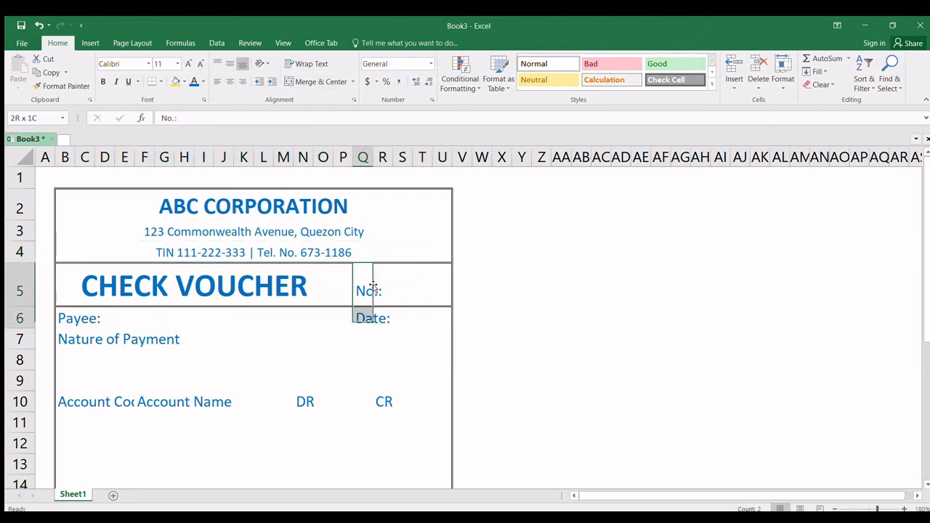
left_click(369, 290)
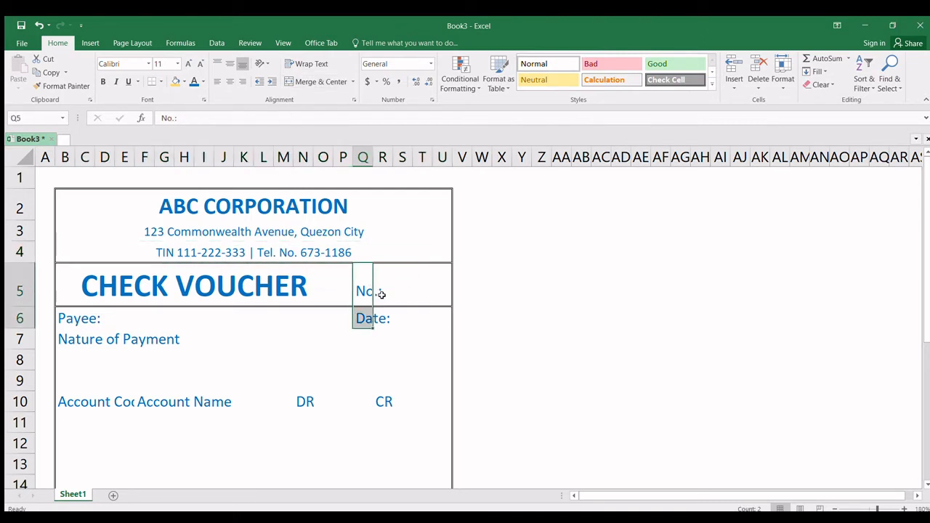
left_click(78, 318)
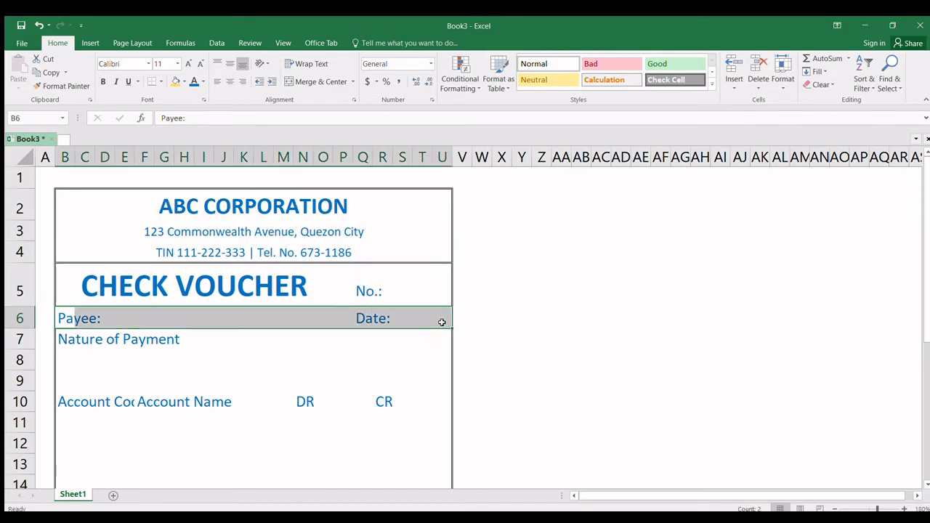
mouse_move(486, 269)
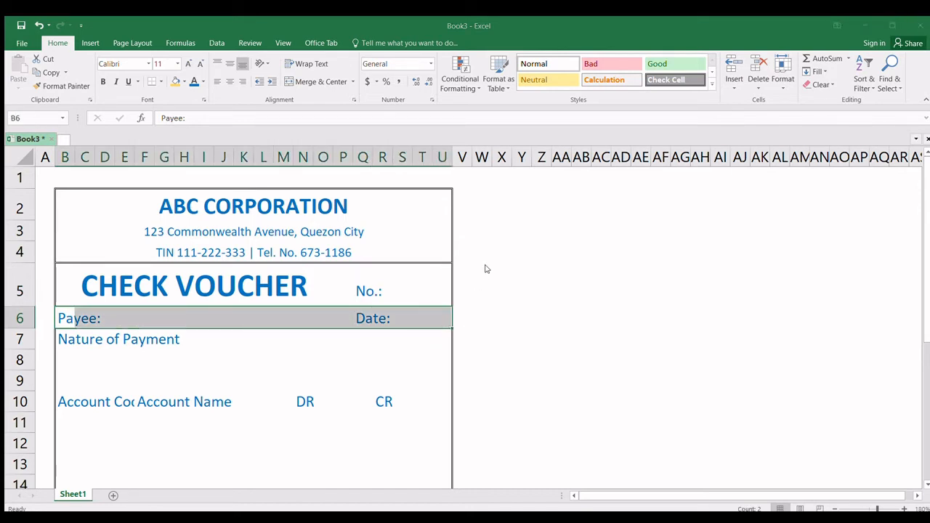
mouse_move(509, 282)
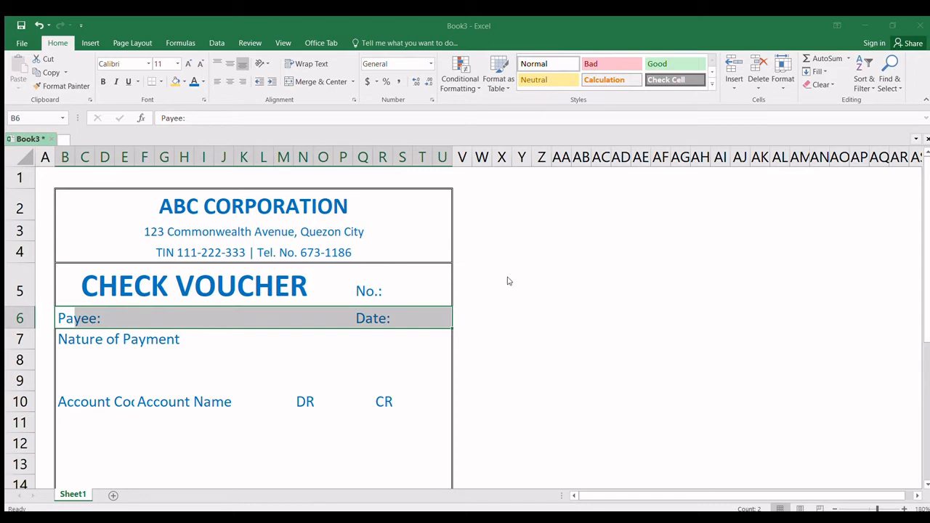
mouse_move(548, 376)
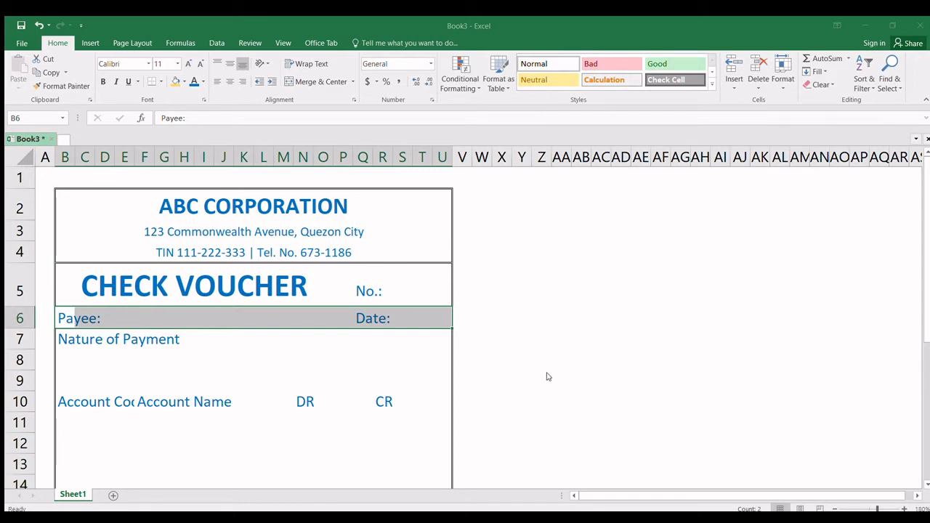
- Apply a left border on Q5:Q6 dividing No.: and Date: from the title area
left_click(378, 285)
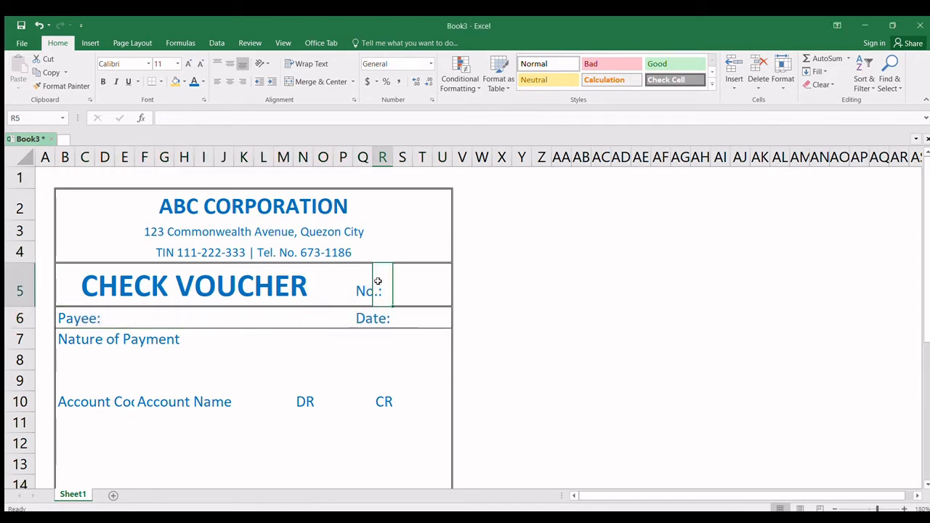
left_click(363, 291)
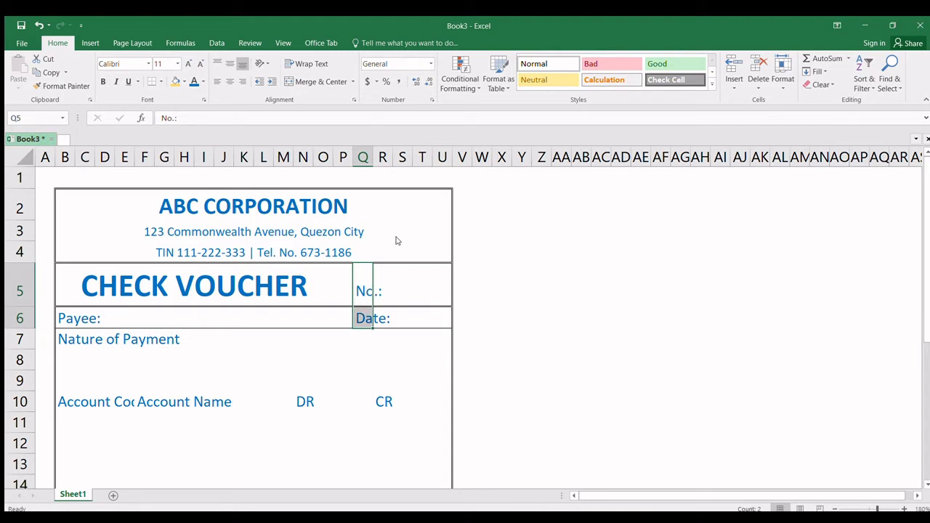
mouse_move(270, 218)
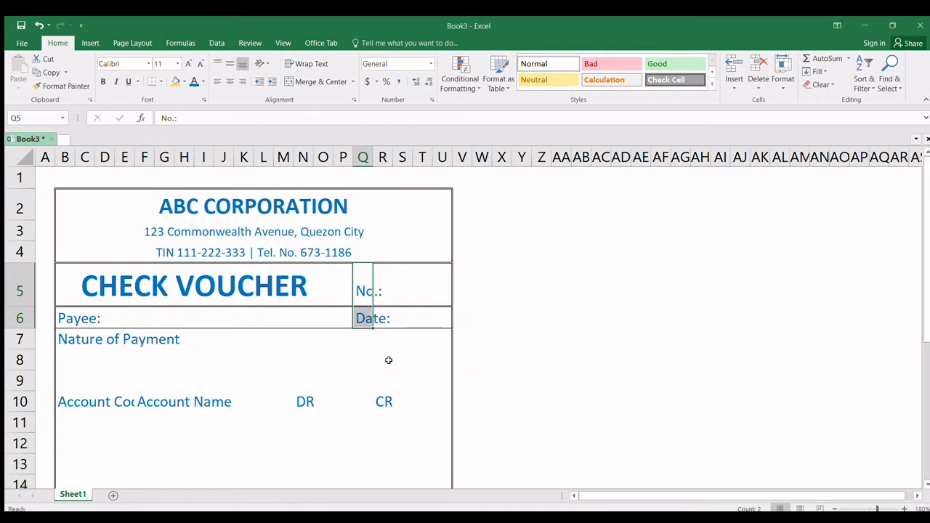
left_click(363, 361)
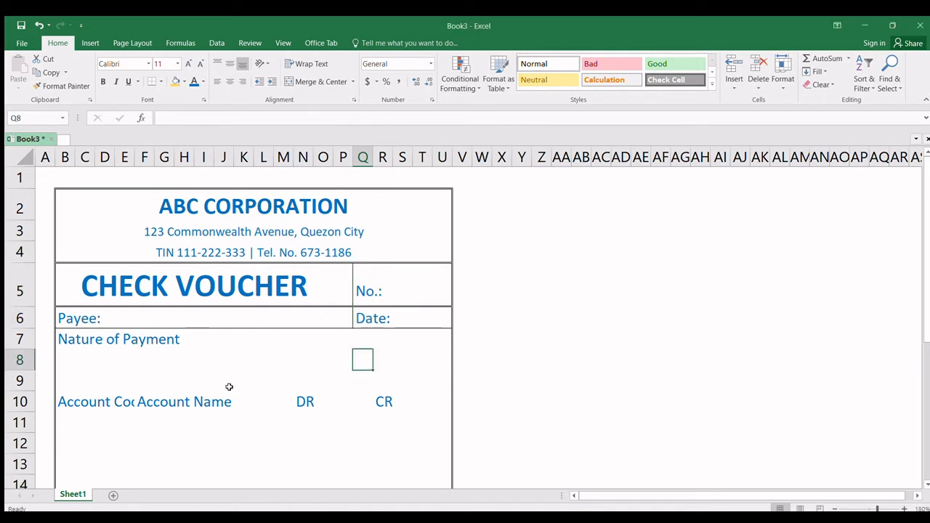
mouse_move(93, 399)
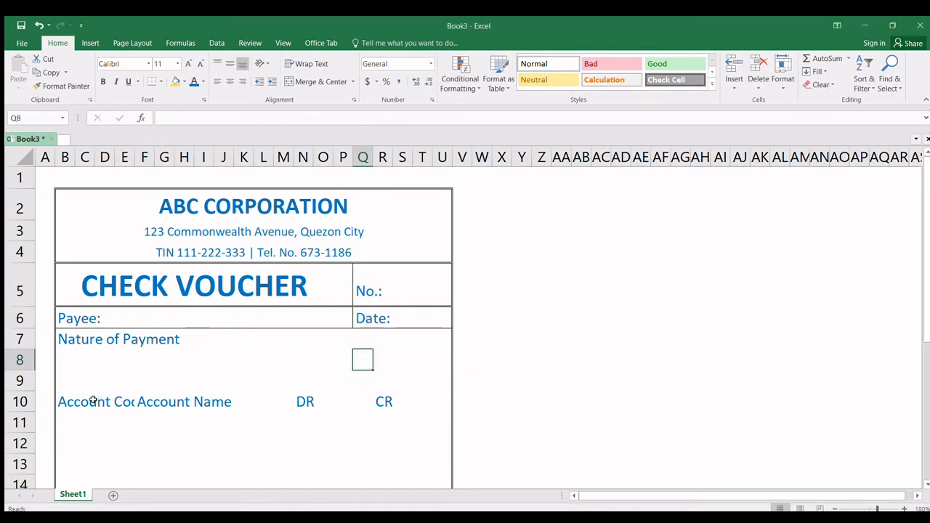
left_click(64, 401)
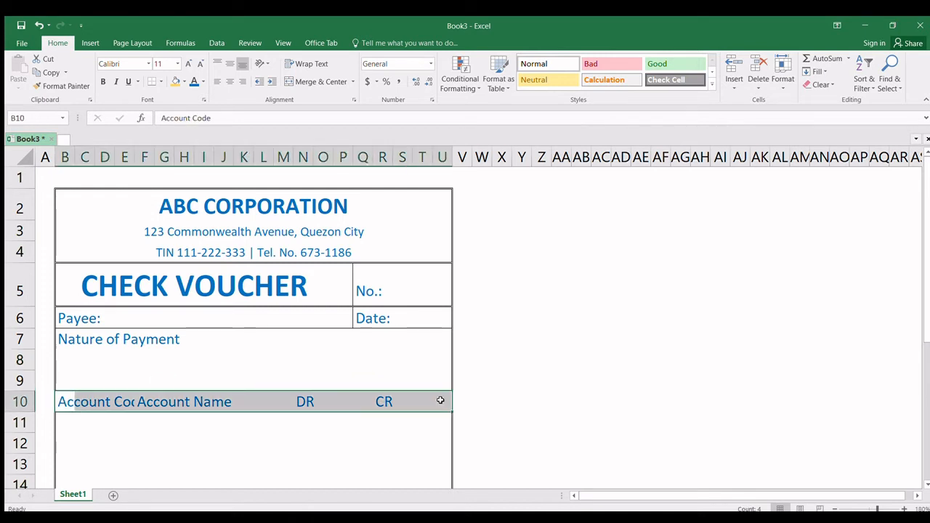
mouse_move(466, 398)
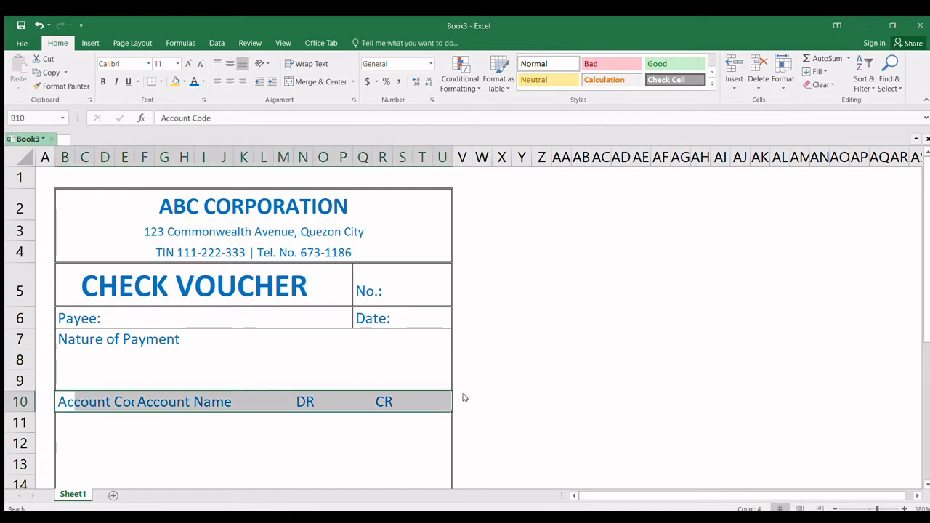
mouse_move(493, 305)
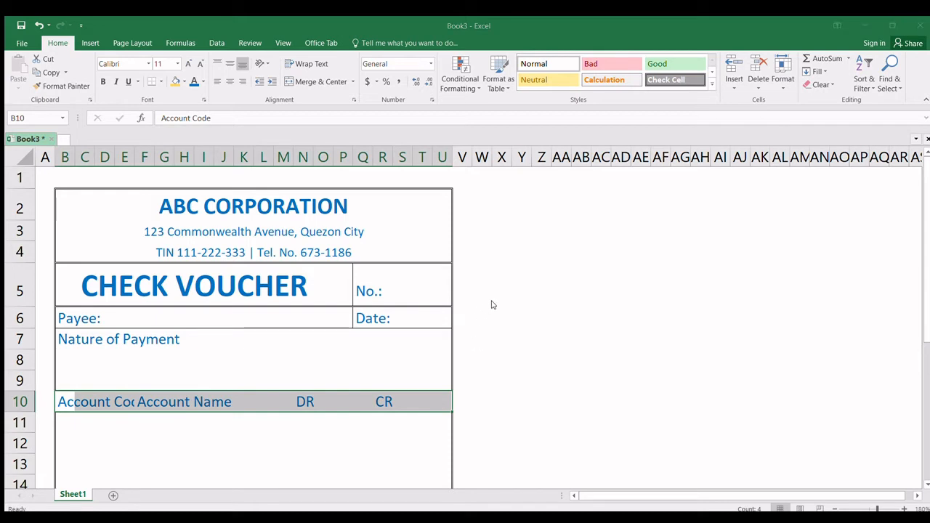
mouse_move(497, 349)
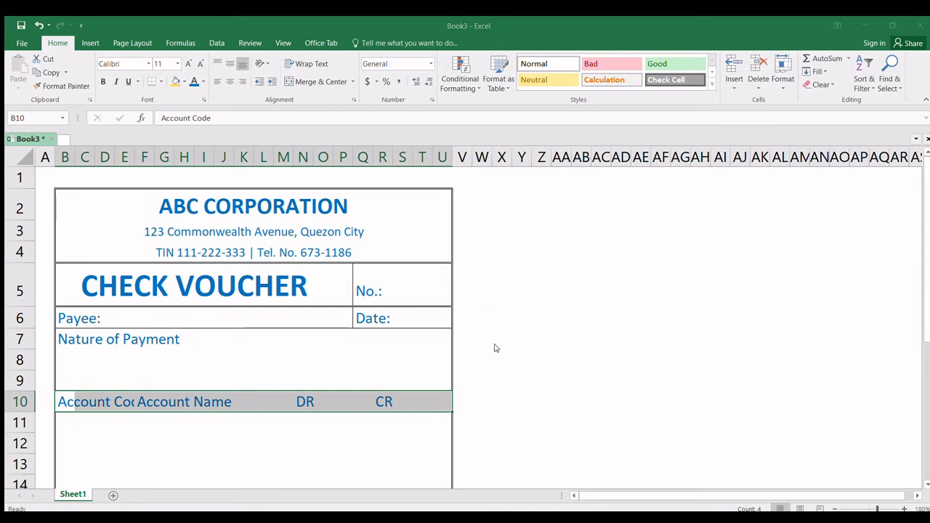
mouse_move(488, 302)
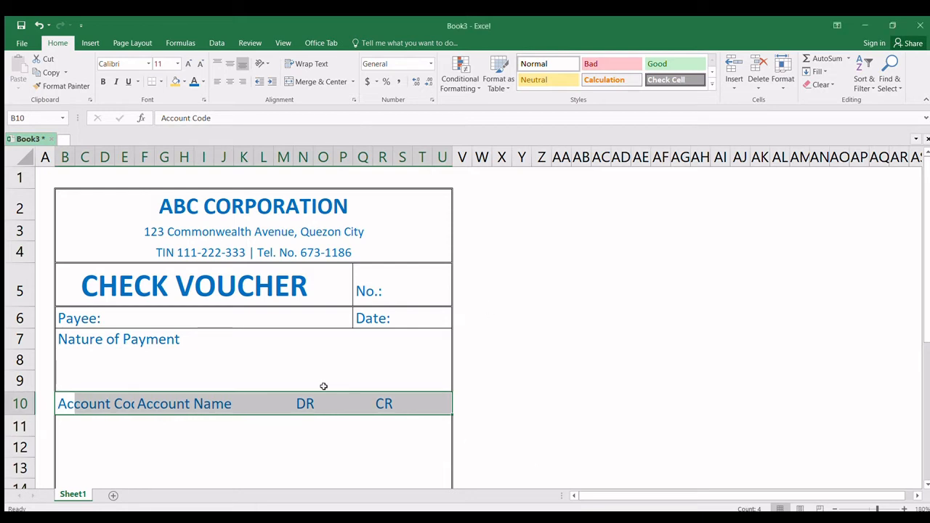
left_click(381, 404)
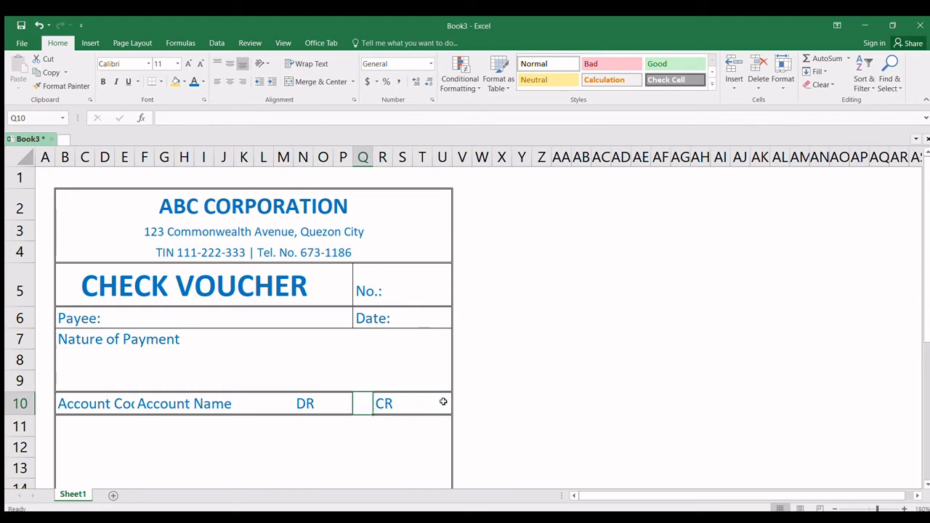
left_click(404, 404)
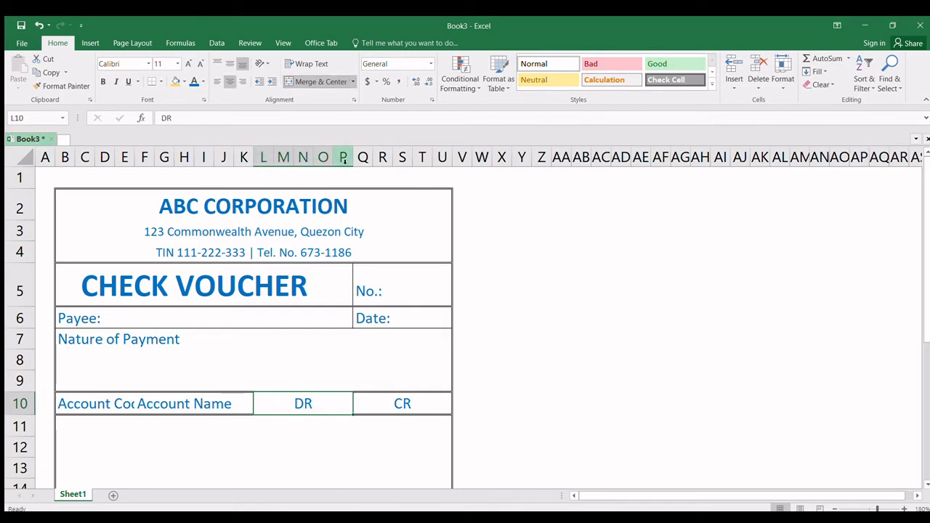
left_click(343, 157)
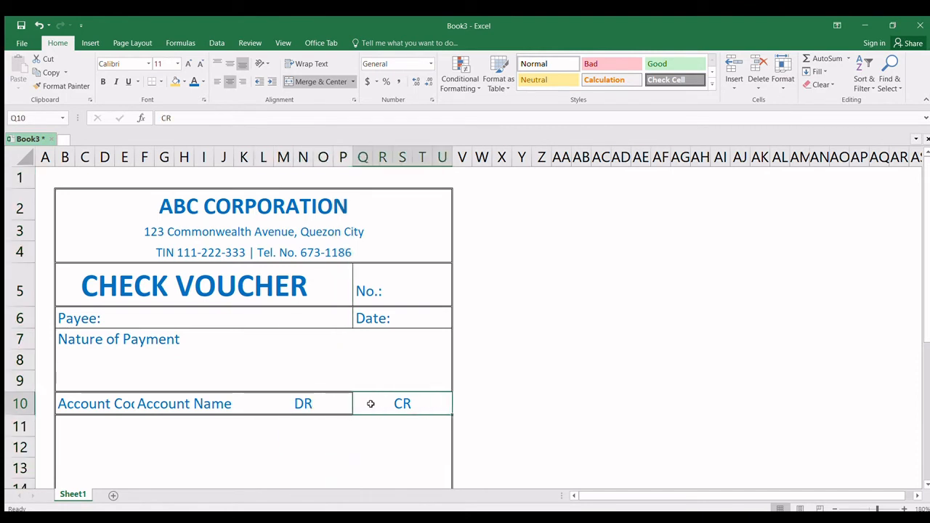
mouse_move(399, 362)
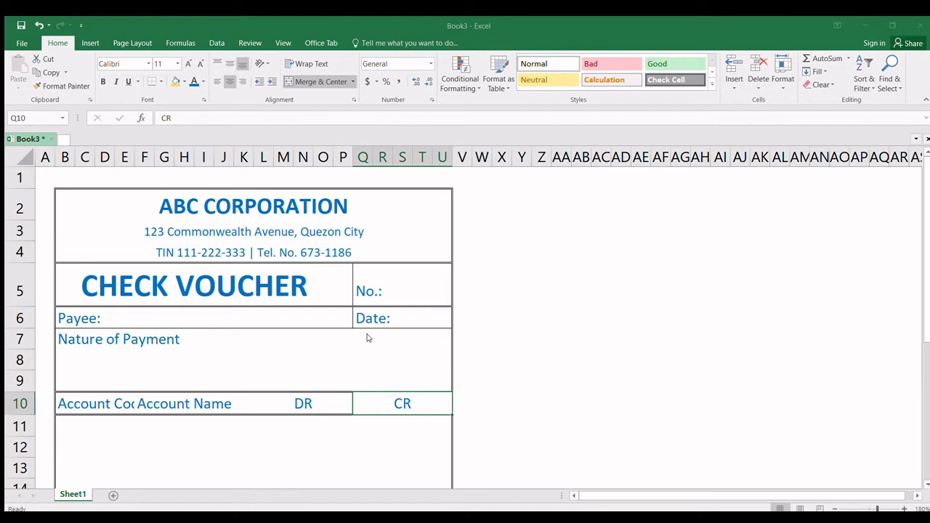
mouse_move(370, 330)
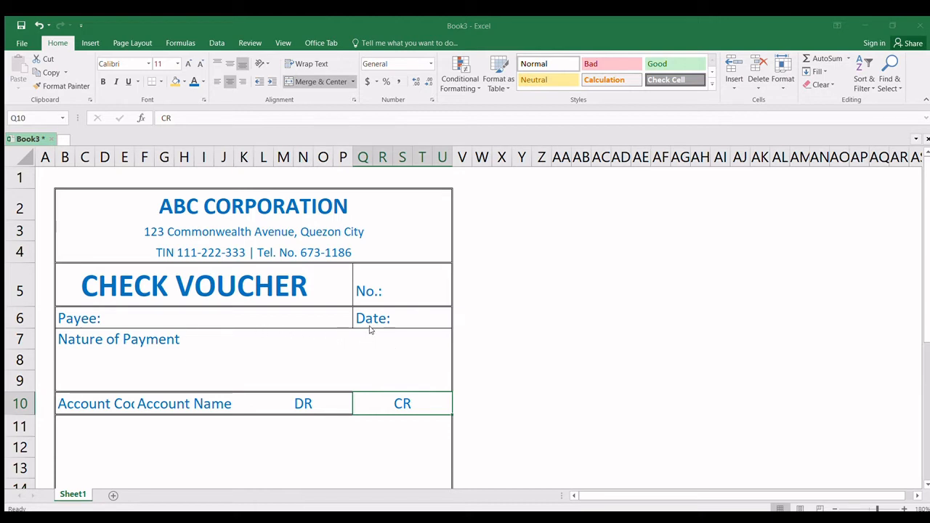
mouse_move(300, 410)
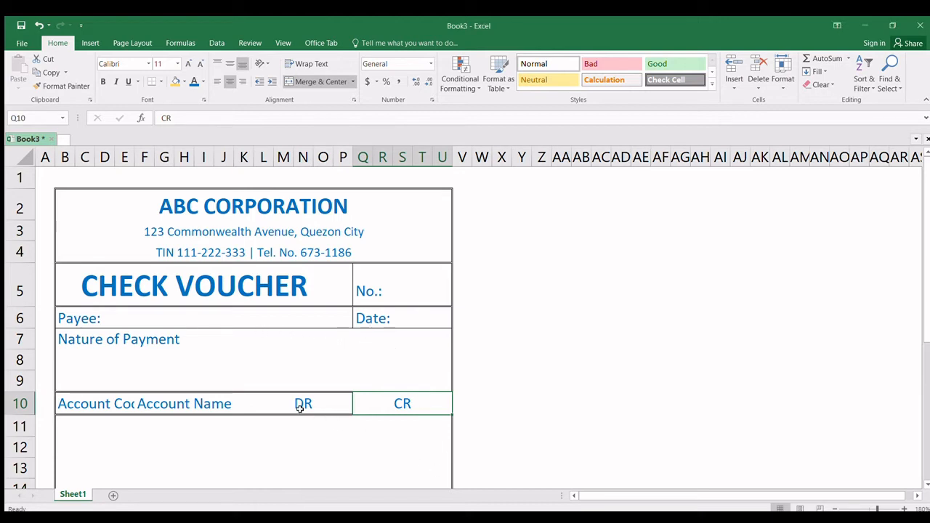
left_click(302, 404)
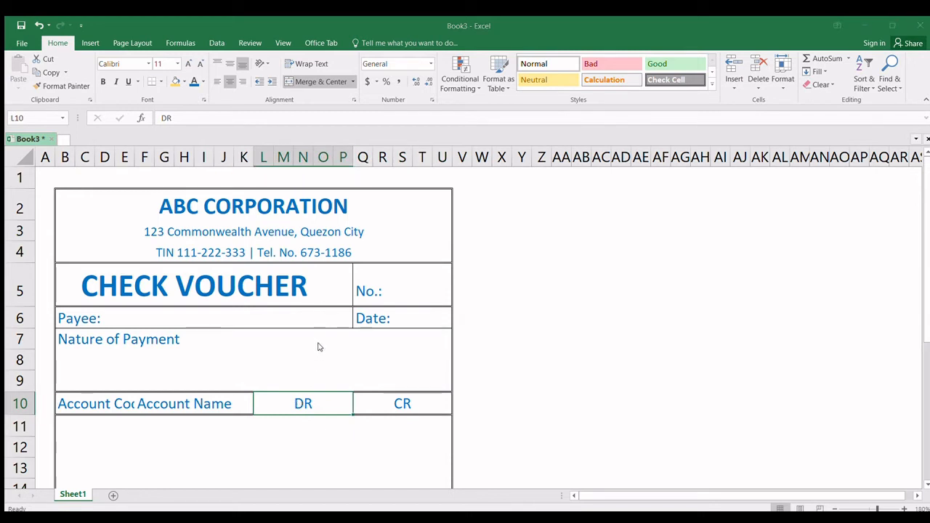
mouse_move(277, 337)
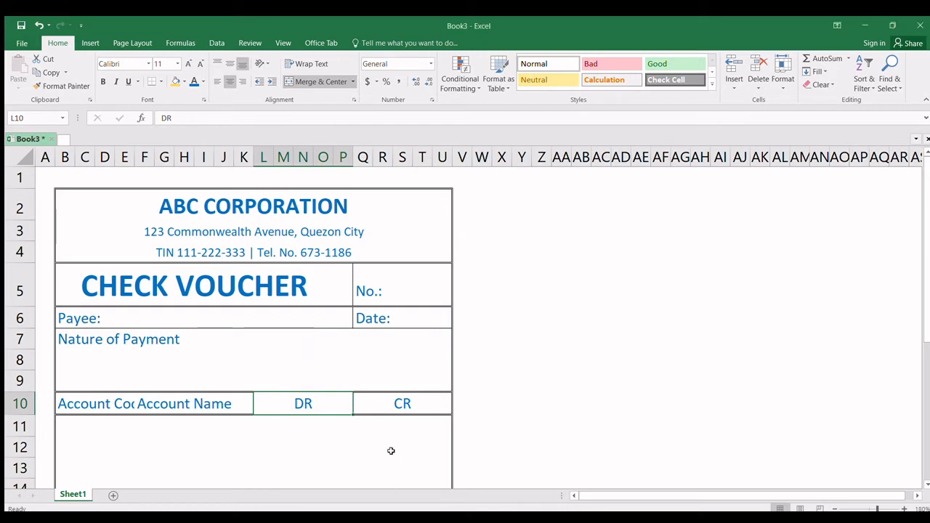
left_click(483, 285)
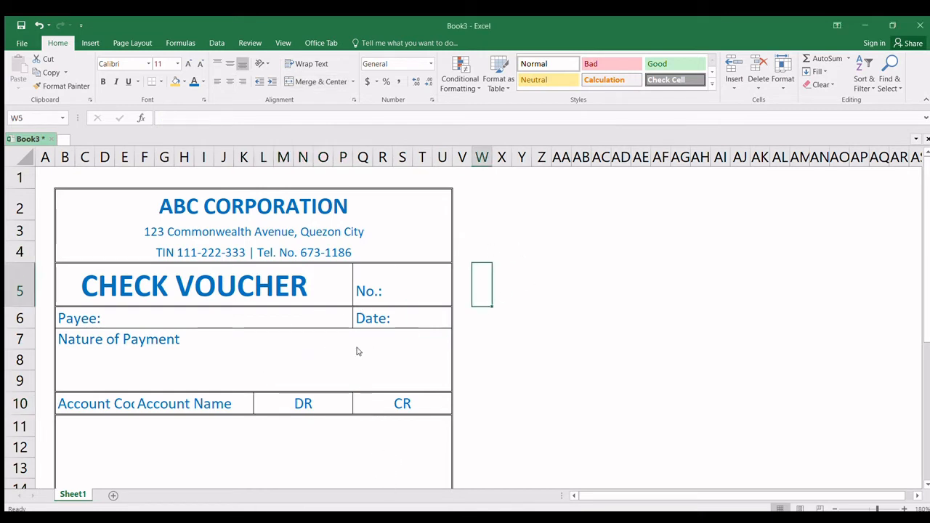
- Merge and centre the Account Code heading across B10:E10
left_click(153, 404)
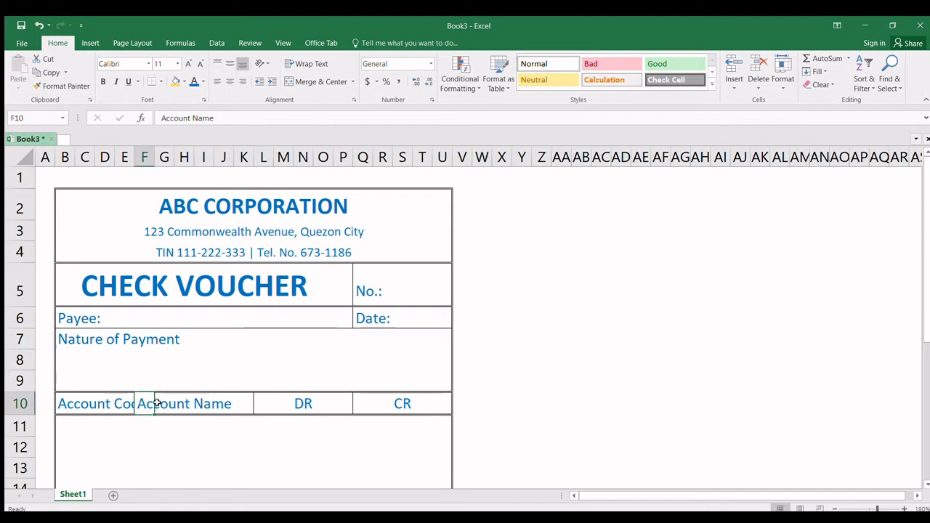
mouse_move(234, 404)
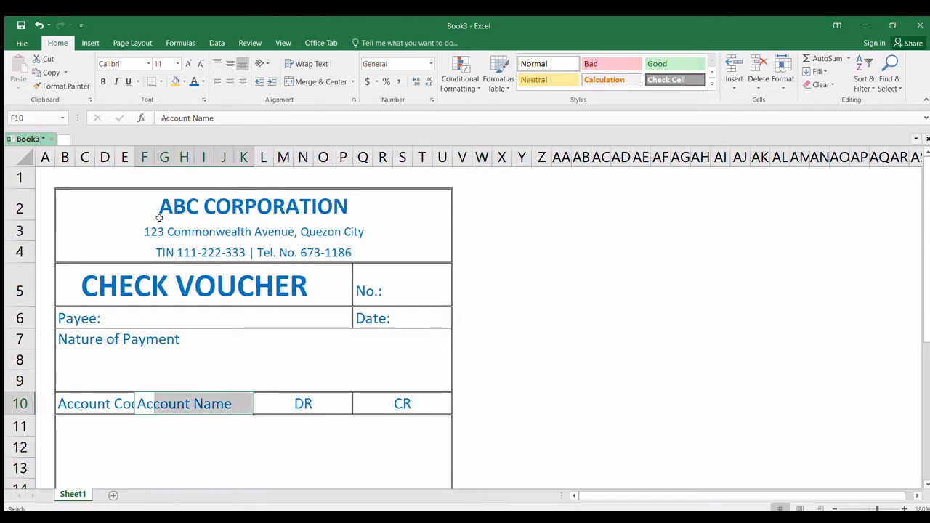
mouse_move(256, 226)
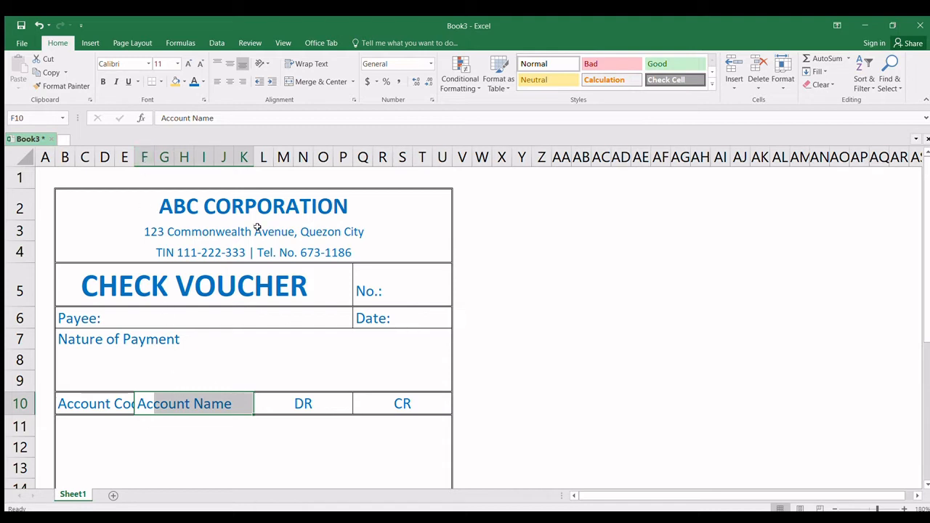
mouse_move(175, 404)
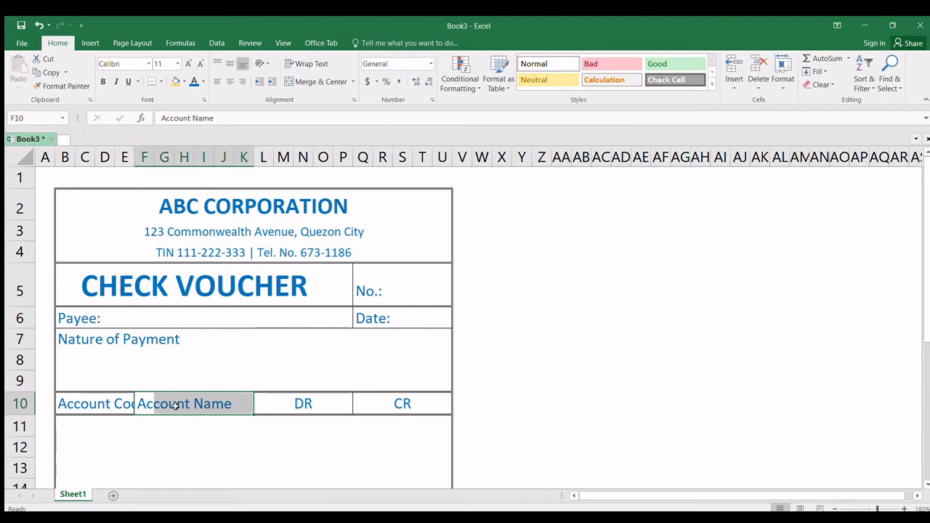
mouse_move(218, 357)
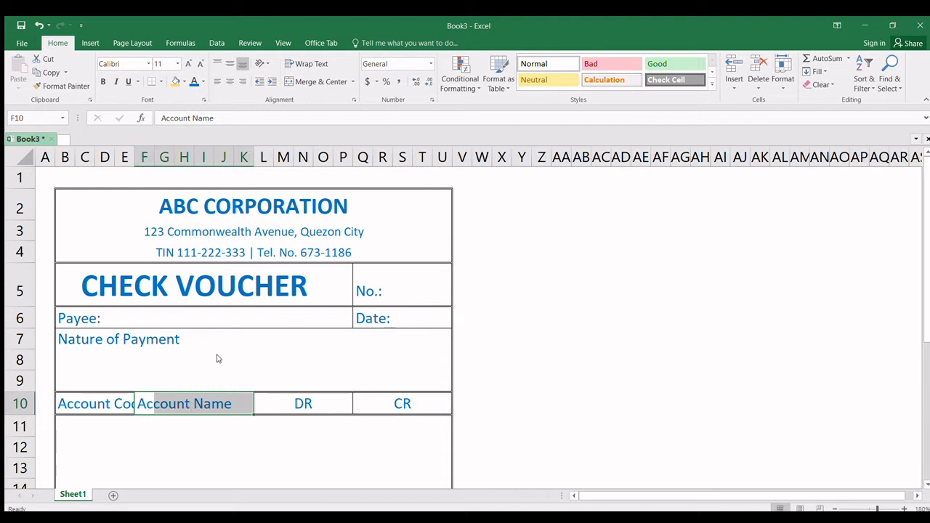
mouse_move(221, 358)
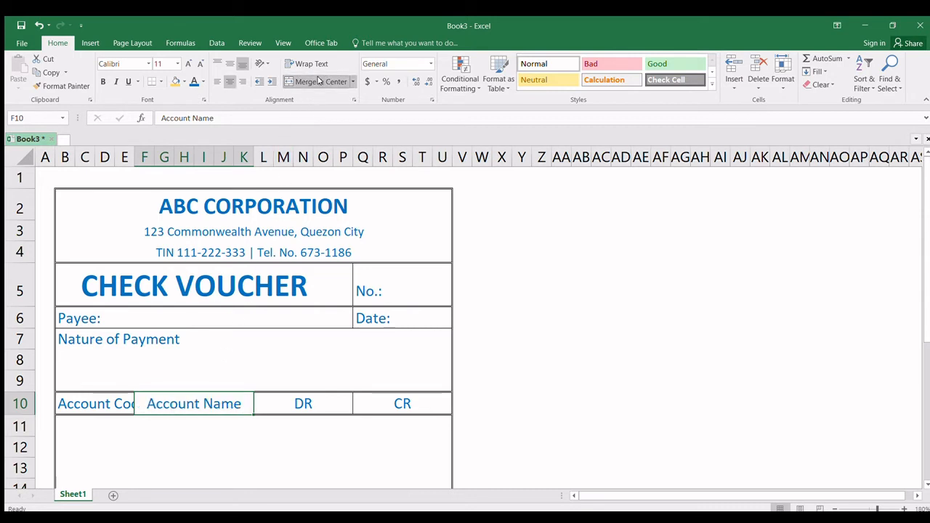
left_click(94, 404)
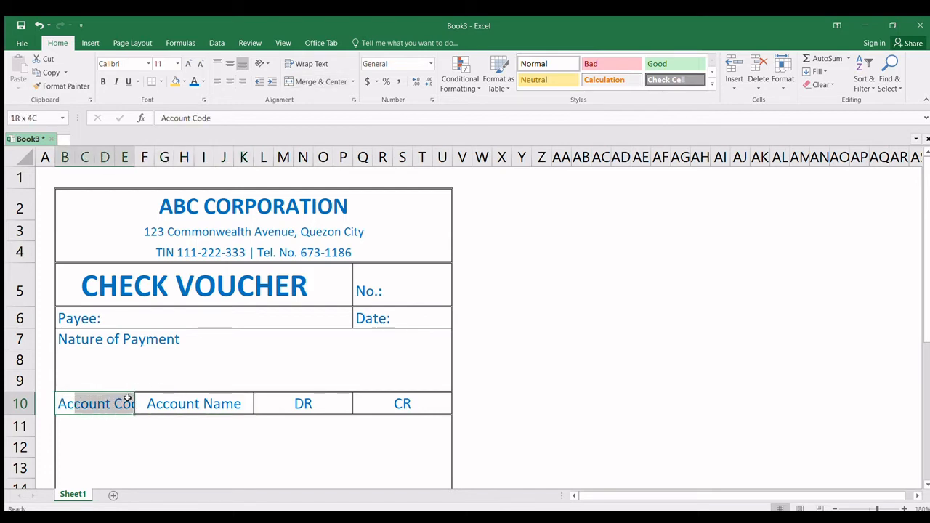
left_click(94, 404)
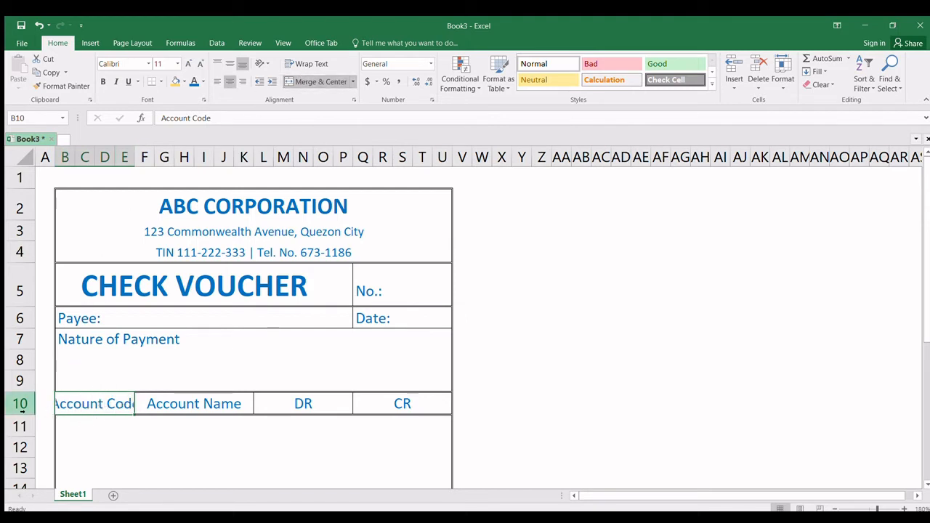
- Reduce the font size of header row 10 and select the Account Name block F10:K10
left_click(21, 404)
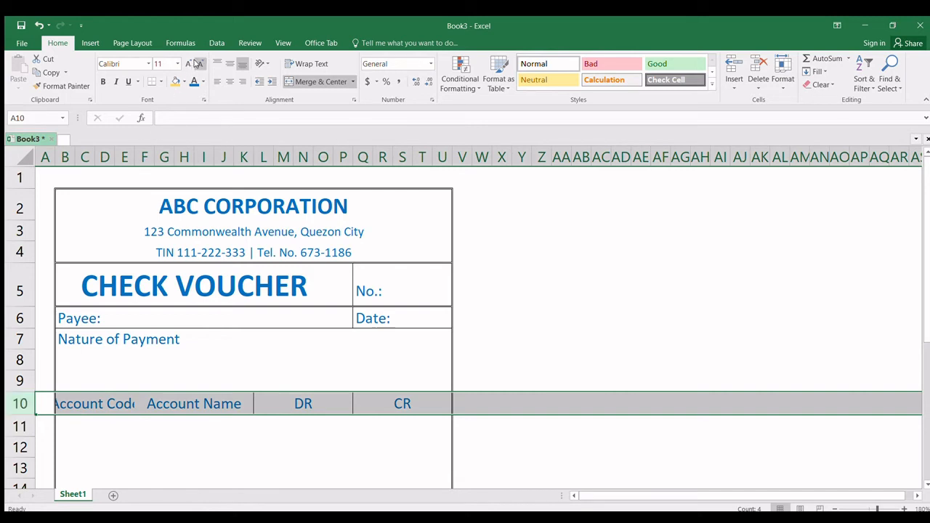
left_click(163, 64)
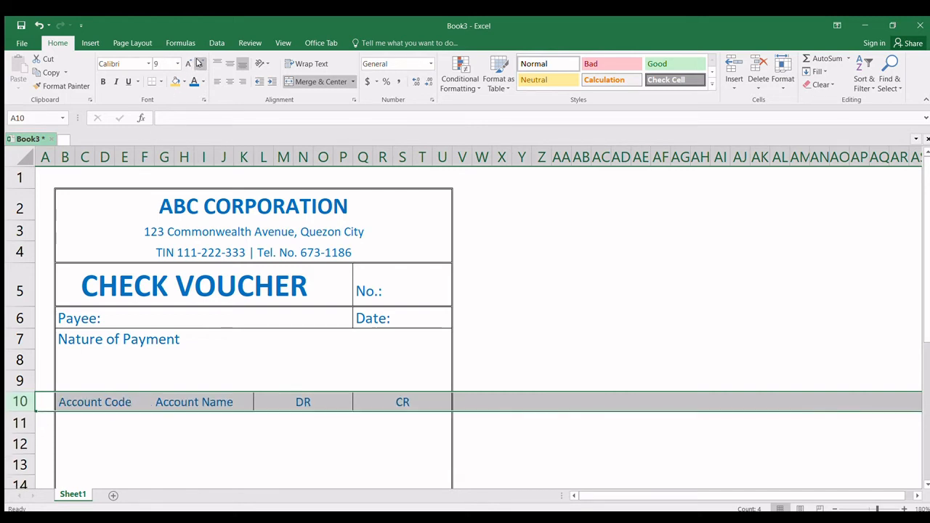
mouse_move(204, 416)
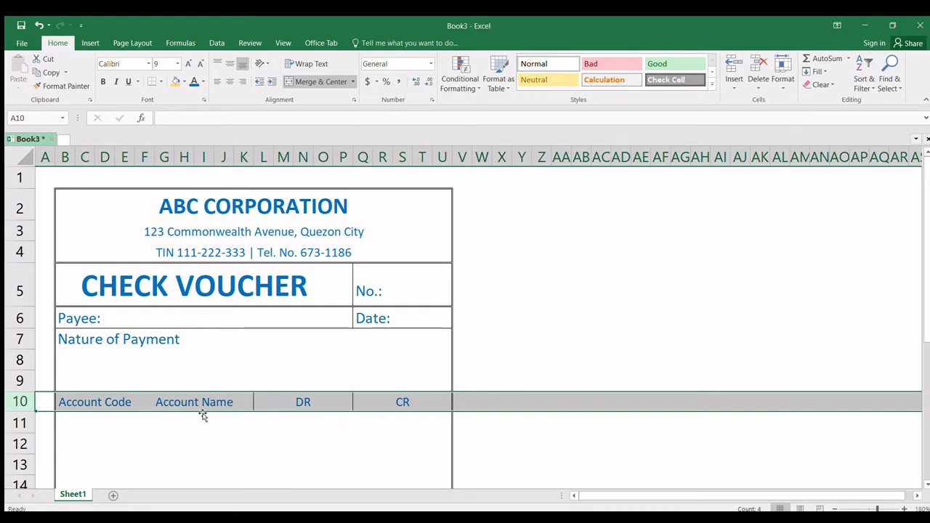
left_click(195, 401)
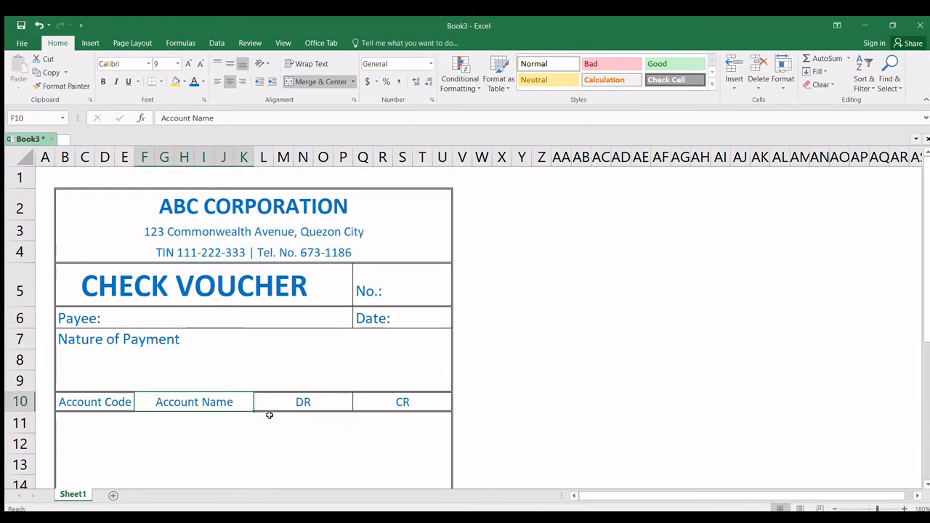
- Select row 17 across the form and unmerge the TOTAL row
scroll("down", 3)
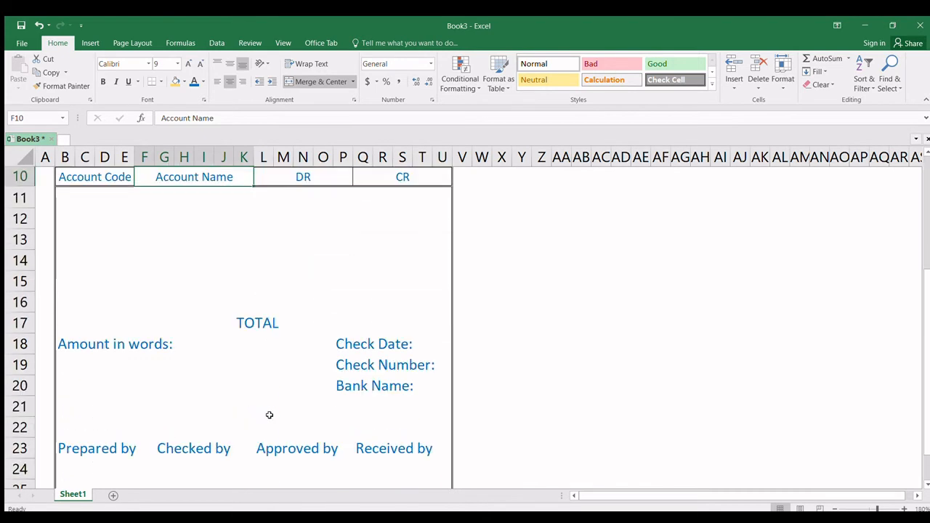
left_click_drag(66, 323, 407, 343)
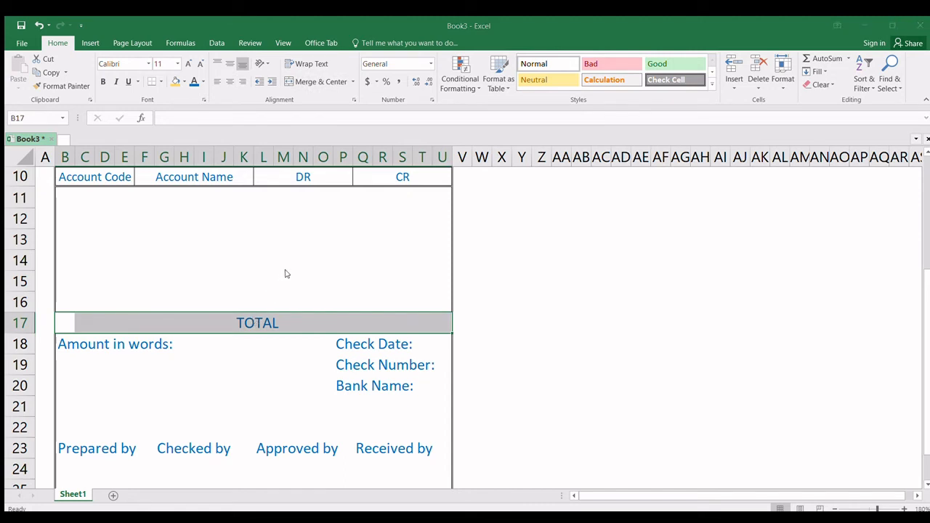
mouse_move(197, 250)
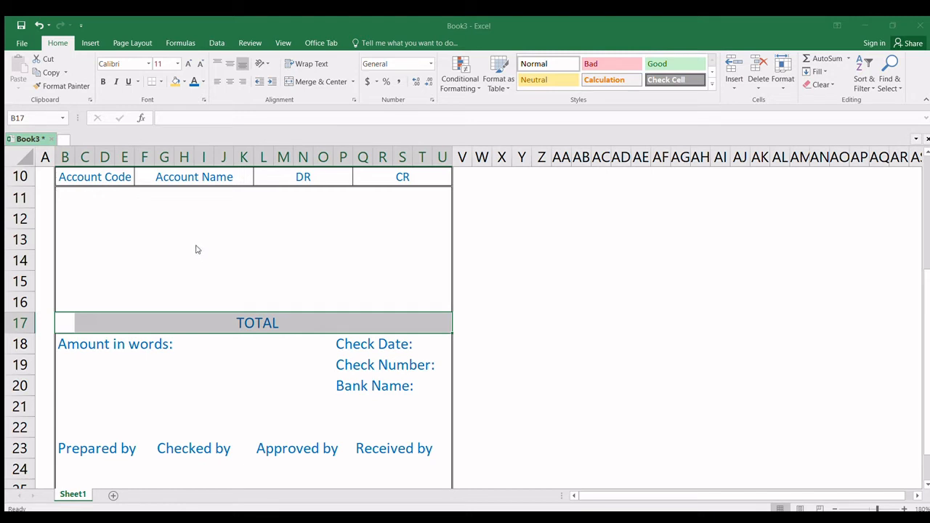
mouse_move(352, 395)
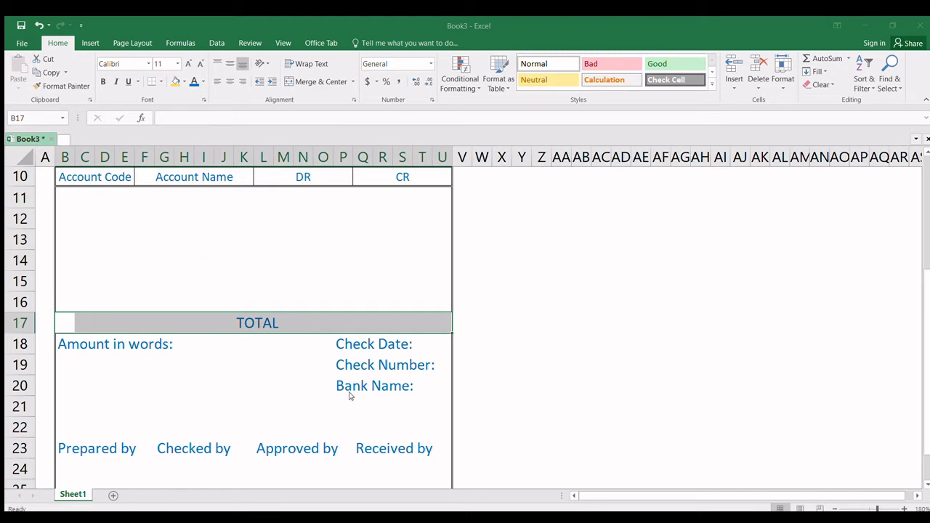
mouse_move(162, 253)
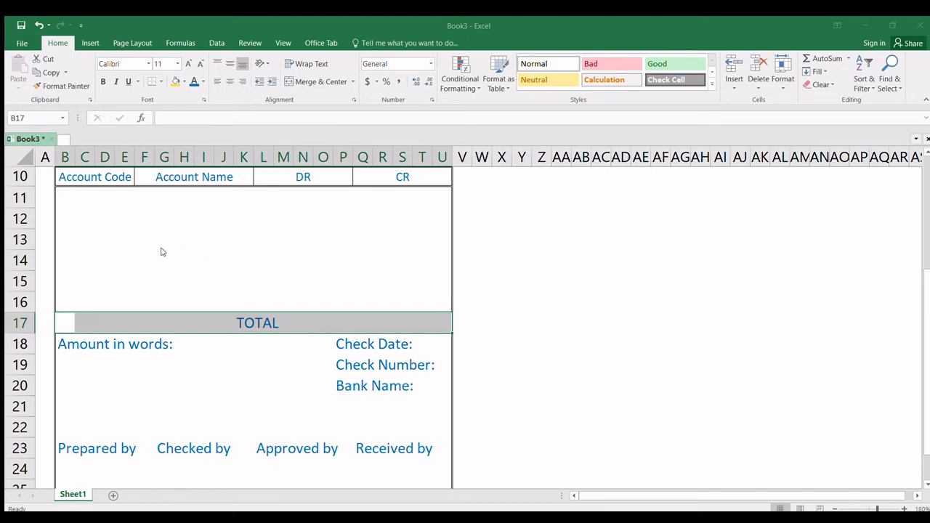
mouse_move(160, 238)
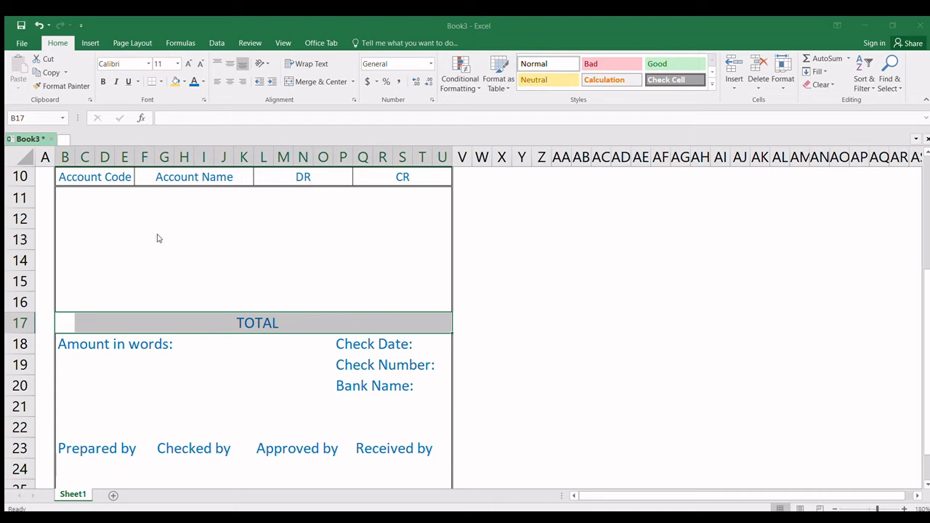
mouse_move(300, 231)
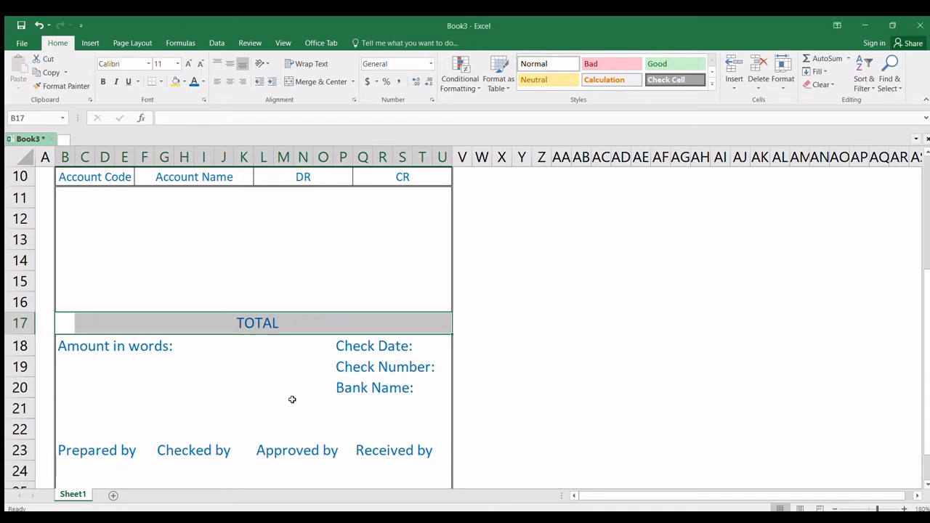
left_click(183, 407)
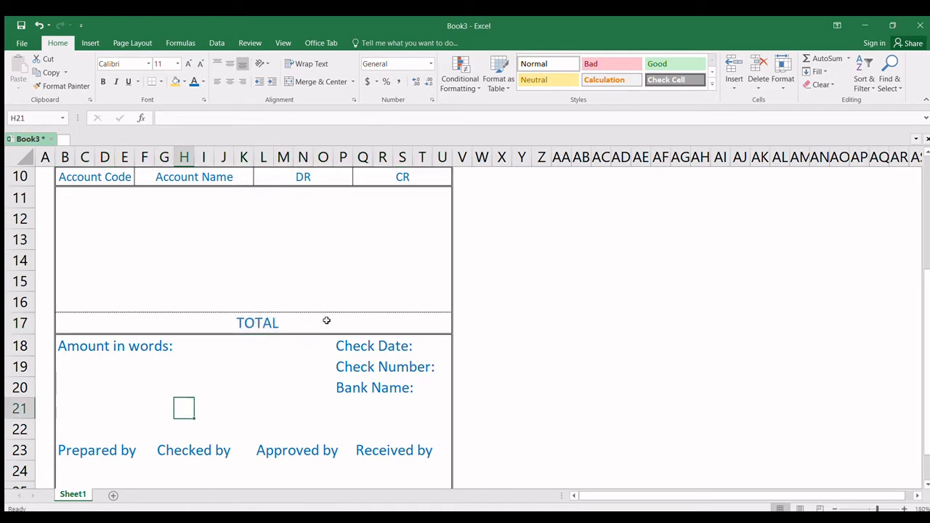
- Move the TOTAL label from K17 one column left to J17
left_click(303, 323)
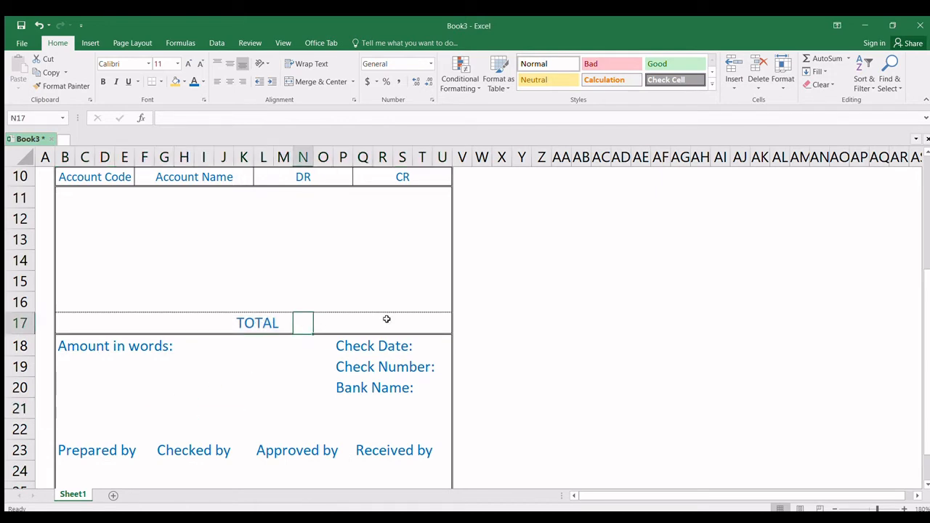
left_click(255, 323)
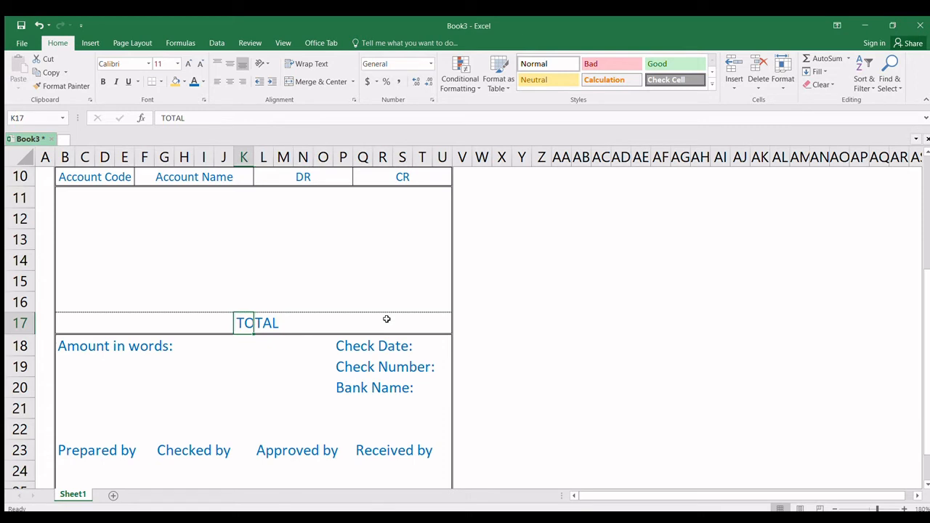
left_click(224, 322)
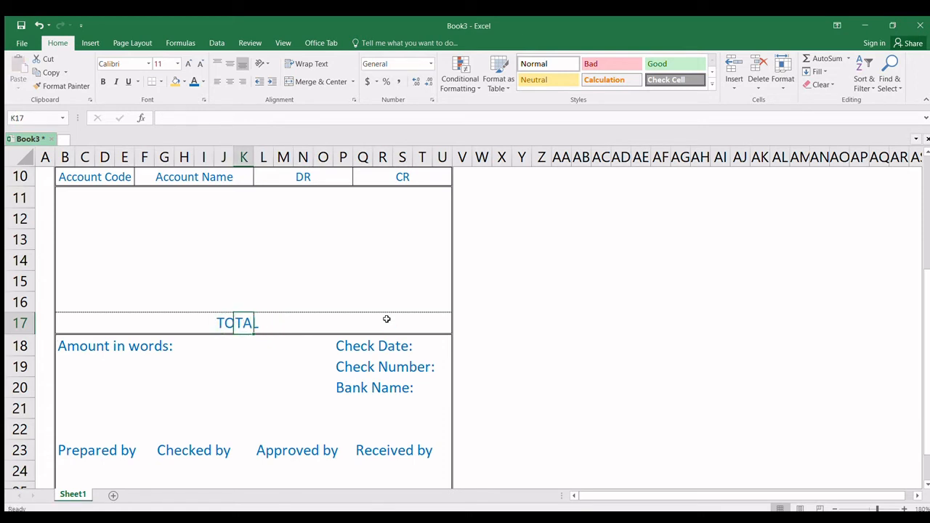
left_click(223, 323)
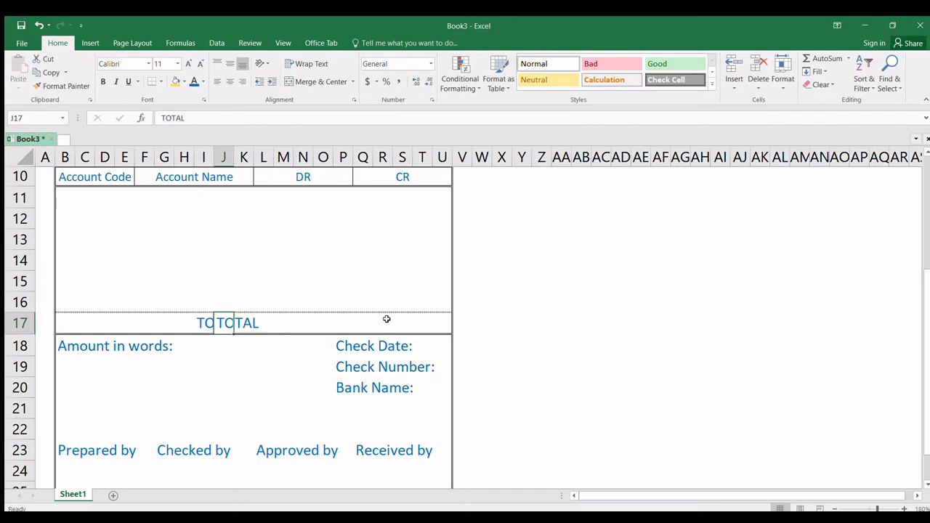
scroll("up", 3)
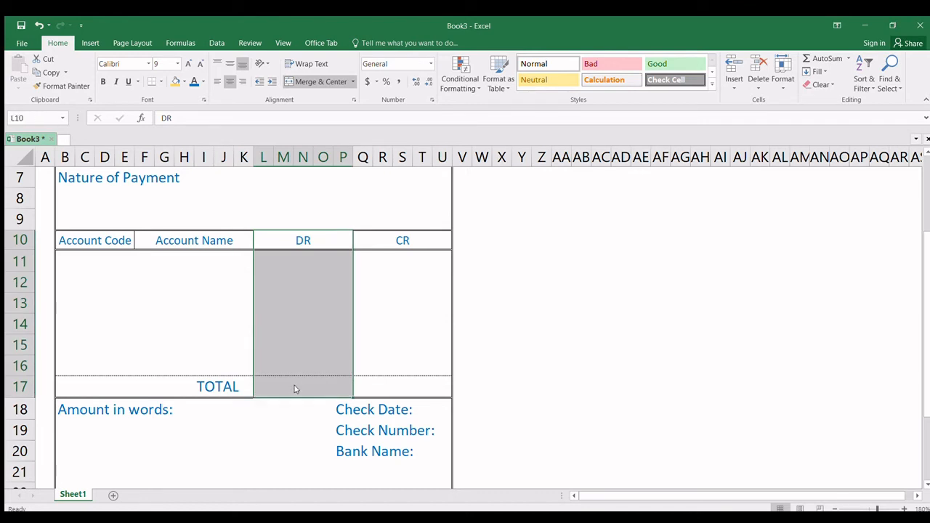
mouse_move(317, 326)
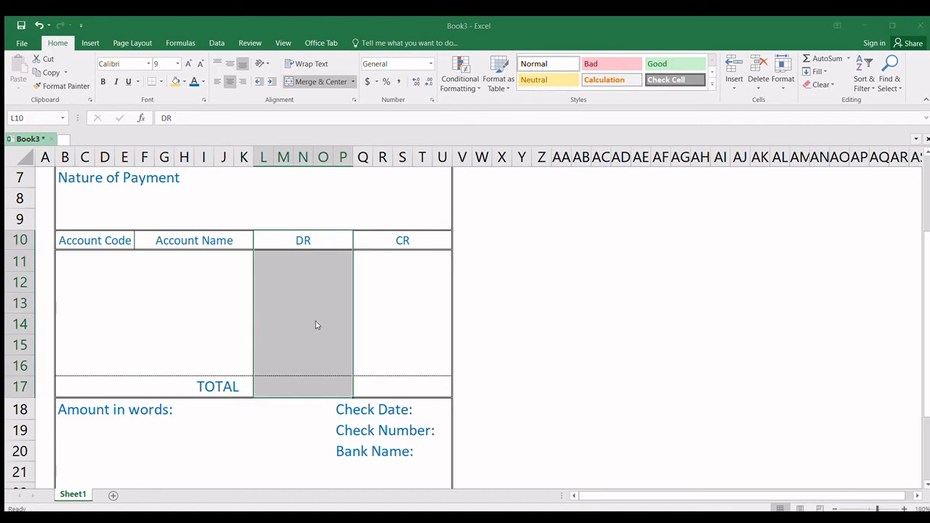
mouse_move(200, 315)
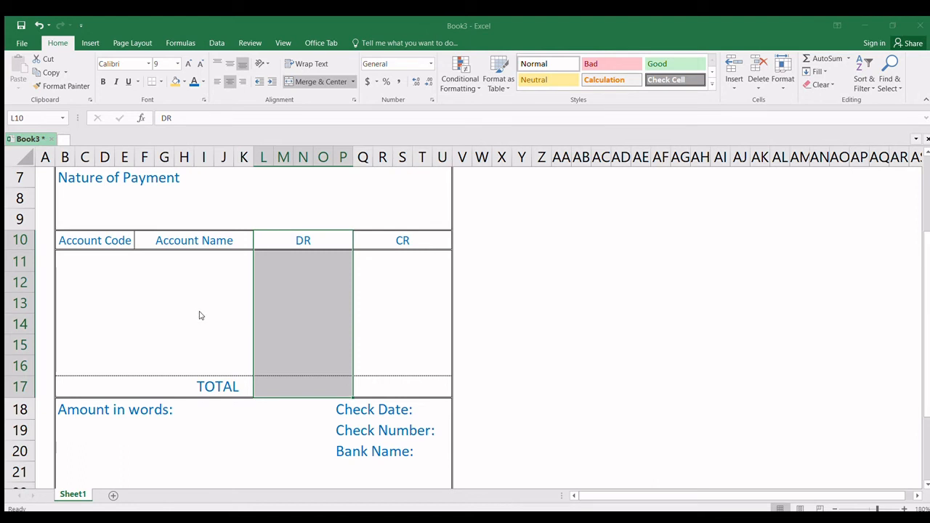
mouse_move(375, 307)
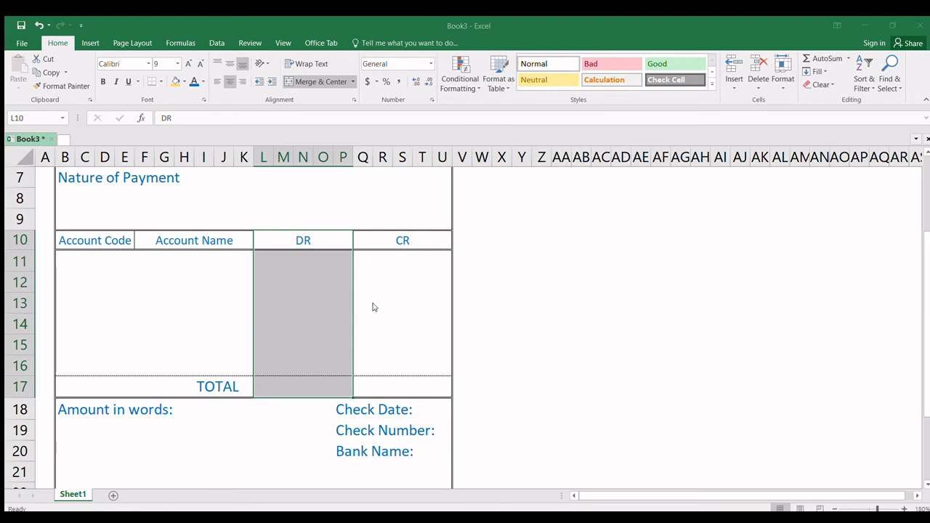
mouse_move(410, 465)
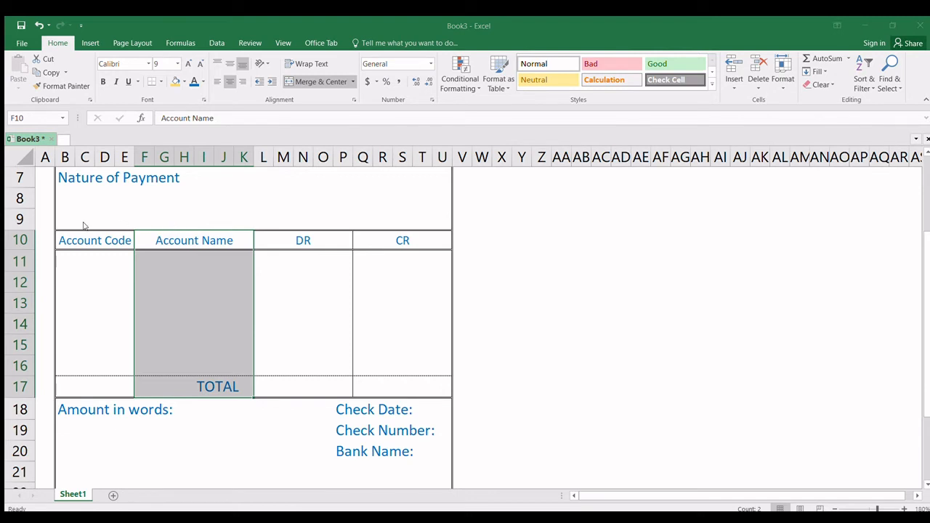
mouse_move(266, 375)
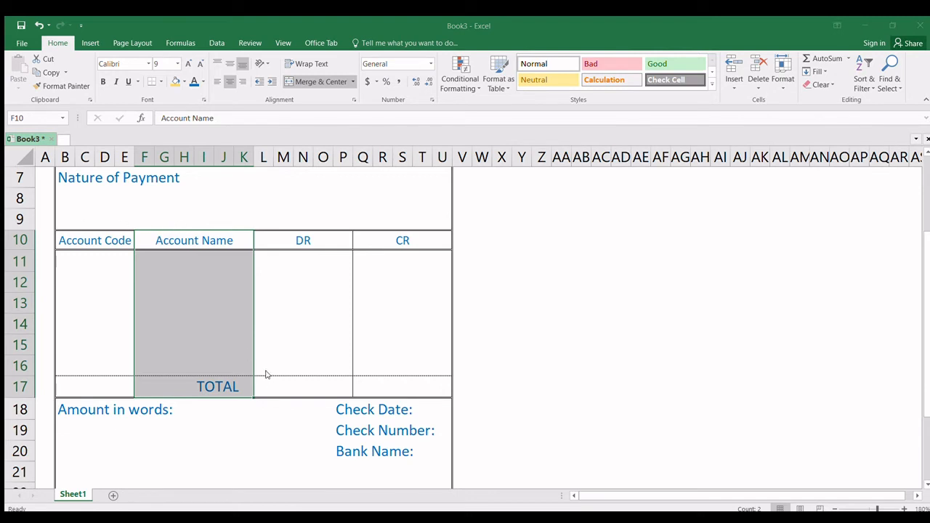
scroll("up", 3)
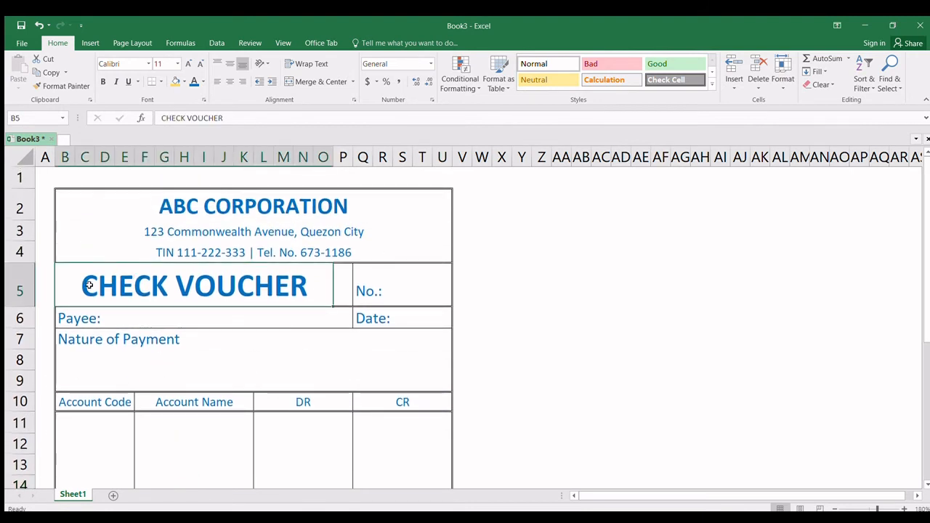
- Make the CHECK VOUCHER title in B5 bold and scroll through the form
left_click(244, 361)
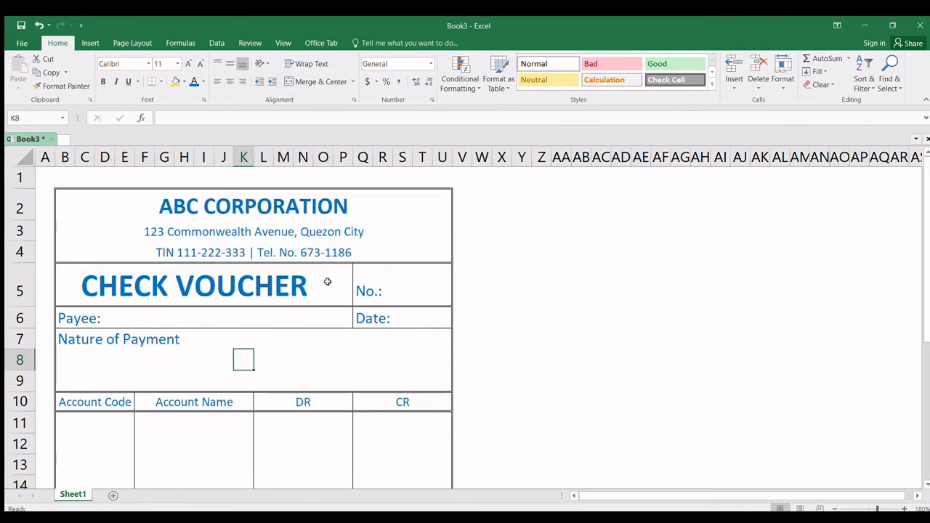
left_click(193, 285)
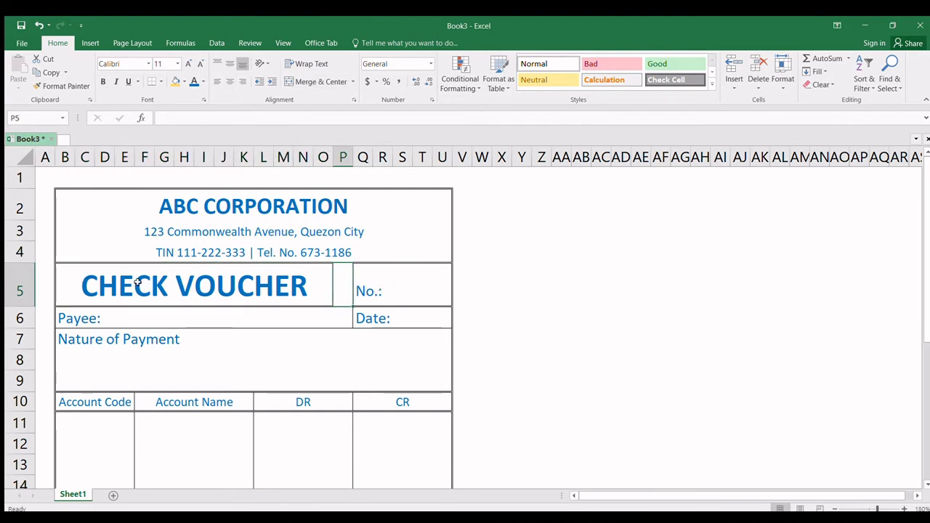
left_click(194, 285)
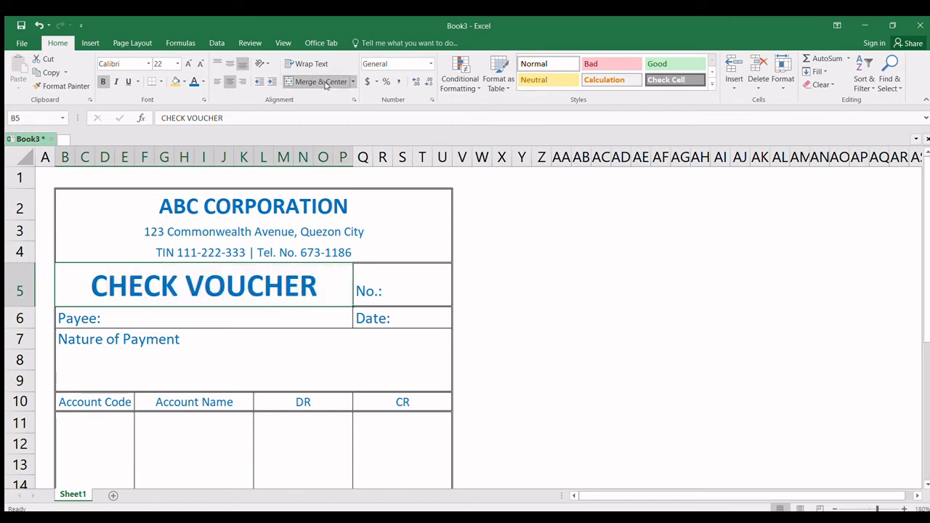
scroll("down", 3)
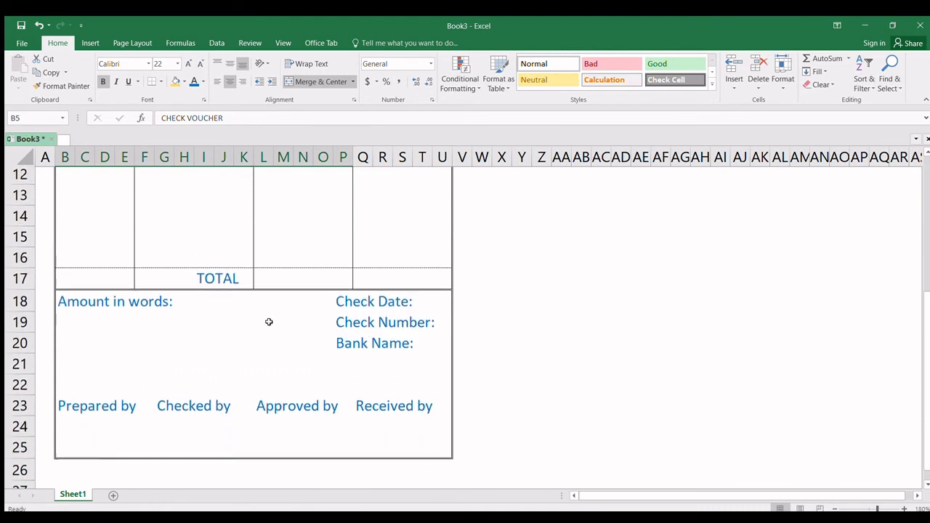
scroll("up", 3)
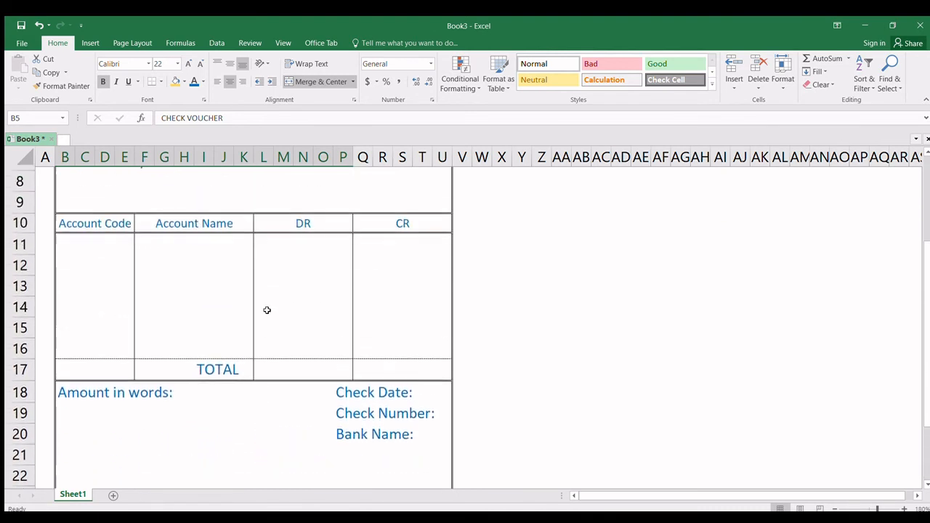
scroll("up", 3)
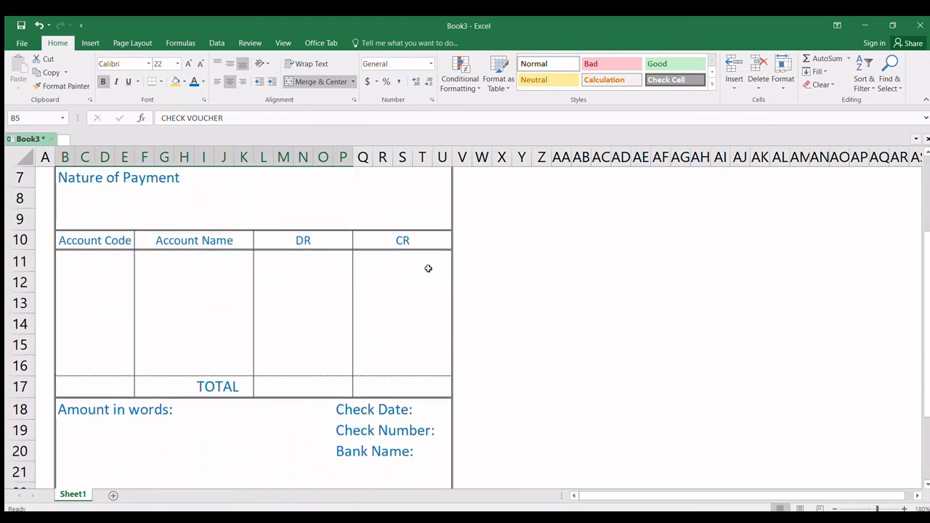
- Shift Check Date, Check Number and Bank Name labels left, lining Bank Name under the others
left_click(373, 410)
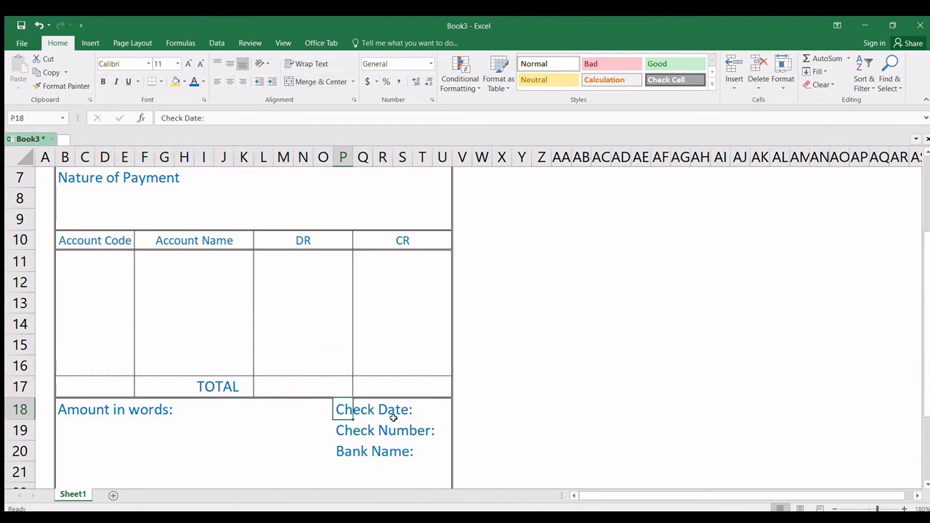
mouse_move(397, 421)
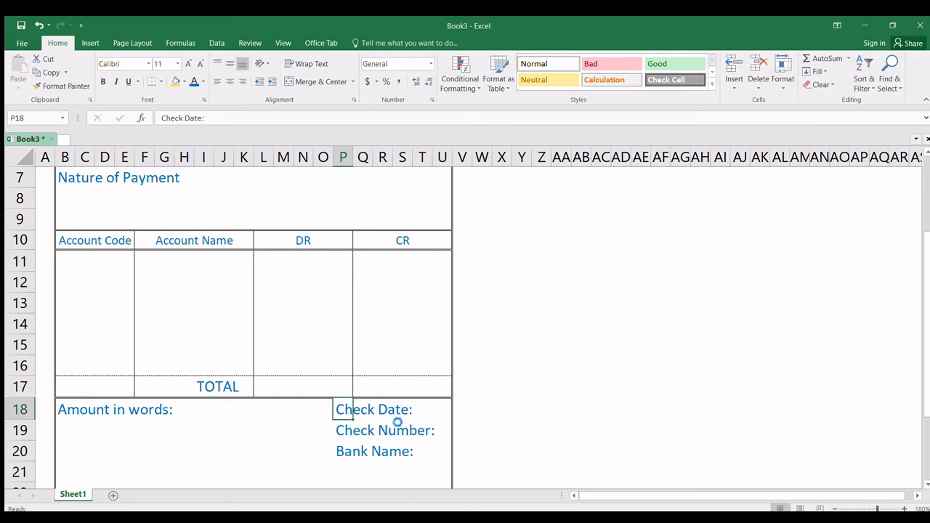
left_click(314, 410)
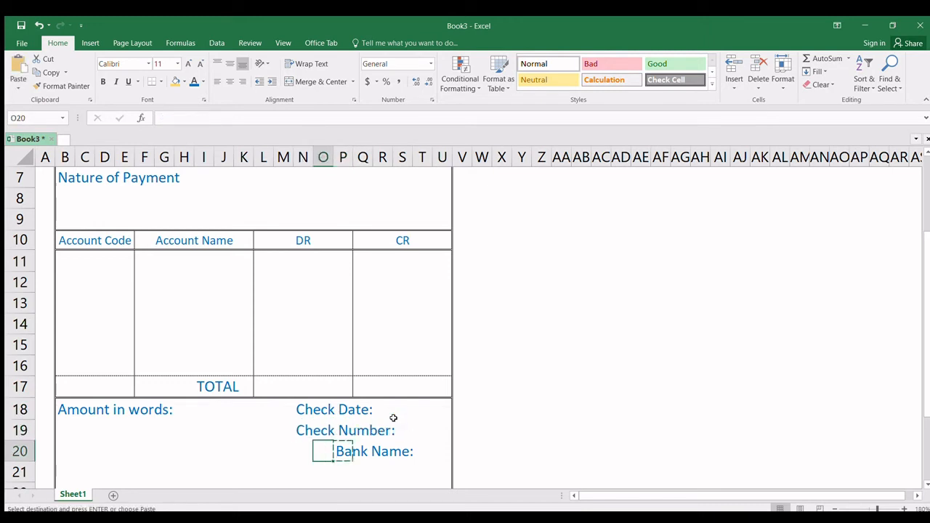
left_click(343, 451)
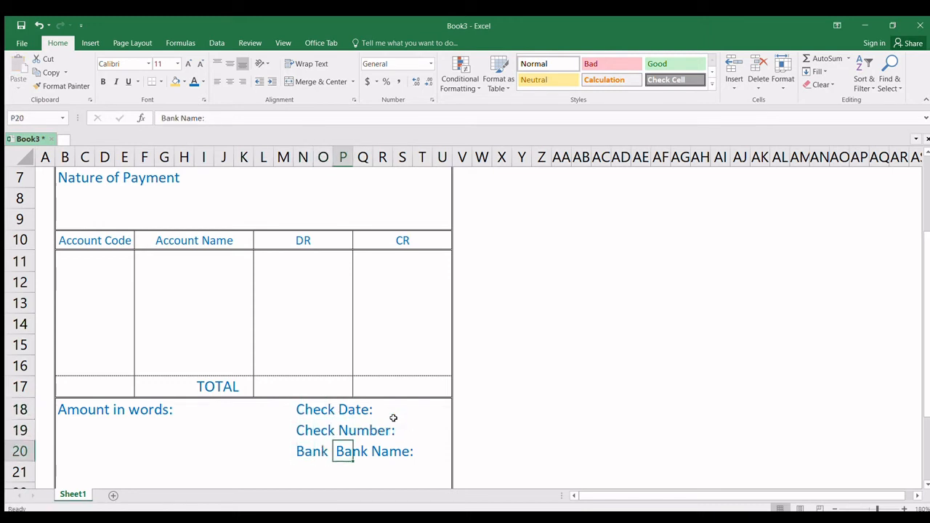
left_click(343, 431)
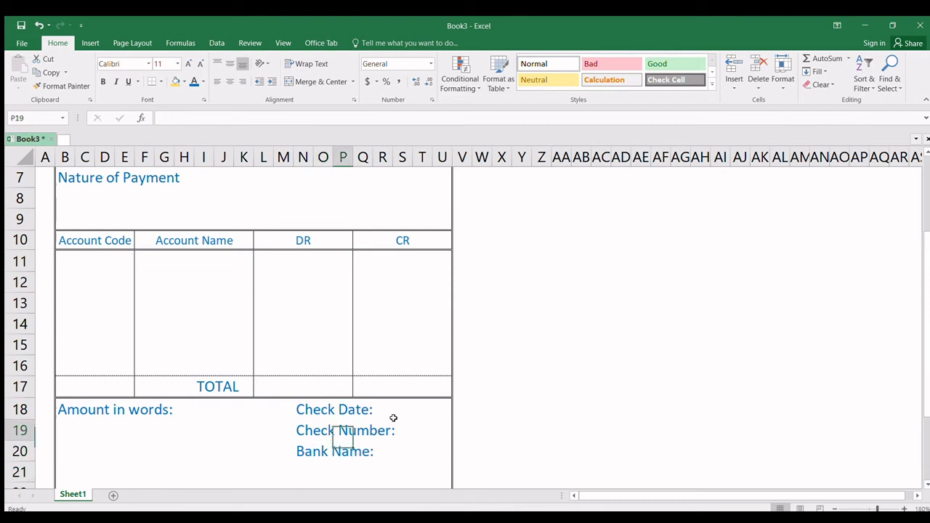
- Shift all three labels one column further left so they align in one column
left_click(369, 410)
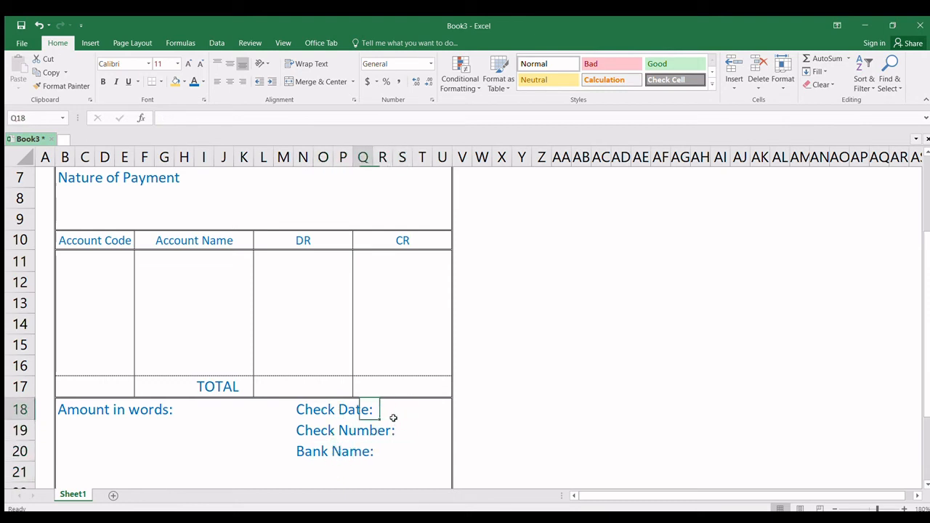
left_click(302, 410)
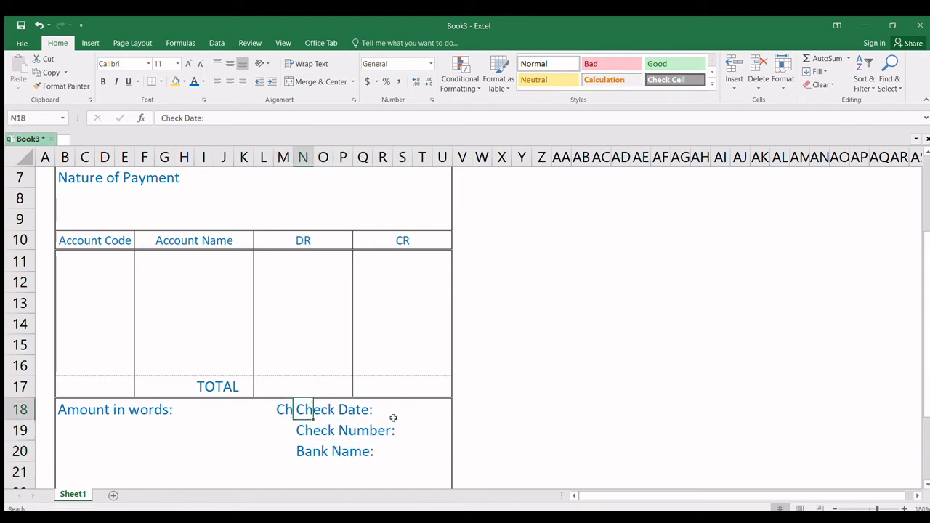
left_click(282, 451)
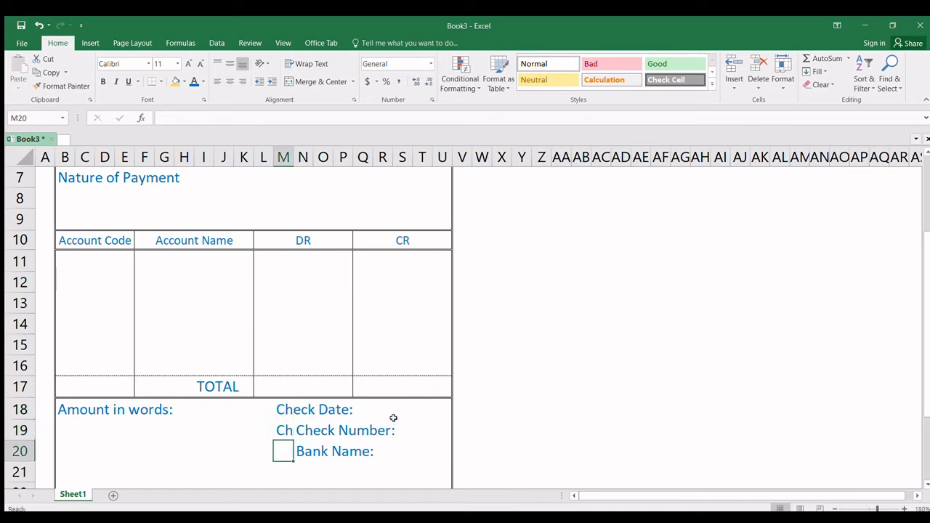
left_click(323, 430)
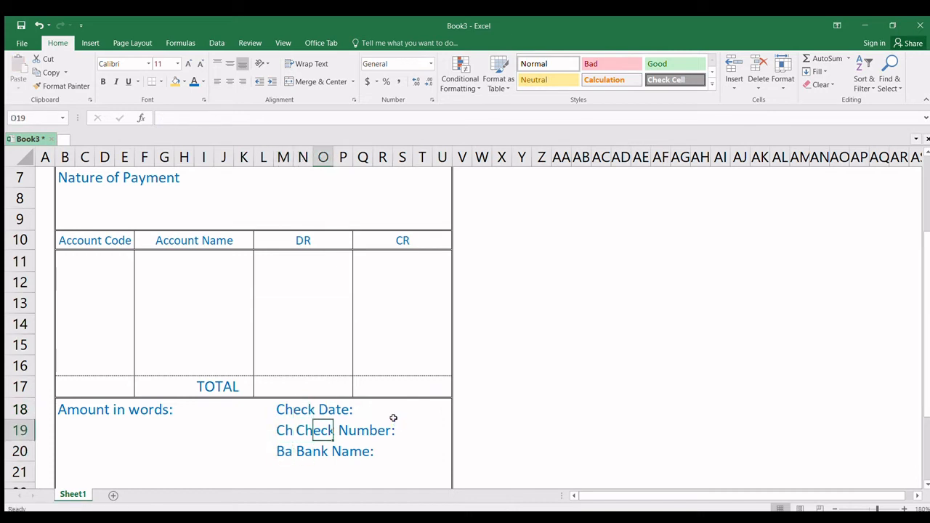
left_click(363, 451)
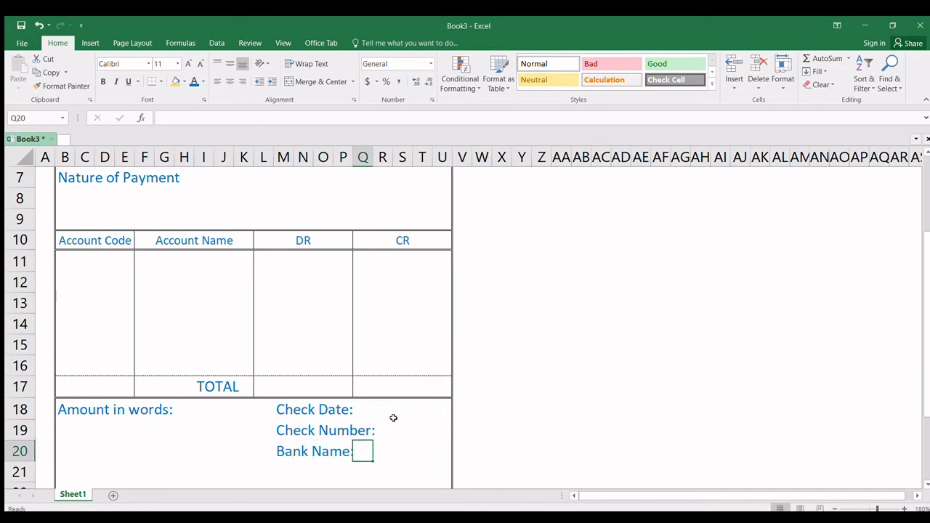
left_click(381, 410)
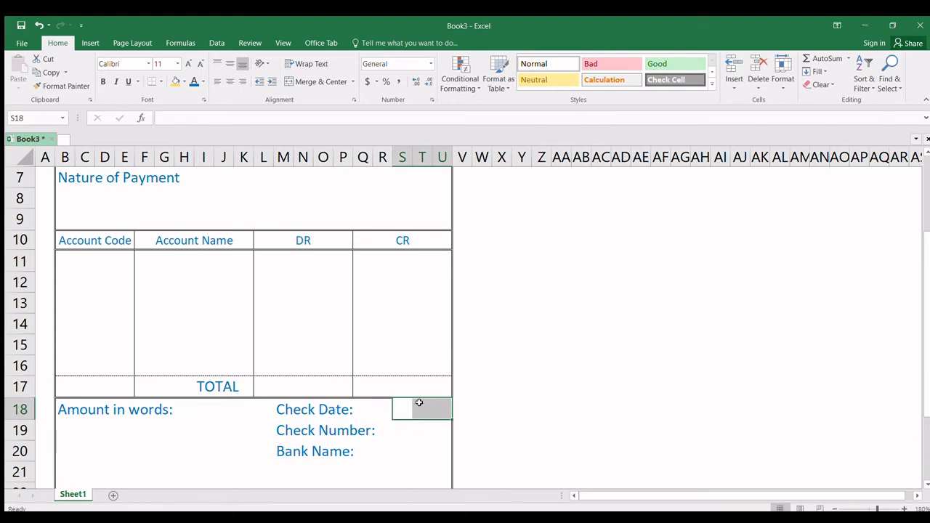
mouse_move(453, 355)
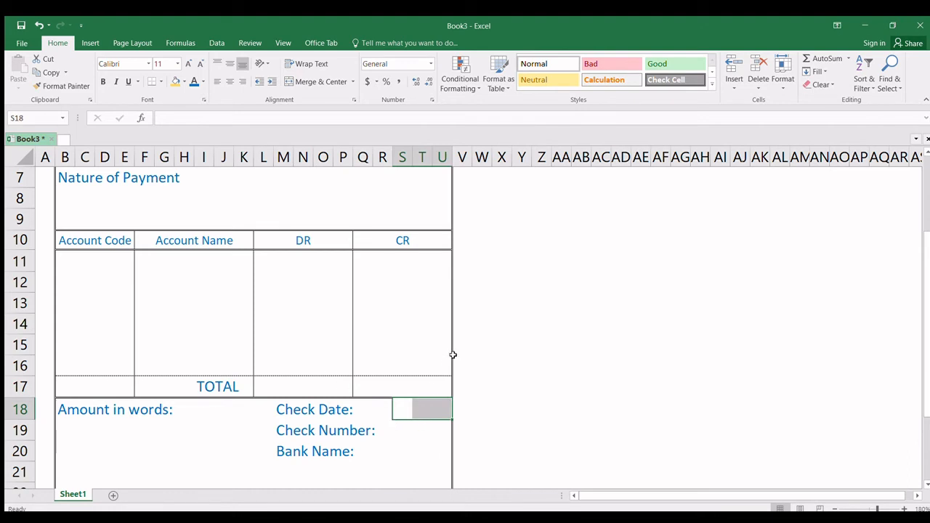
mouse_move(325, 332)
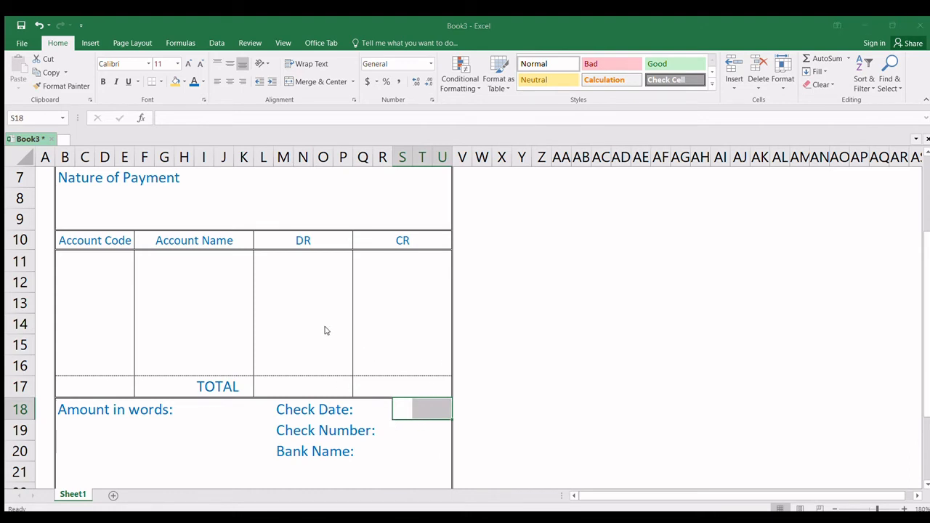
mouse_move(512, 485)
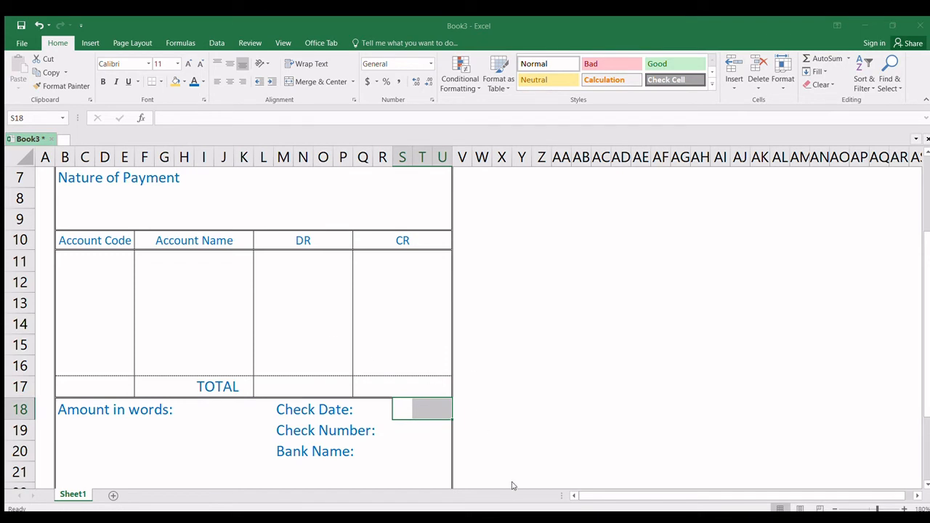
- Add bottom-border writing lines beside Check Date, Check Number and Bank Name
scroll("down", 3)
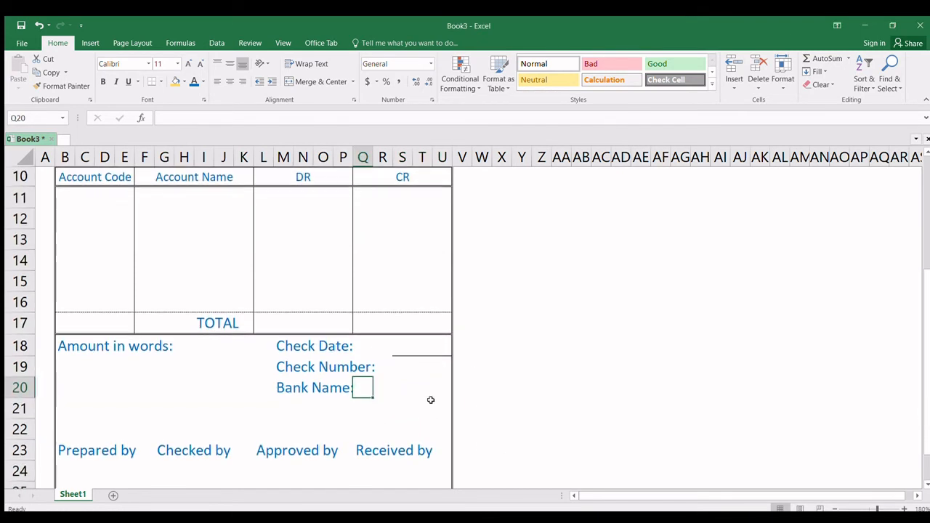
left_click(422, 366)
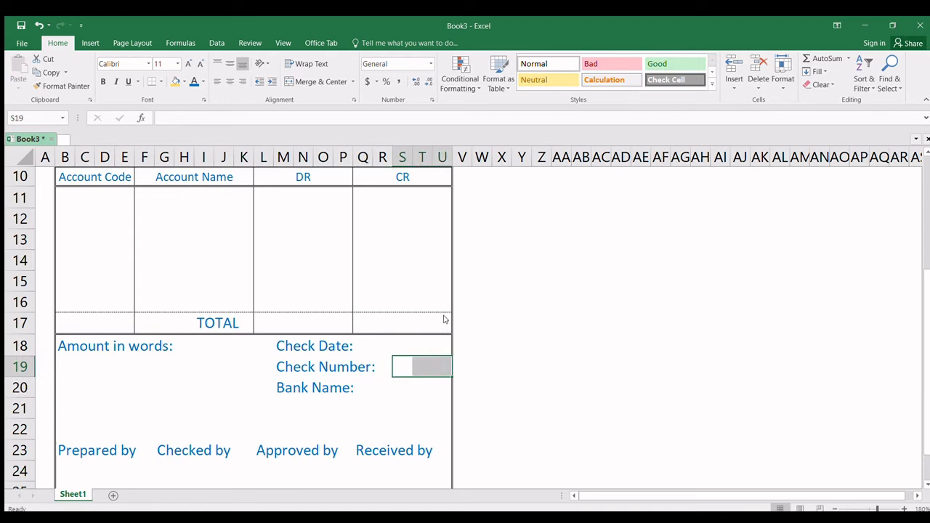
mouse_move(311, 296)
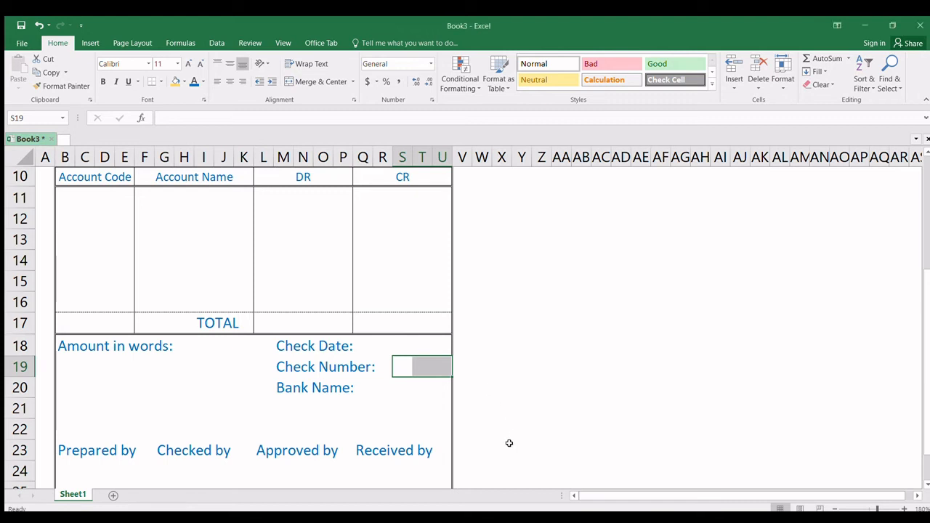
left_click(413, 391)
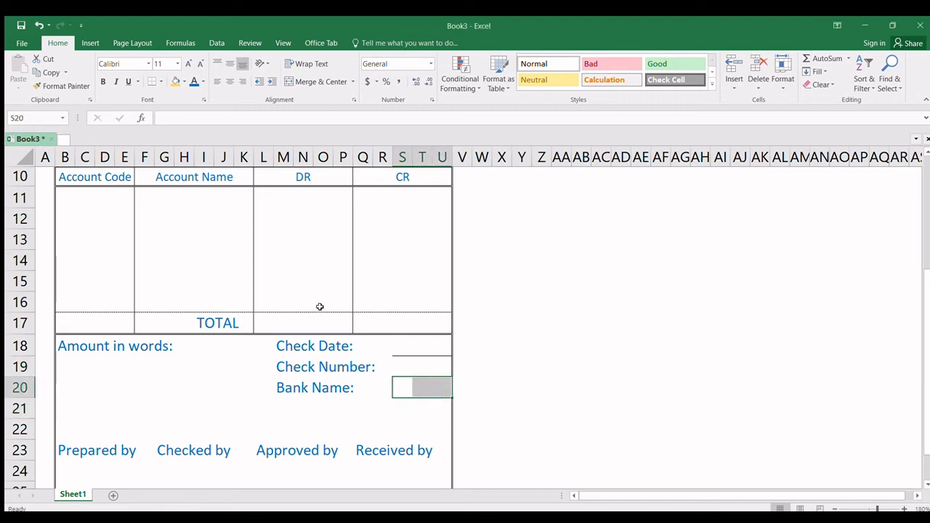
mouse_move(285, 280)
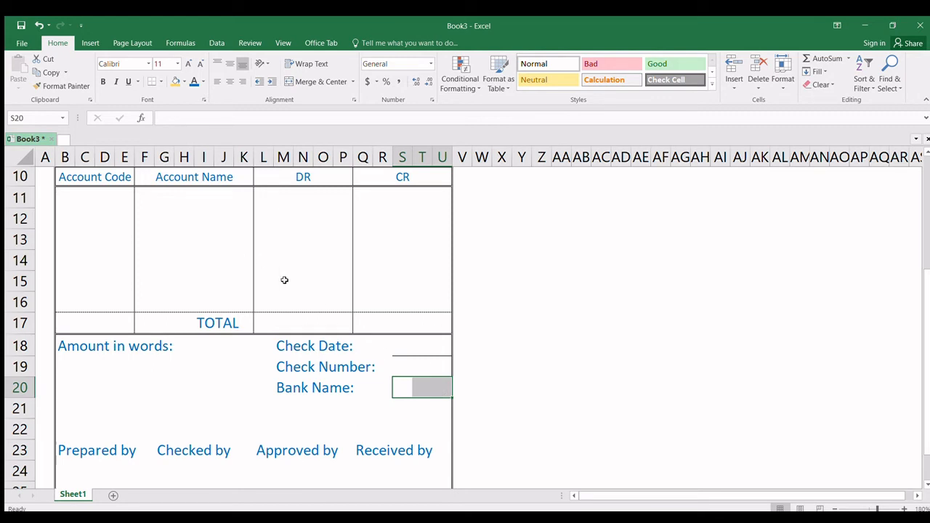
mouse_move(367, 388)
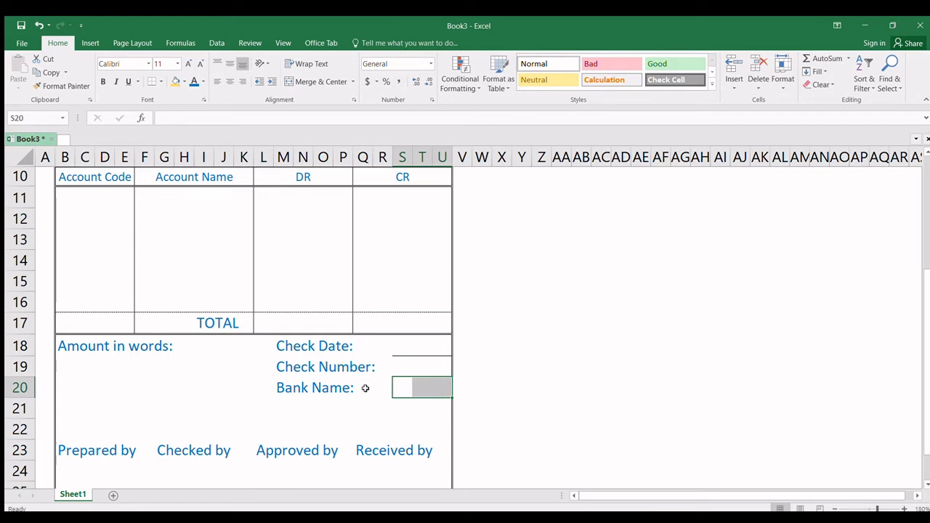
mouse_move(418, 361)
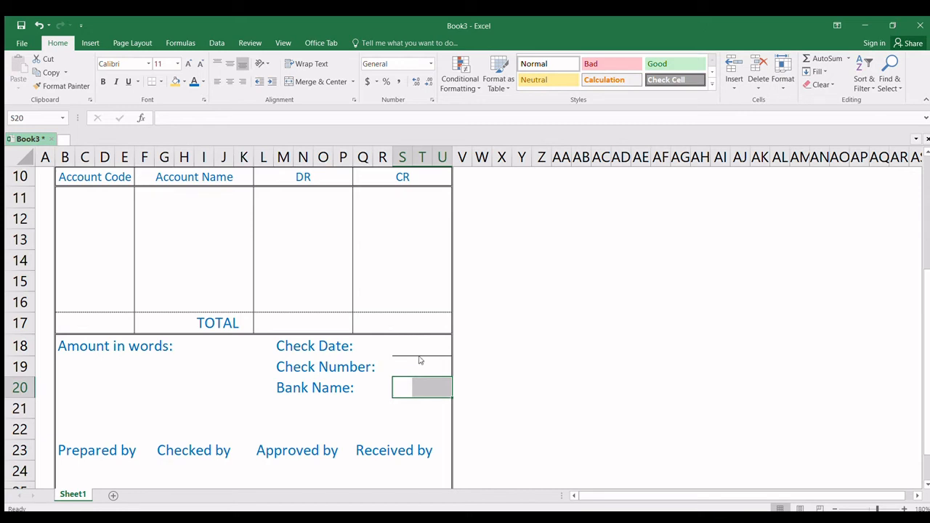
mouse_move(343, 331)
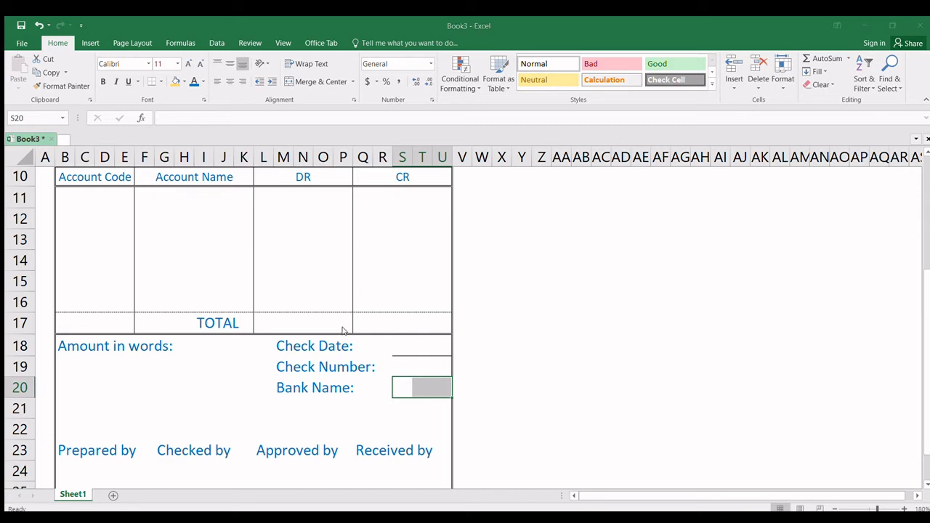
mouse_move(456, 398)
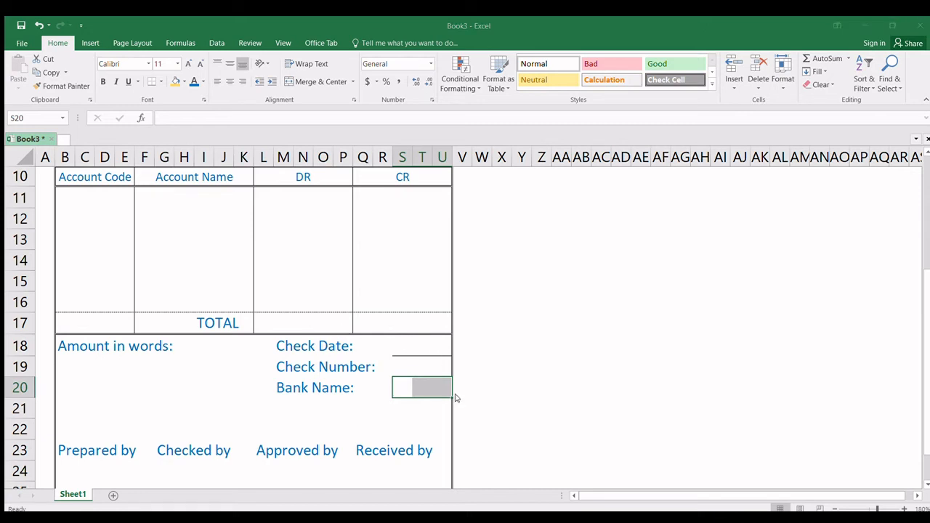
left_click(302, 366)
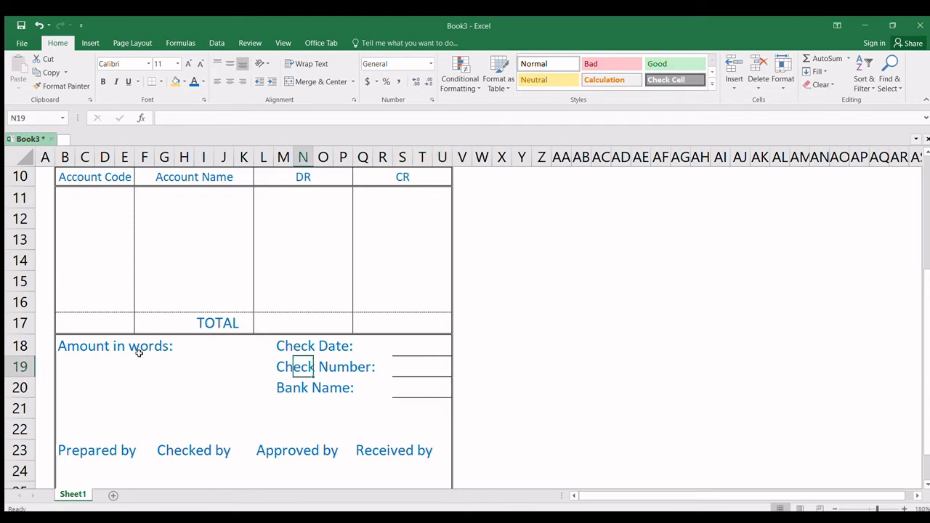
- Make the Amount in words label in B18 italic
left_click(64, 366)
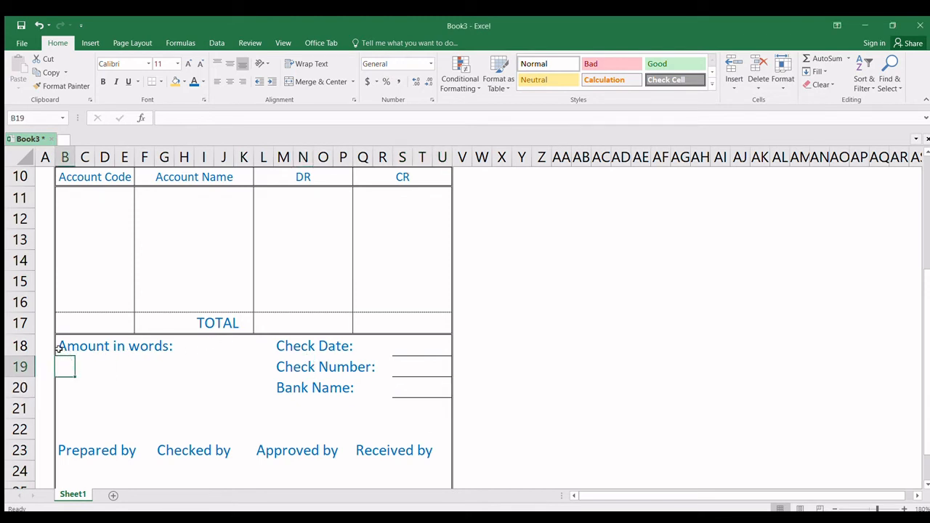
left_click(64, 346)
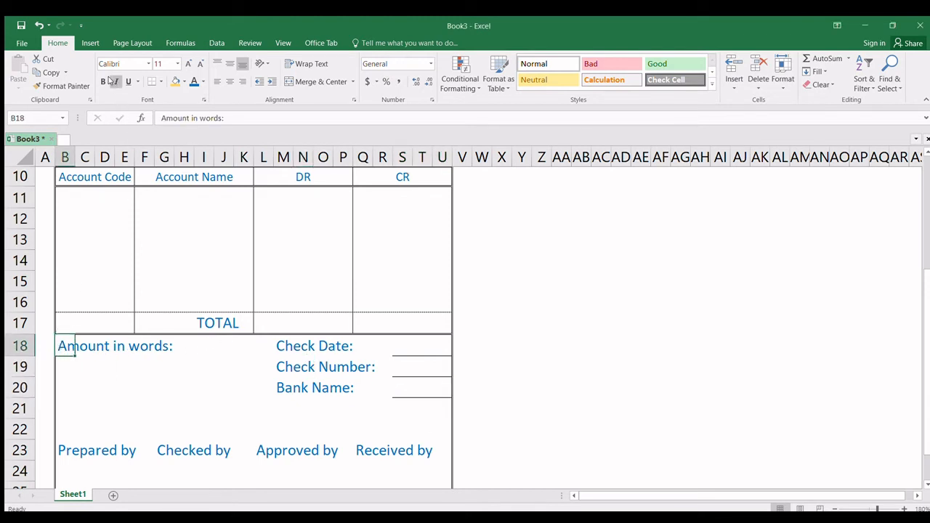
left_click(64, 366)
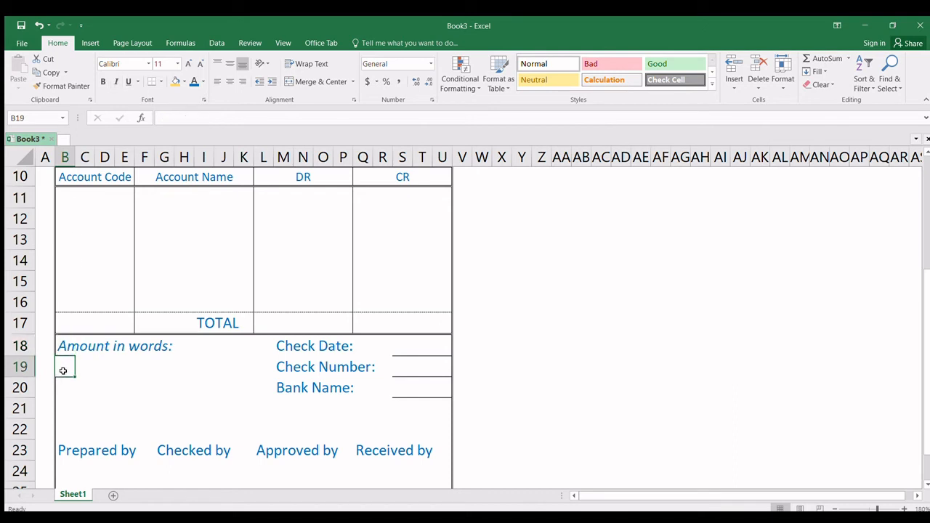
- Add bottom-border writing lines across B19:K19 and B20:K20
left_click_drag(64, 366, 244, 366)
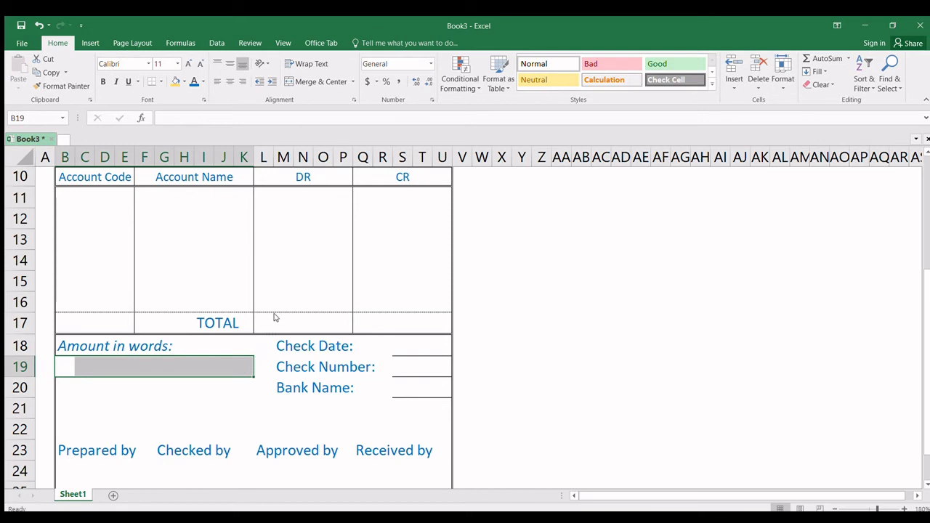
mouse_move(151, 293)
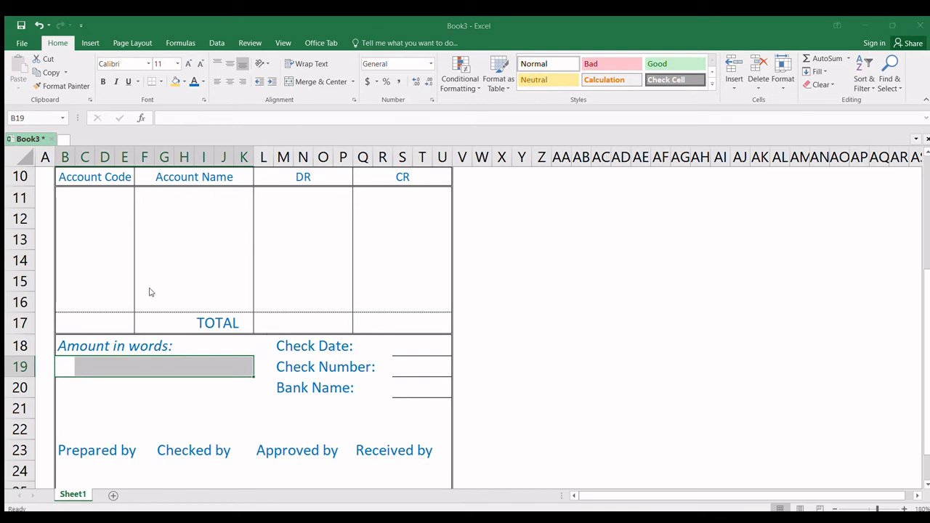
mouse_move(337, 442)
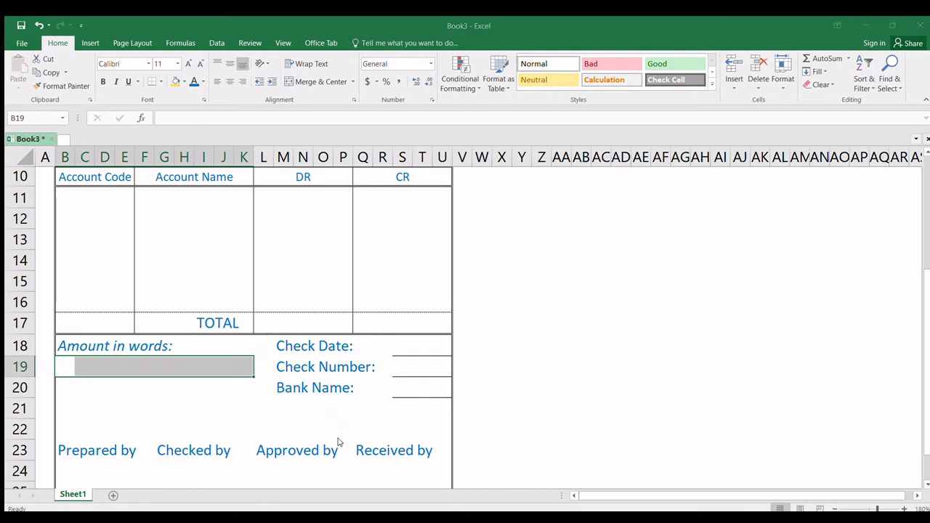
left_click(65, 387)
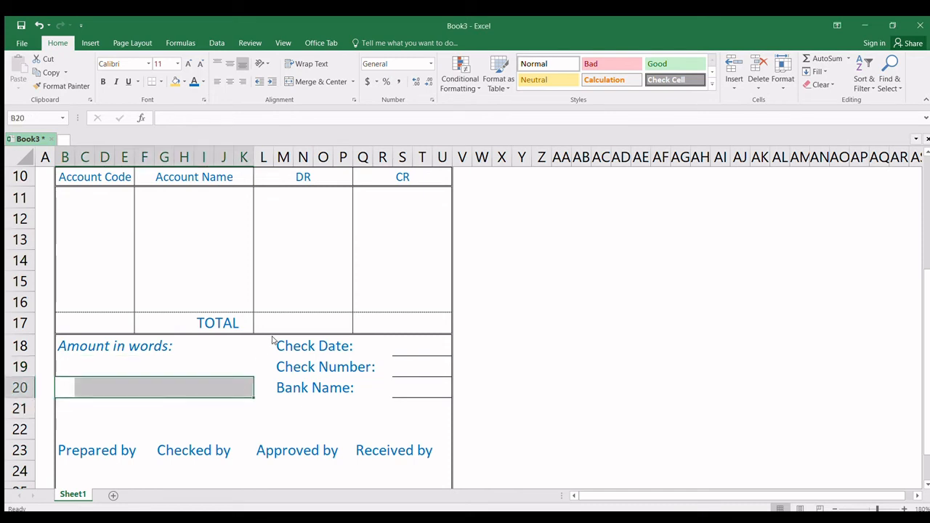
mouse_move(146, 316)
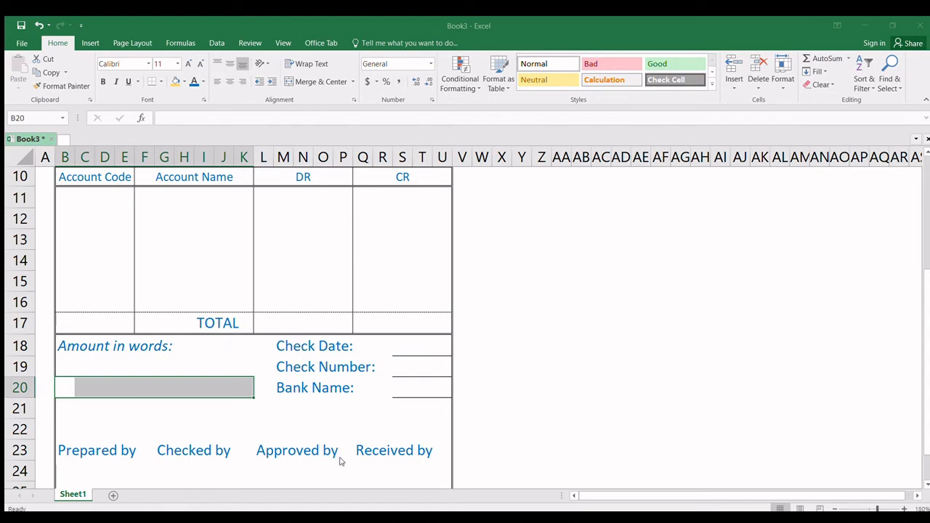
left_click(195, 301)
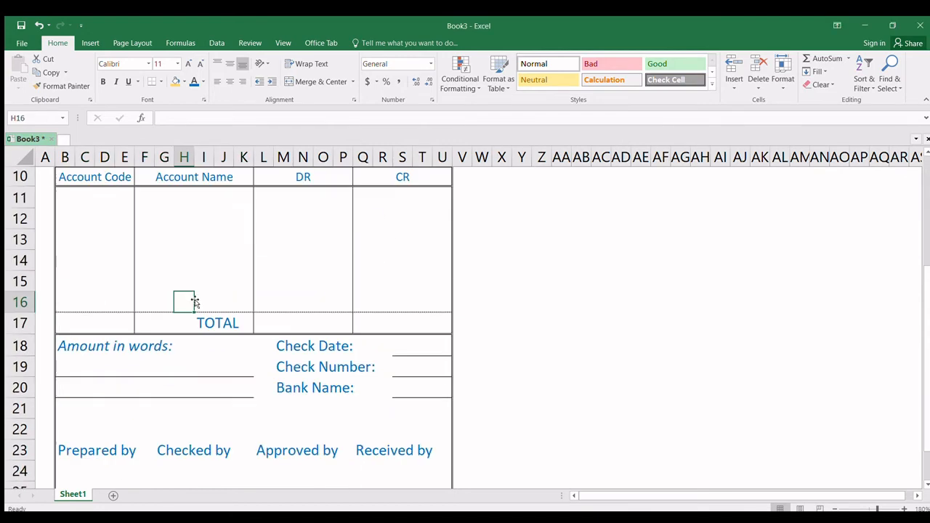
- Scroll up and down the voucher reviewing the light blue fill over B2:U25
scroll("up", 3)
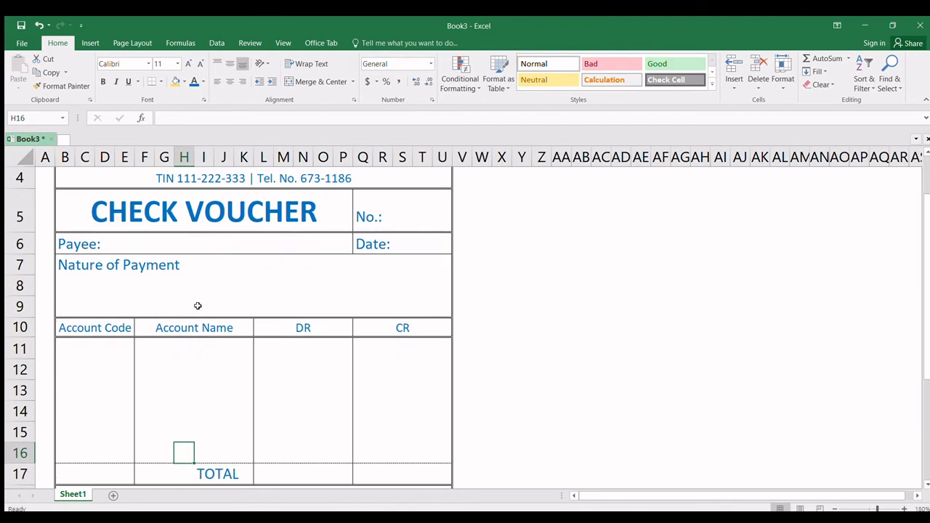
scroll("up", 3)
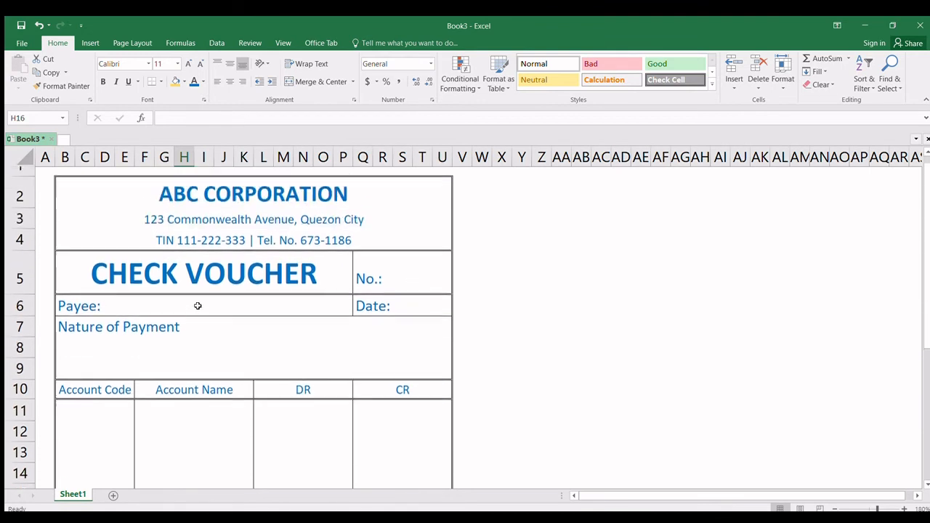
scroll("up", 3)
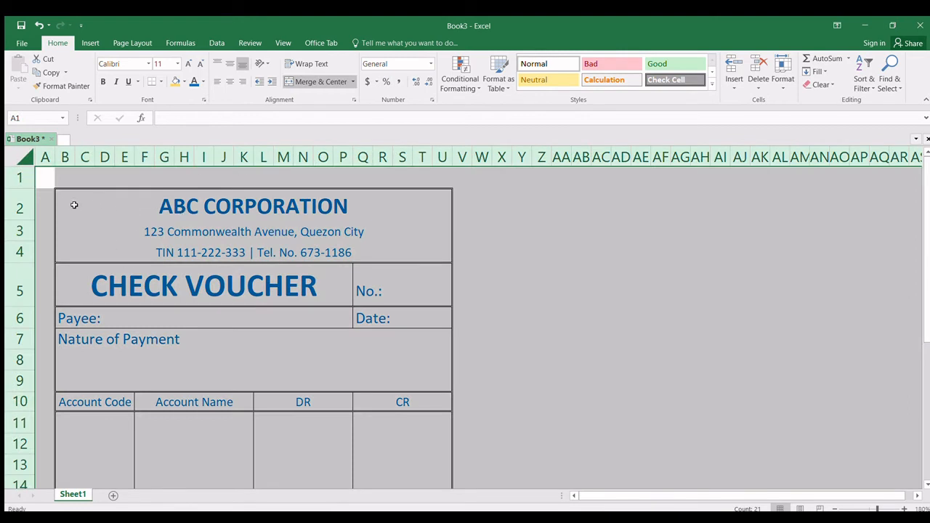
scroll("down", 3)
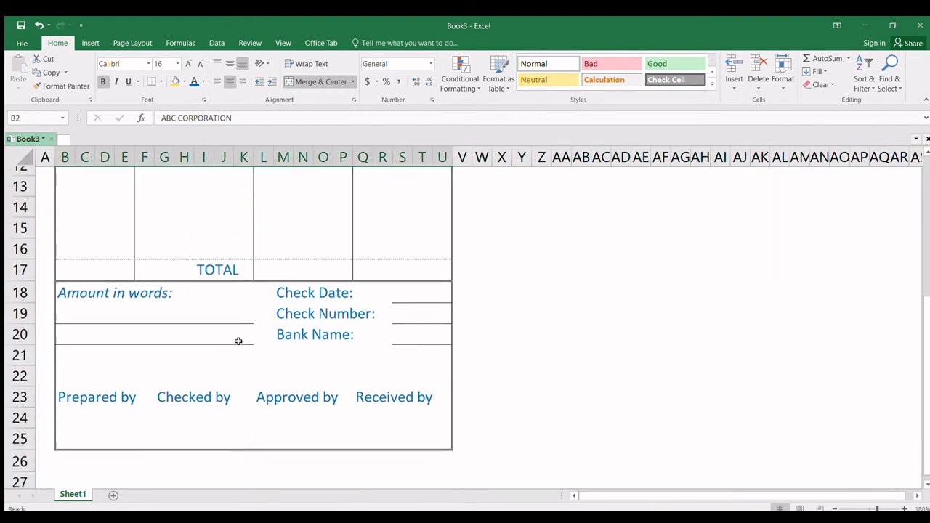
scroll("down", 3)
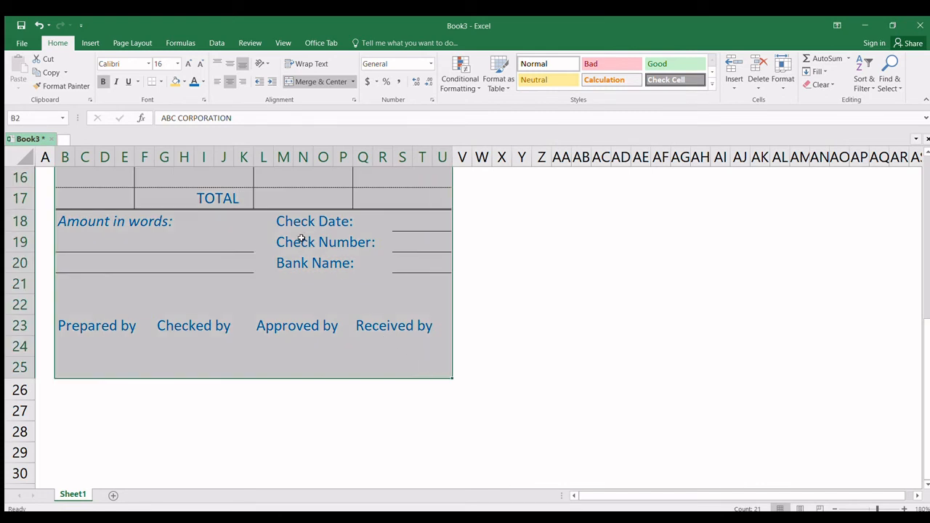
scroll("up", 3)
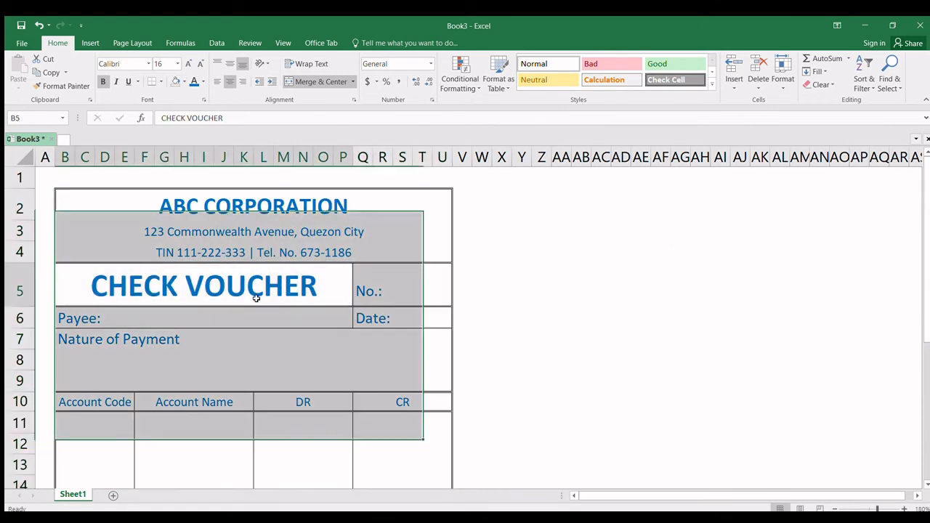
scroll("down", 3)
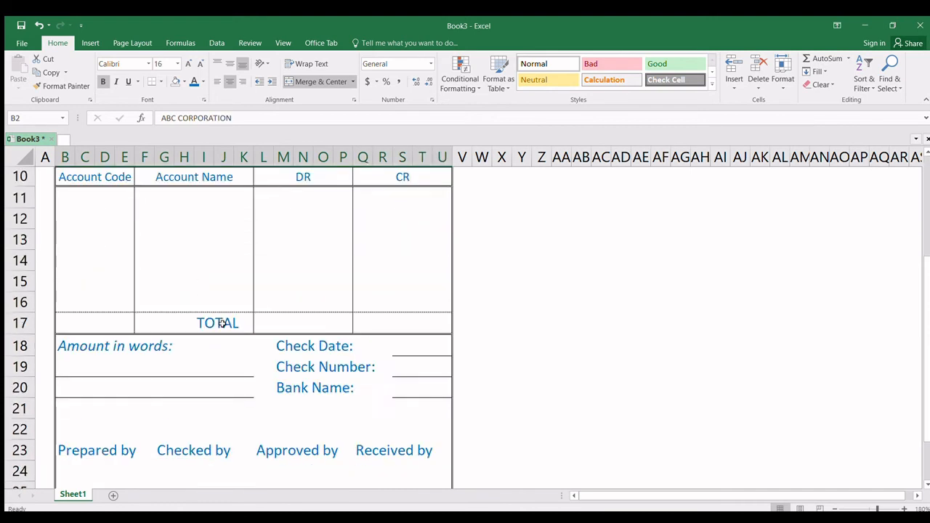
scroll("down", 3)
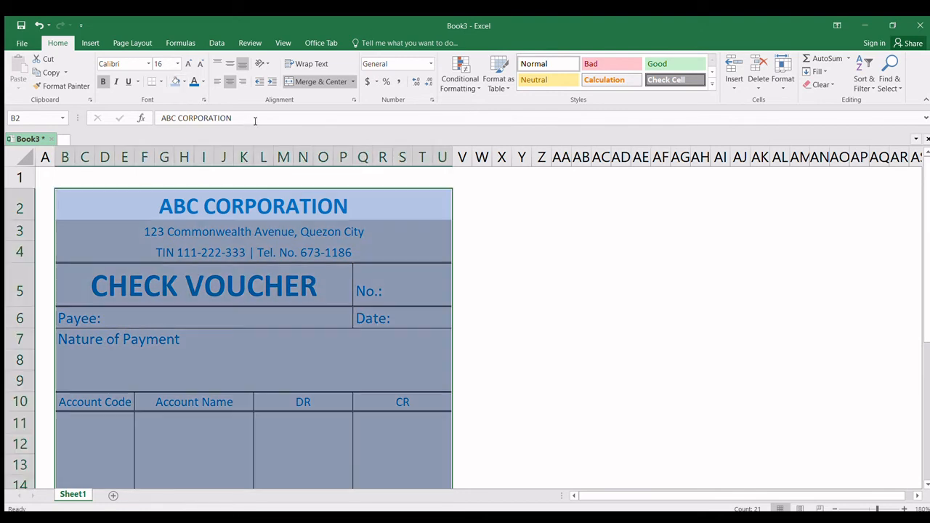
left_click(203, 285)
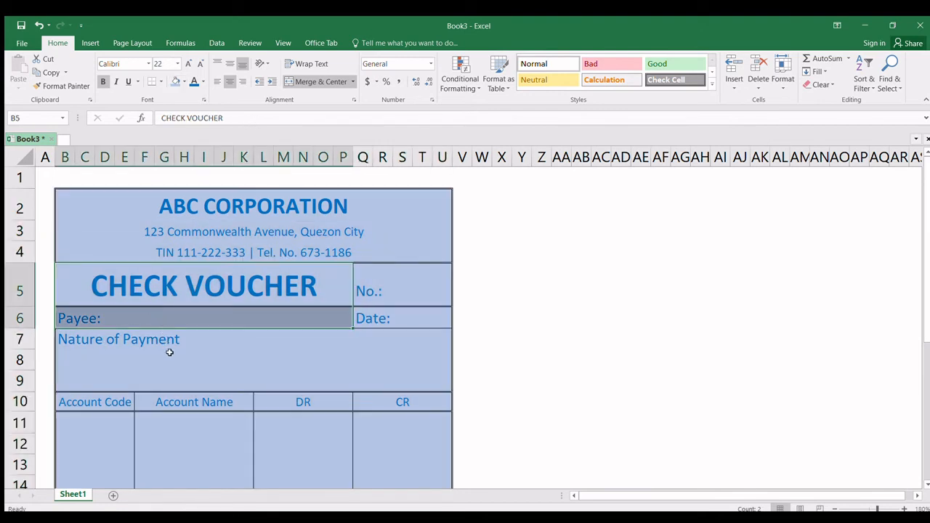
left_click(602, 360)
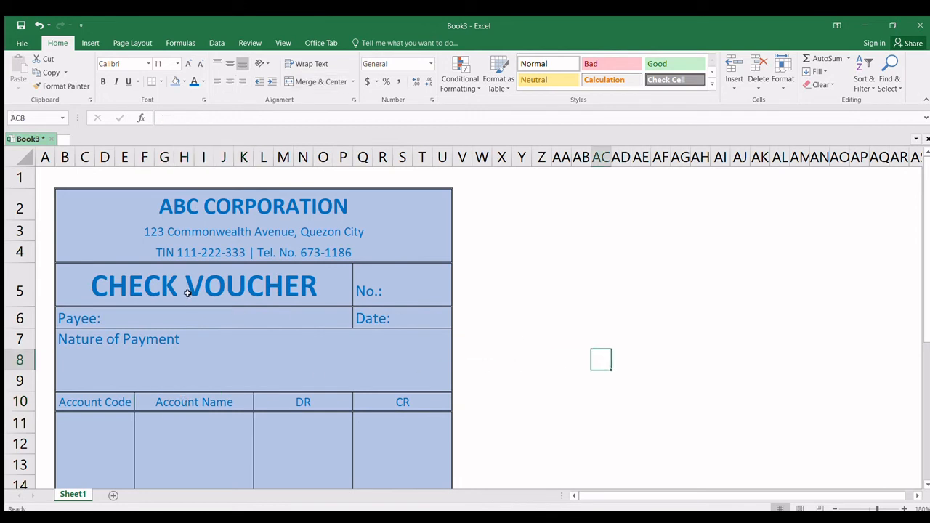
scroll("down", 3)
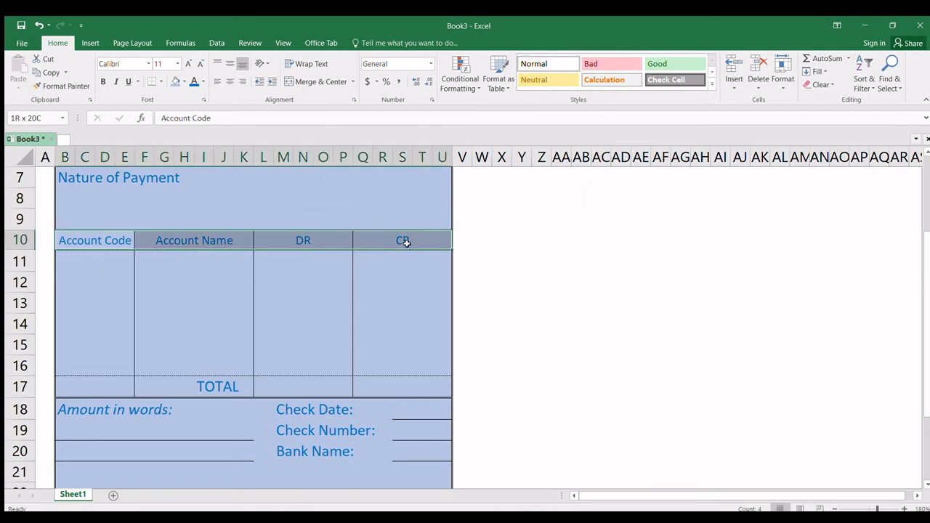
scroll("up", 3)
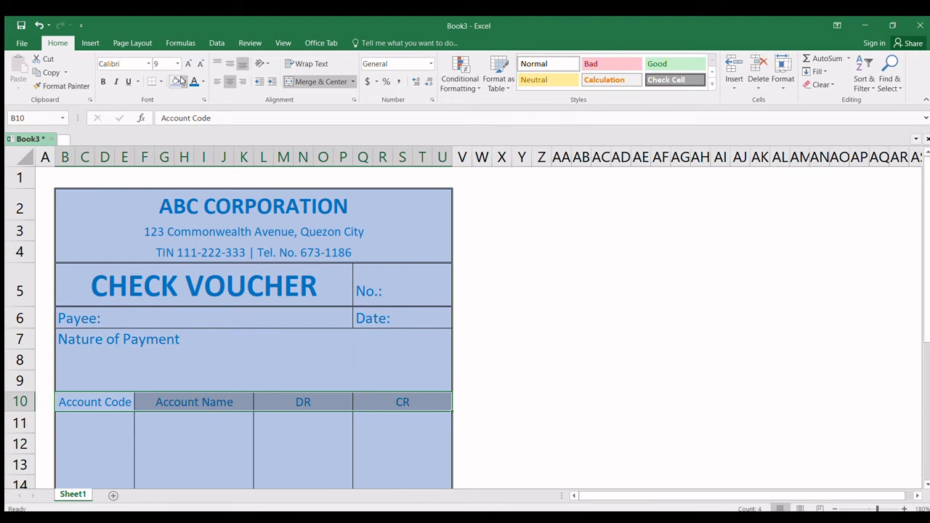
mouse_move(260, 173)
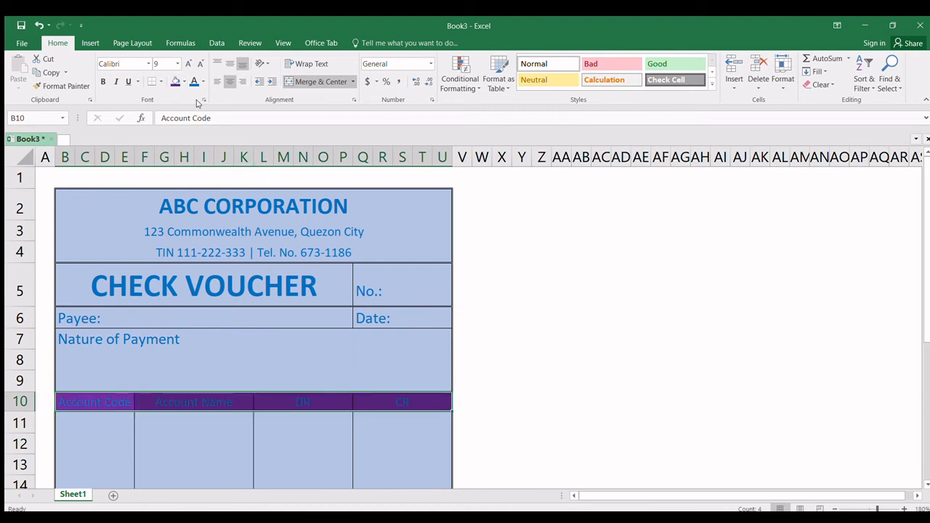
- Fill the Account Code, Account Name, DR and CR header row 10 with purple
left_click(175, 81)
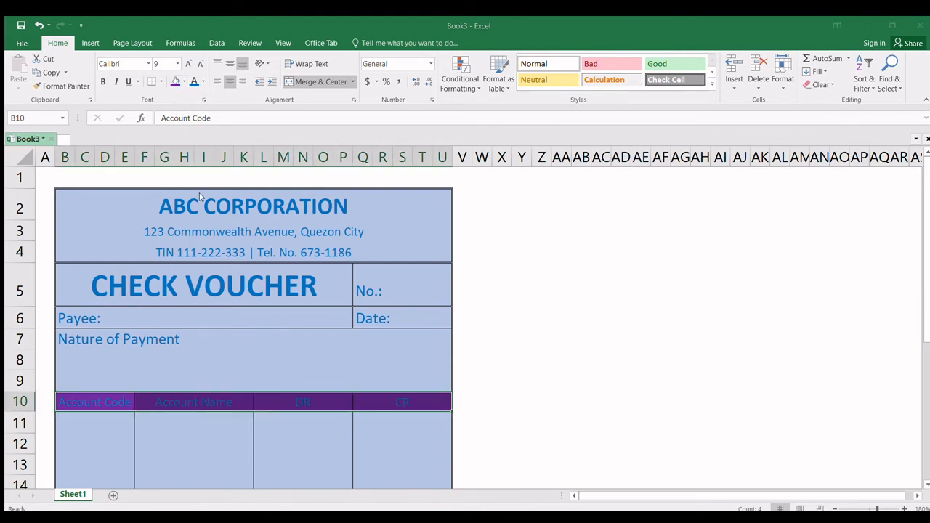
mouse_move(445, 256)
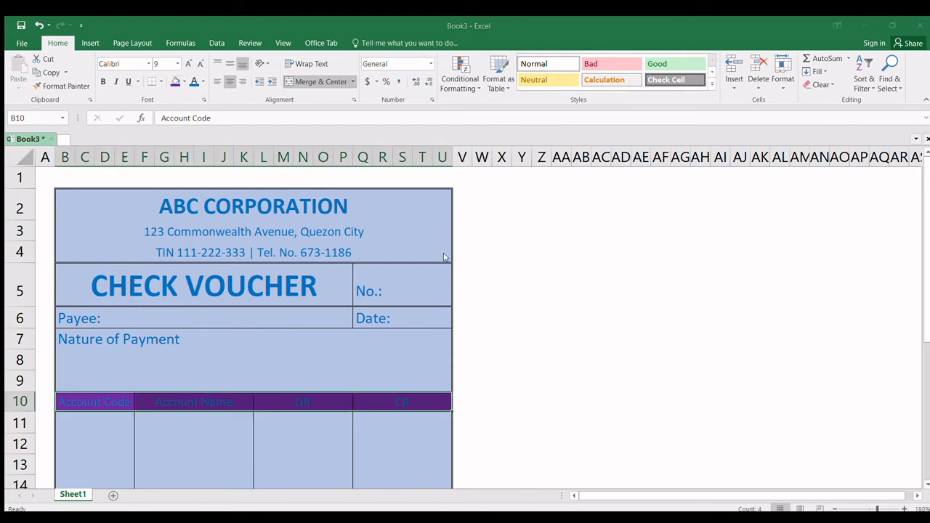
mouse_move(508, 326)
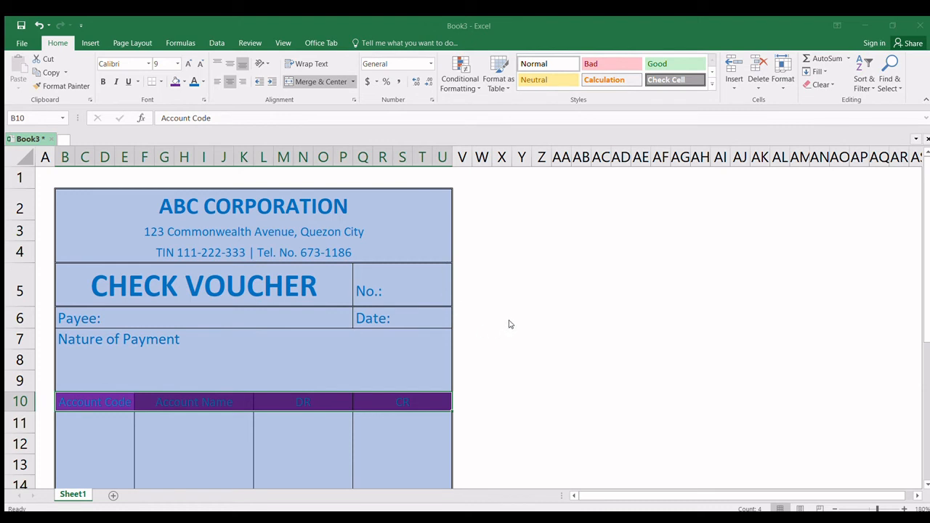
mouse_move(587, 256)
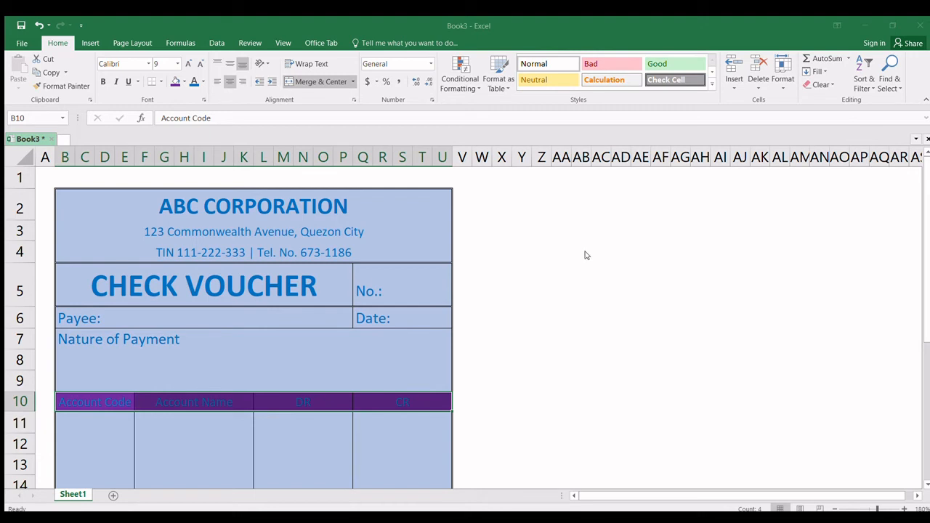
scroll("down", 3)
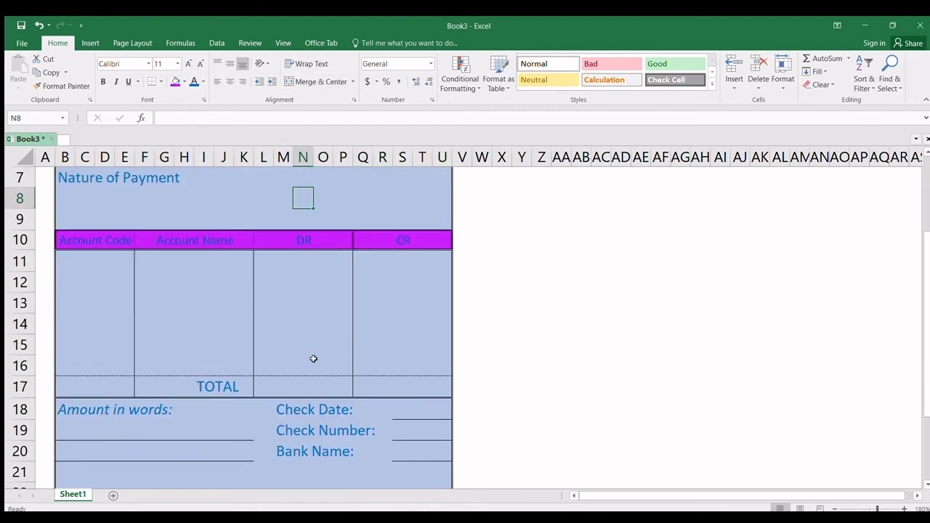
scroll("up", 3)
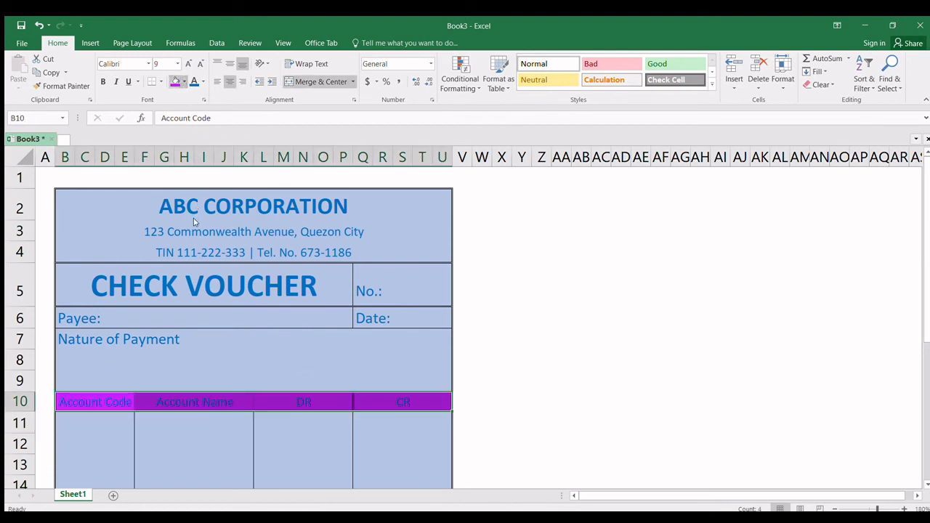
mouse_move(507, 341)
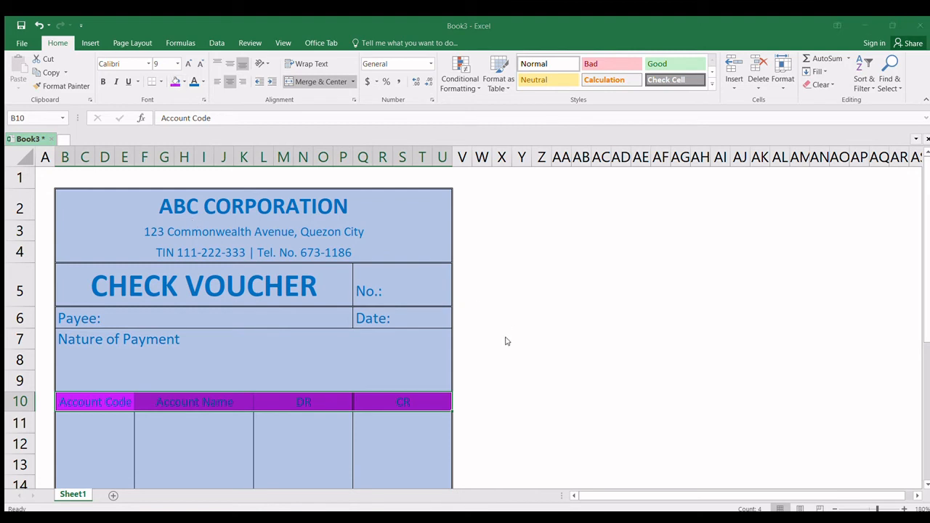
mouse_move(515, 322)
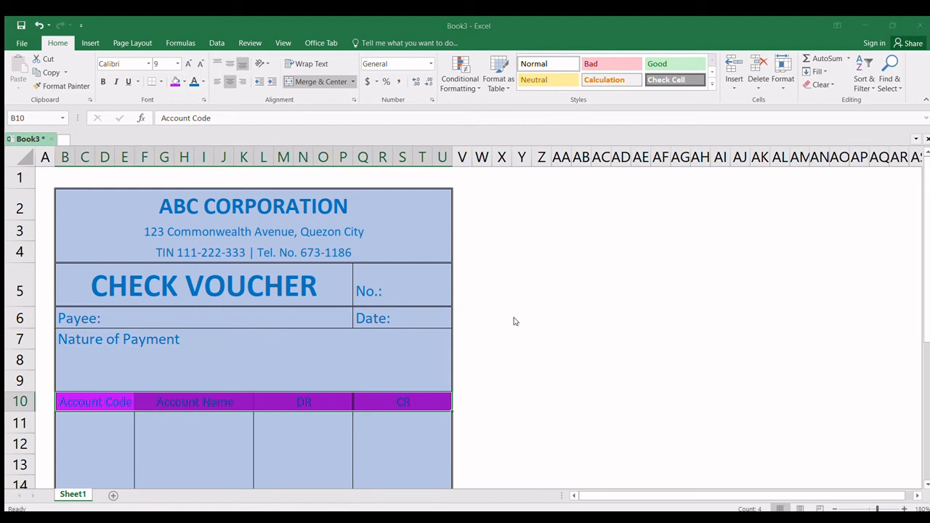
mouse_move(509, 311)
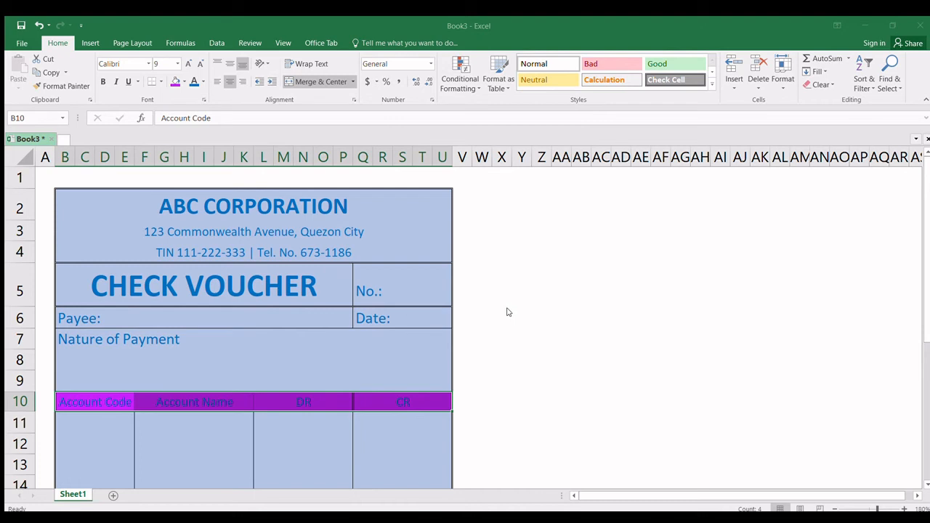
mouse_move(505, 314)
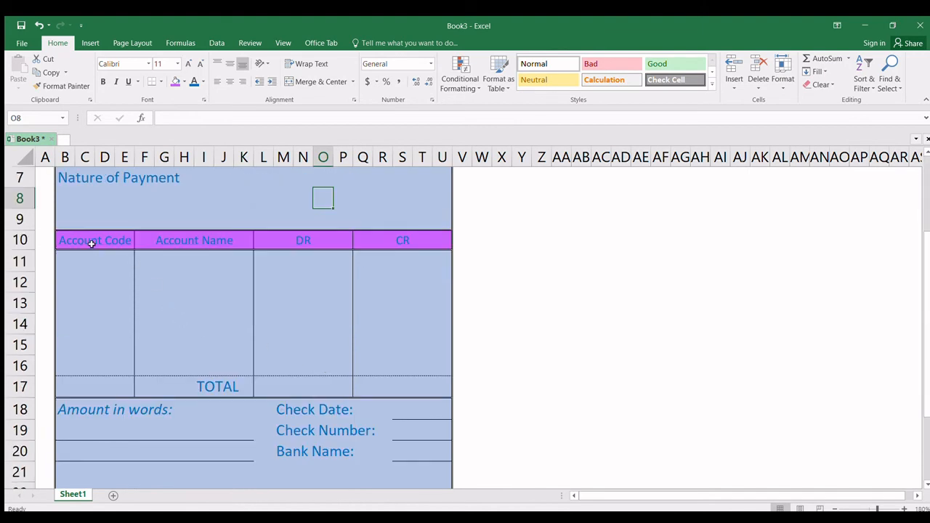
- Shade entry rows 12, 14 and 16 of the account table purple
left_click(65, 282)
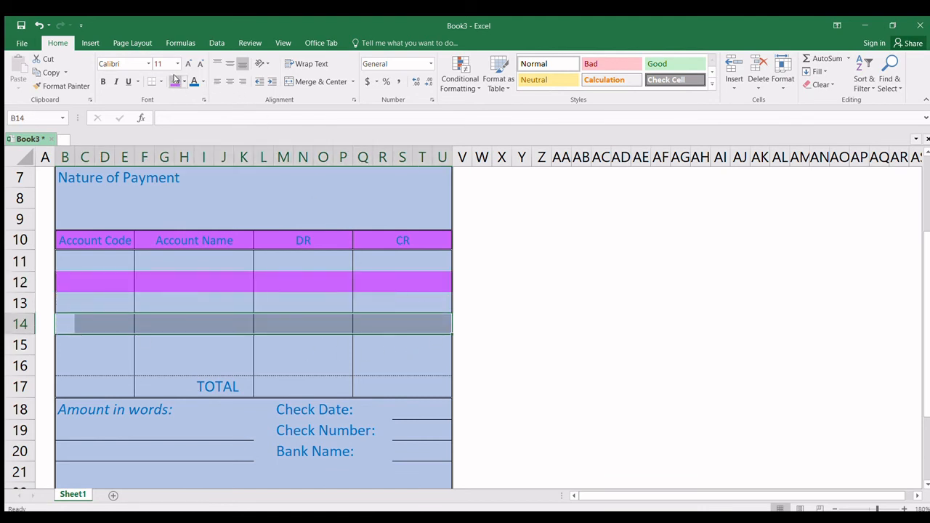
left_click(64, 367)
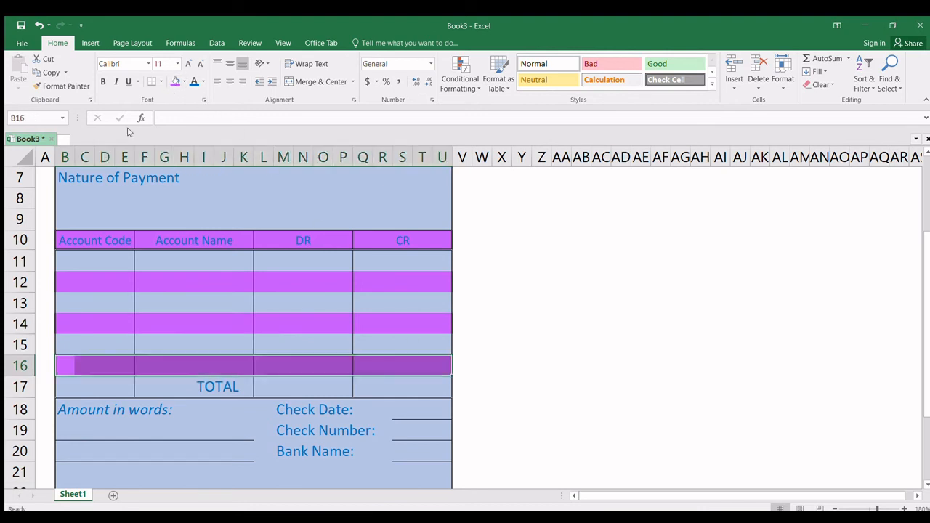
left_click(21, 366)
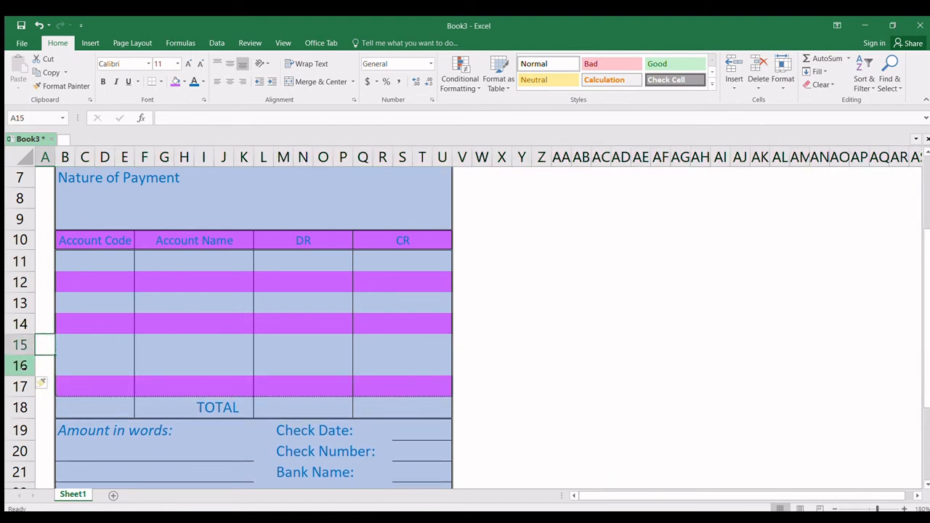
- Insert an extra entry row above TOTAL with blue fill and borders, then shade row 16 purple
left_click(64, 387)
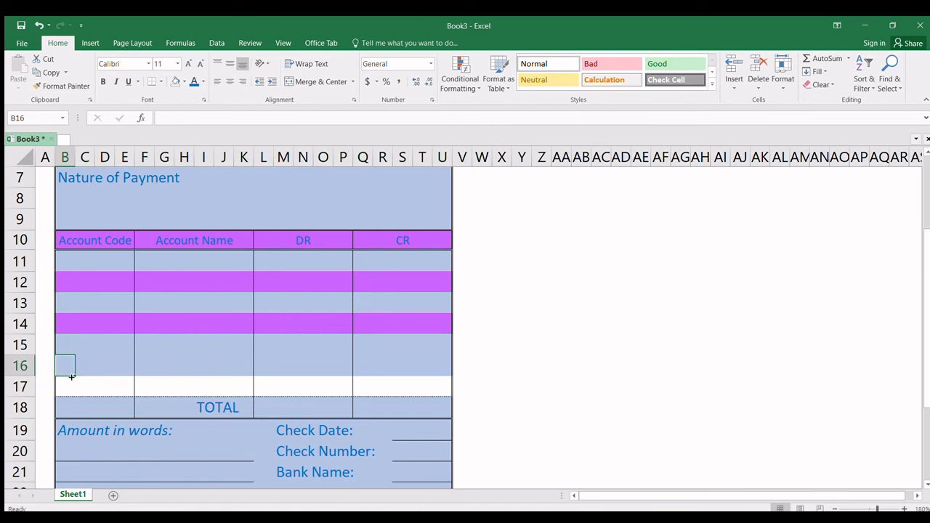
left_click_drag(64, 366, 349, 367)
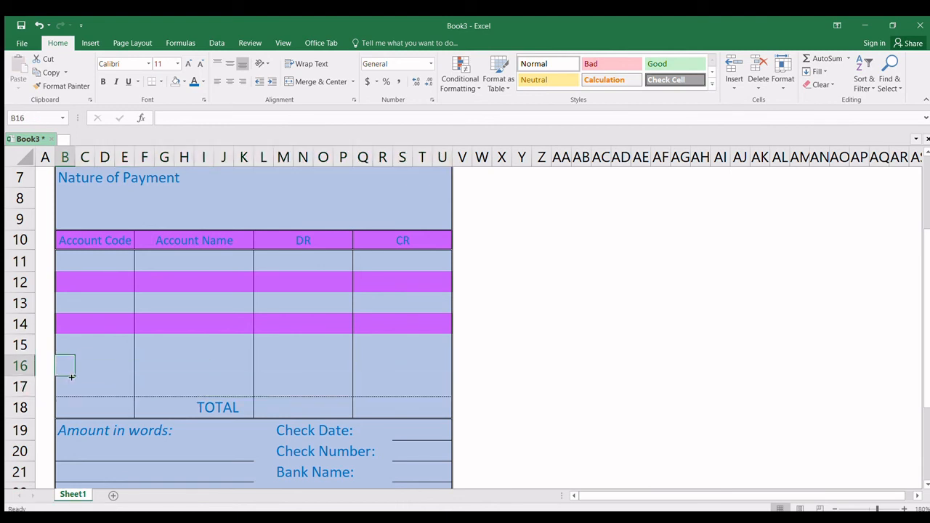
mouse_move(437, 364)
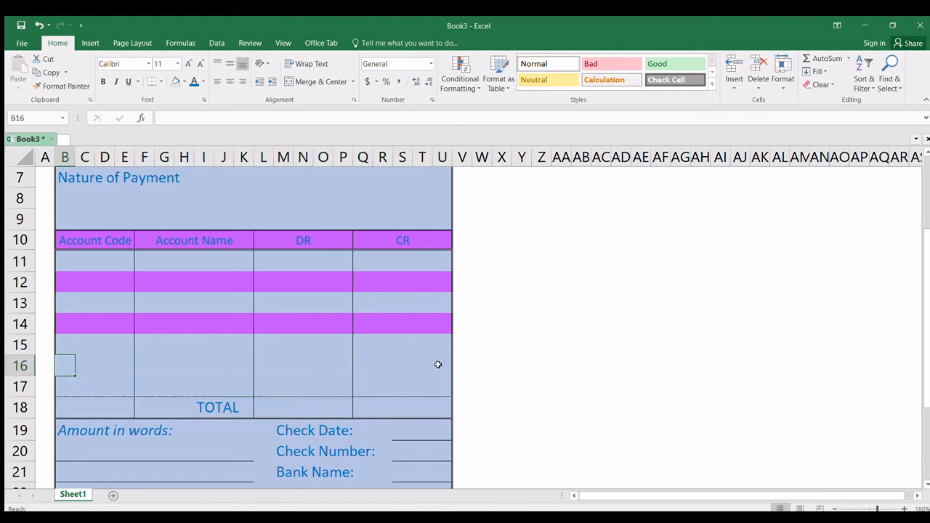
left_click(177, 81)
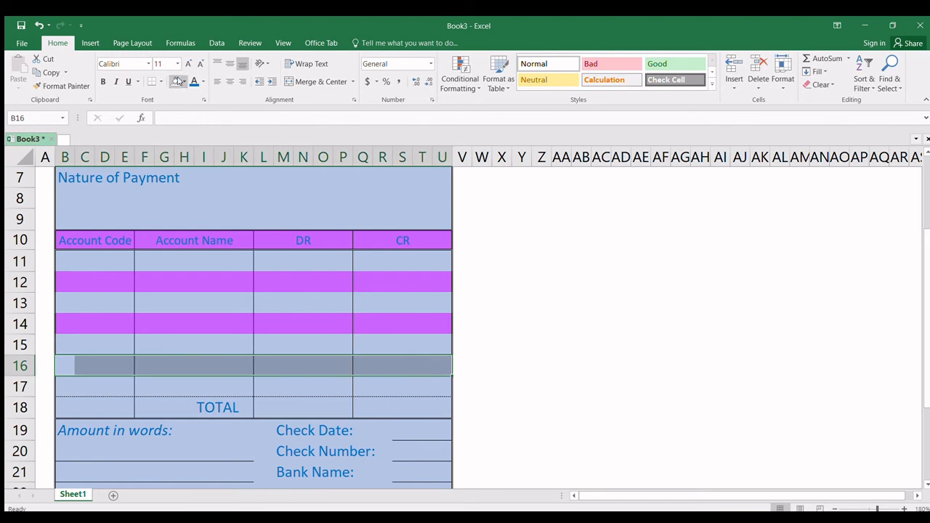
left_click(174, 82)
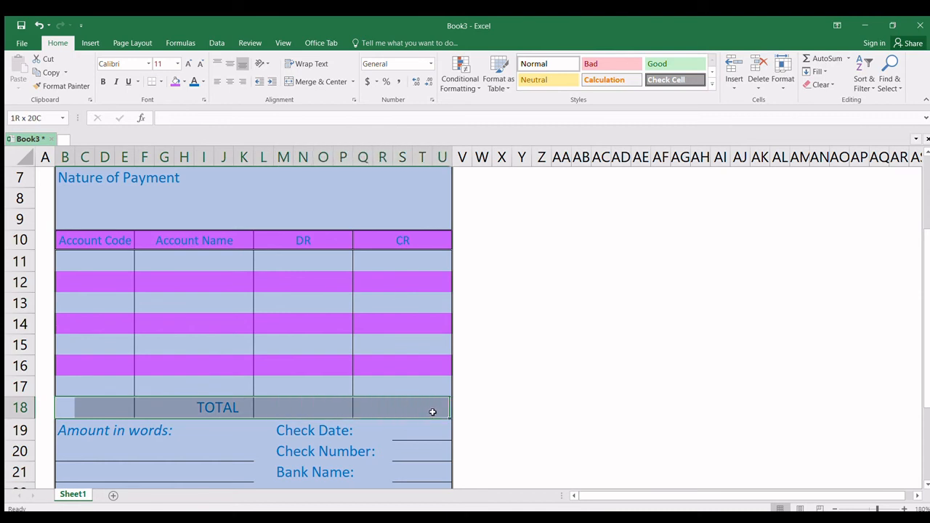
- Shade the TOTAL row purple and reapply the purple fill across row 12
left_click(94, 407)
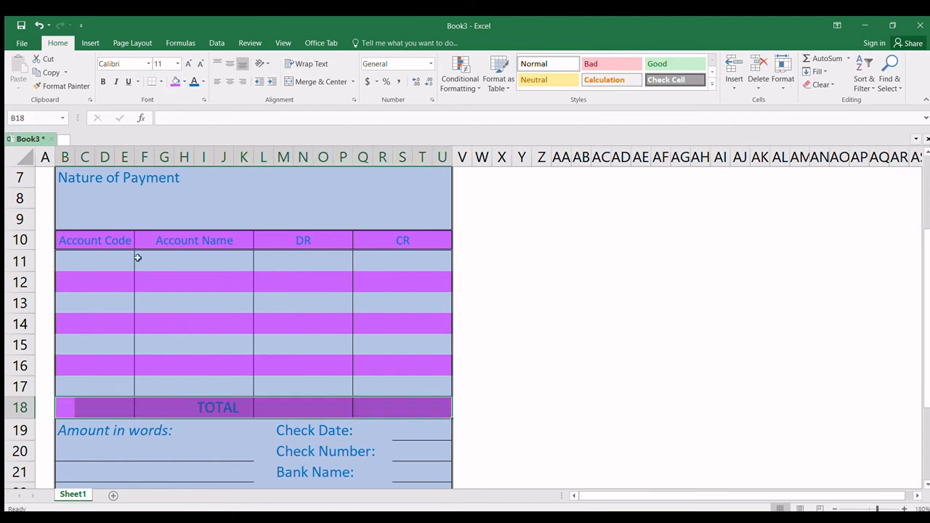
left_click(64, 282)
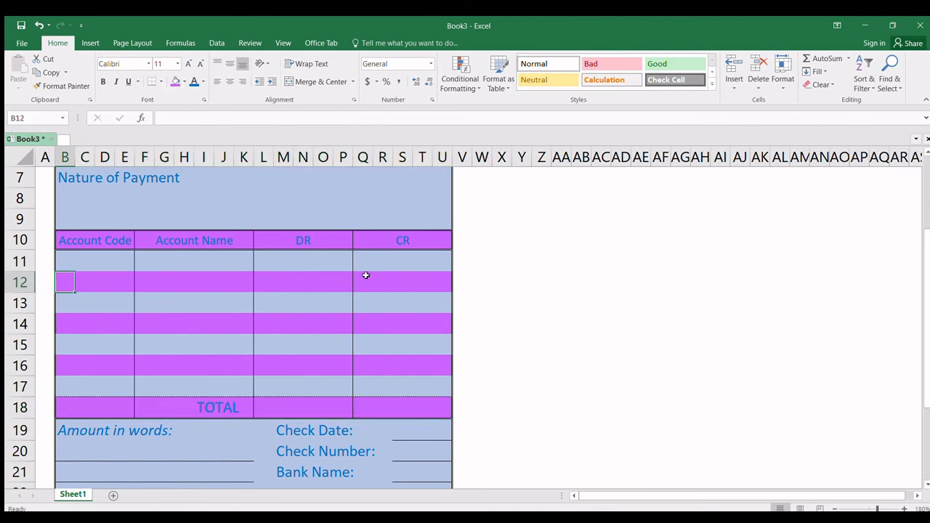
left_click_drag(64, 281, 424, 282)
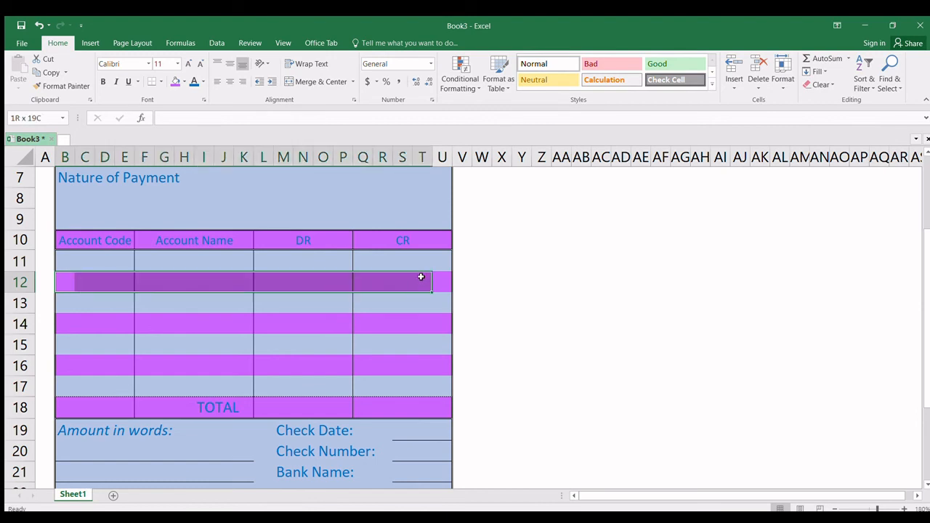
left_click(403, 282)
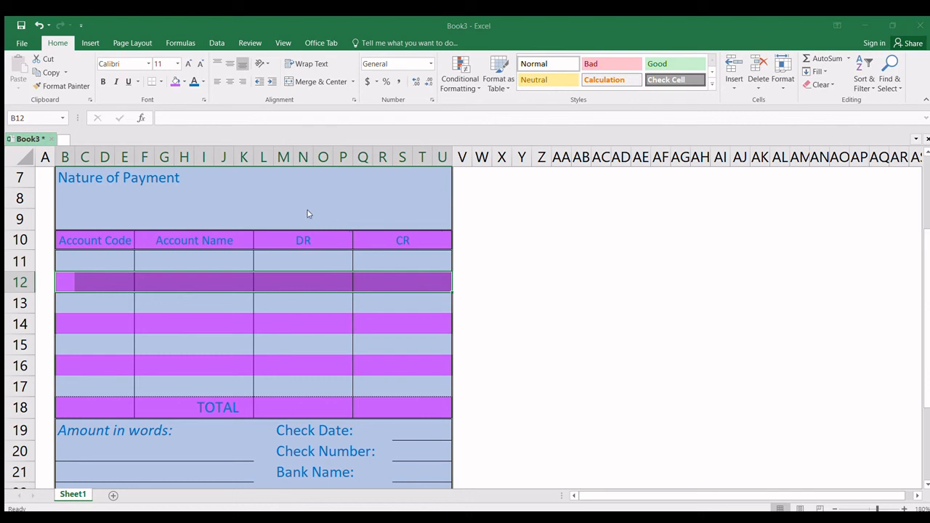
mouse_move(451, 239)
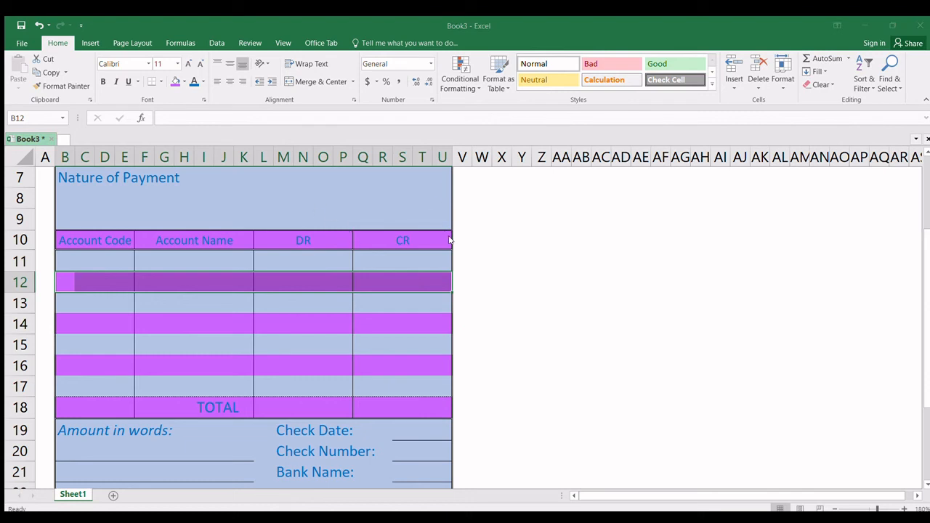
- Reapply the purple fill across entry row 14 of the table
left_click(223, 345)
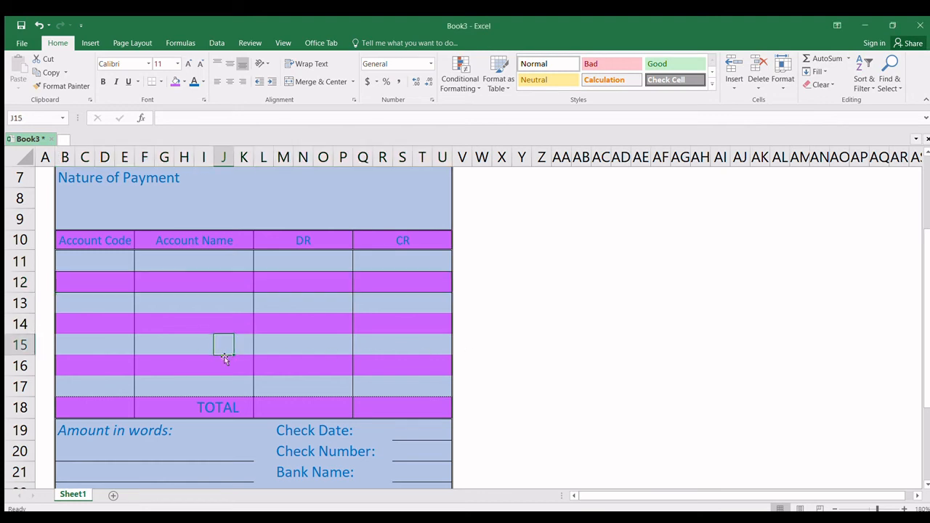
left_click(84, 322)
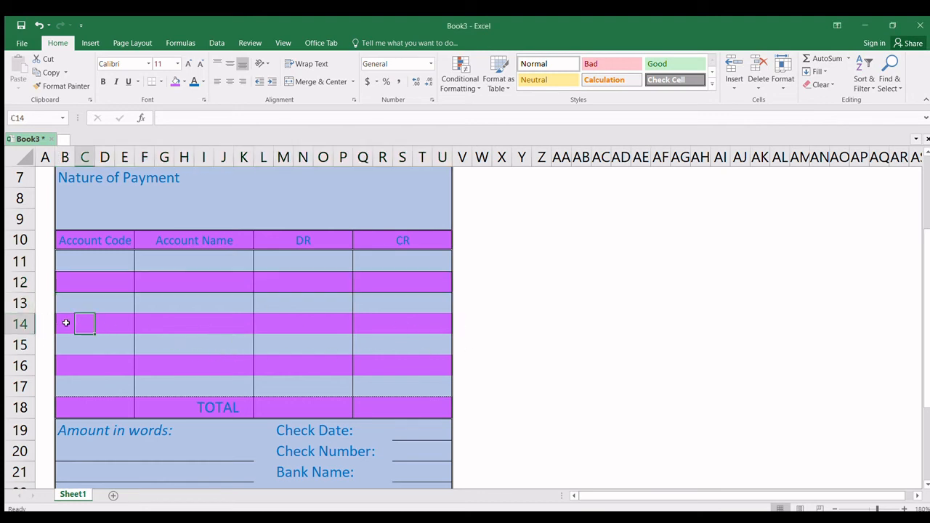
left_click(64, 322)
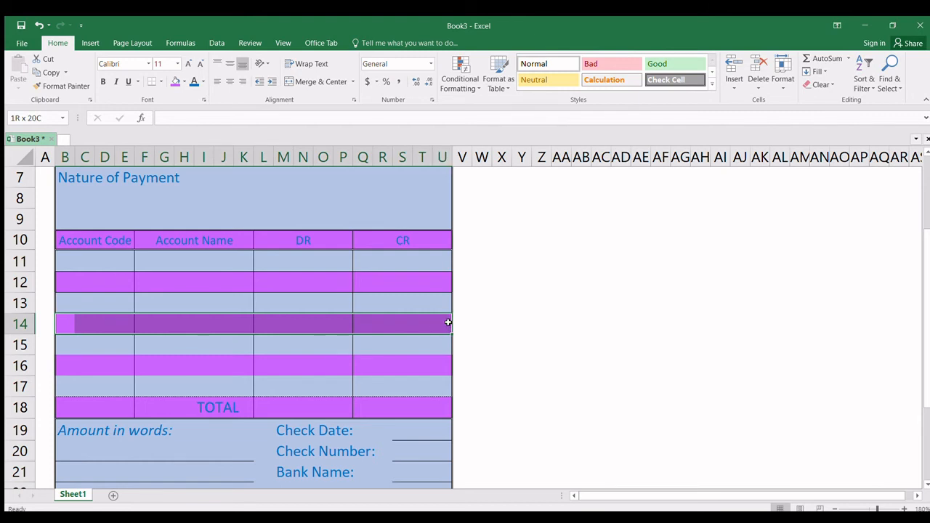
left_click(253, 267)
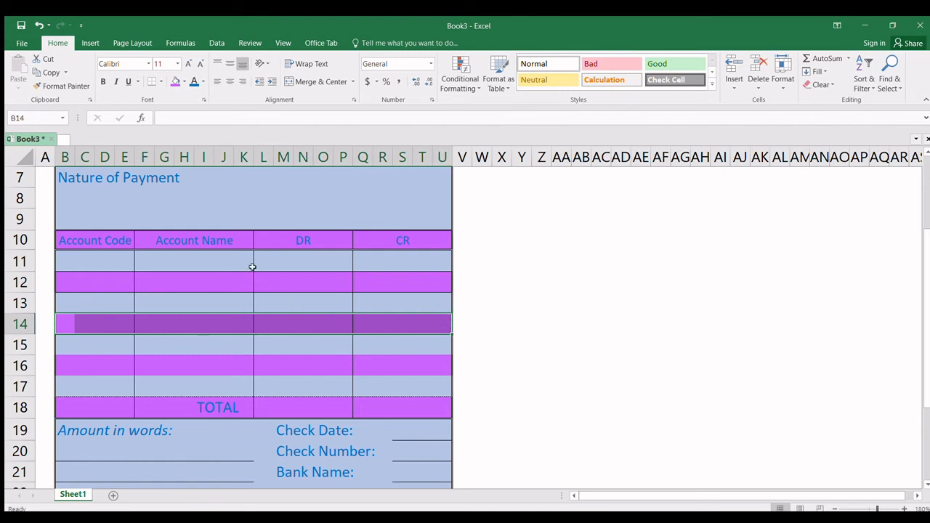
mouse_move(285, 325)
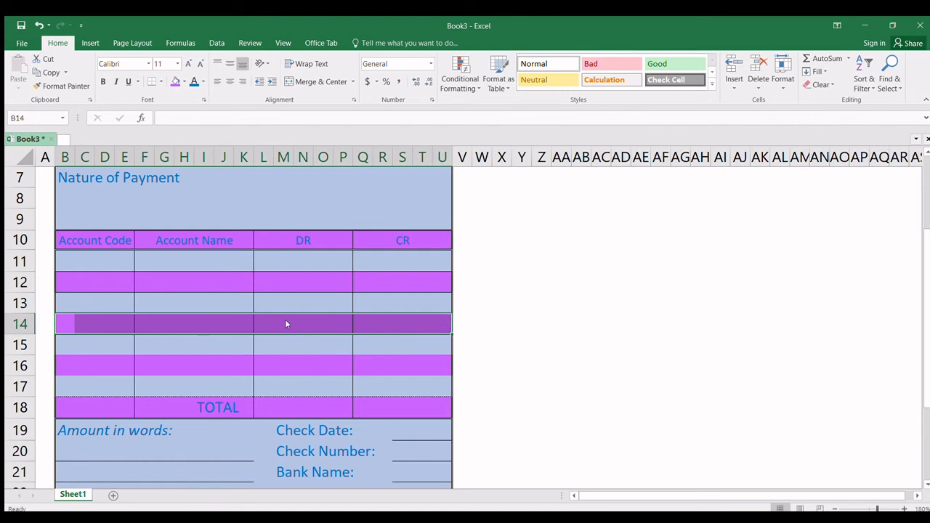
mouse_move(322, 238)
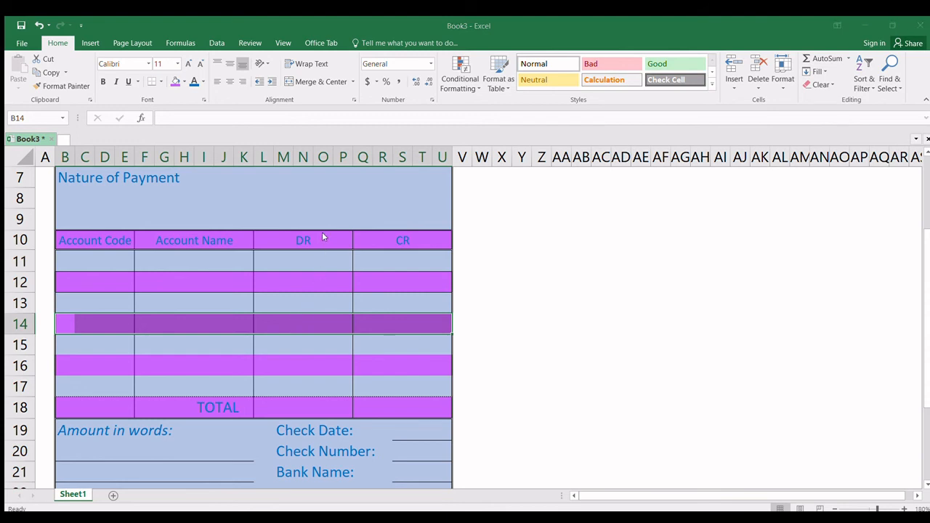
mouse_move(320, 226)
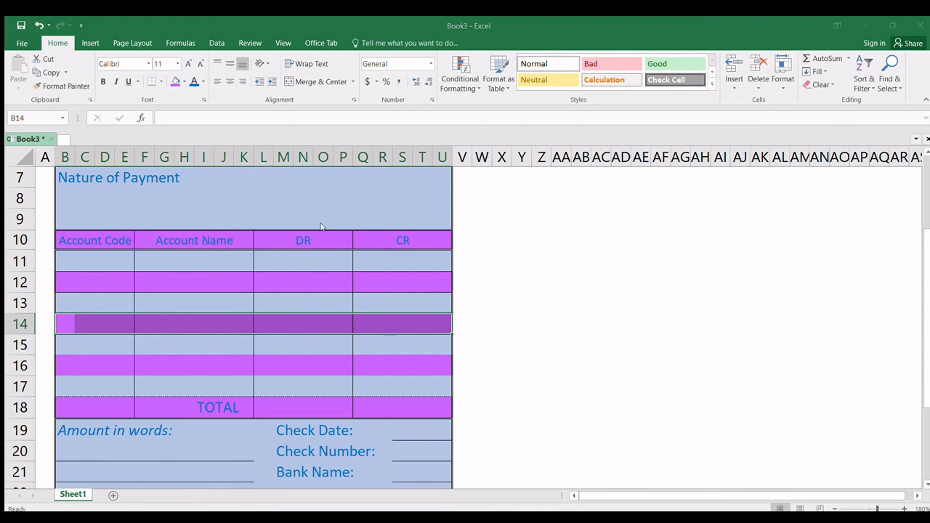
mouse_move(384, 393)
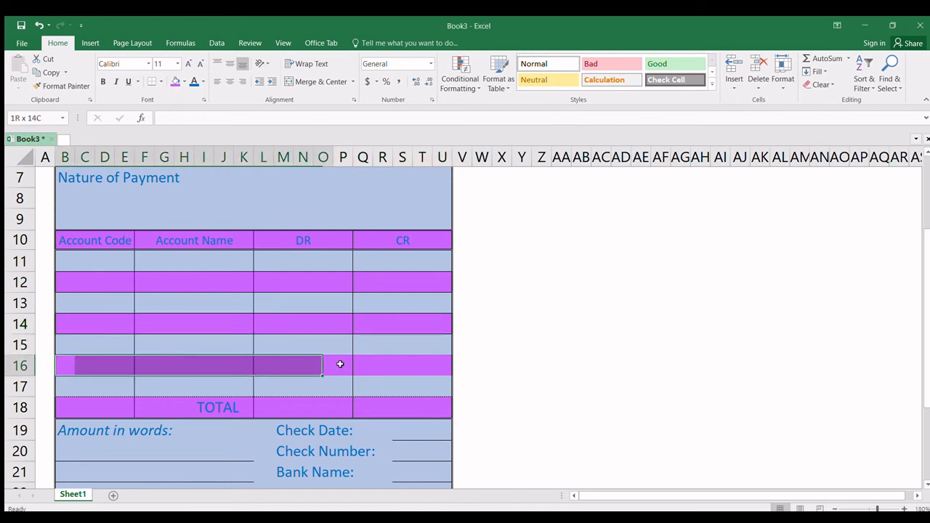
- Reapply the purple fill across entry row 16 so the bands alternate down to TOTAL
left_click(76, 373)
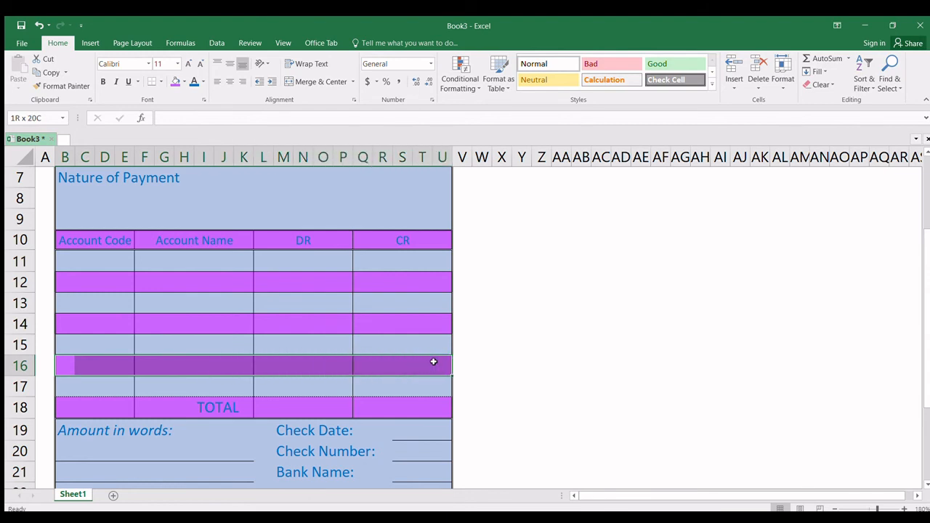
left_click(64, 366)
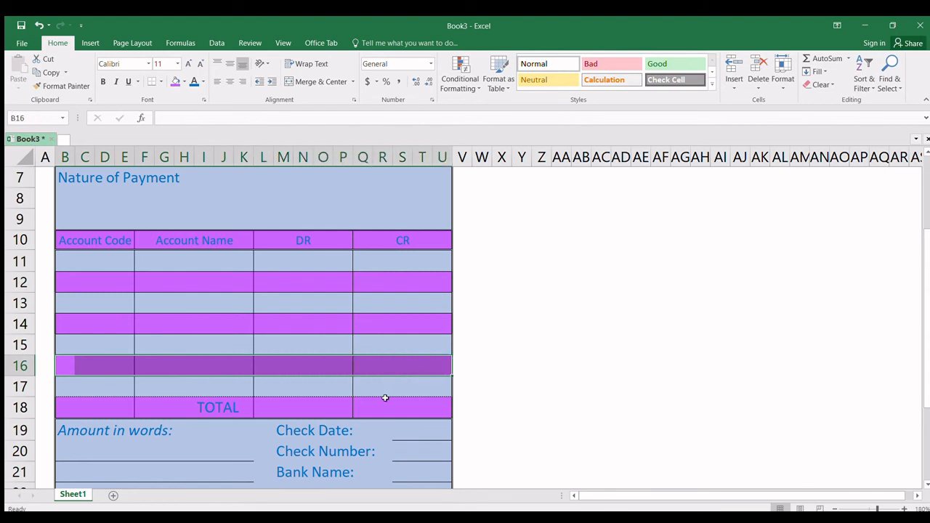
left_click(274, 345)
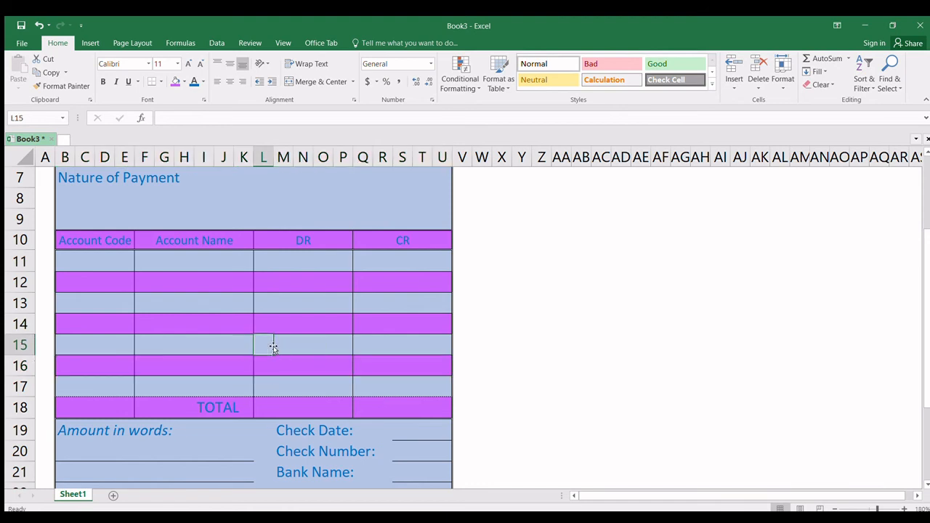
mouse_move(150, 283)
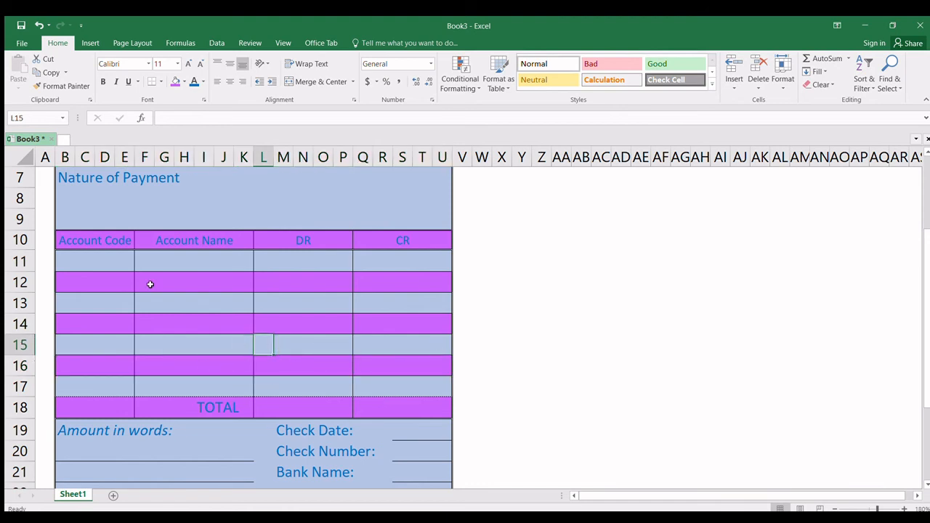
scroll("down", 3)
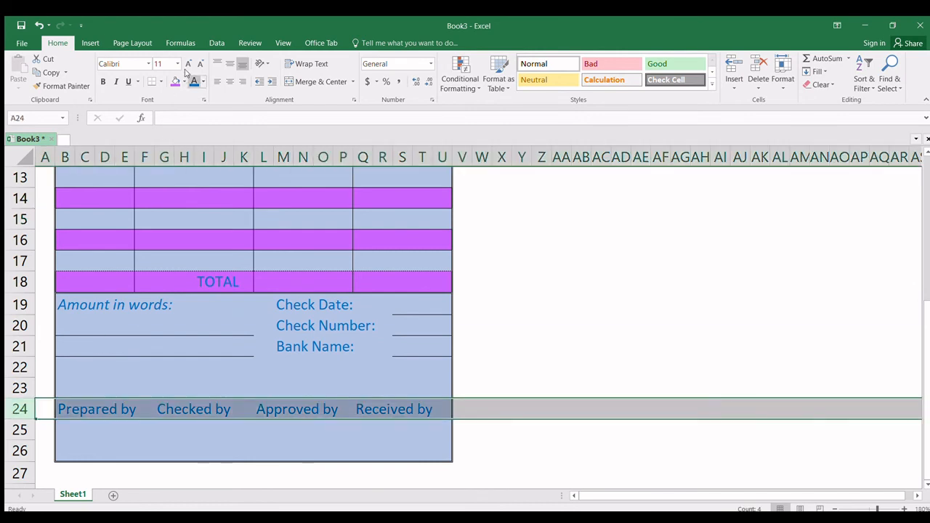
- Shrink the signature label text and centre Prepared by, Approved by and Received by across their columns
left_click(189, 64)
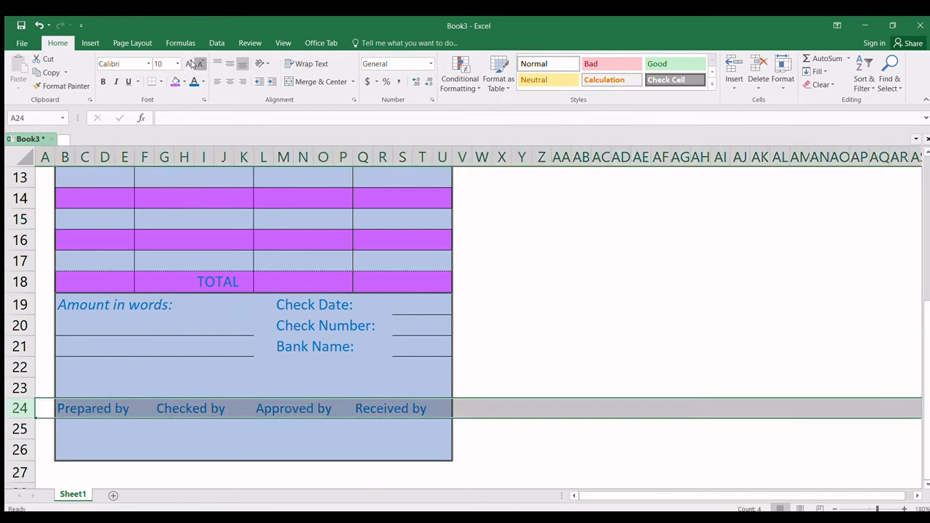
left_click(64, 407)
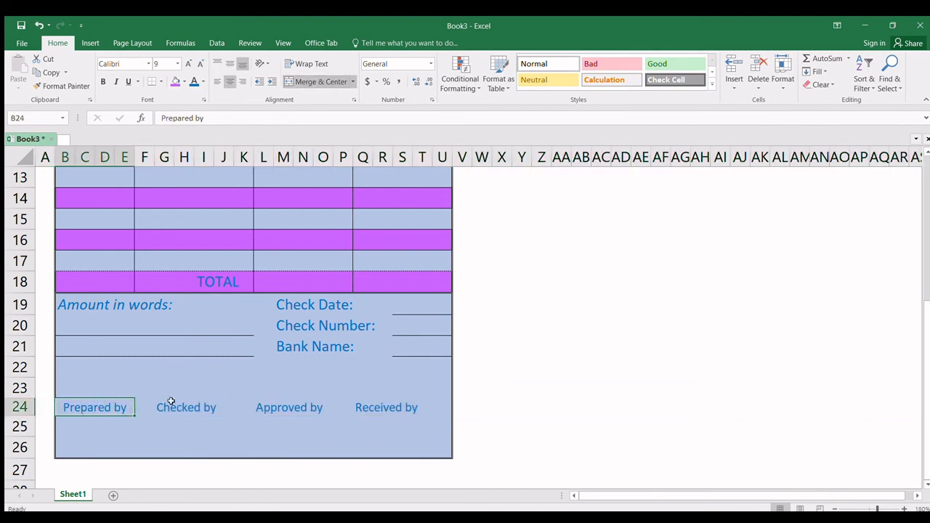
left_click(186, 407)
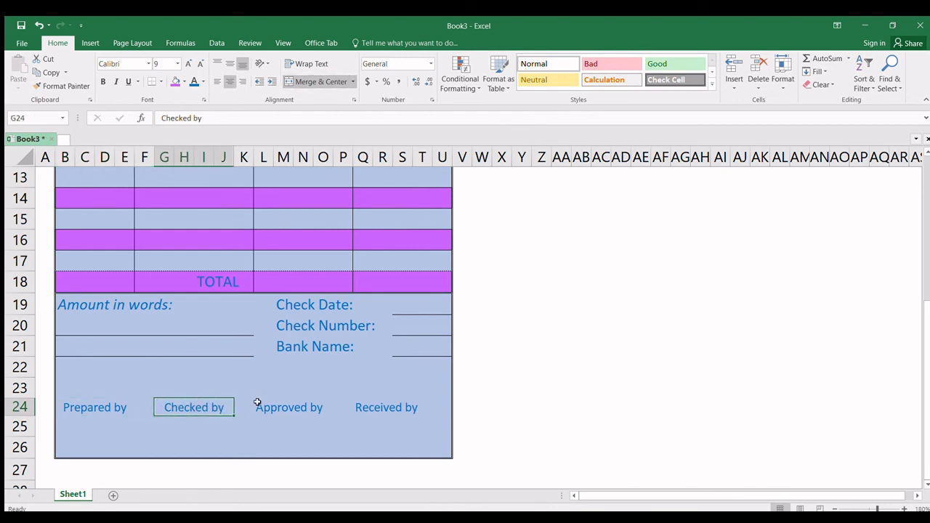
left_click(294, 407)
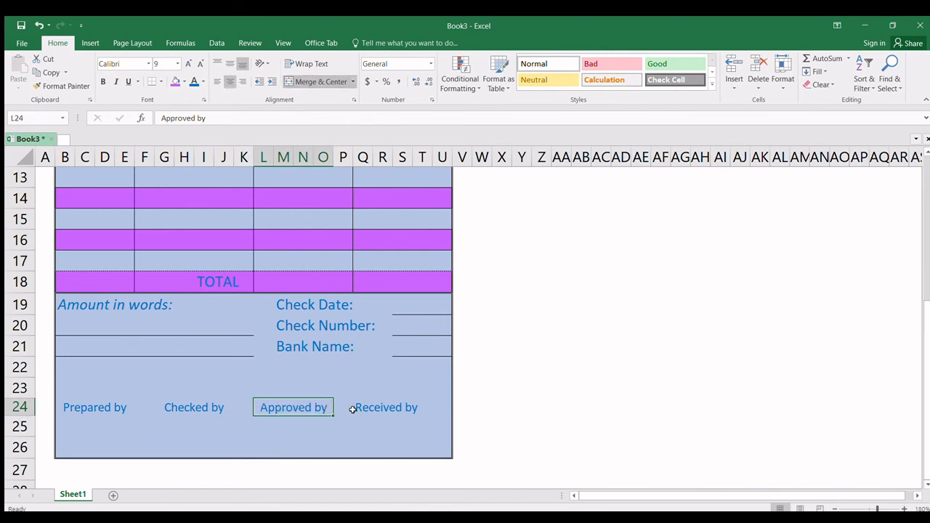
left_click(387, 407)
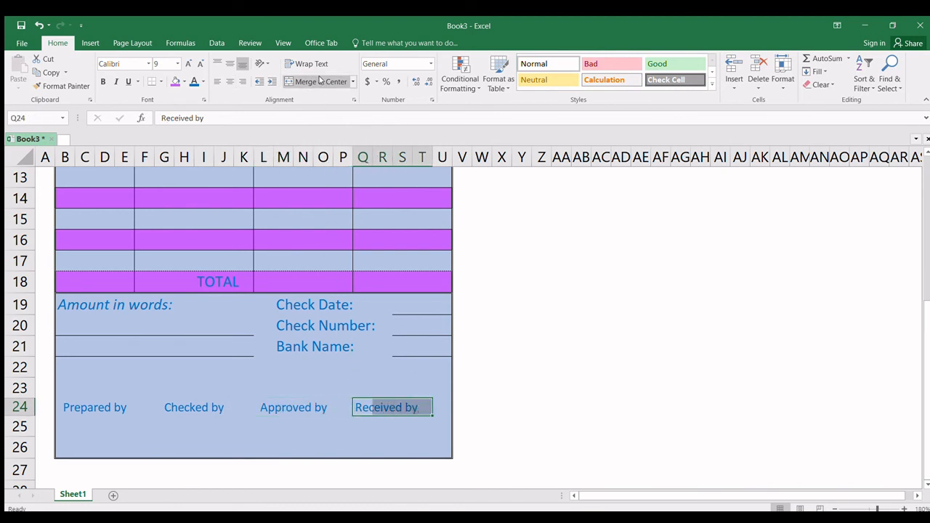
- Add a top-border signature line above the Prepared by, Checked by and Received by labels
left_click(94, 407)
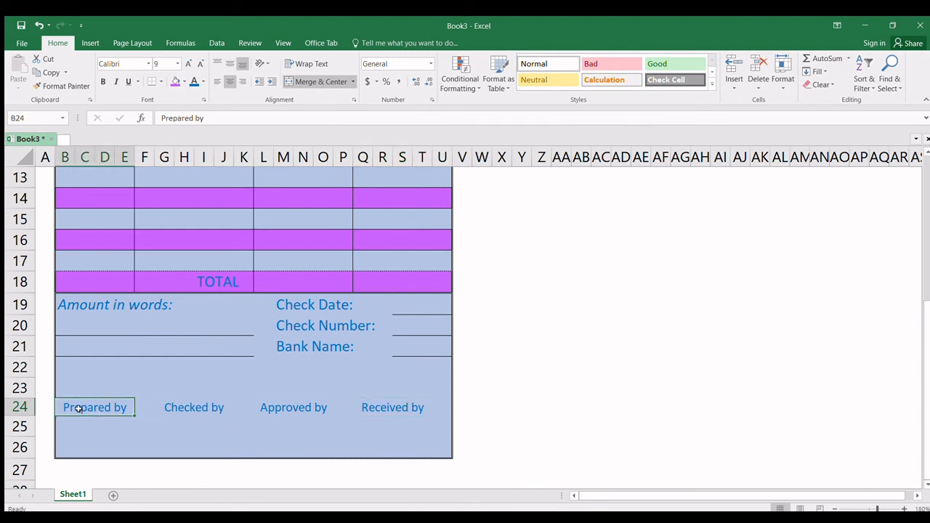
mouse_move(109, 356)
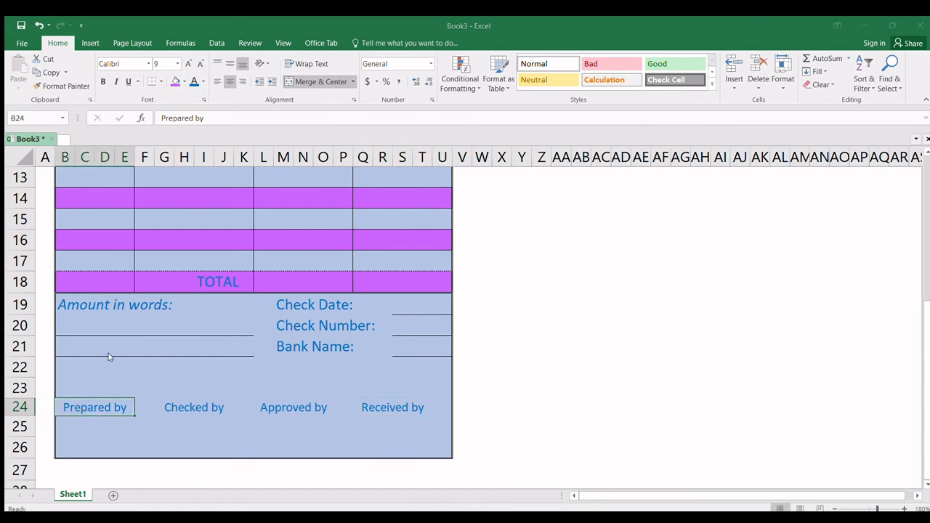
mouse_move(192, 320)
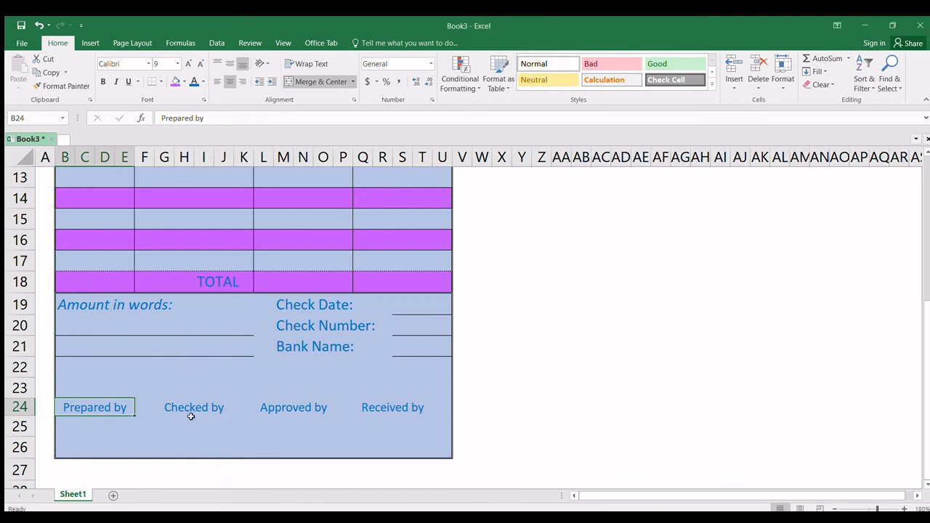
left_click(195, 407)
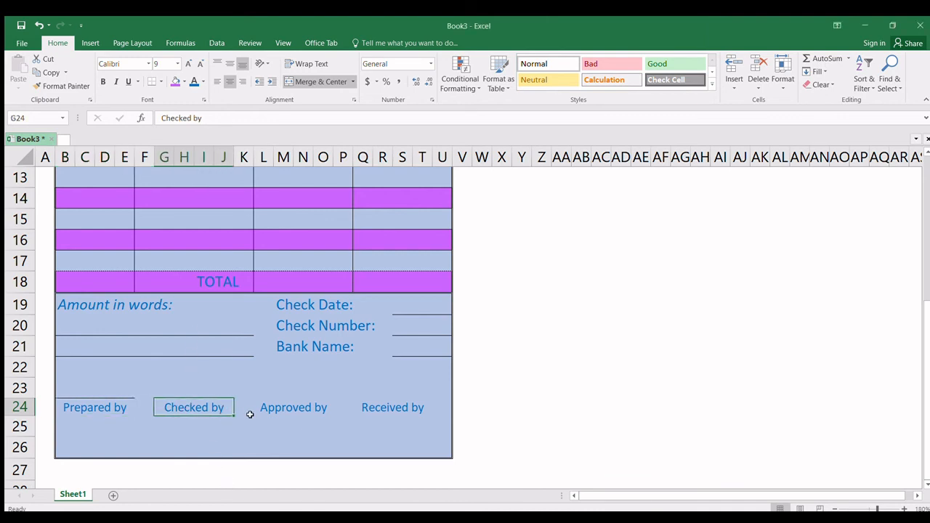
left_click(244, 448)
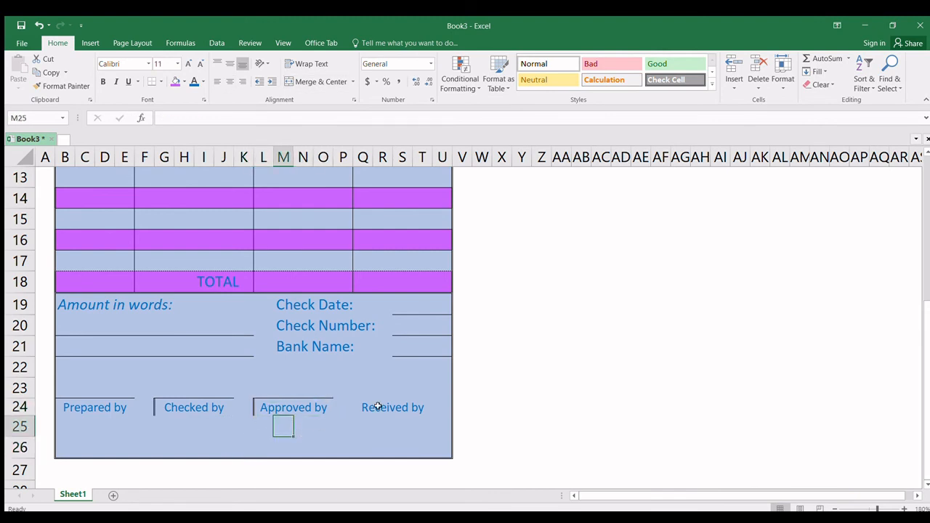
left_click(392, 407)
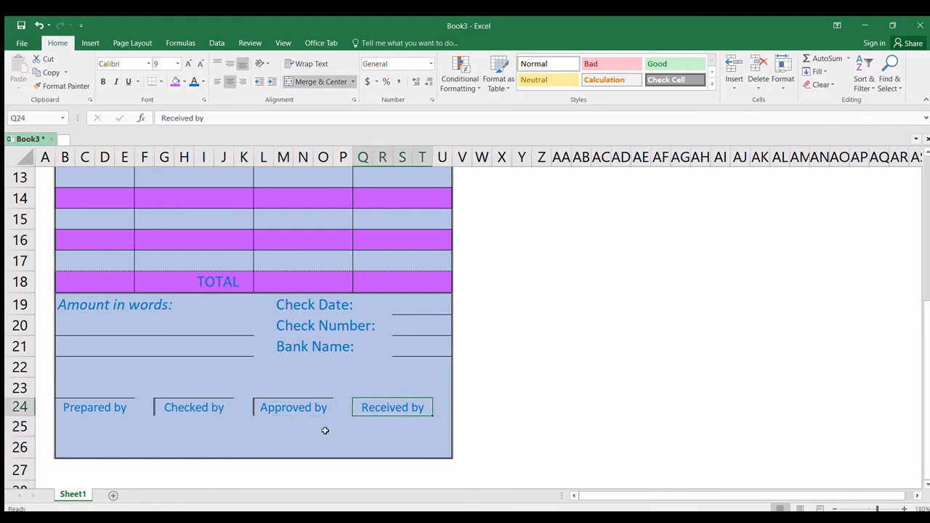
left_click(323, 427)
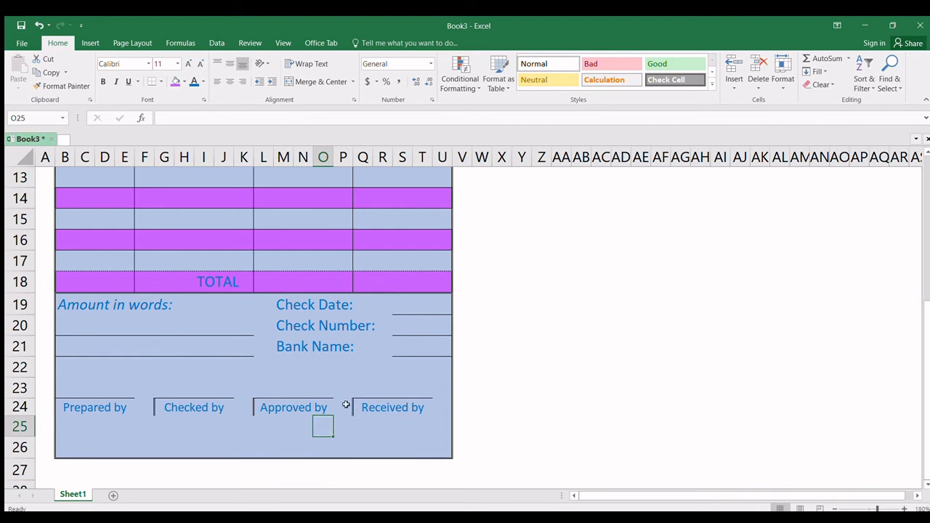
- Finish the signing lines over Prepared by and Checked by through Received by, leaving no boxes
left_click(95, 407)
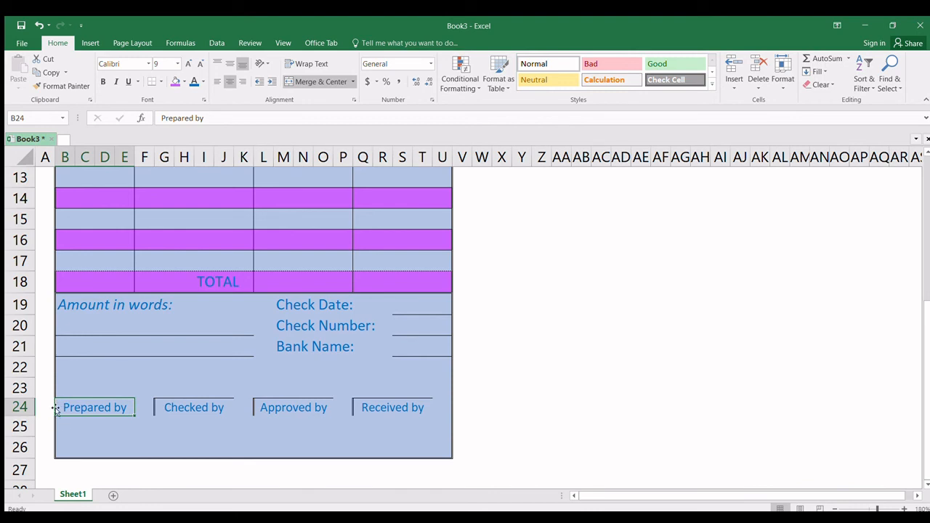
mouse_move(163, 407)
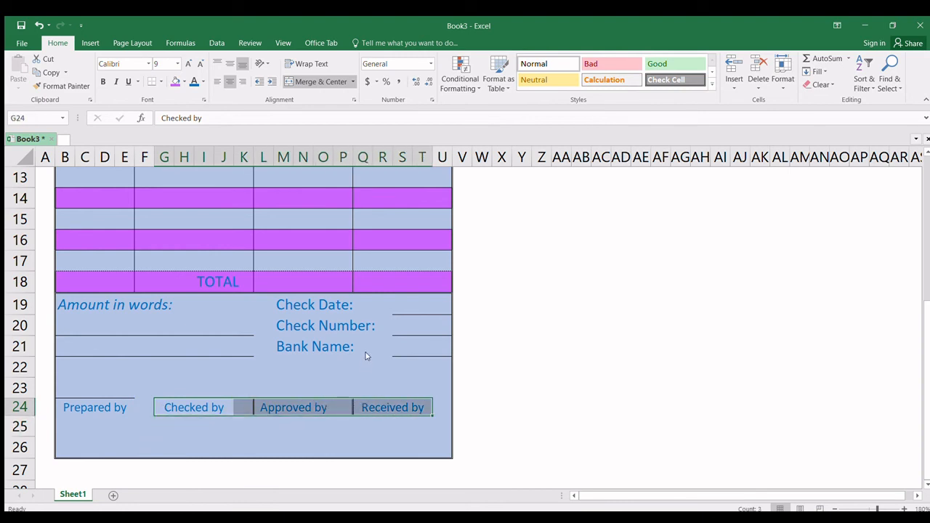
mouse_move(343, 337)
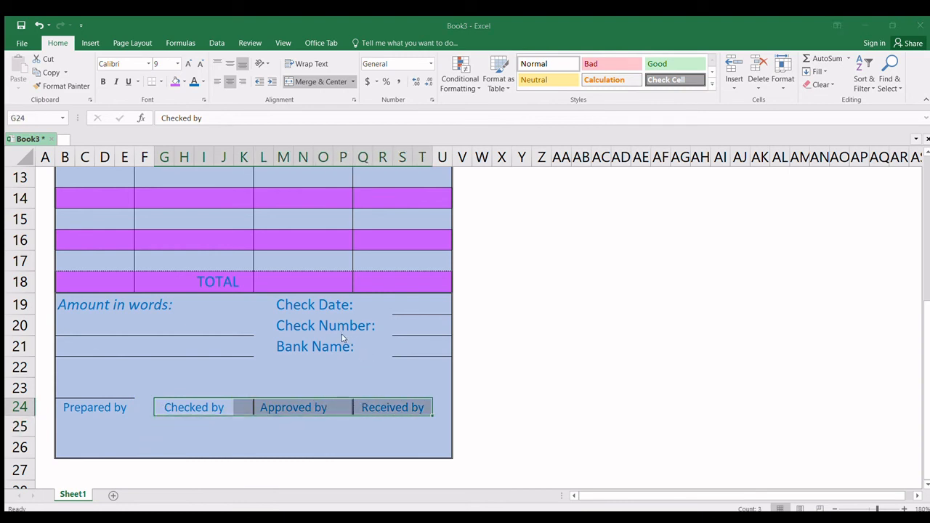
mouse_move(417, 473)
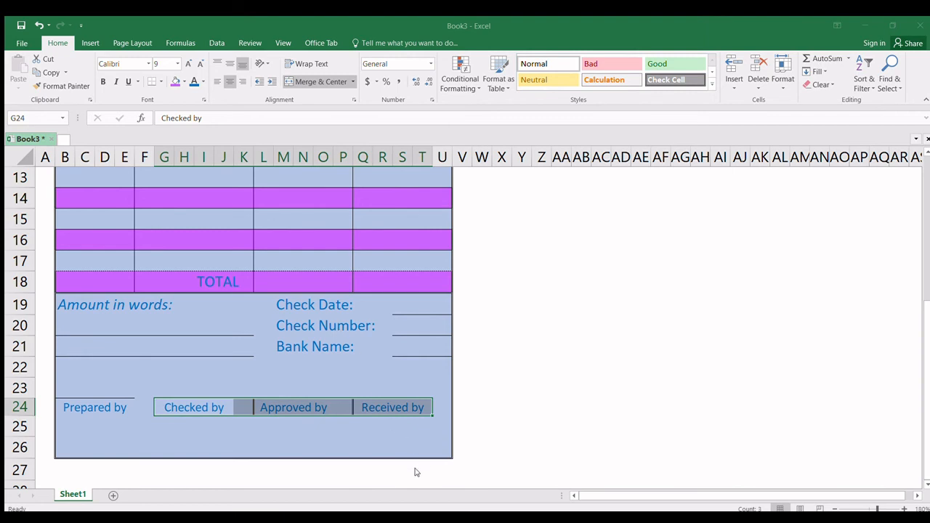
left_click(244, 447)
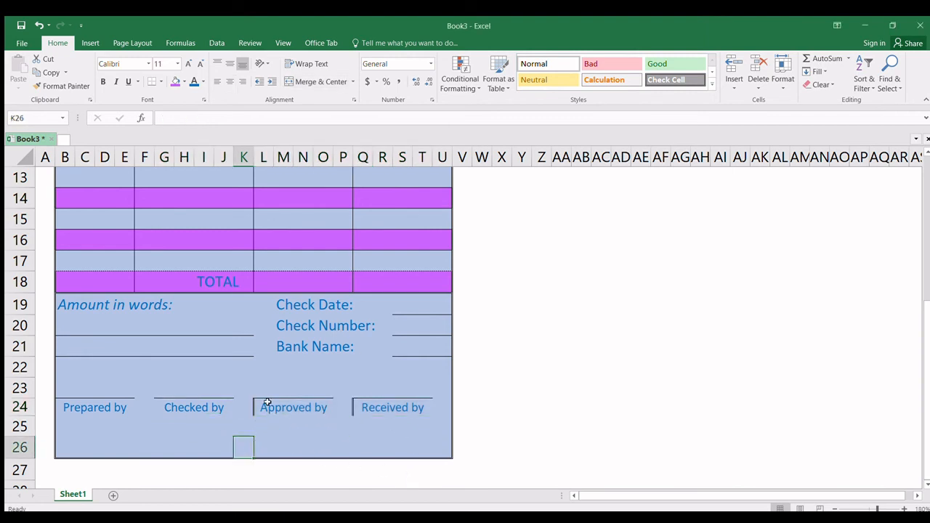
left_click(193, 407)
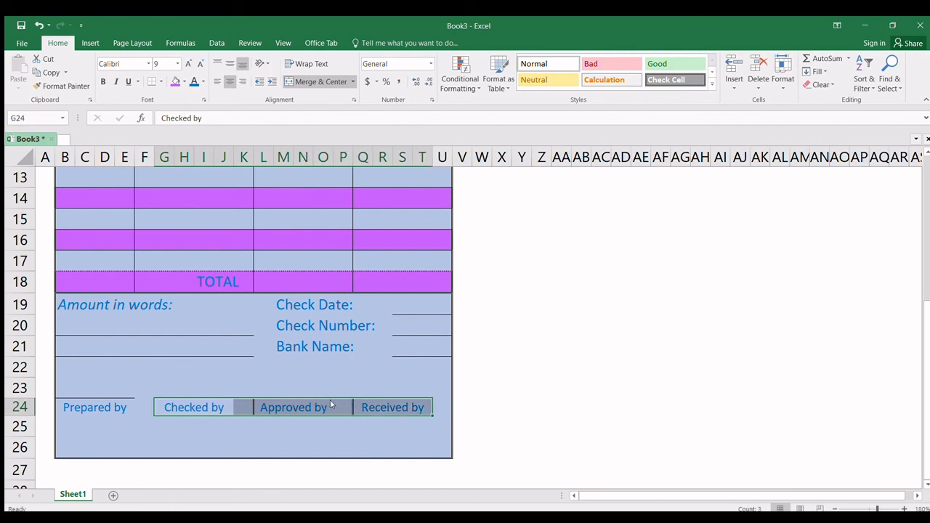
mouse_move(387, 338)
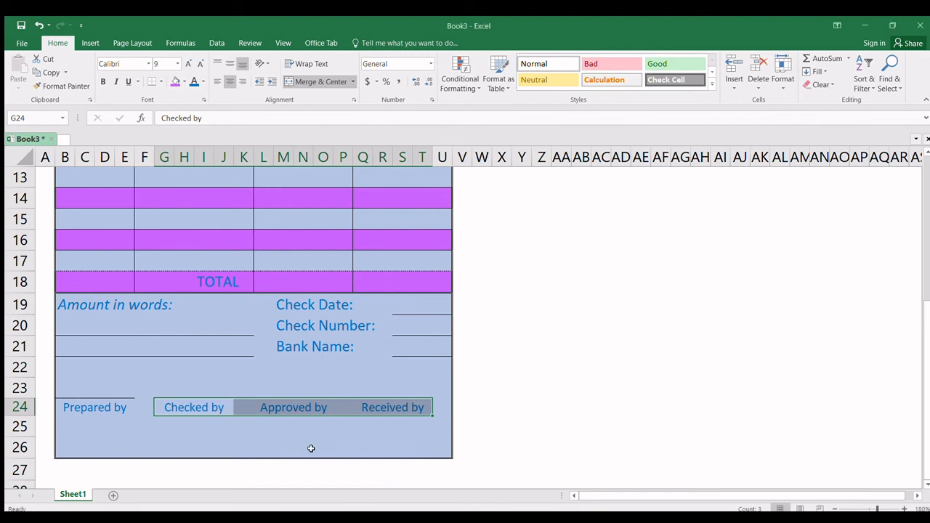
left_click(302, 447)
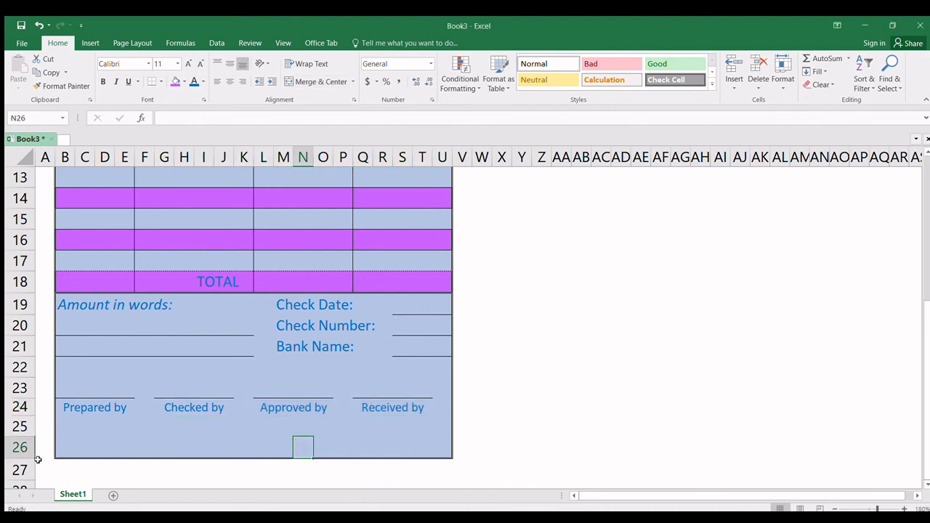
- Delete the extra blank row 25 and adjust row 22 so the form ends below the sign-off labels
left_click(20, 426)
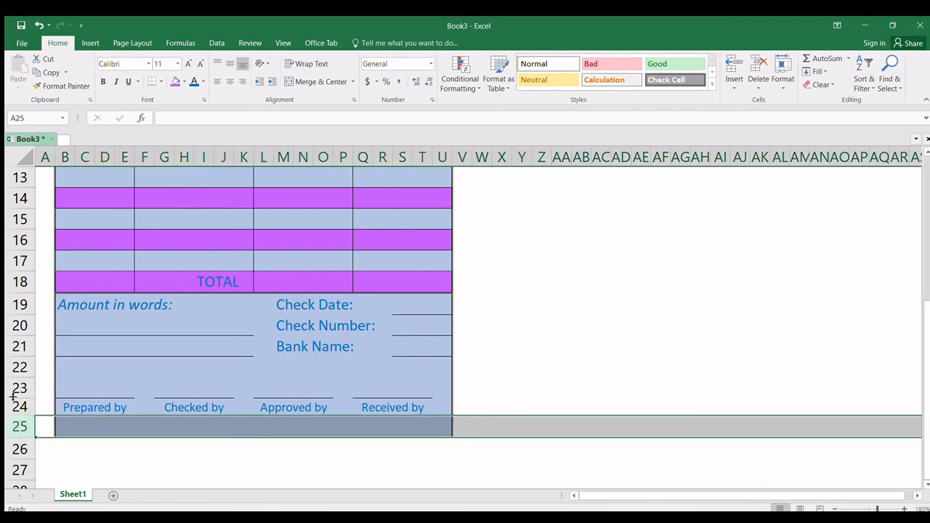
left_click(45, 387)
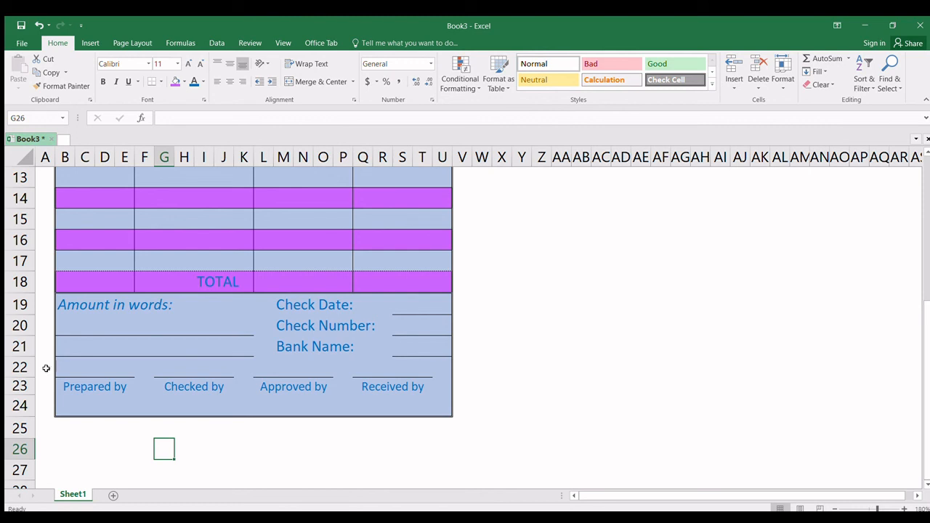
left_click(20, 366)
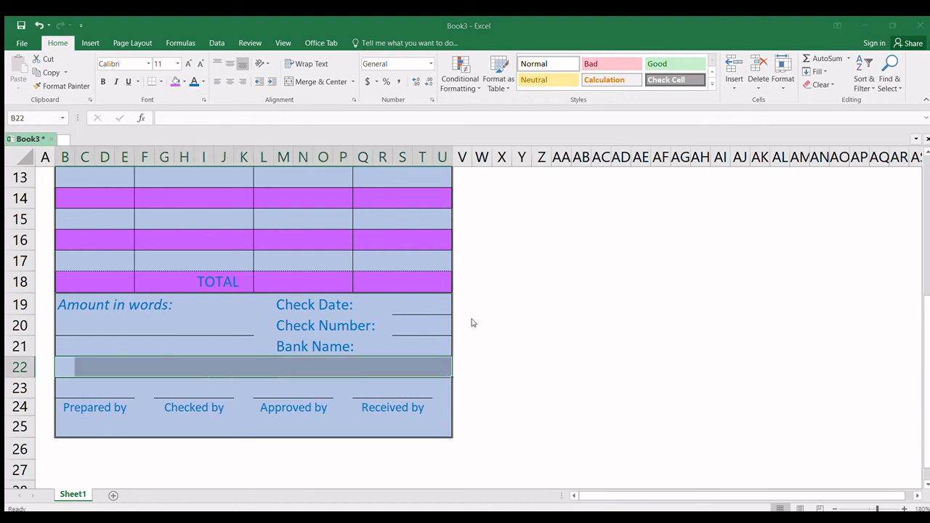
mouse_move(503, 334)
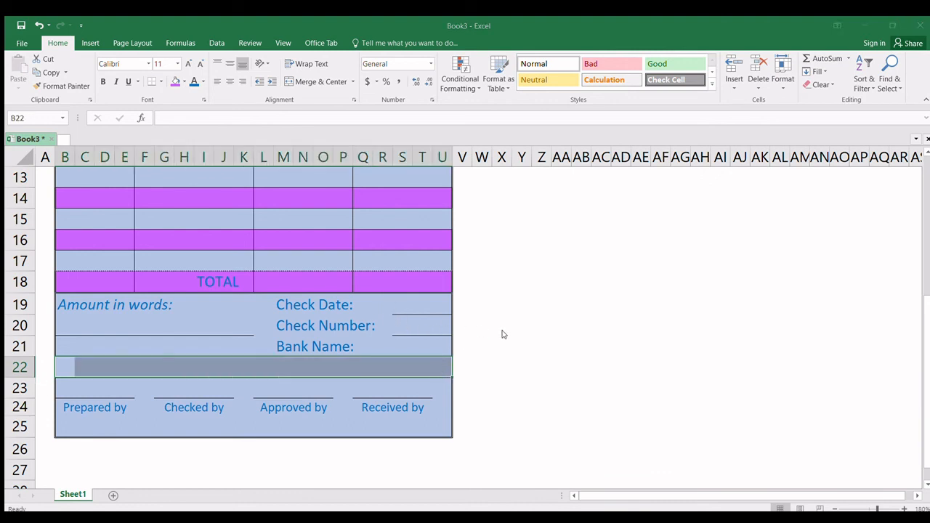
left_click(203, 303)
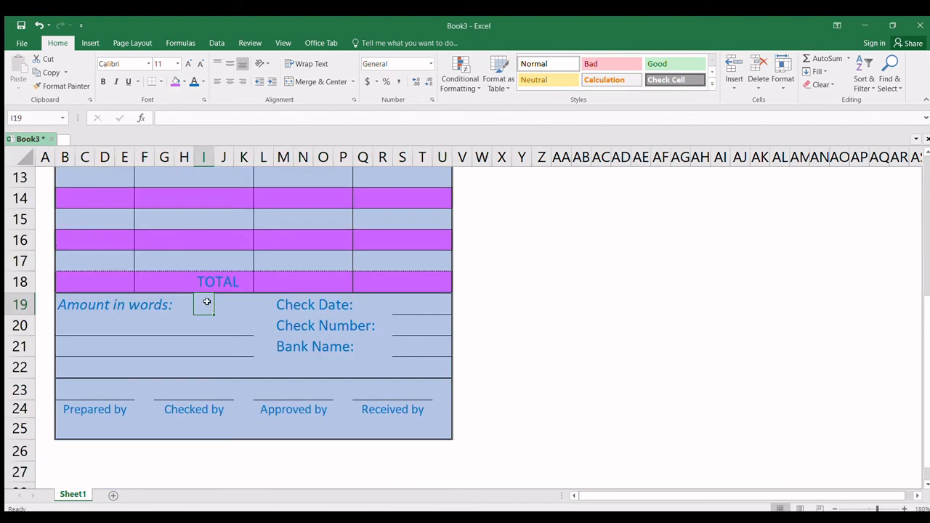
scroll("up", 3)
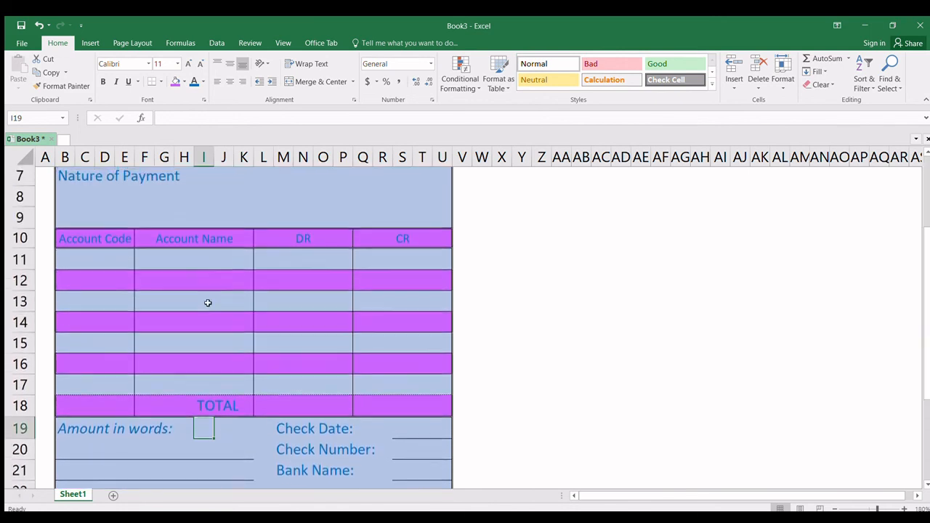
scroll("up", 3)
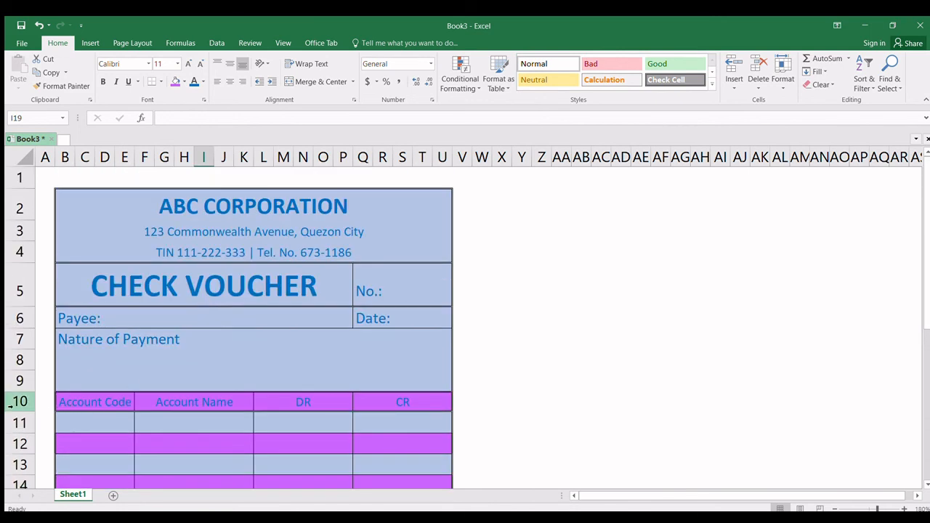
- Italicize the Nature of Payment label to match Amount in words
left_click(20, 401)
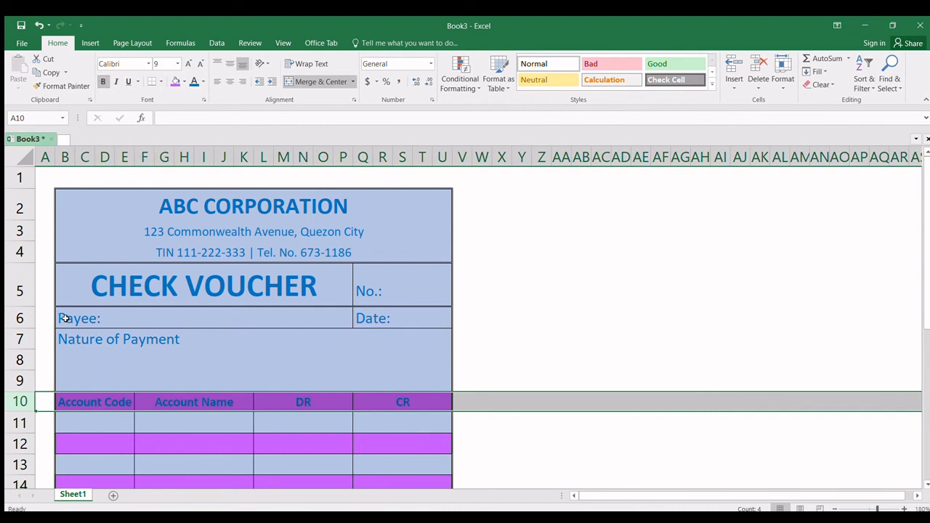
left_click(64, 318)
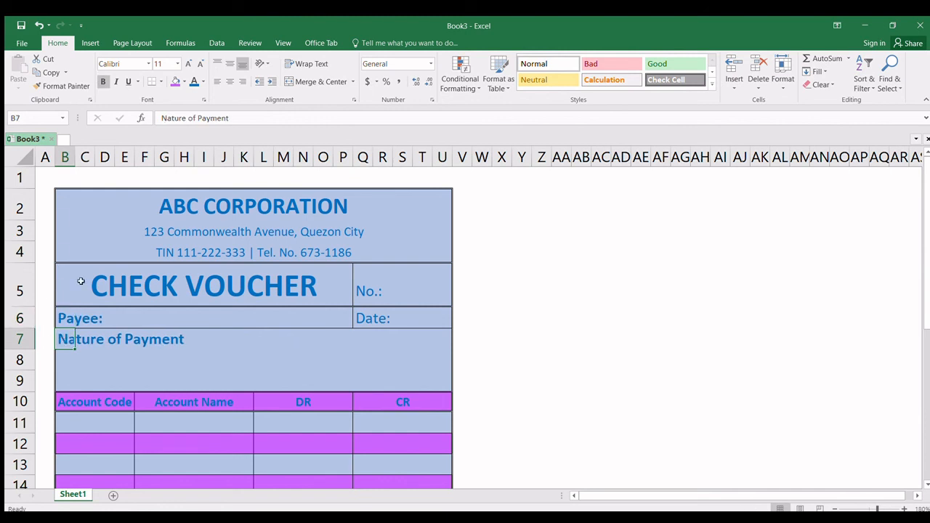
left_click(117, 82)
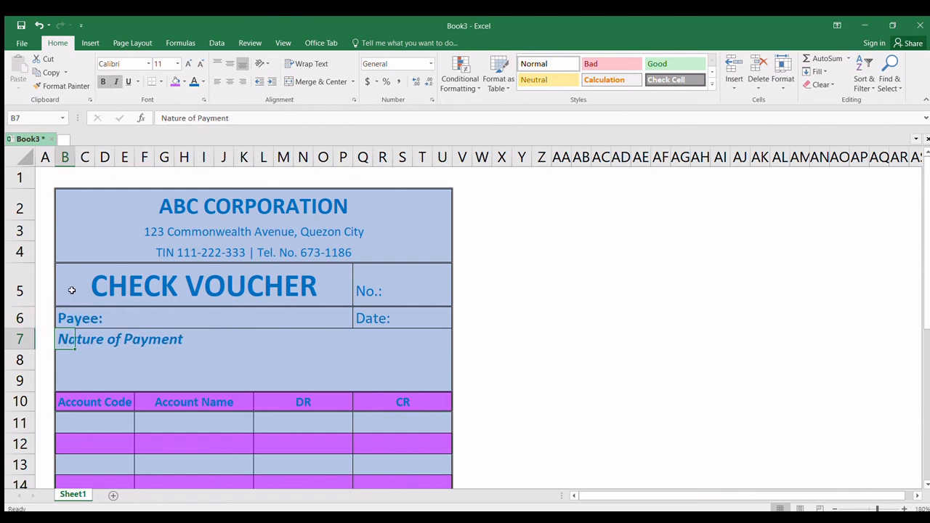
scroll("down", 3)
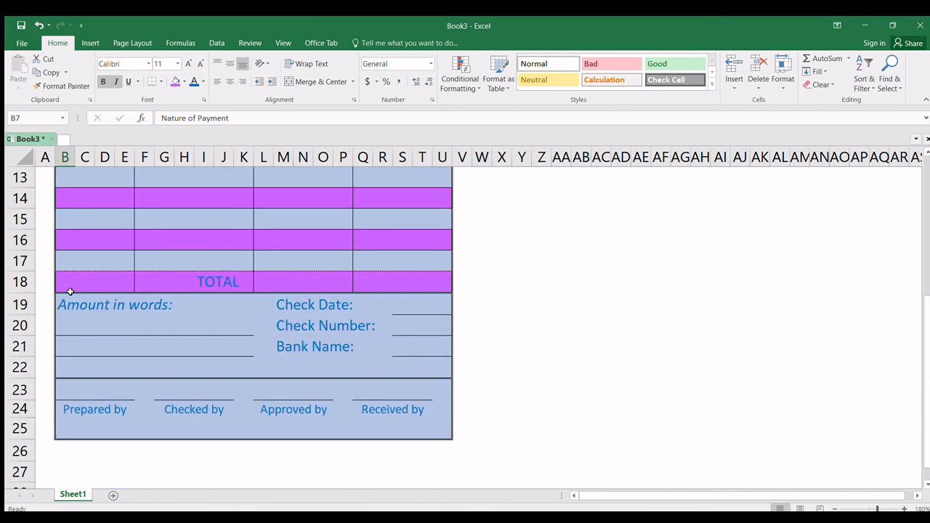
- Review the Amount in words and TOTAL labels and scroll back over the whole voucher form
left_click(65, 303)
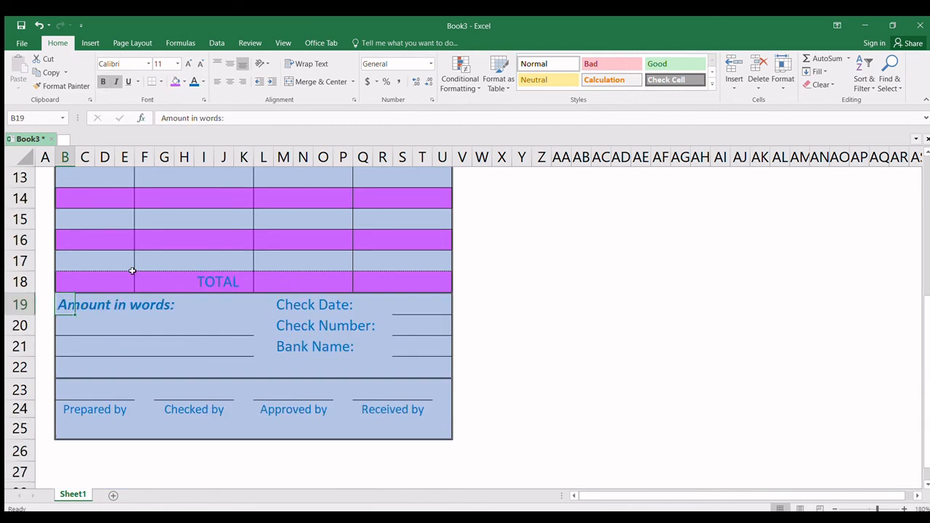
left_click(203, 282)
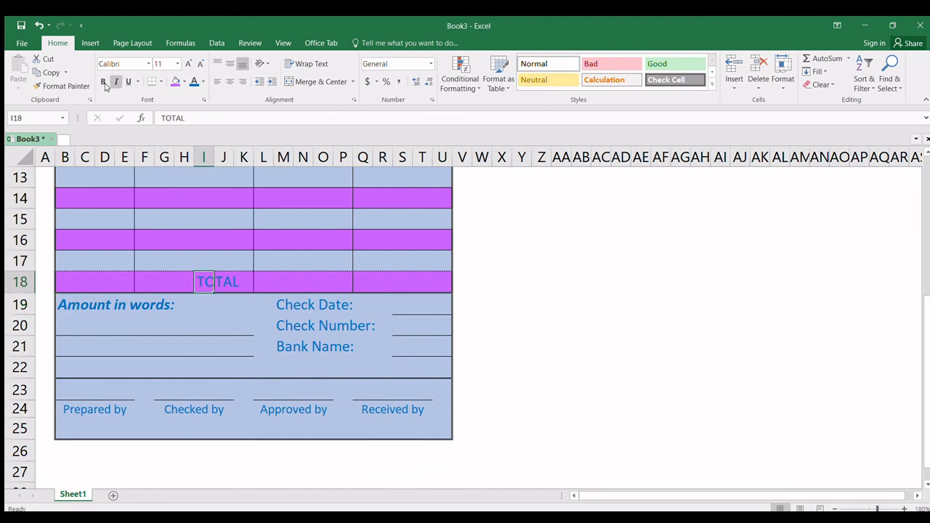
scroll("up", 3)
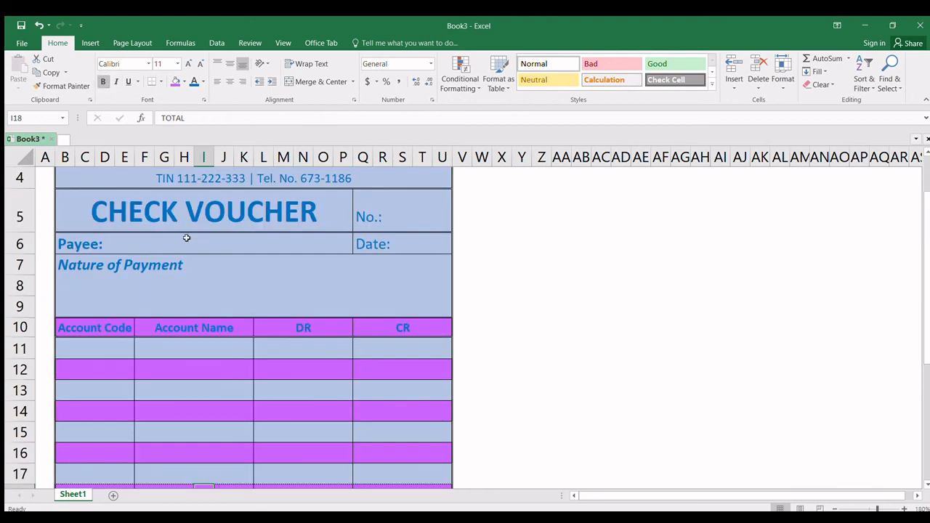
scroll("up", 3)
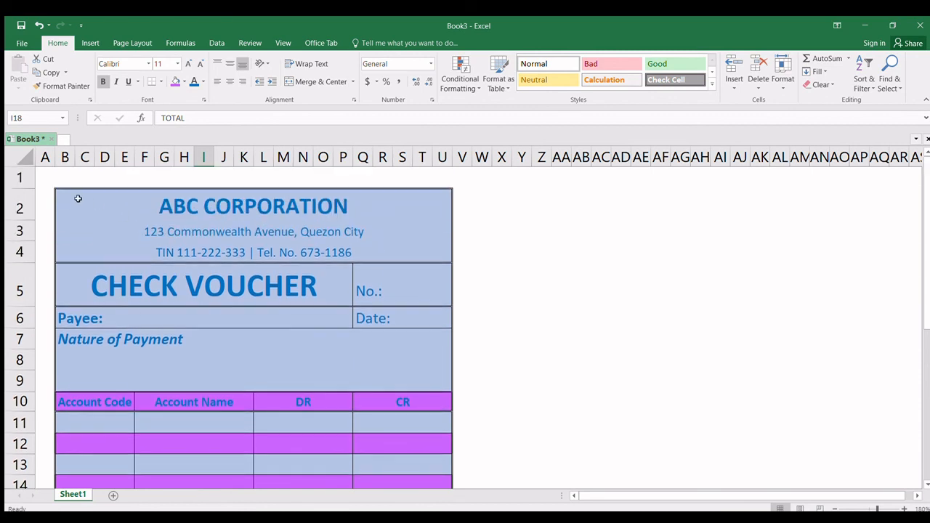
scroll("down", 3)
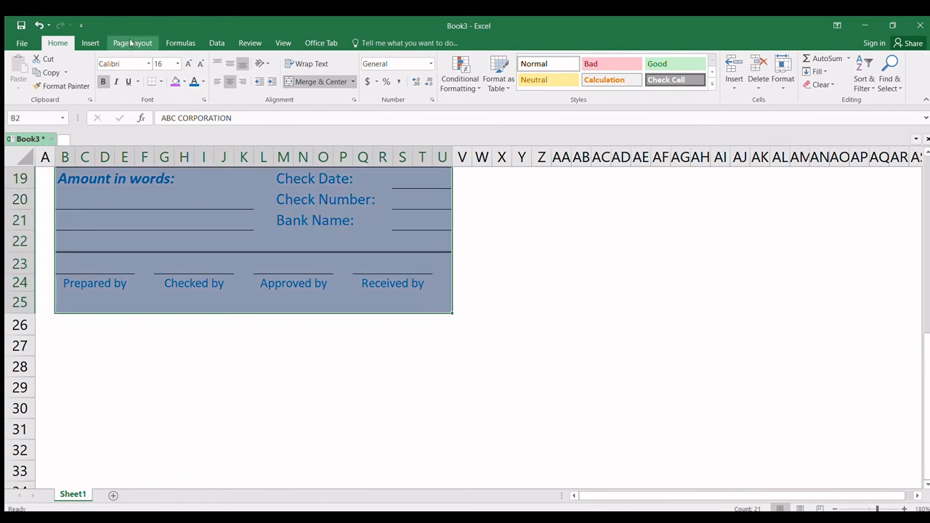
- Set the selected voucher form as the print area via Page Layout, then go to the File view
left_click(133, 42)
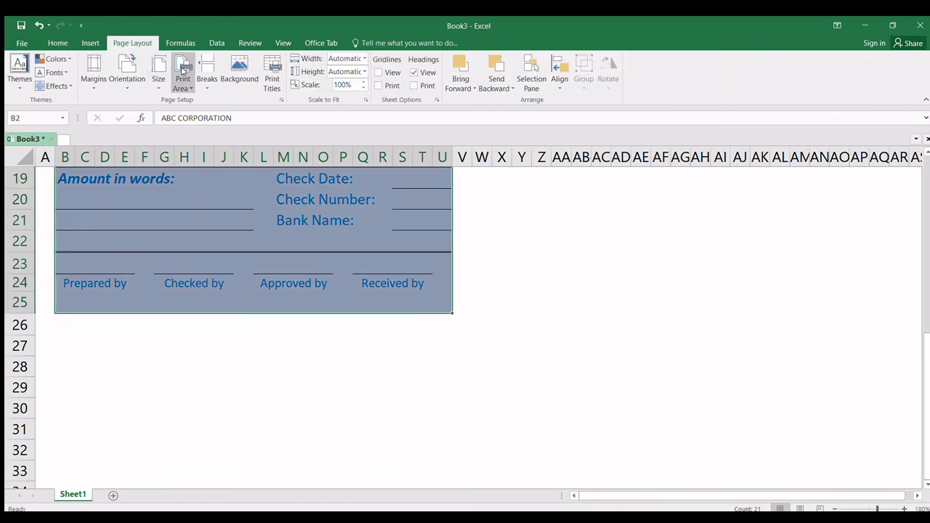
left_click(183, 73)
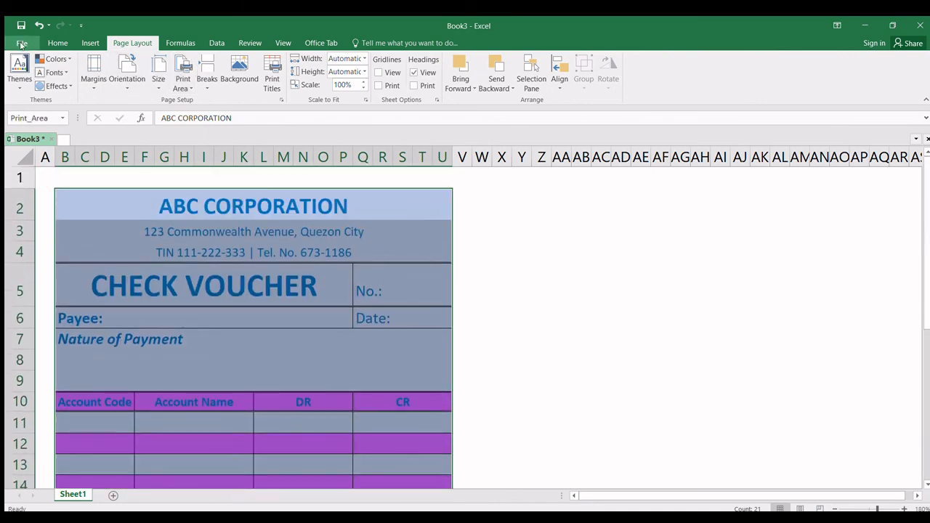
left_click(20, 43)
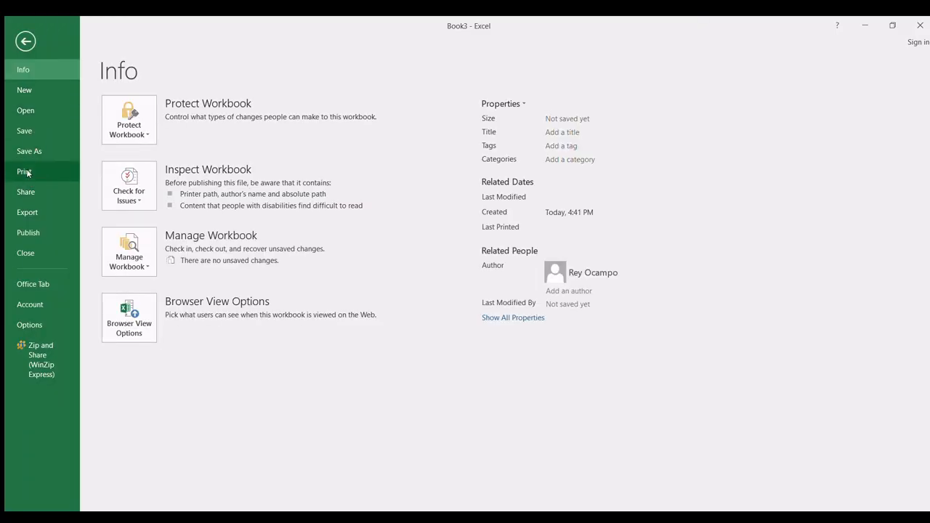
- Bring up the Print preview showing the voucher on a single portrait letter page
left_click(24, 171)
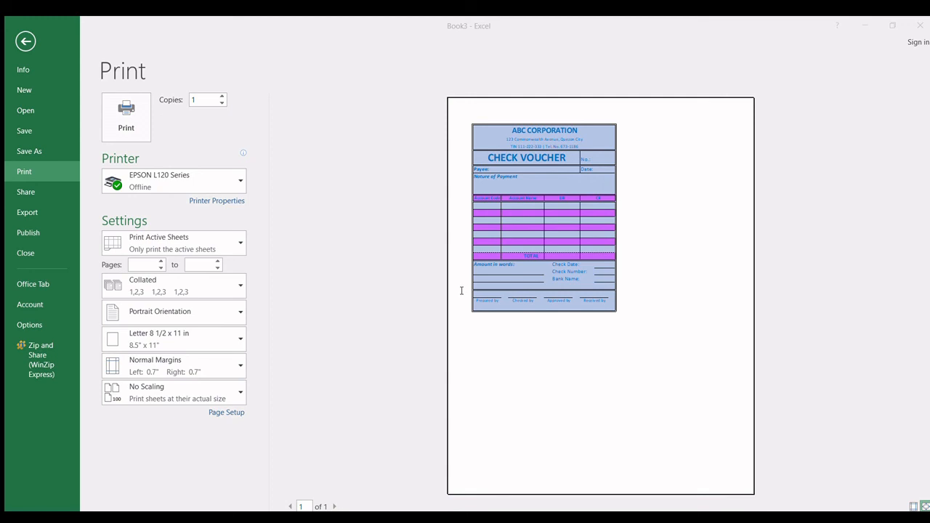
mouse_move(445, 245)
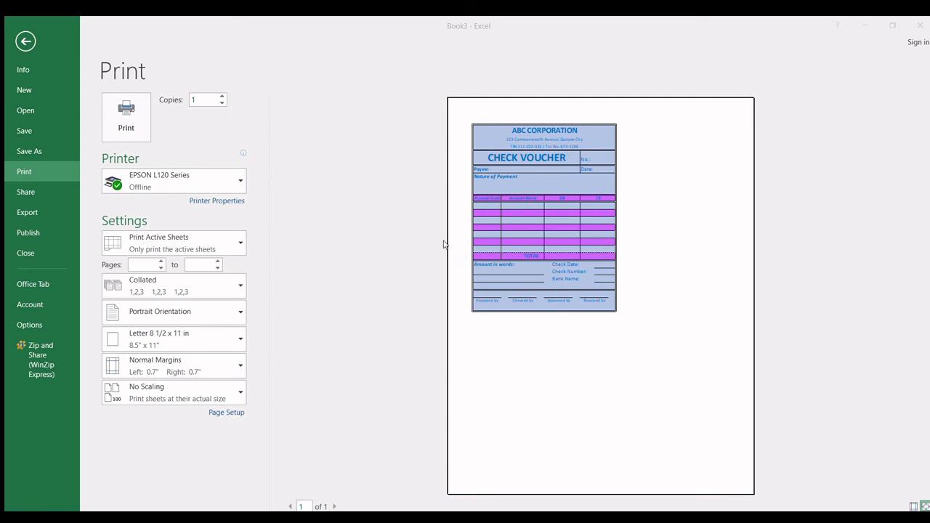
mouse_move(409, 398)
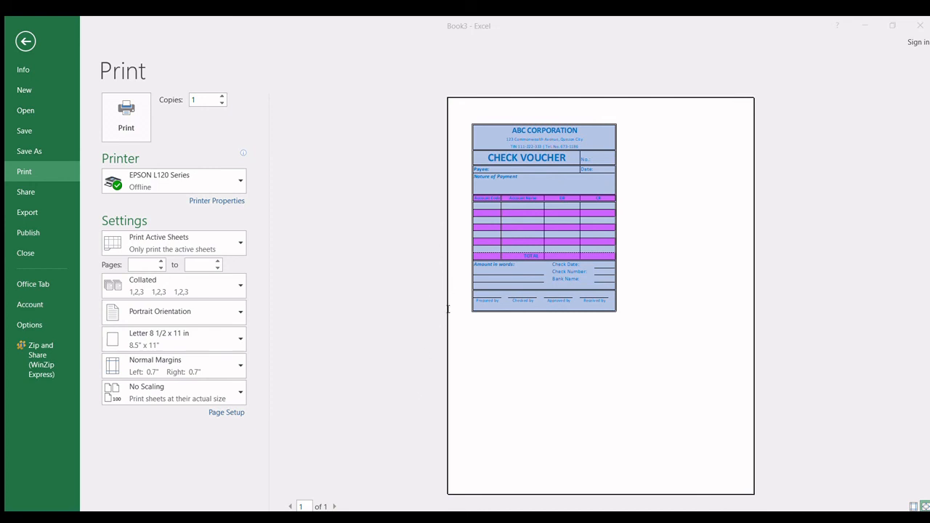
mouse_move(517, 260)
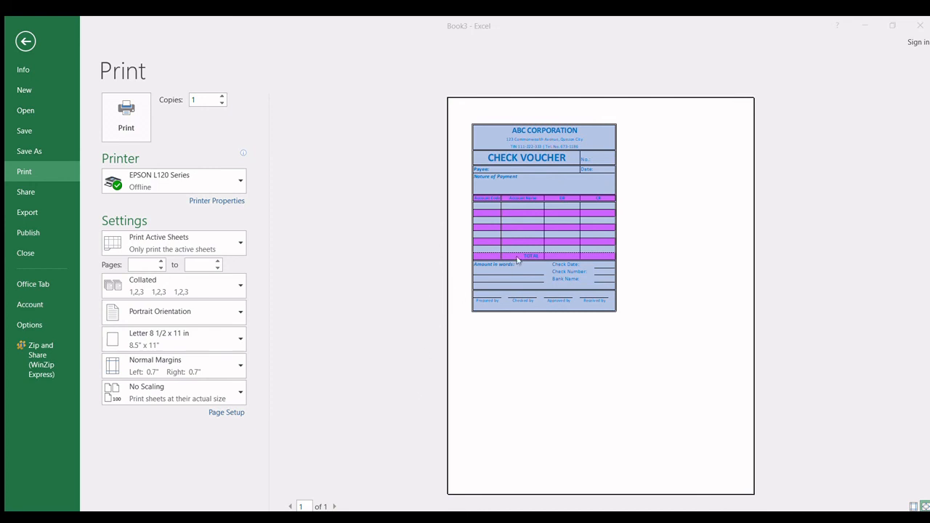
mouse_move(582, 311)
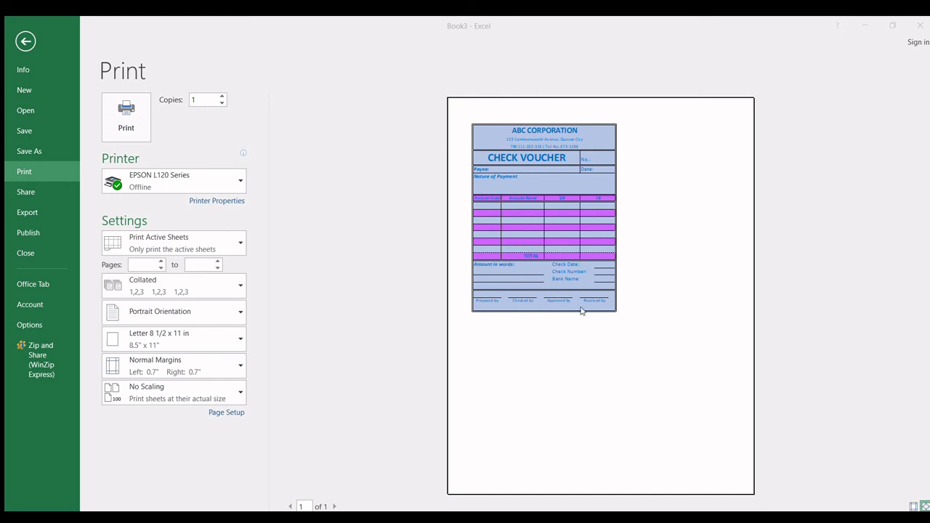
mouse_move(518, 372)
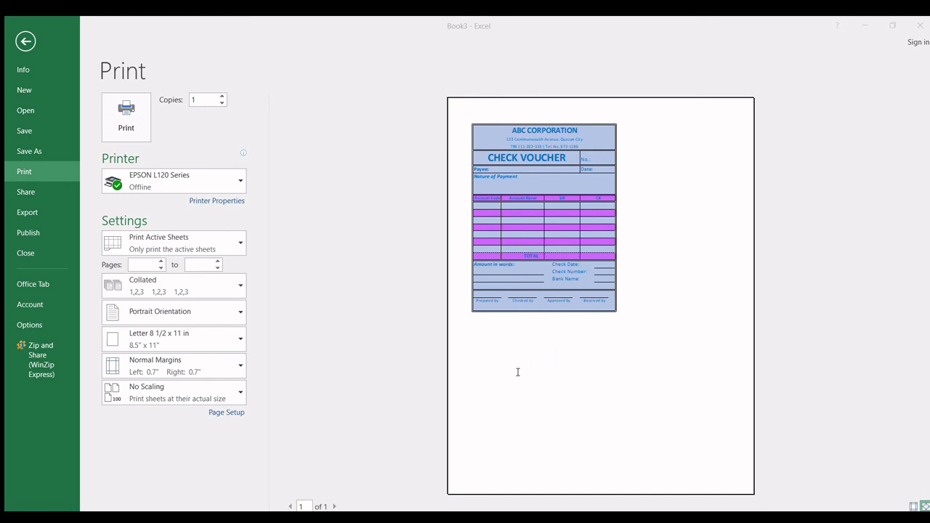
mouse_move(398, 375)
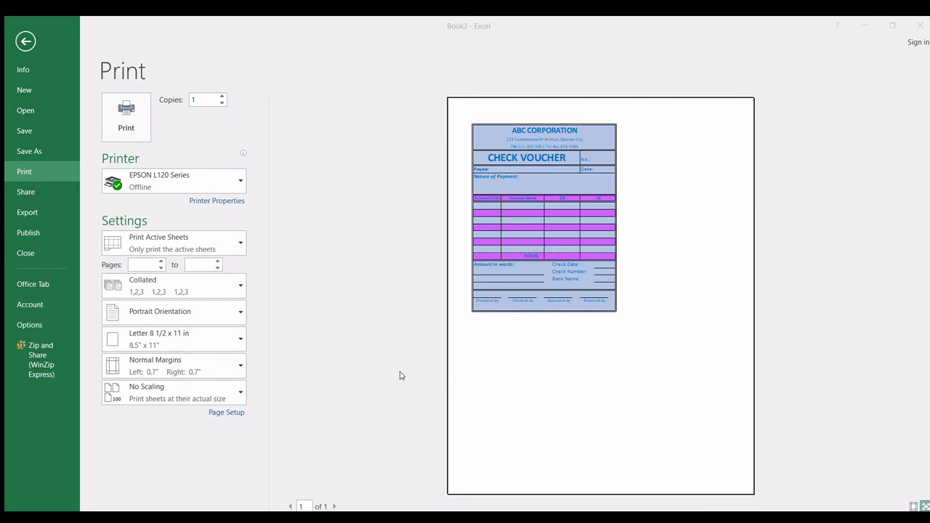
mouse_move(423, 384)
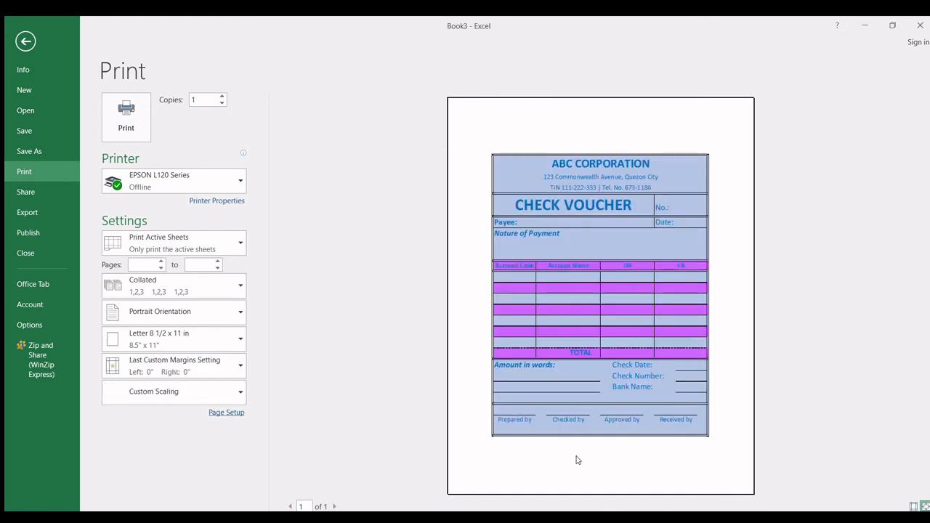
mouse_move(520, 445)
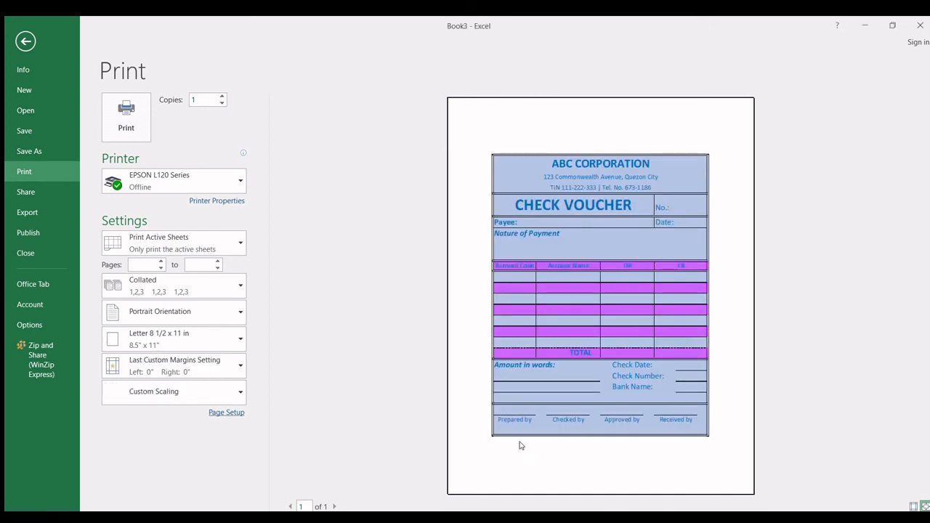
mouse_move(599, 294)
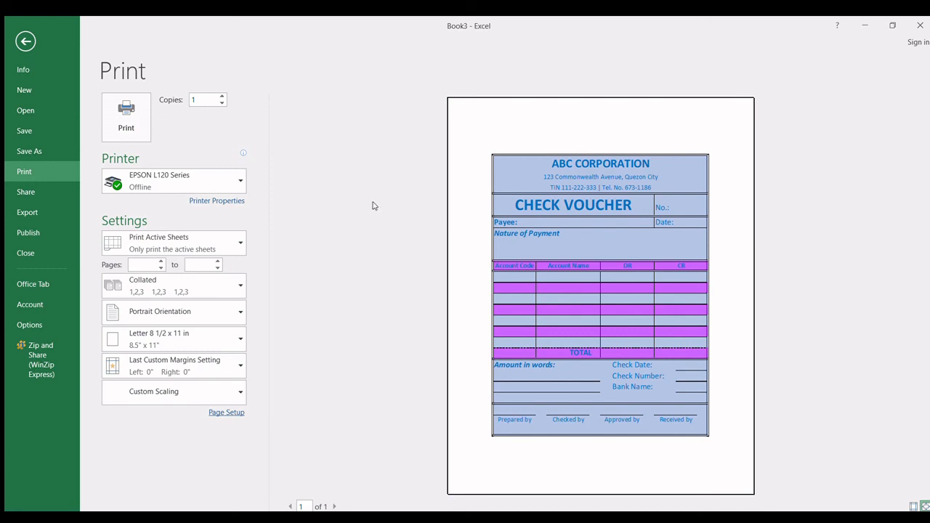
mouse_move(337, 197)
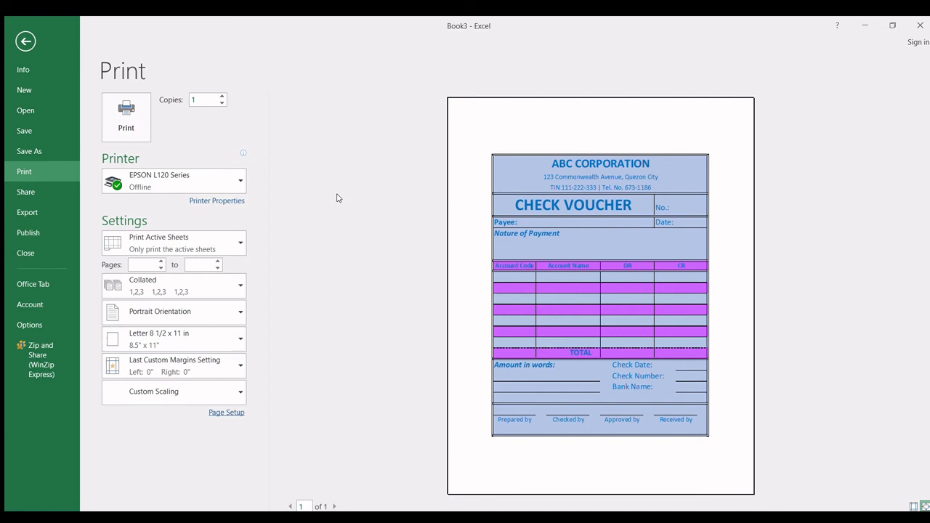
- Return from Backstage to the worksheet and scroll through the finished voucher form
left_click(26, 41)
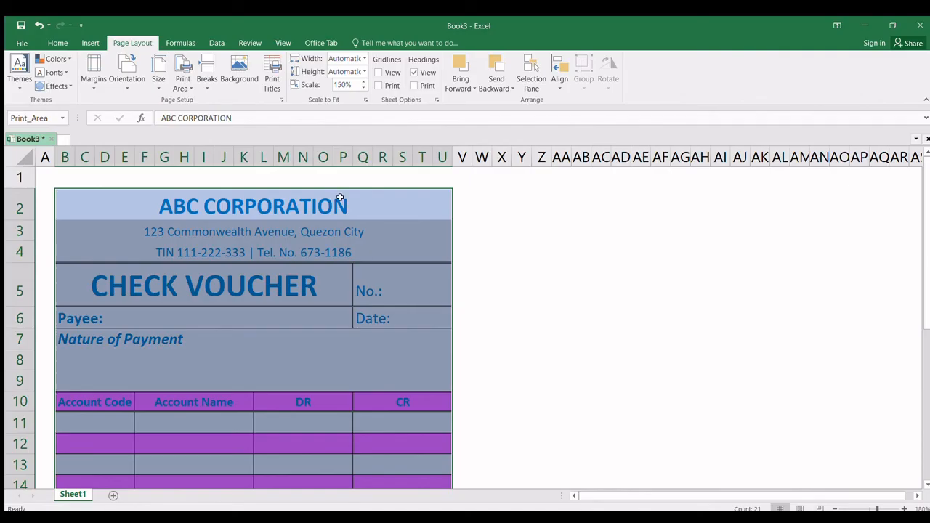
scroll("down", 3)
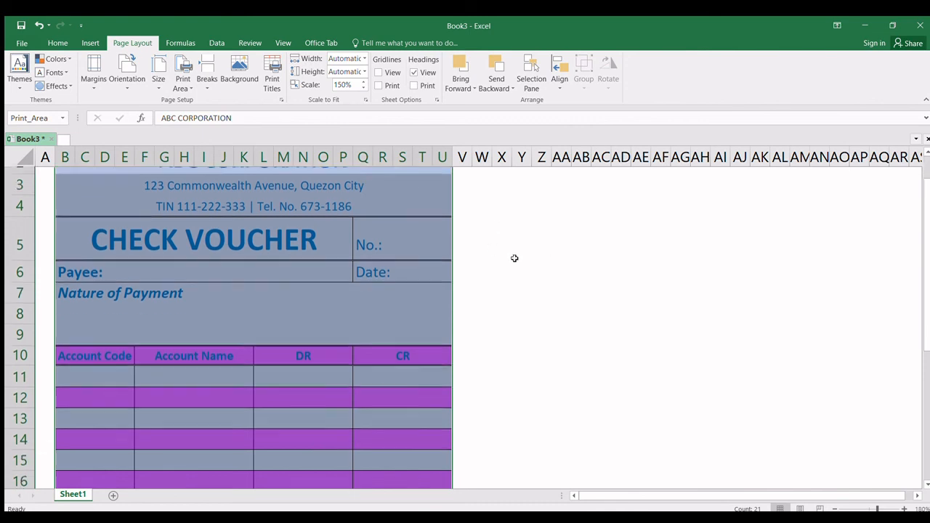
scroll("down", 3)
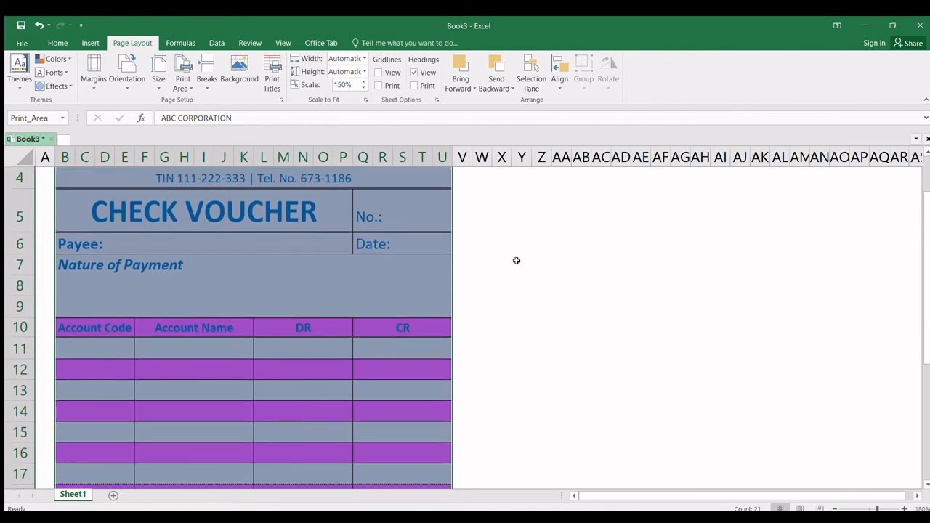
scroll("up", 3)
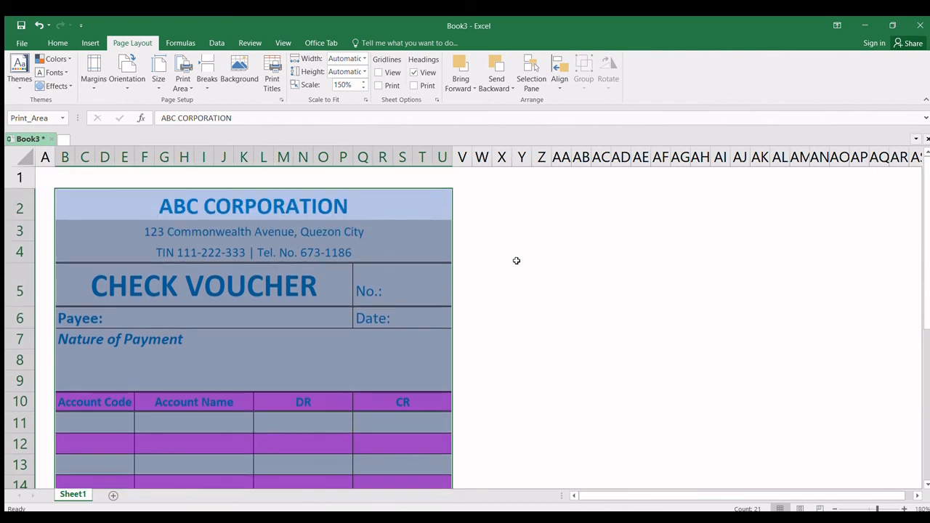
mouse_move(523, 245)
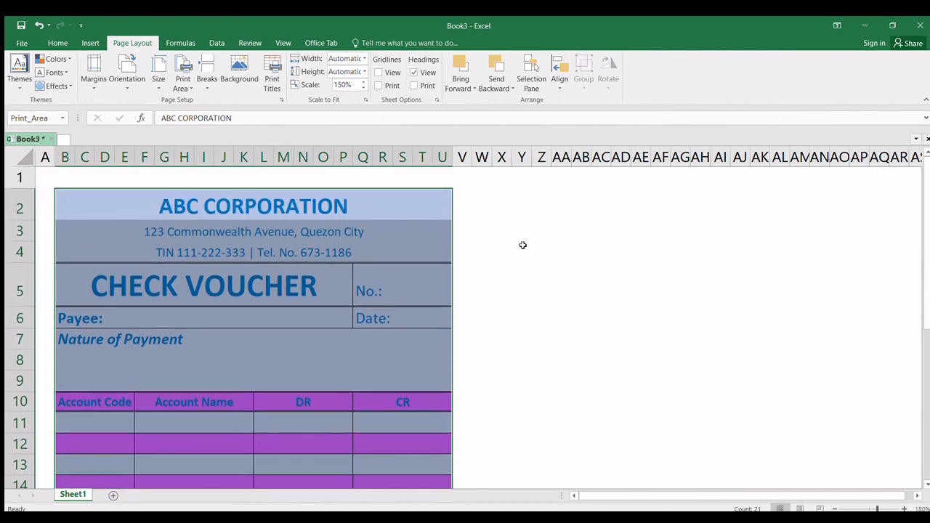
mouse_move(544, 291)
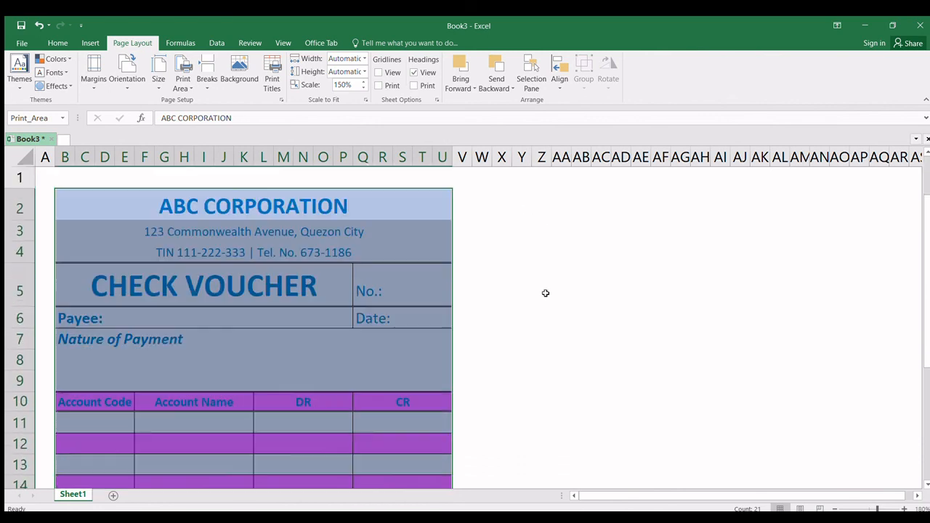
mouse_move(526, 246)
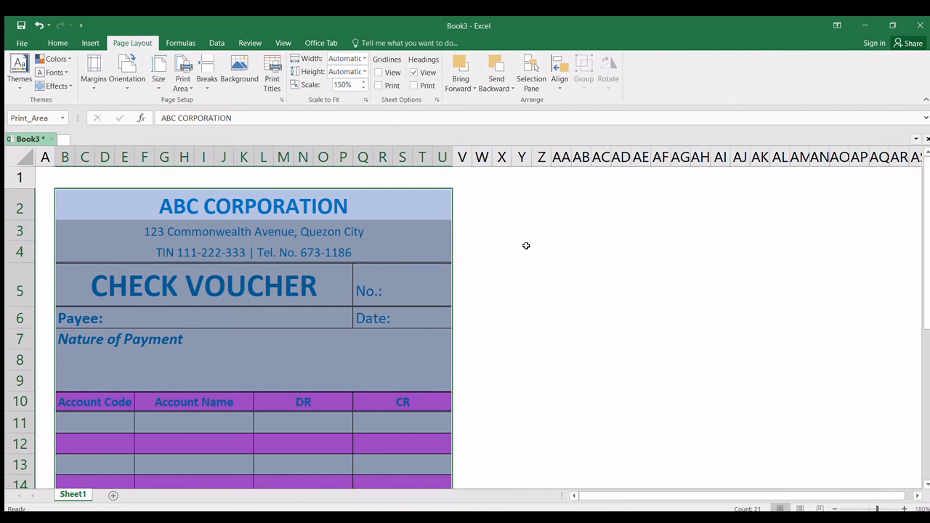
mouse_move(643, 375)
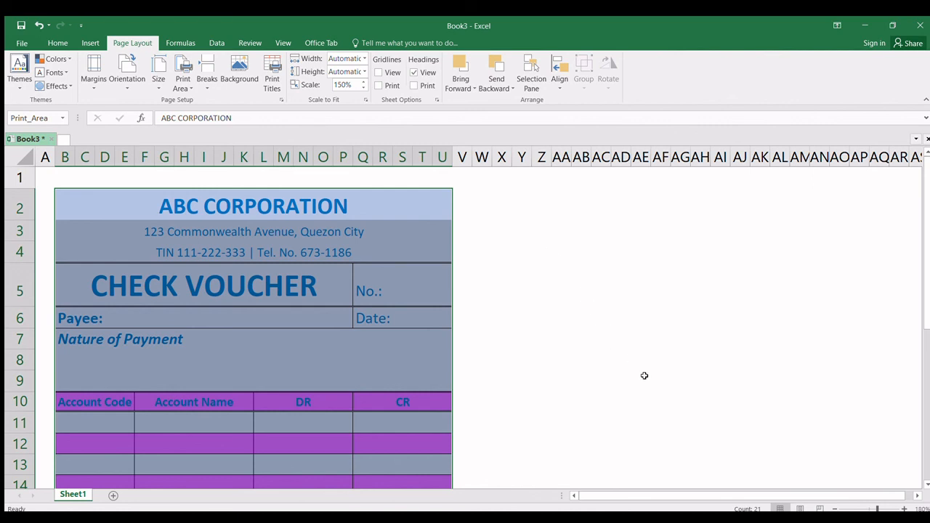
mouse_move(889, 390)
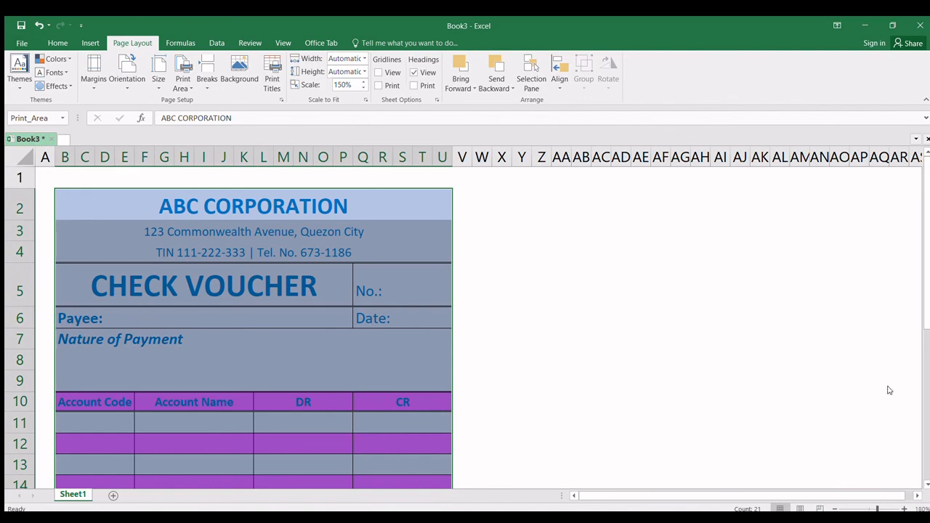